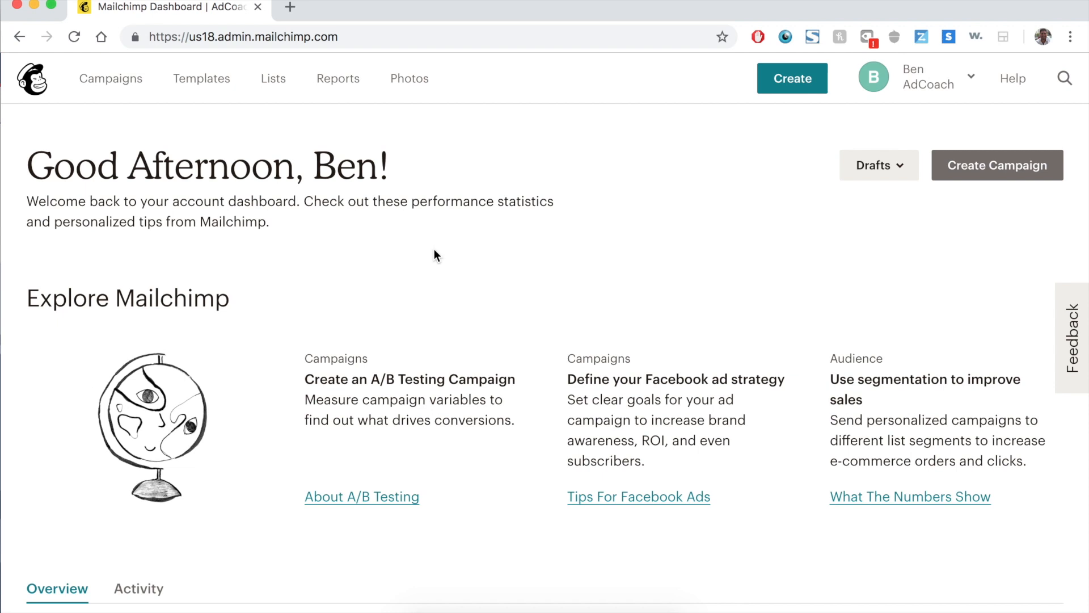
{"action": "mouse_move", "coordinate": [439, 260]}
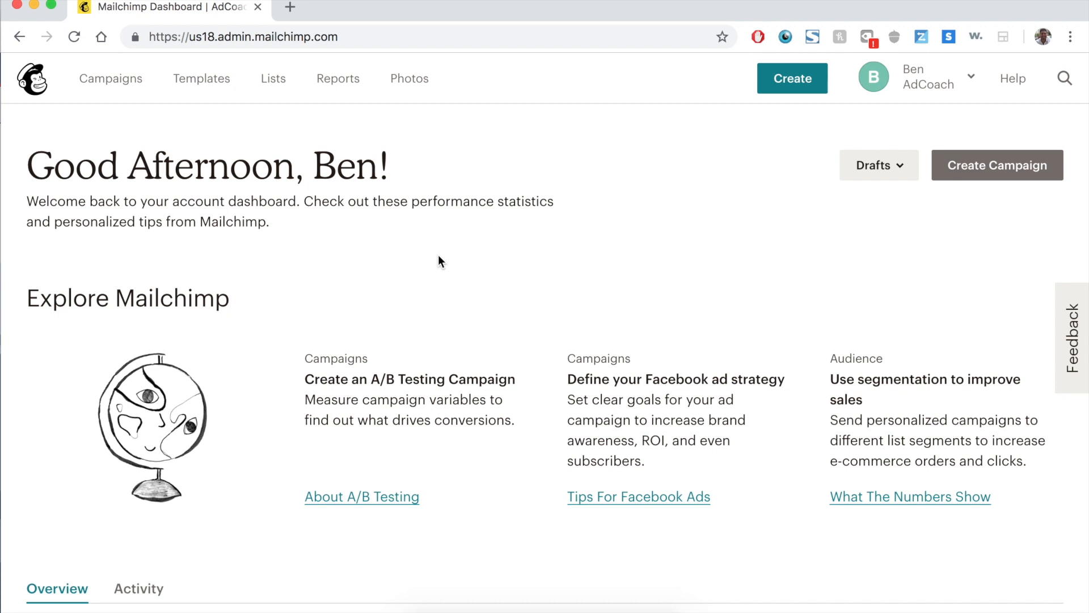
- Go to the Lists page showing the four audience lists with subscriber counts and rates
{"action": "left_click", "coordinate": [273, 78]}
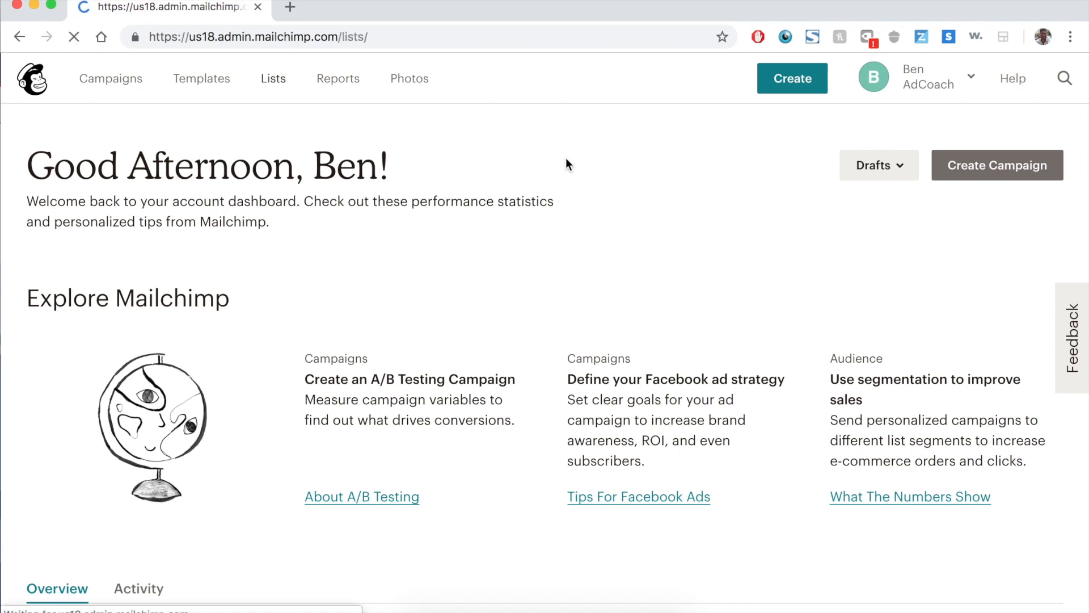
{"action": "left_click", "coordinate": [273, 78]}
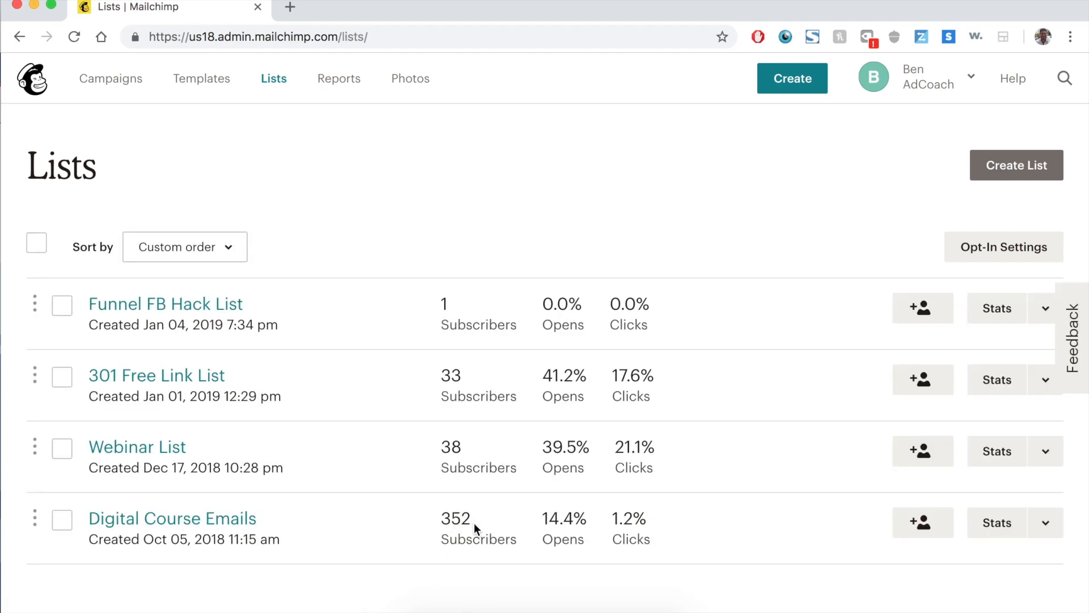
{"action": "mouse_move", "coordinate": [611, 351]}
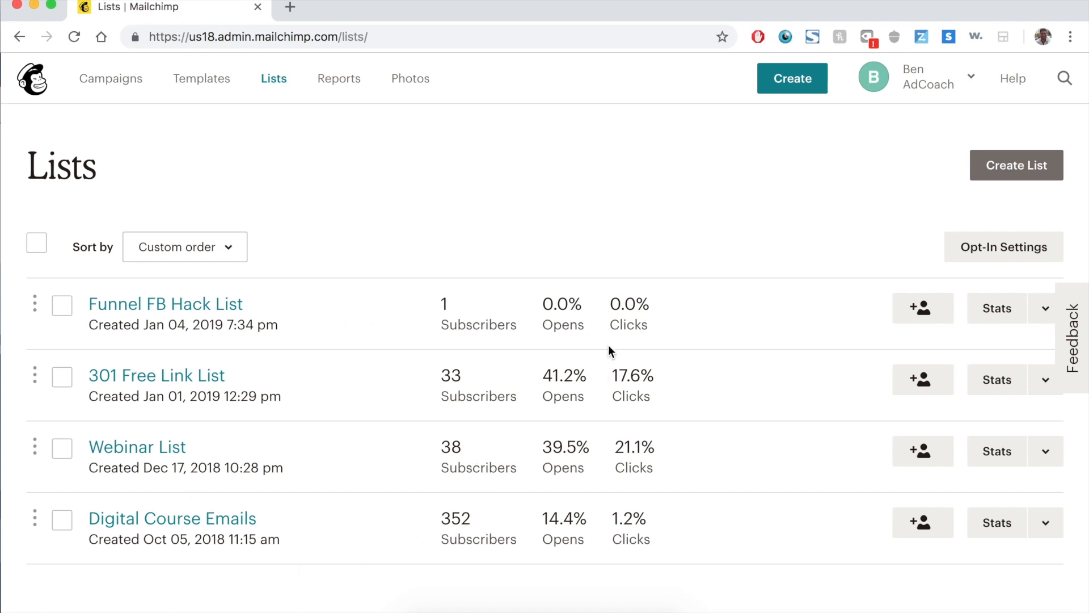
{"action": "mouse_move", "coordinate": [990, 187]}
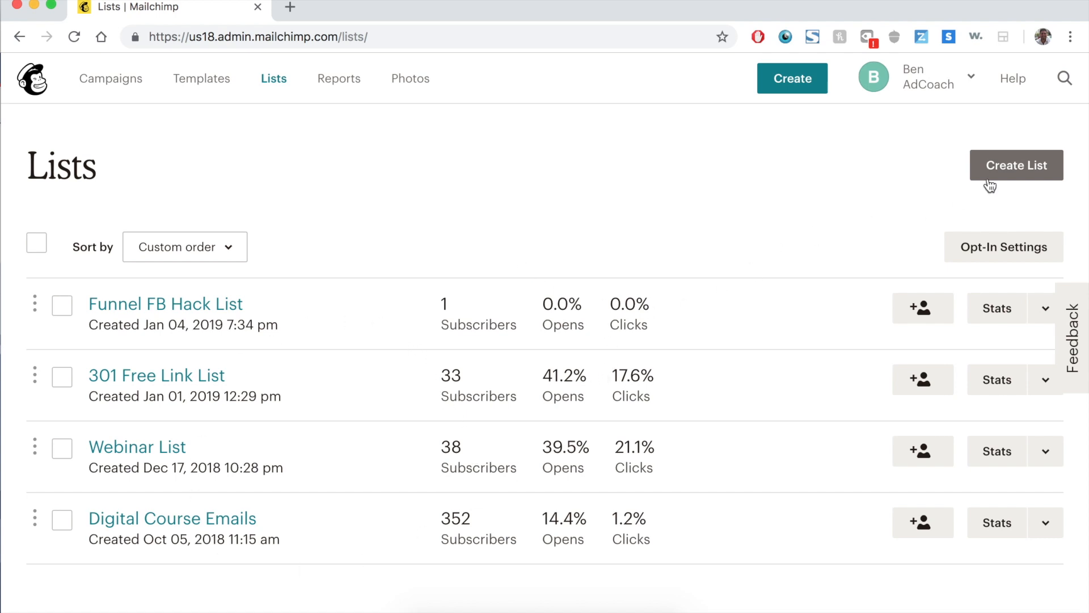
- Start a new list and name it "Drip Campaign List Jan '19"
{"action": "left_click", "coordinate": [1017, 166]}
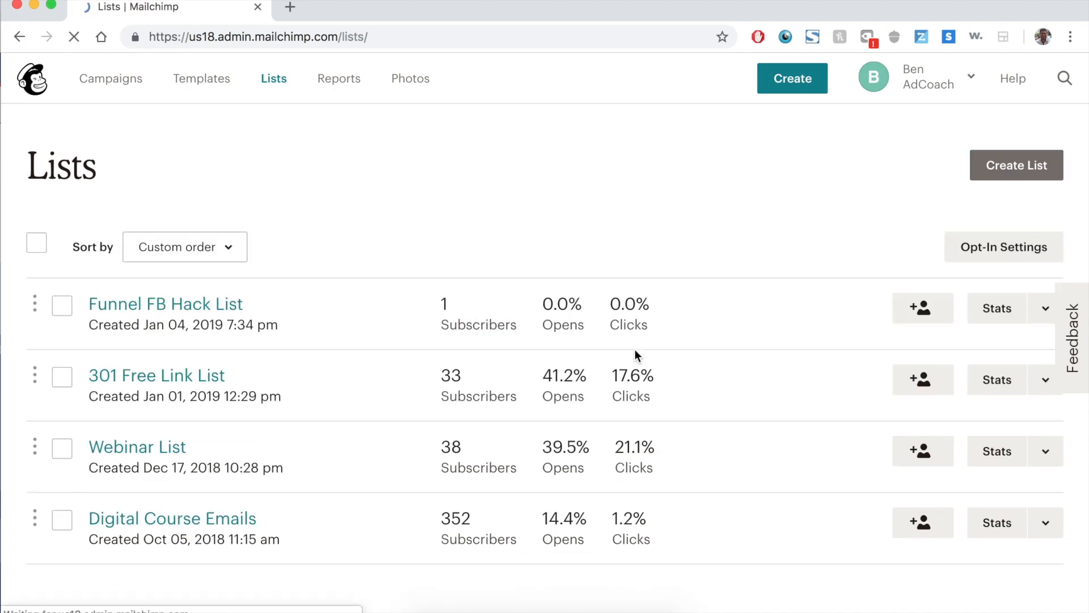
{"action": "left_click", "coordinate": [1015, 166]}
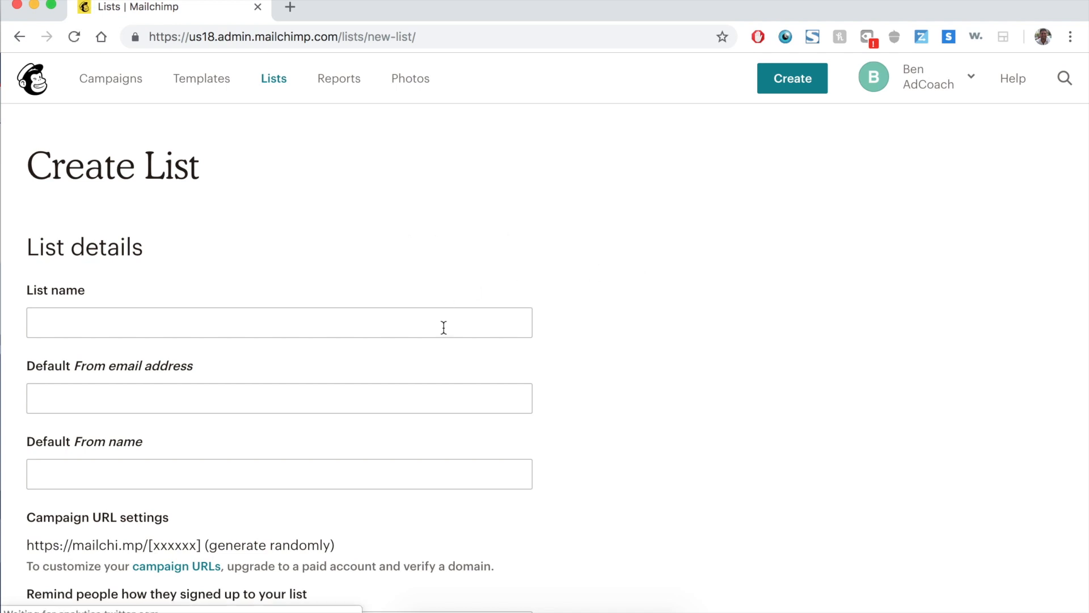
{"action": "left_click", "coordinate": [279, 321]}
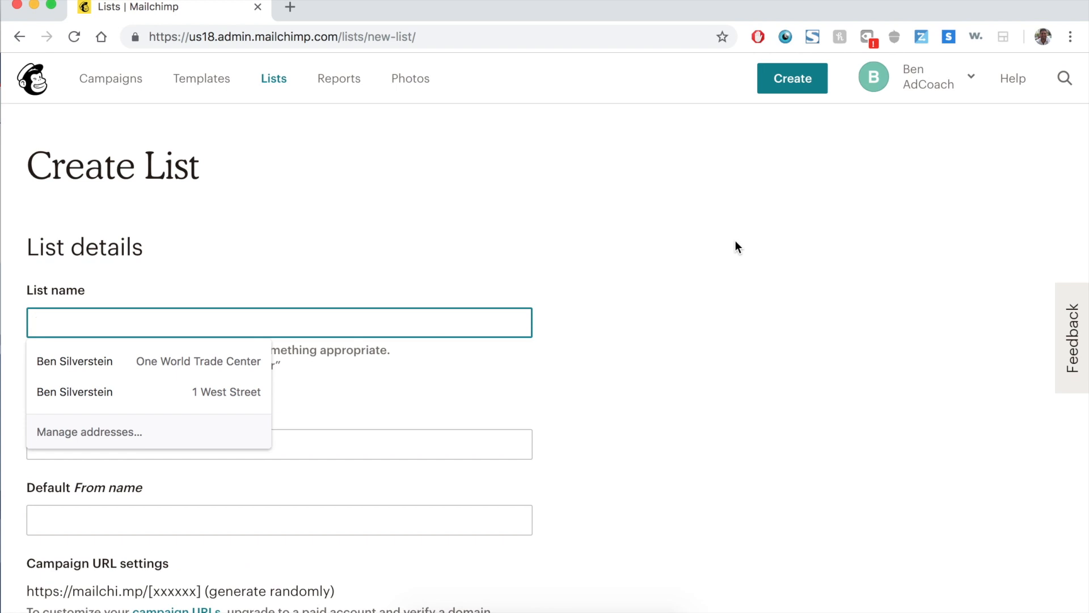
{"action": "mouse_move", "coordinate": [358, 211]}
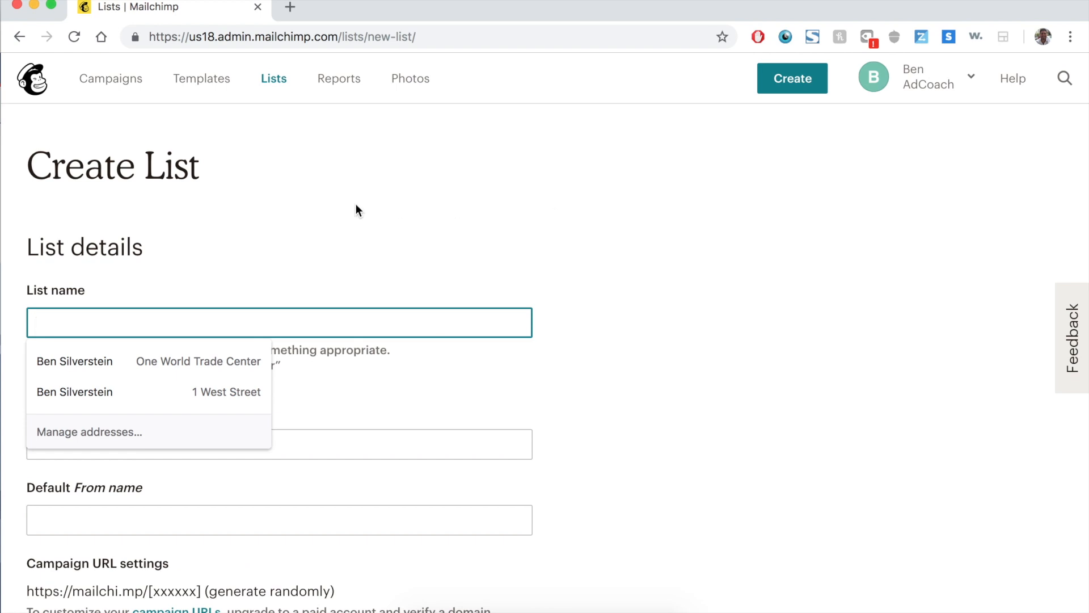
{"action": "type", "text": "Drip Campaign"}
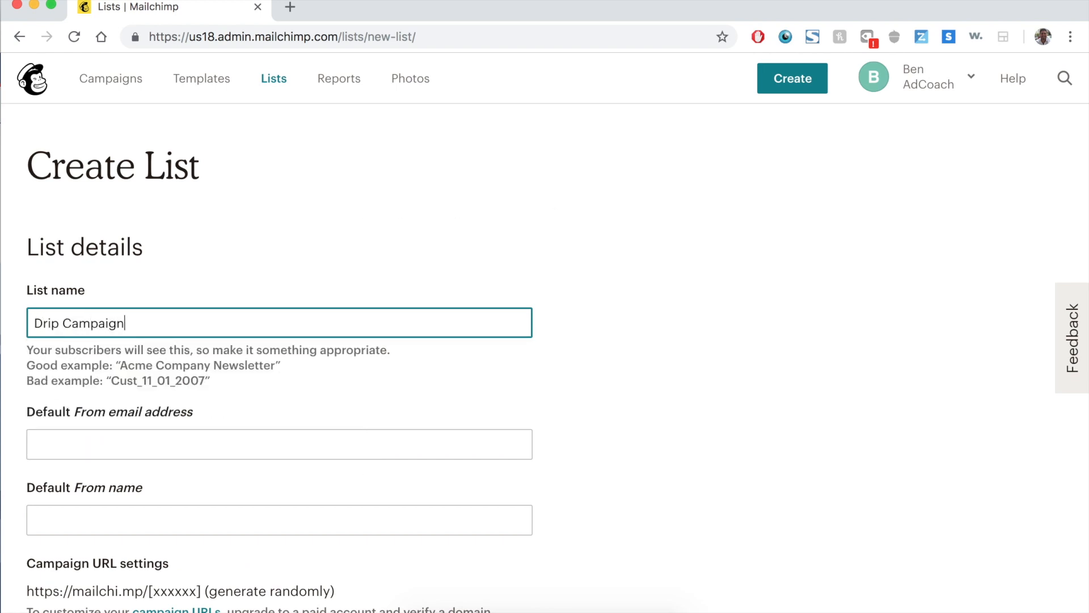
{"action": "type", "text": "List"}
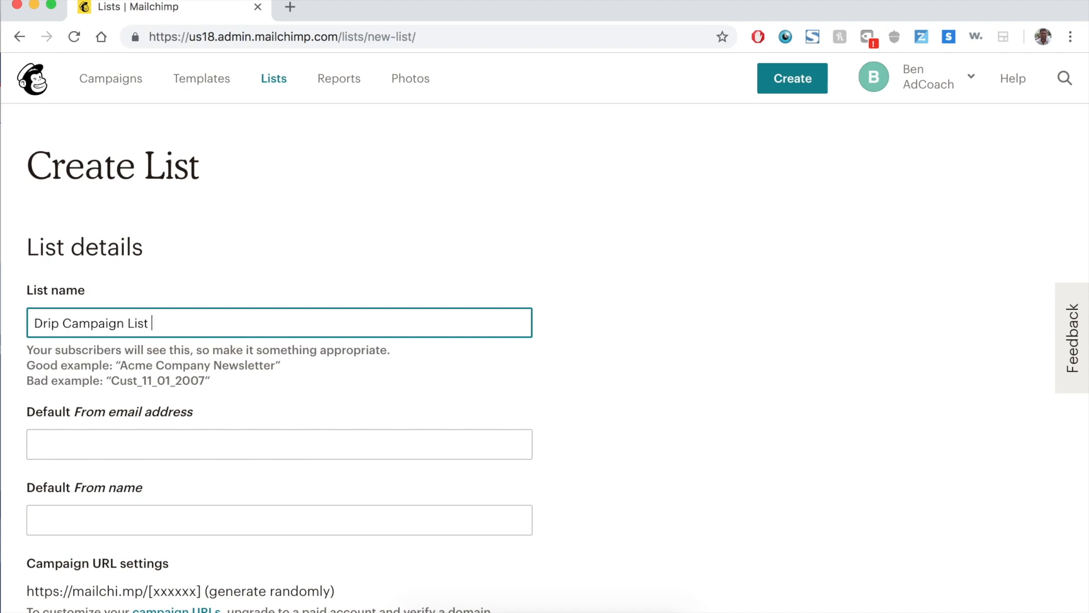
{"action": "type", "text": "Jan '1"}
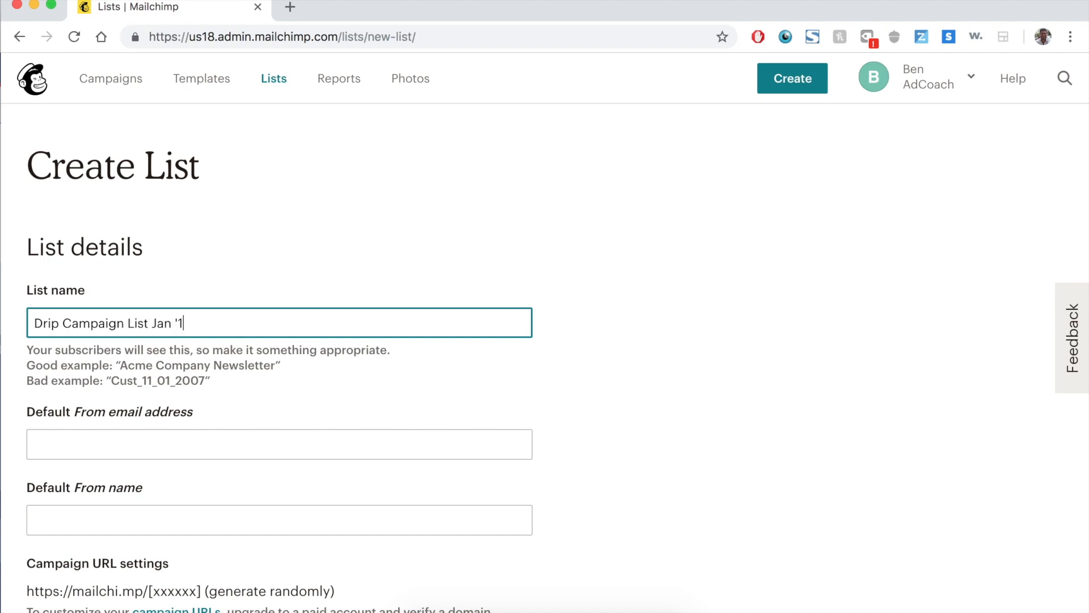
- Set the list's default From name to AdCoach
{"action": "left_click", "coordinate": [278, 398]}
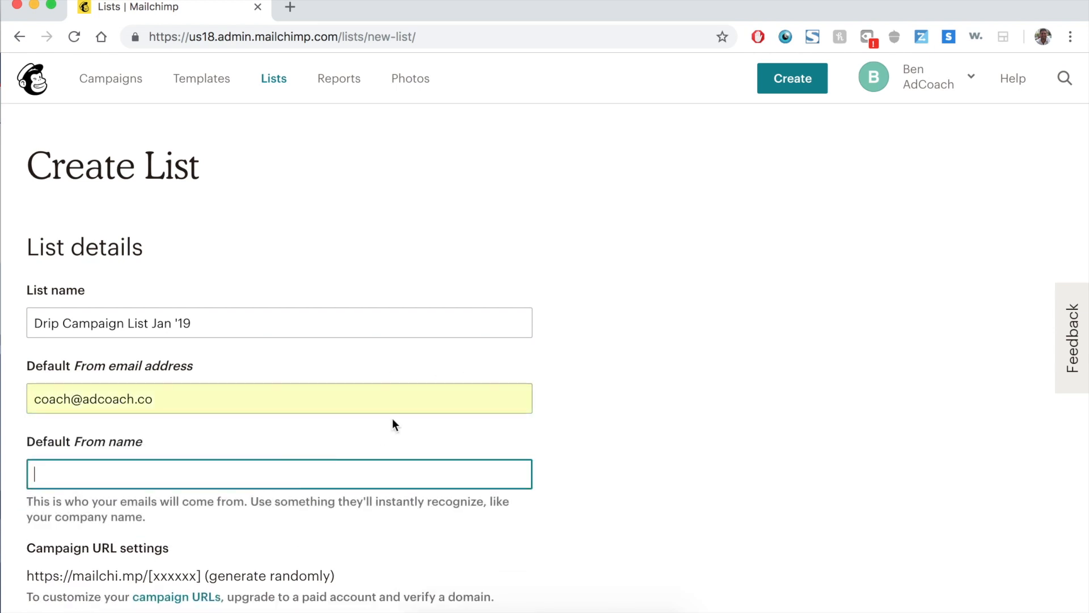
{"action": "type", "text": "AdCoach"}
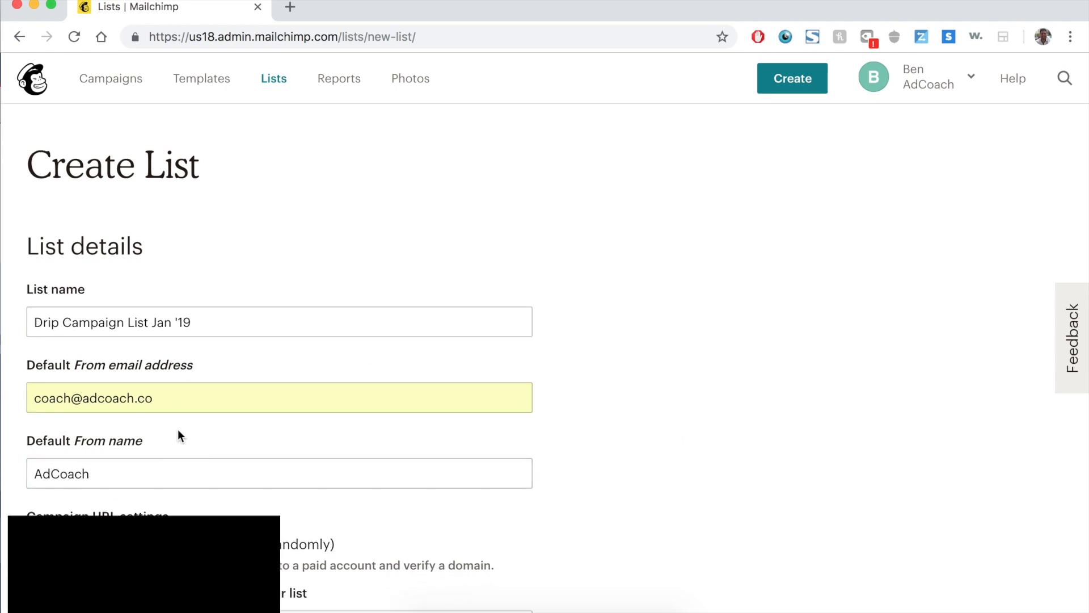
- Reuse the Digital Course Emails signup reminder for the new list
{"action": "scroll", "scroll_direction": "down", "scroll_amount": 3}
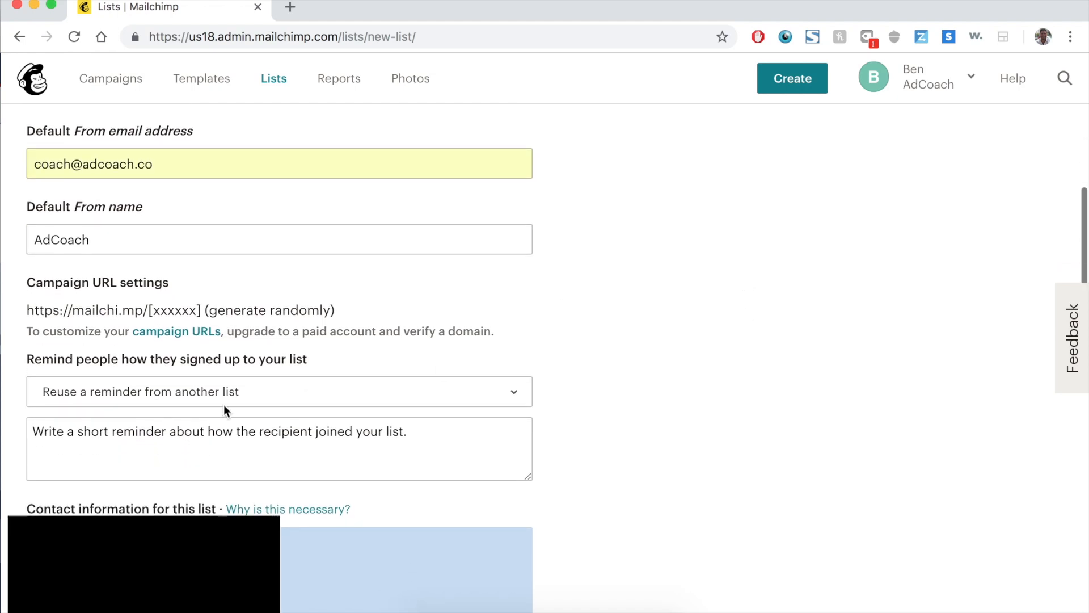
{"action": "mouse_move", "coordinate": [354, 372]}
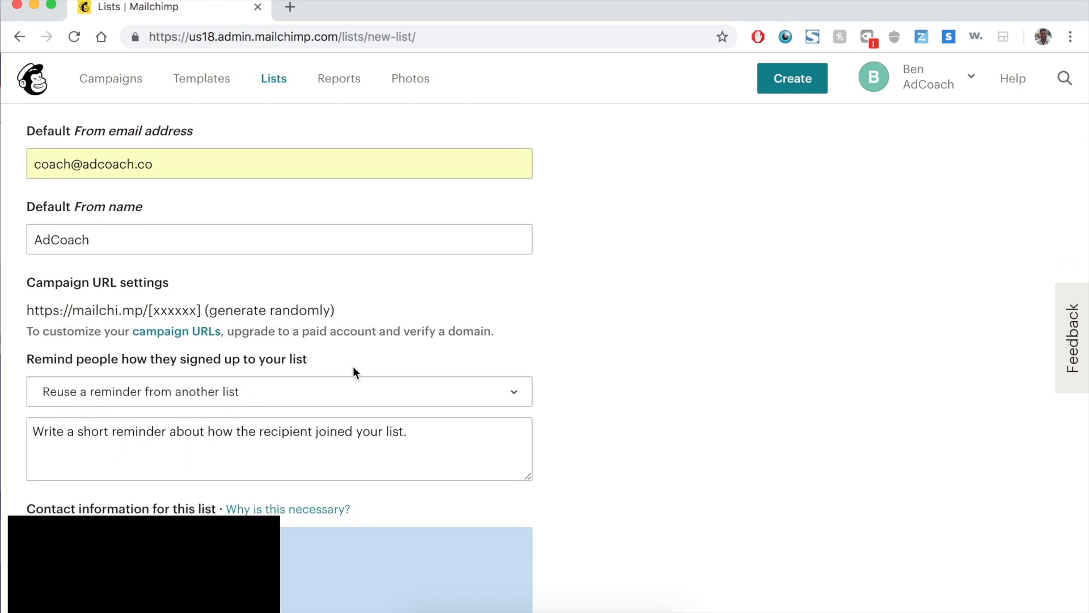
{"action": "left_click", "coordinate": [279, 391]}
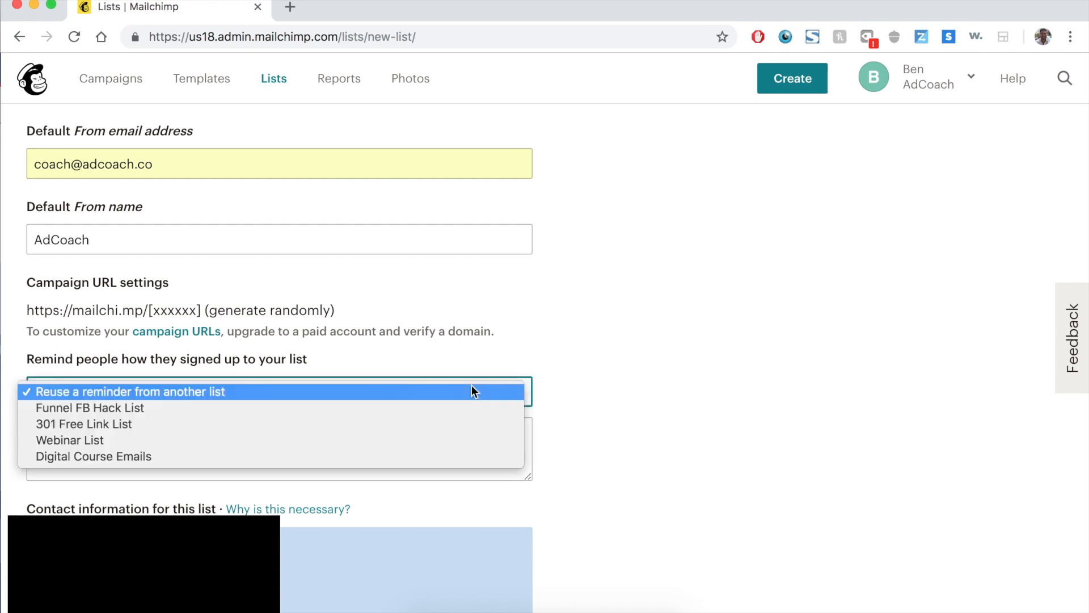
{"action": "left_click", "coordinate": [93, 456]}
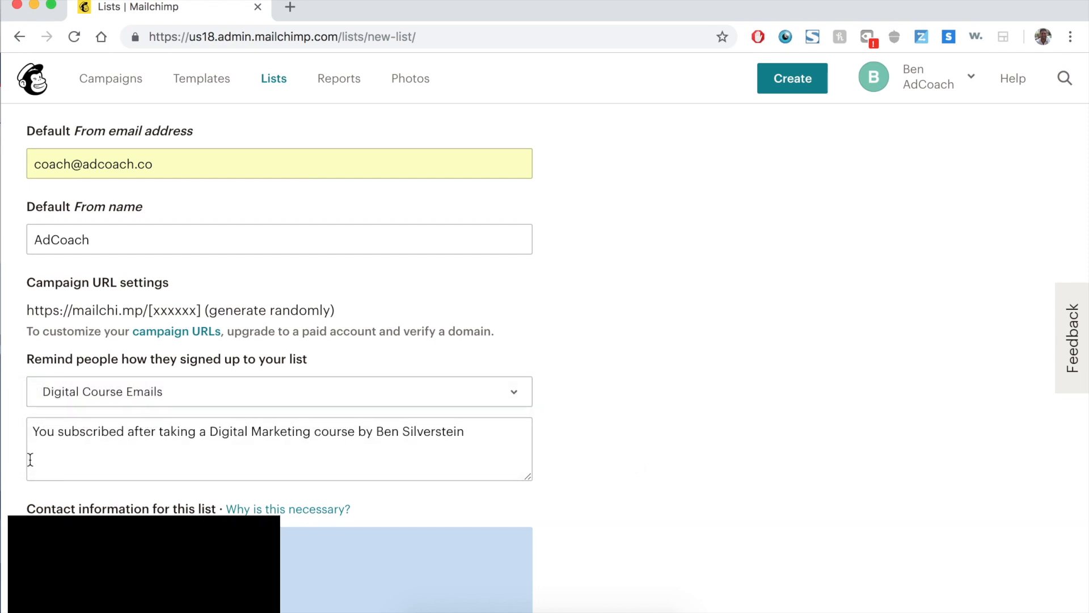
{"action": "mouse_move", "coordinate": [423, 473]}
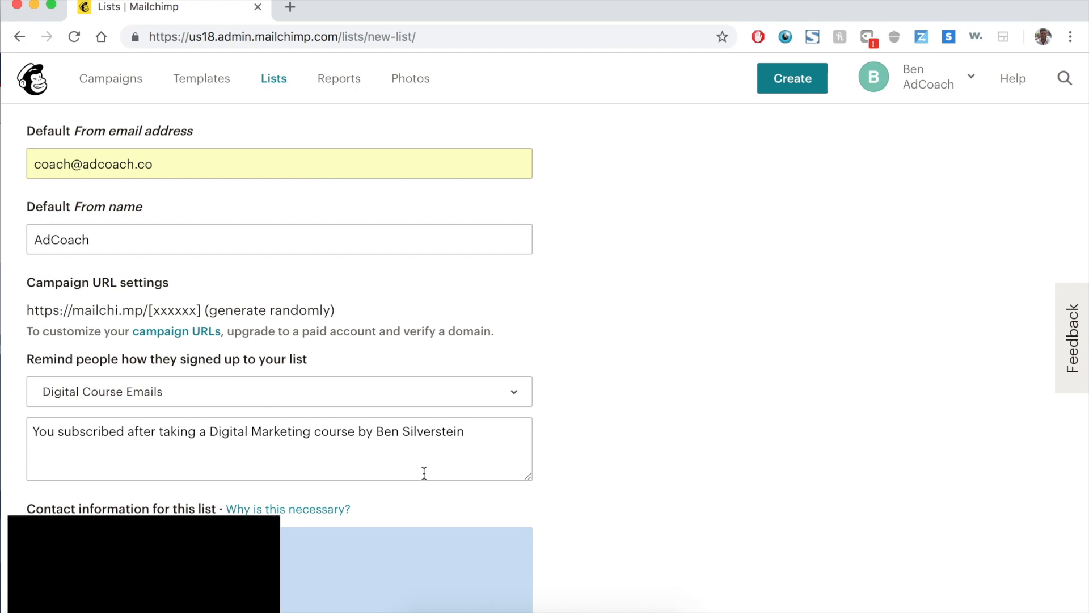
{"action": "mouse_move", "coordinate": [704, 407]}
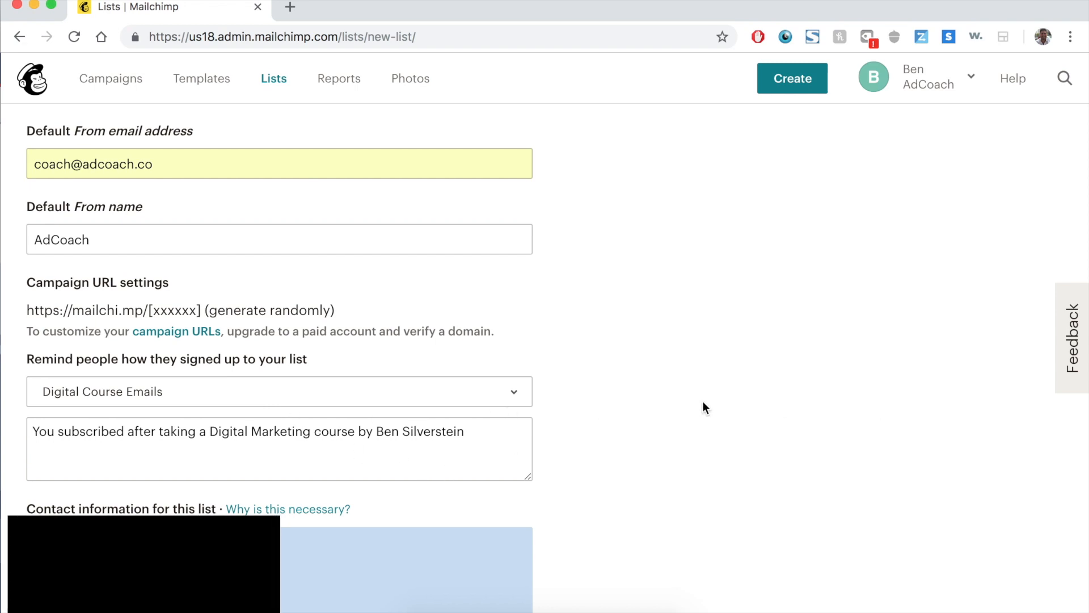
- Save the new Drip Campaign List Jan '19 list
{"action": "scroll", "scroll_direction": "down", "scroll_amount": 3}
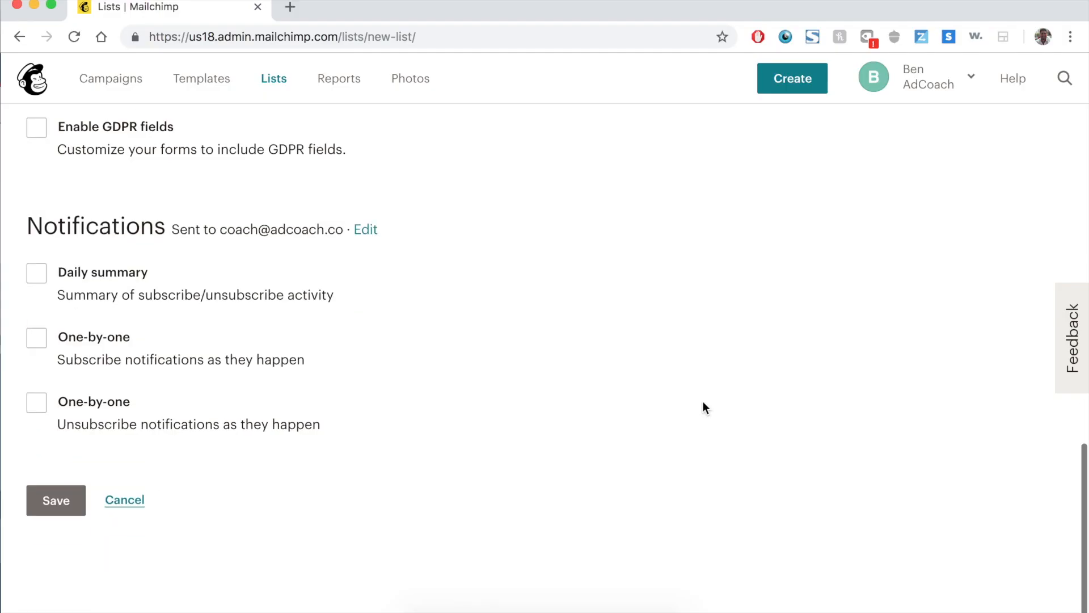
{"action": "mouse_move", "coordinate": [10, 229]}
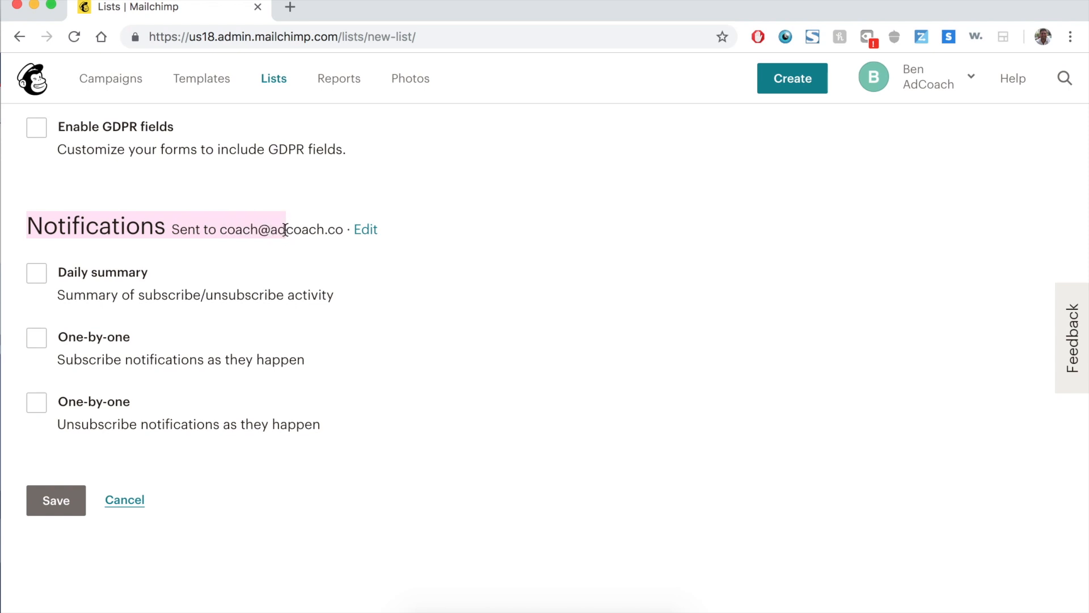
{"action": "left_click", "coordinate": [56, 500]}
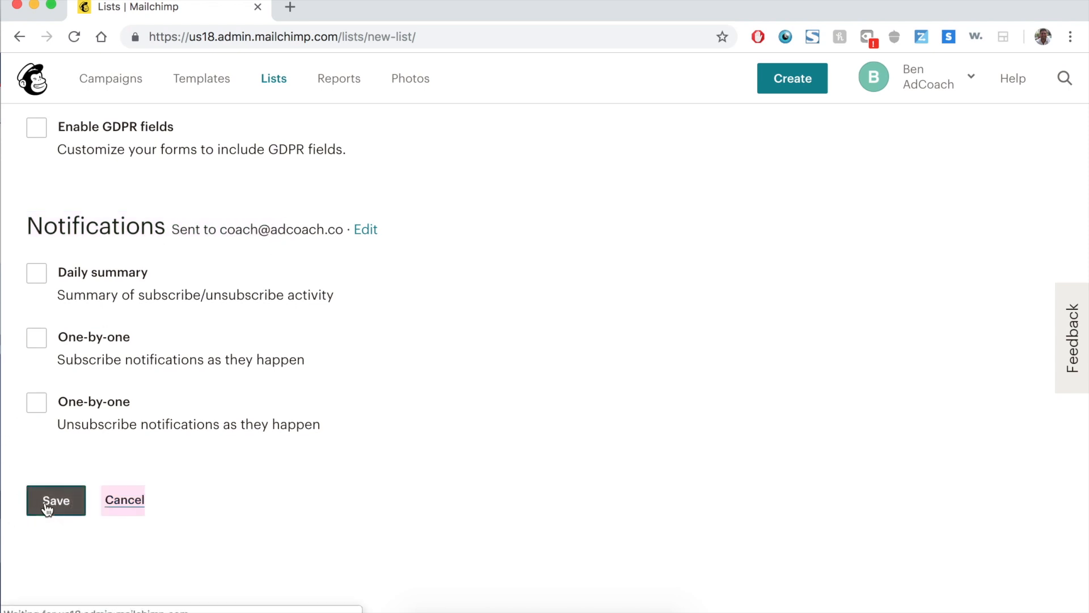
{"action": "left_click", "coordinate": [55, 501]}
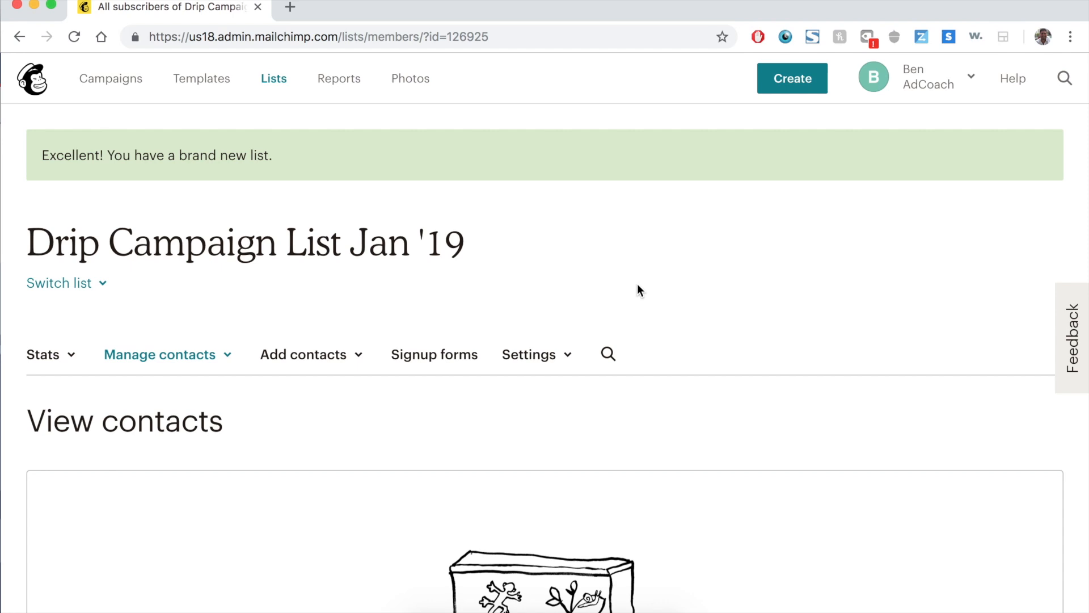
{"action": "mouse_move", "coordinate": [110, 79]}
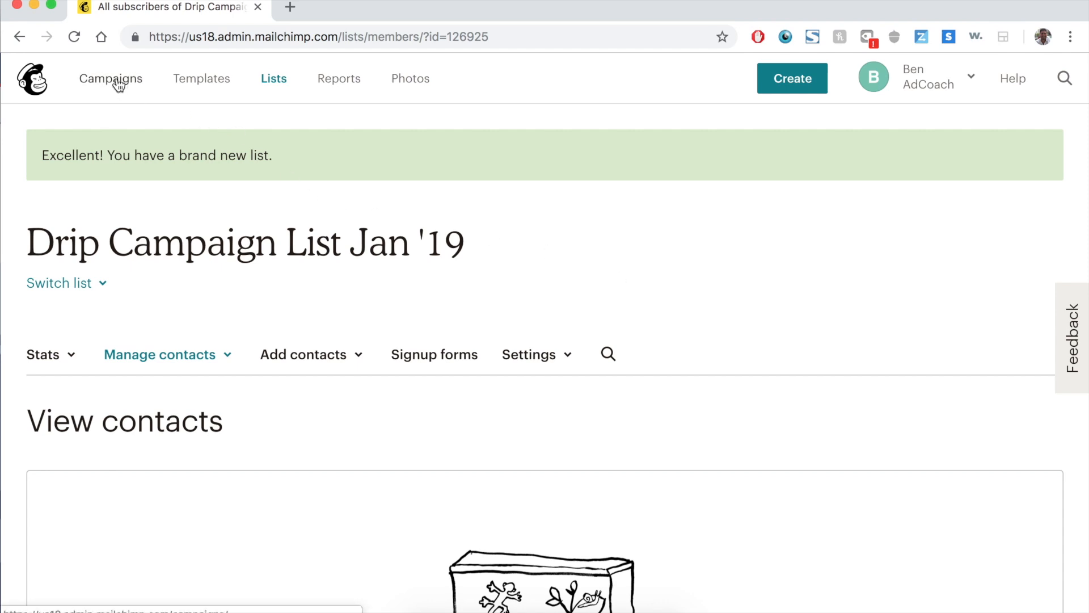
- From Campaigns, start a new email campaign and show the Automated recipe options
{"action": "left_click", "coordinate": [110, 78]}
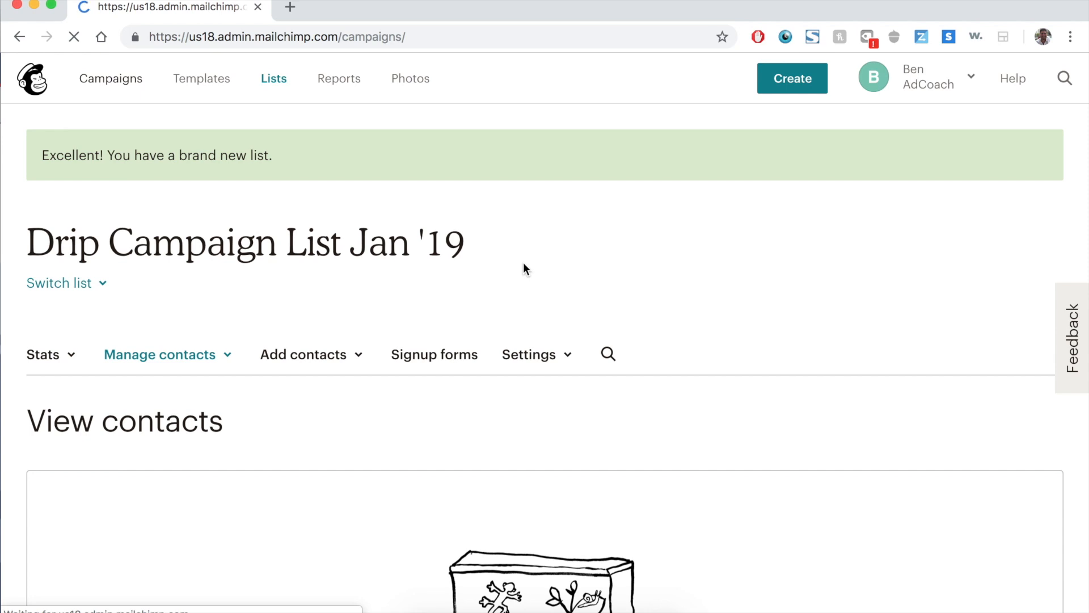
{"action": "left_click", "coordinate": [110, 78]}
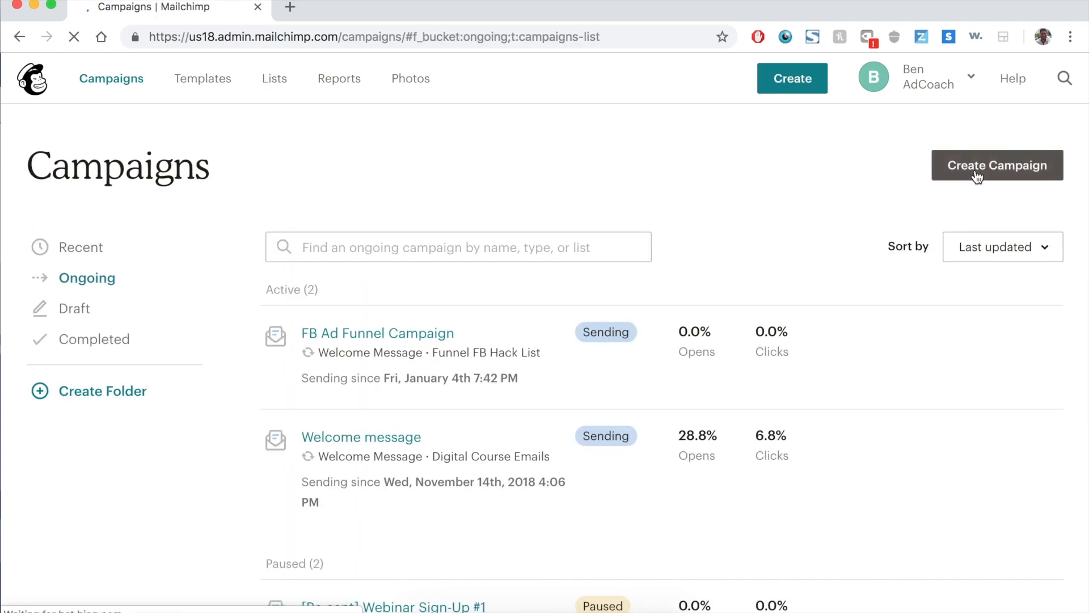
{"action": "left_click", "coordinate": [996, 166]}
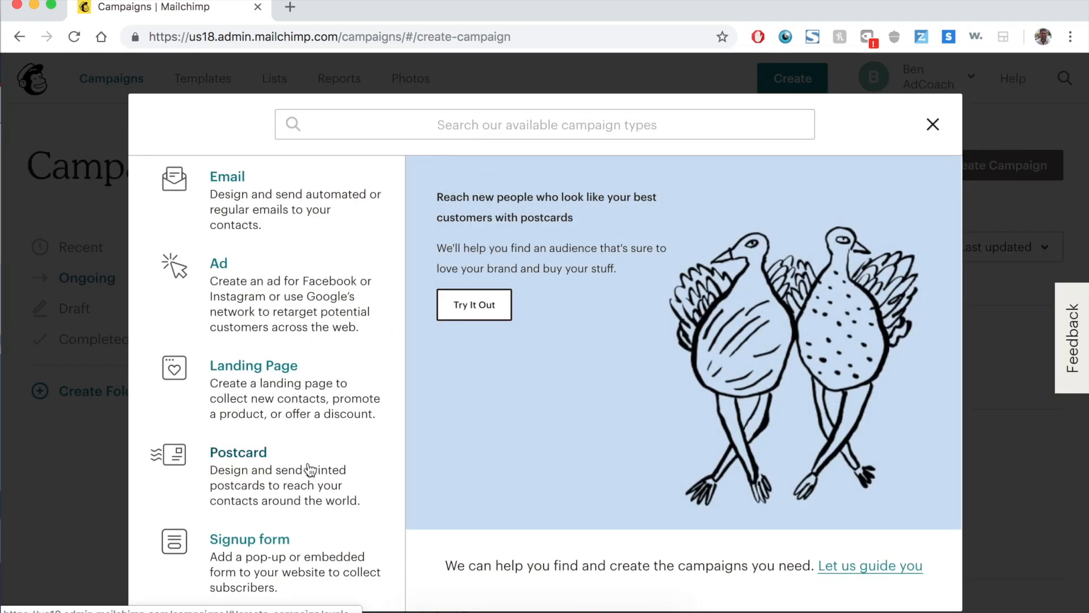
{"action": "left_click", "coordinate": [266, 200]}
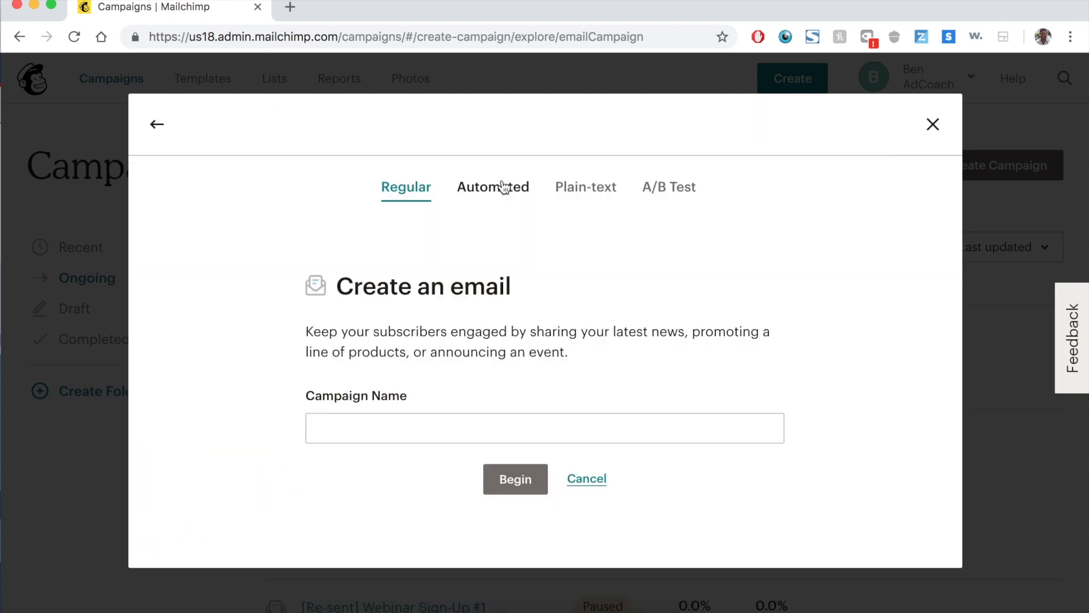
{"action": "mouse_move", "coordinate": [499, 196]}
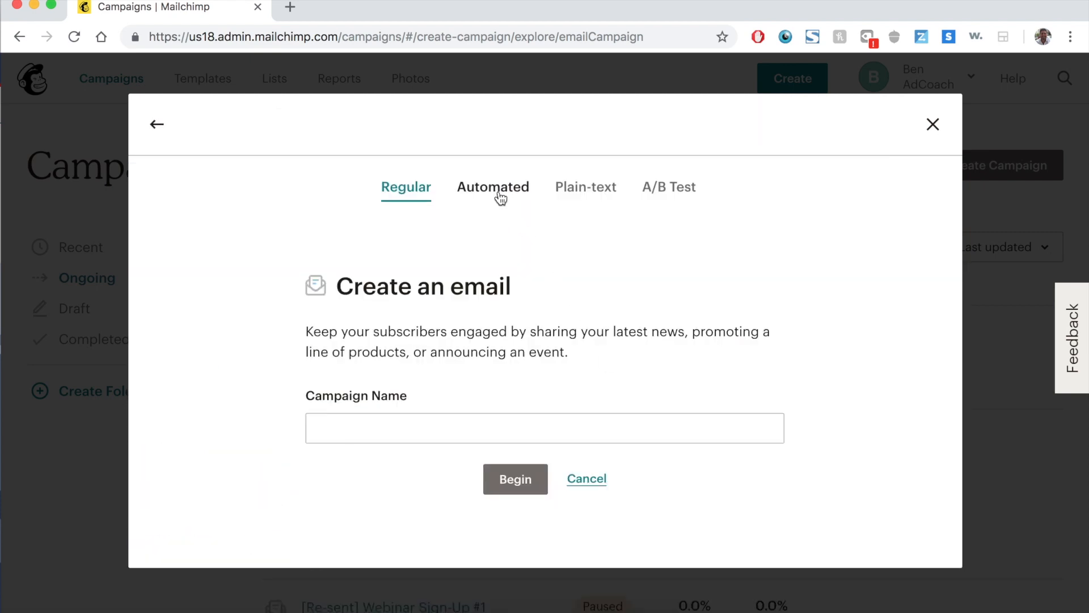
{"action": "left_click", "coordinate": [493, 186]}
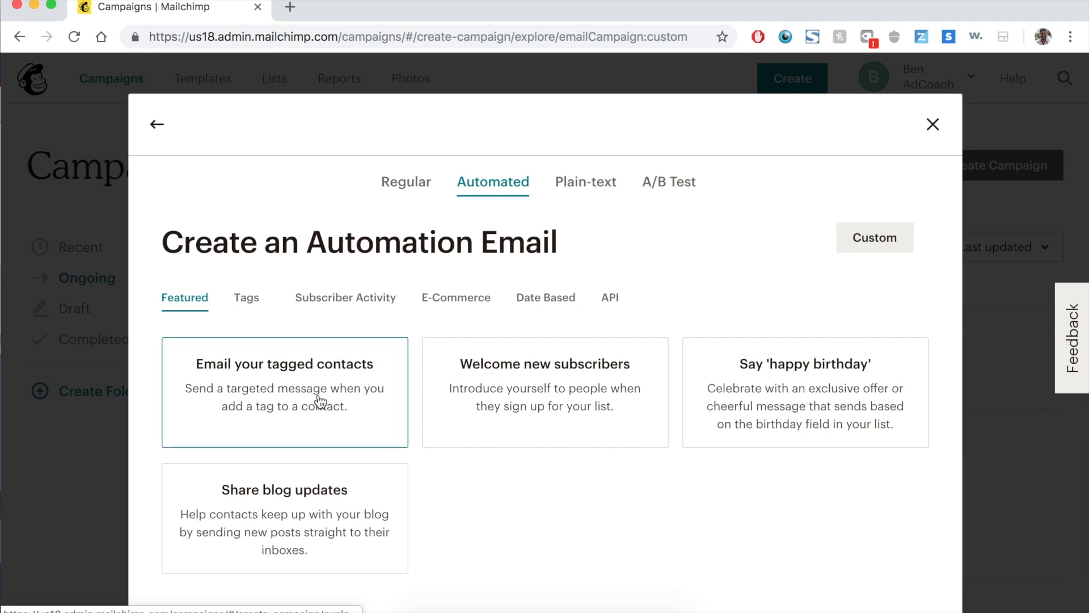
{"action": "mouse_move", "coordinate": [304, 527]}
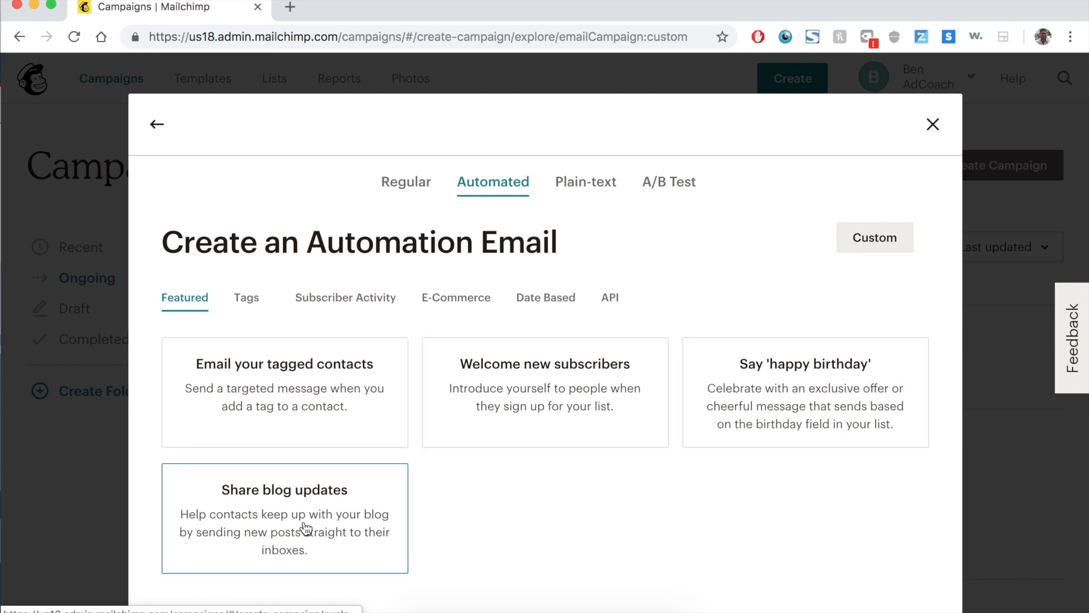
{"action": "mouse_move", "coordinate": [720, 541]}
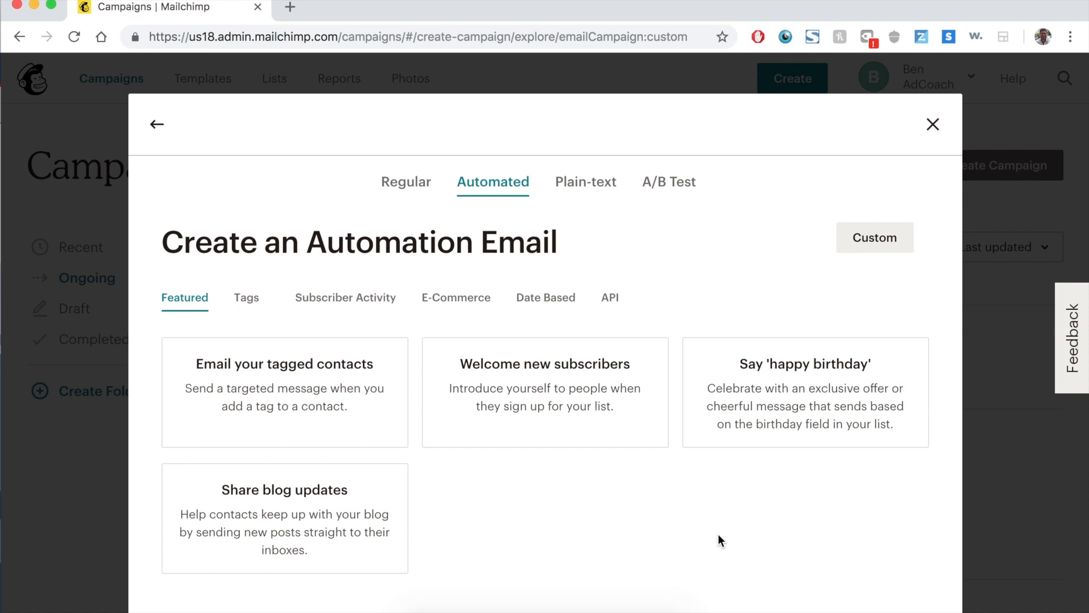
{"action": "mouse_move", "coordinate": [691, 499]}
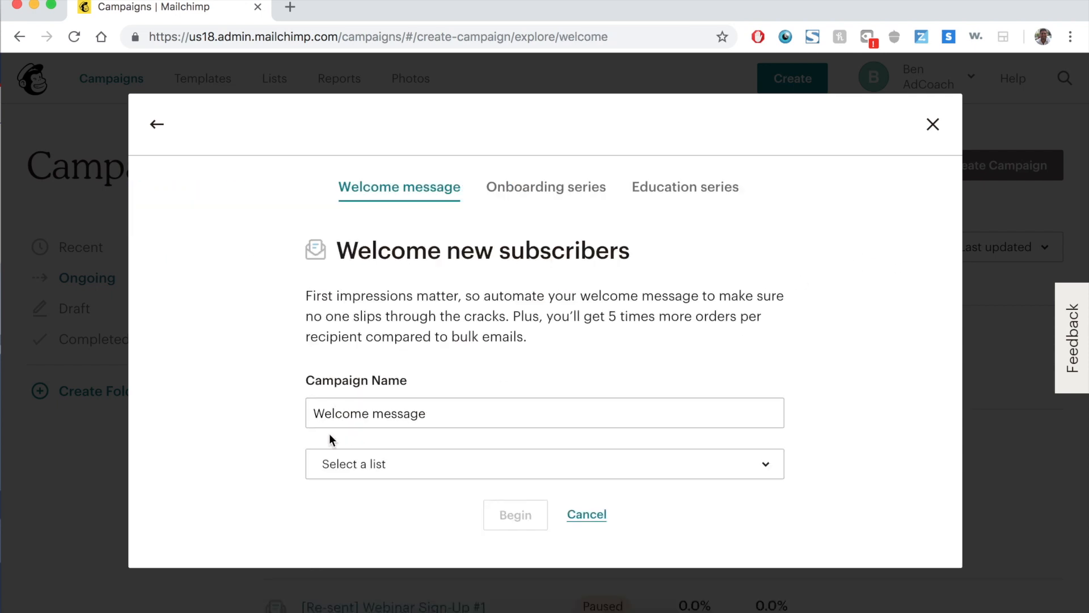
{"action": "mouse_move", "coordinate": [249, 432]}
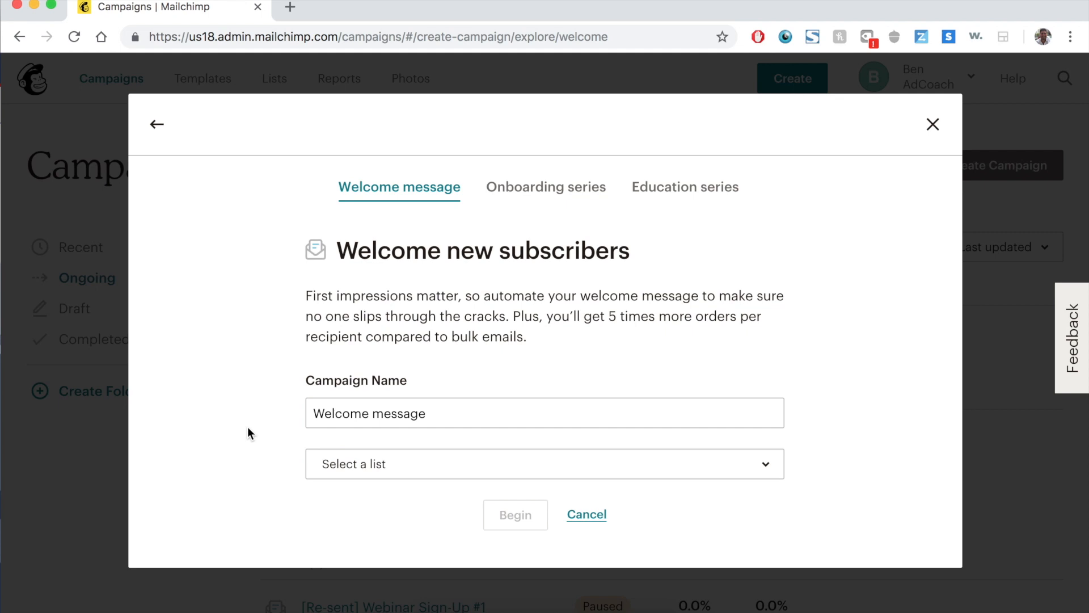
- Name the welcome automation "Welcome Drip Campaign Jan '19"
{"action": "left_click", "coordinate": [506, 413]}
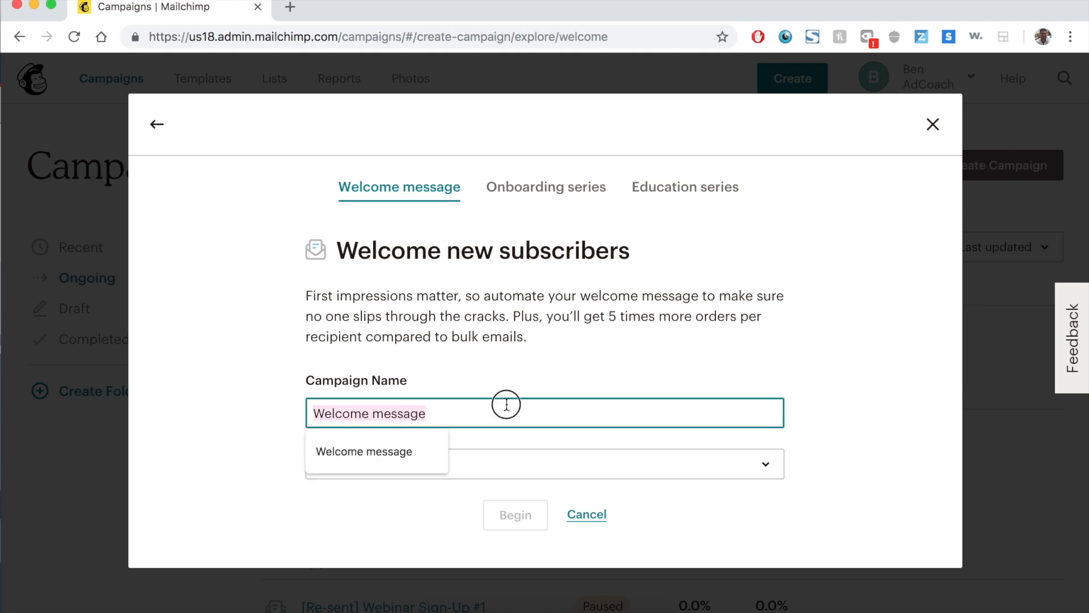
{"action": "type", "text": "Welcome Drip"}
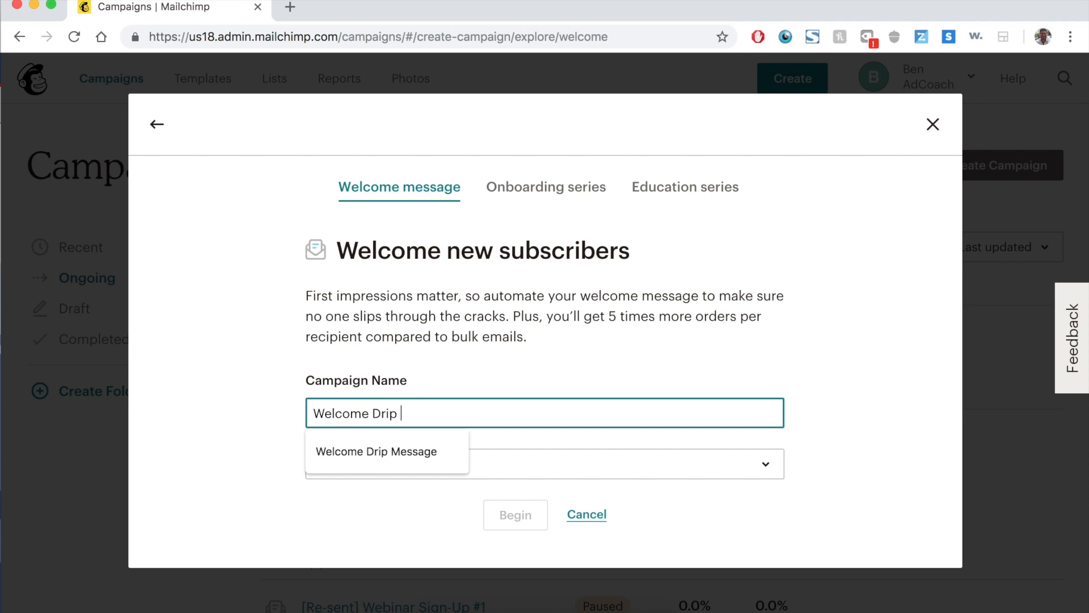
{"action": "type", "text": "Campaign Jan"}
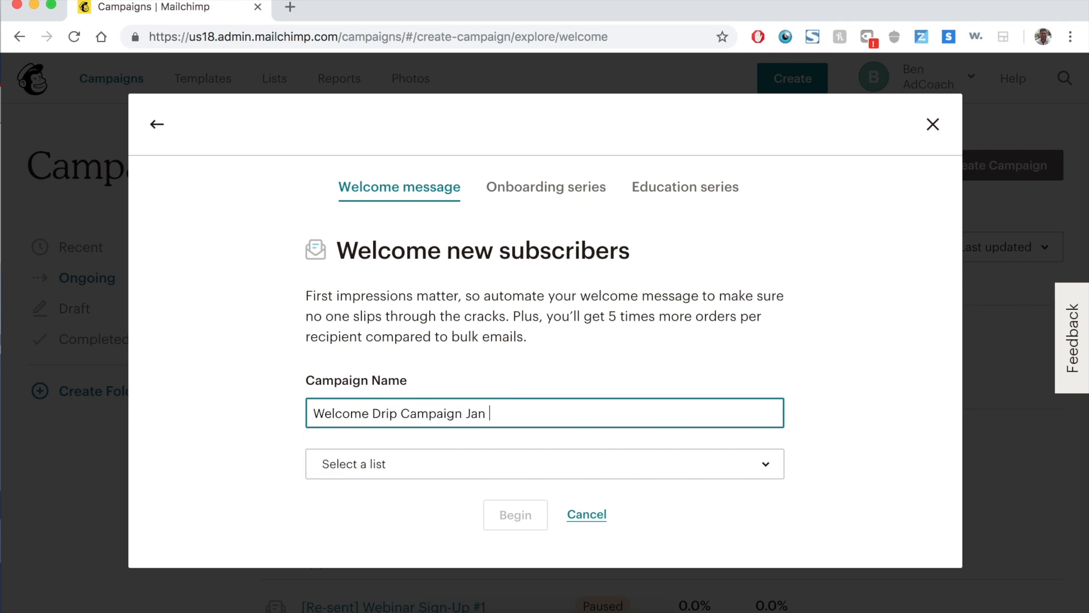
{"action": "type", "text": "'19"}
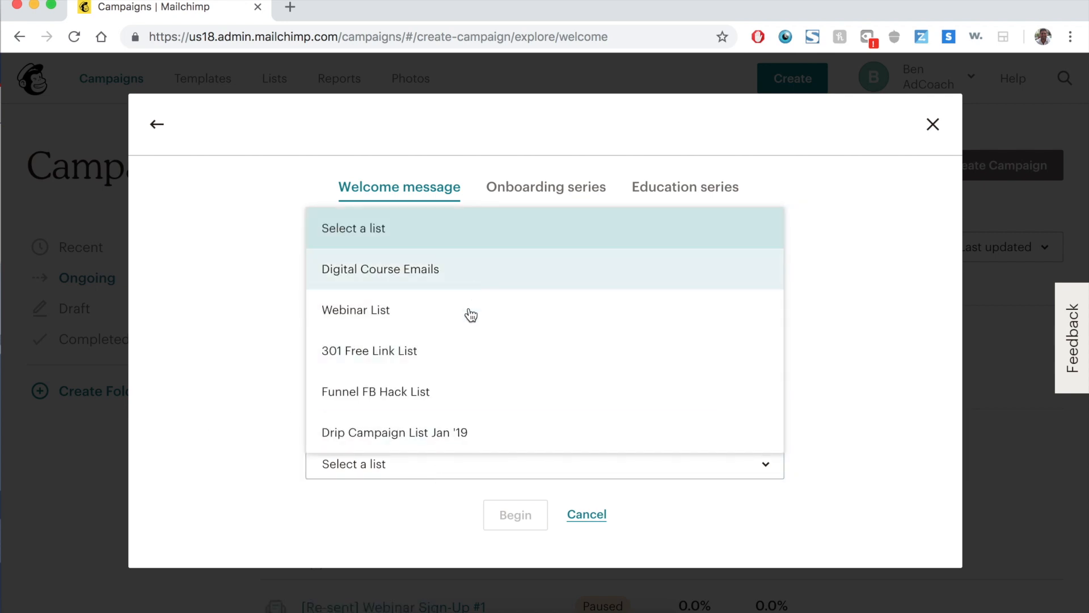
- Choose Drip Campaign List Jan '19 as the automation's audience
{"action": "left_click", "coordinate": [393, 432]}
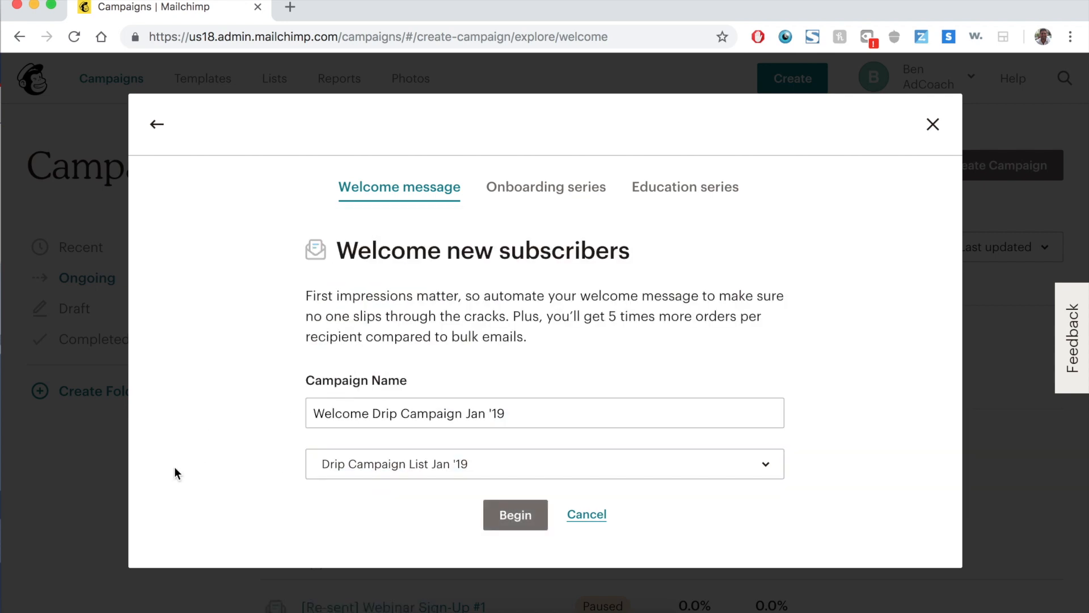
{"action": "left_click", "coordinate": [515, 515]}
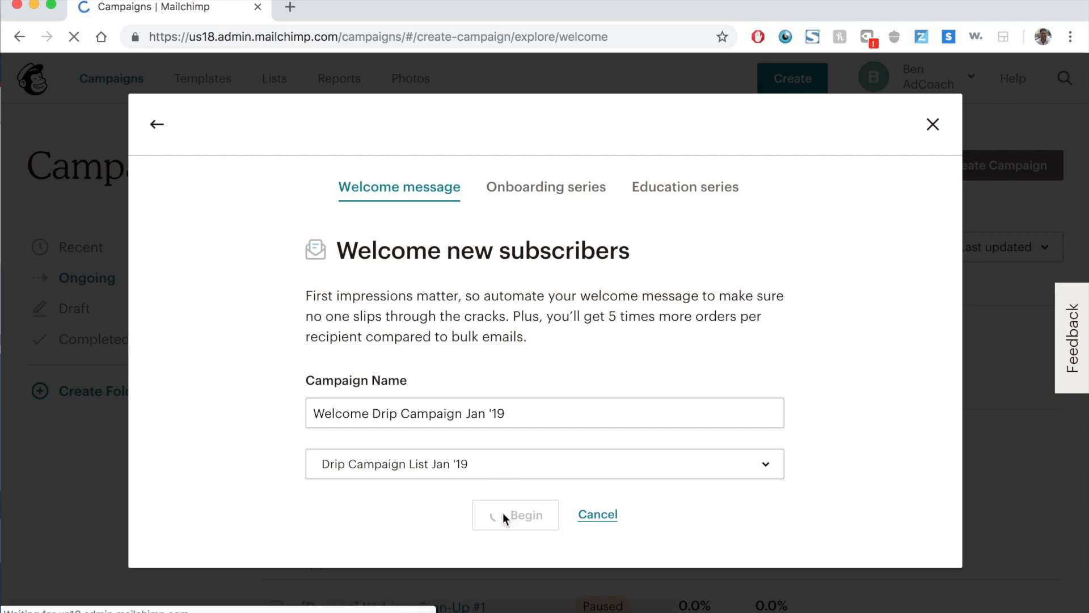
- Begin the workflow and review its single Welcome email triggered a day after joining
{"action": "left_click", "coordinate": [515, 515]}
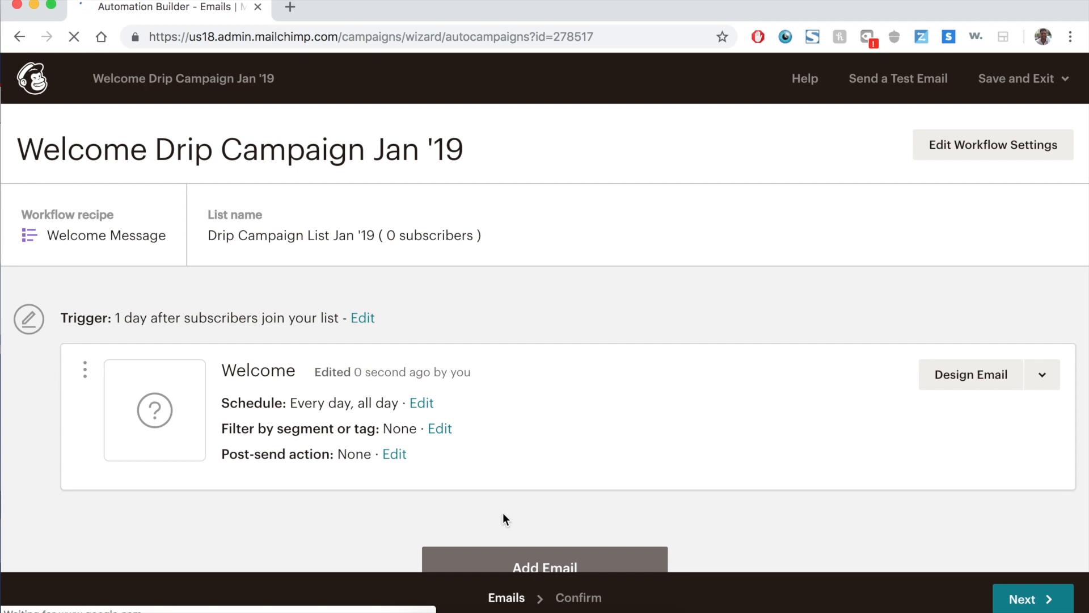
{"action": "mouse_move", "coordinate": [270, 433]}
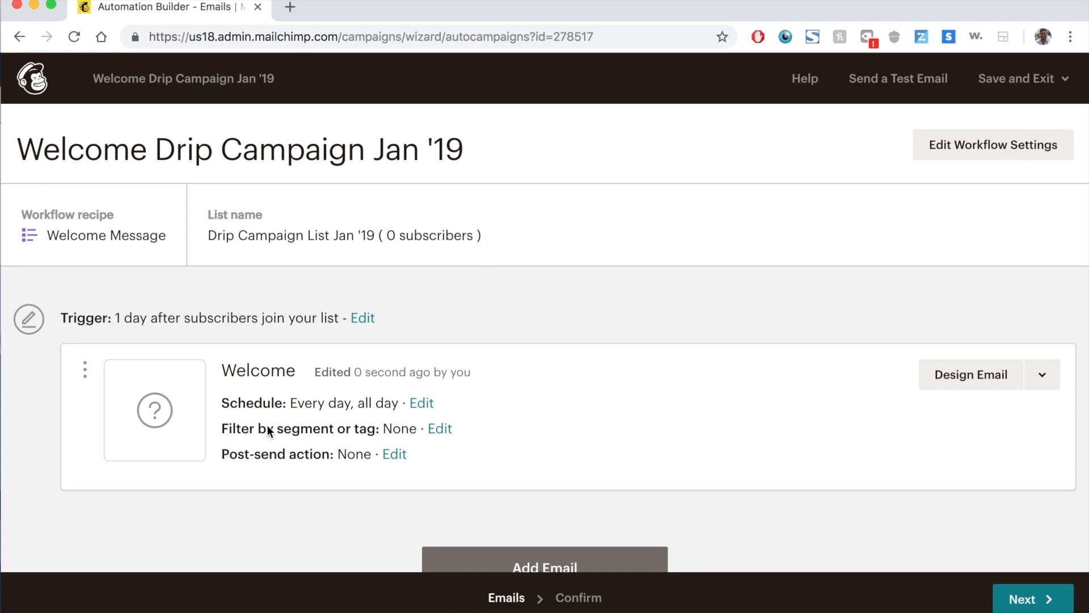
{"action": "scroll", "scroll_direction": "down", "scroll_amount": 3}
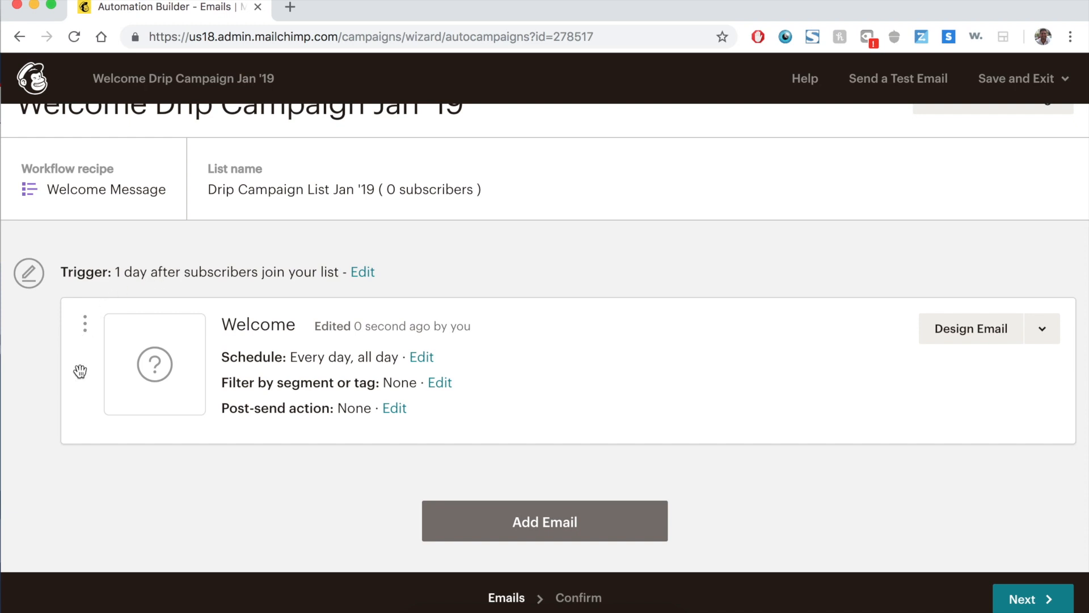
{"action": "mouse_move", "coordinate": [420, 264]}
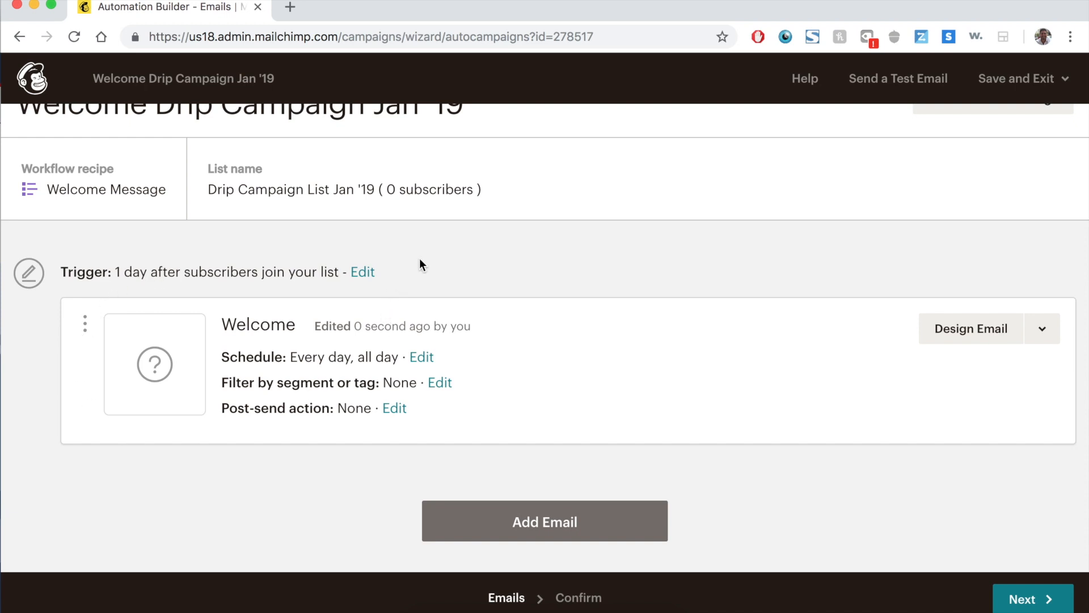
{"action": "mouse_move", "coordinate": [110, 274]}
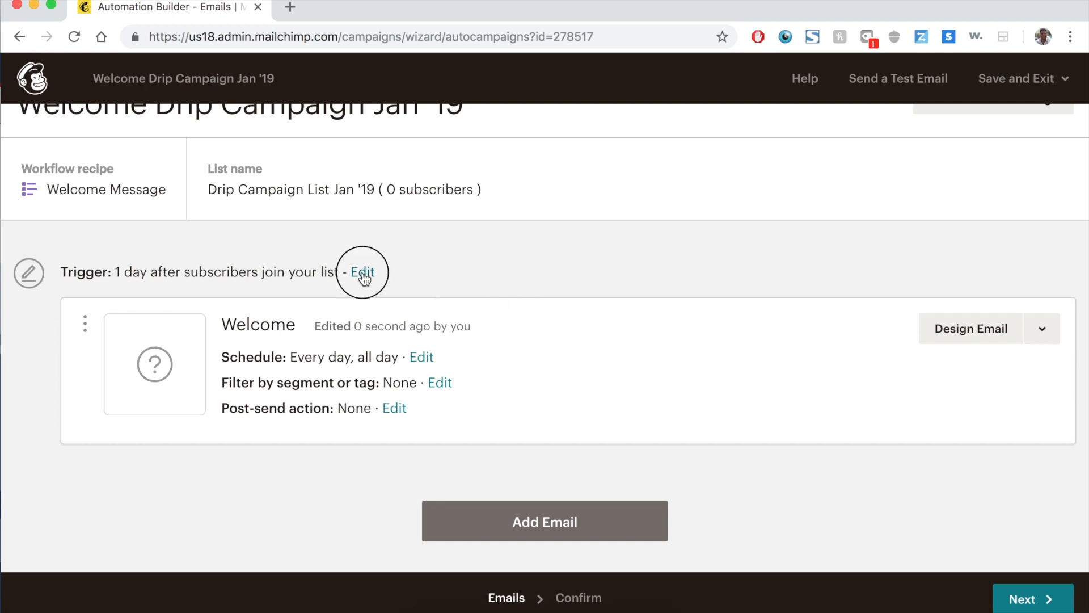
- Update the trigger to send immediately when subscribers join or are imported
{"action": "left_click", "coordinate": [362, 271]}
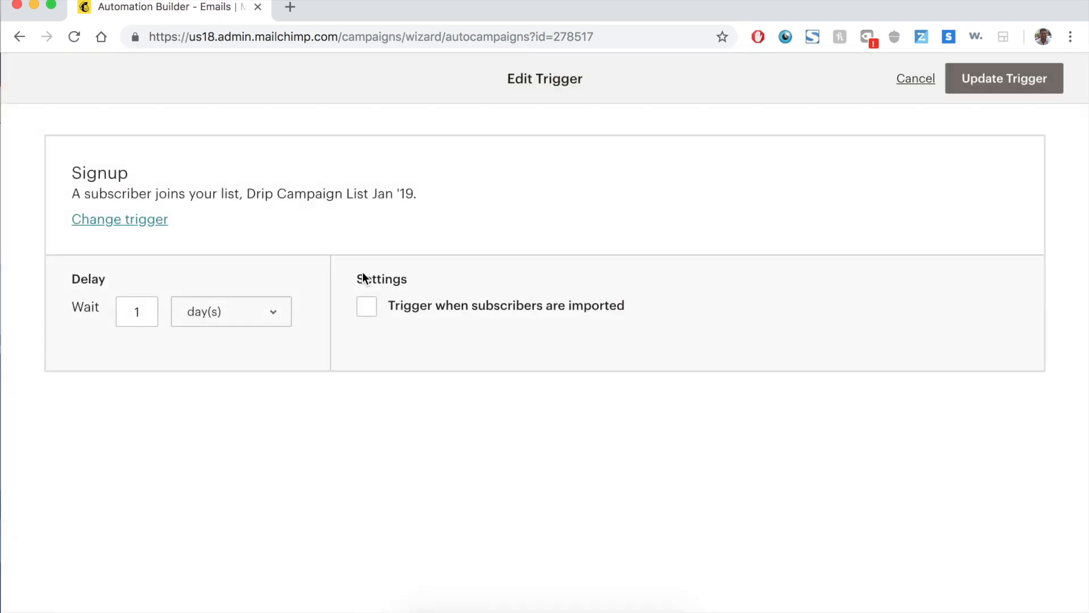
{"action": "mouse_move", "coordinate": [144, 233]}
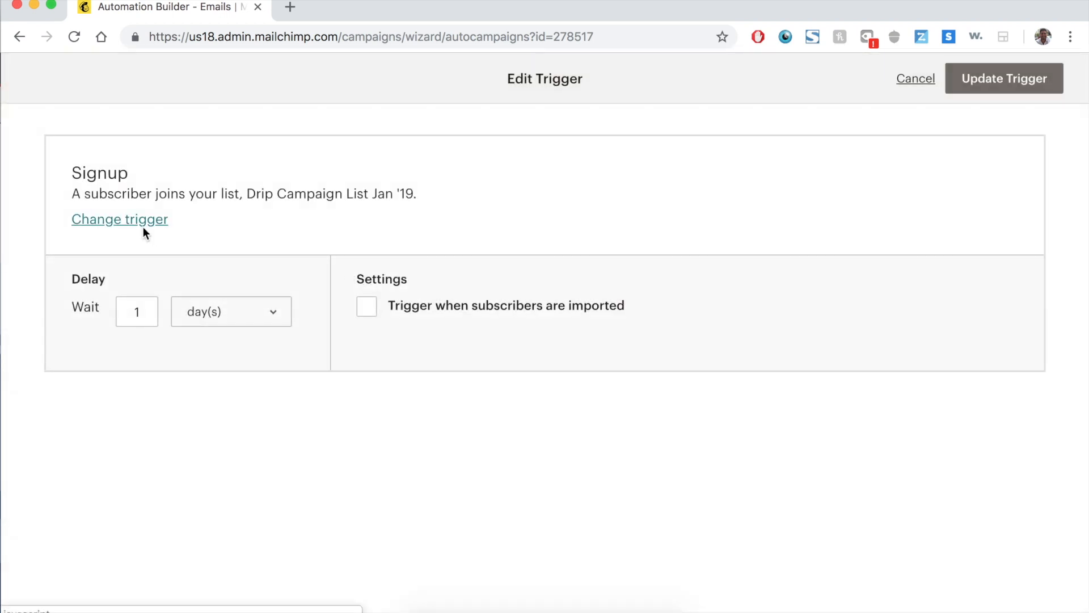
{"action": "left_click", "coordinate": [367, 305]}
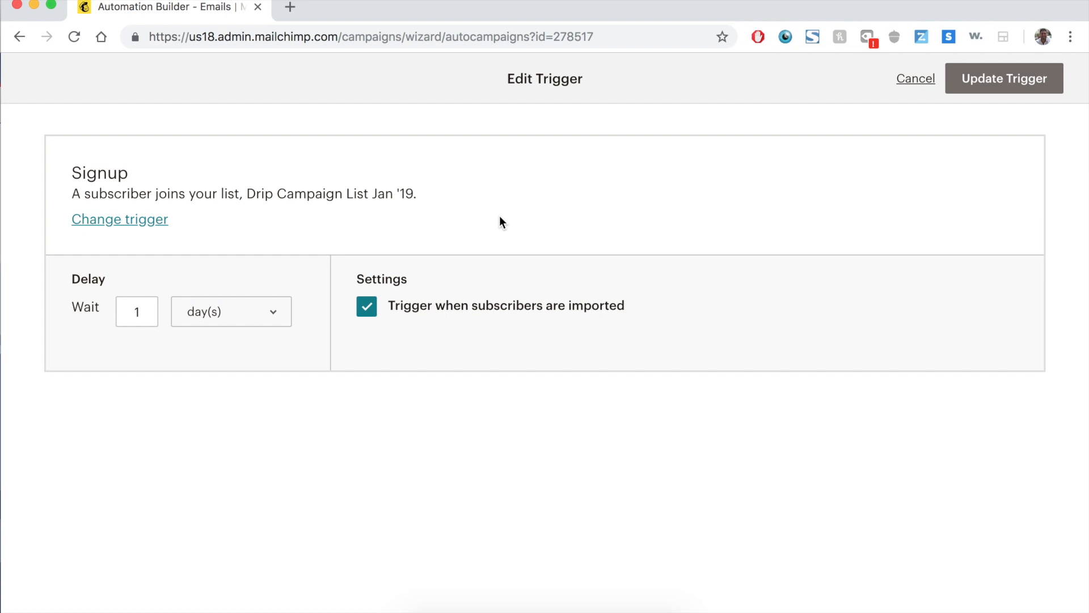
{"action": "left_click", "coordinate": [230, 311]}
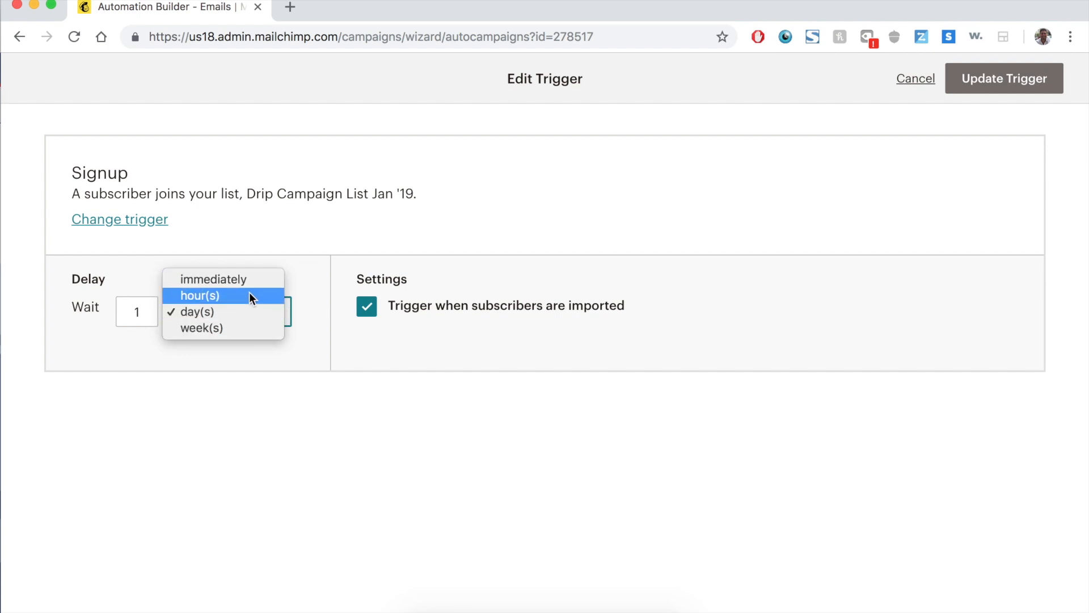
{"action": "left_click", "coordinate": [215, 279]}
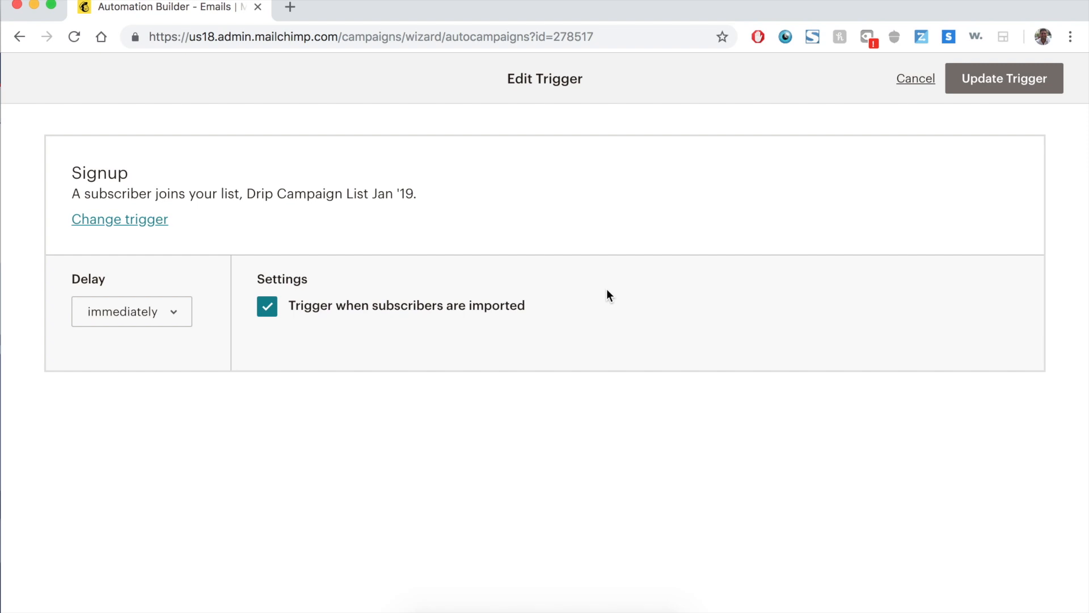
{"action": "mouse_move", "coordinate": [687, 238]}
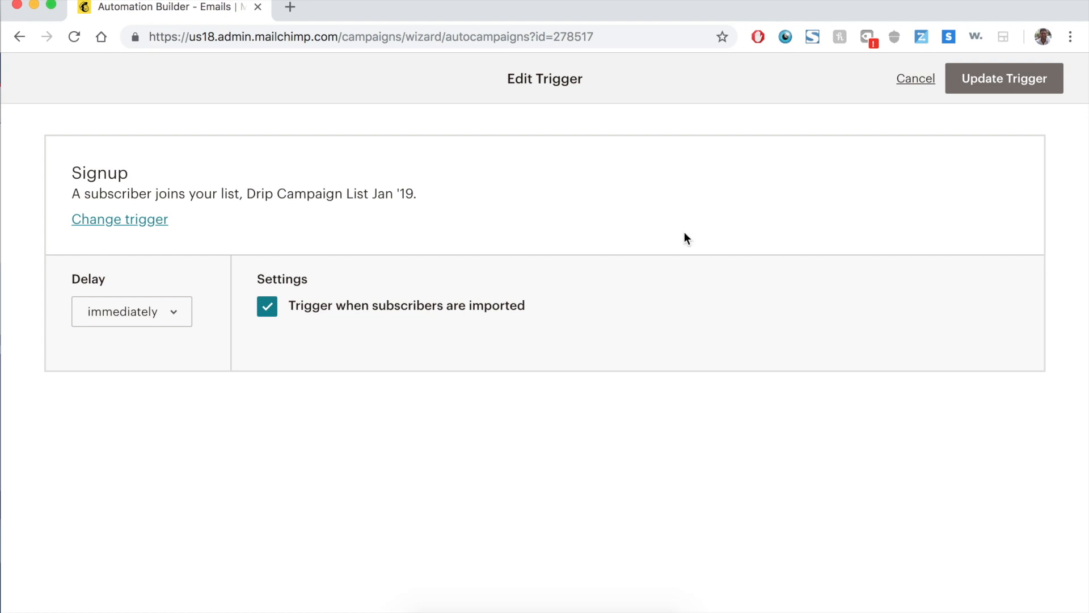
{"action": "left_click", "coordinate": [1004, 79]}
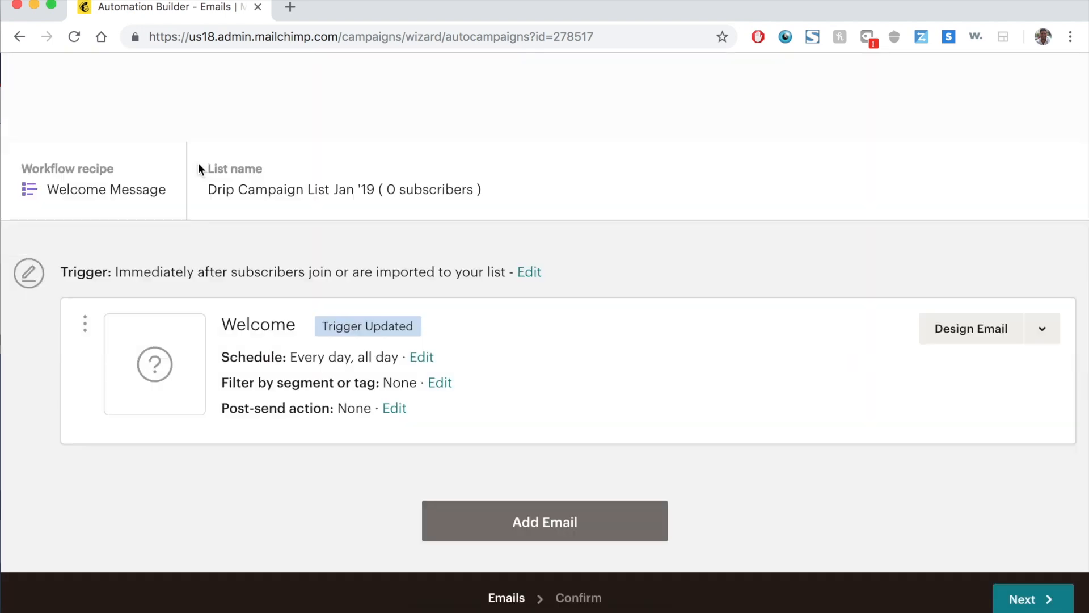
{"action": "scroll", "scroll_direction": "up", "scroll_amount": 3}
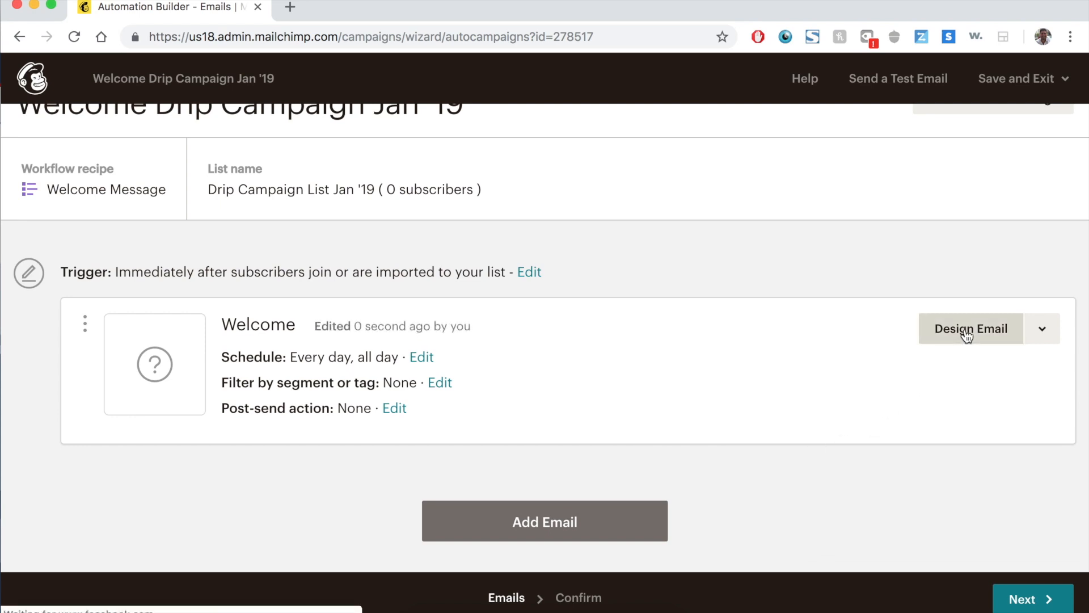
- Enter the Welcome email's setup and rename it "Drip Email #1"
{"action": "left_click", "coordinate": [971, 329]}
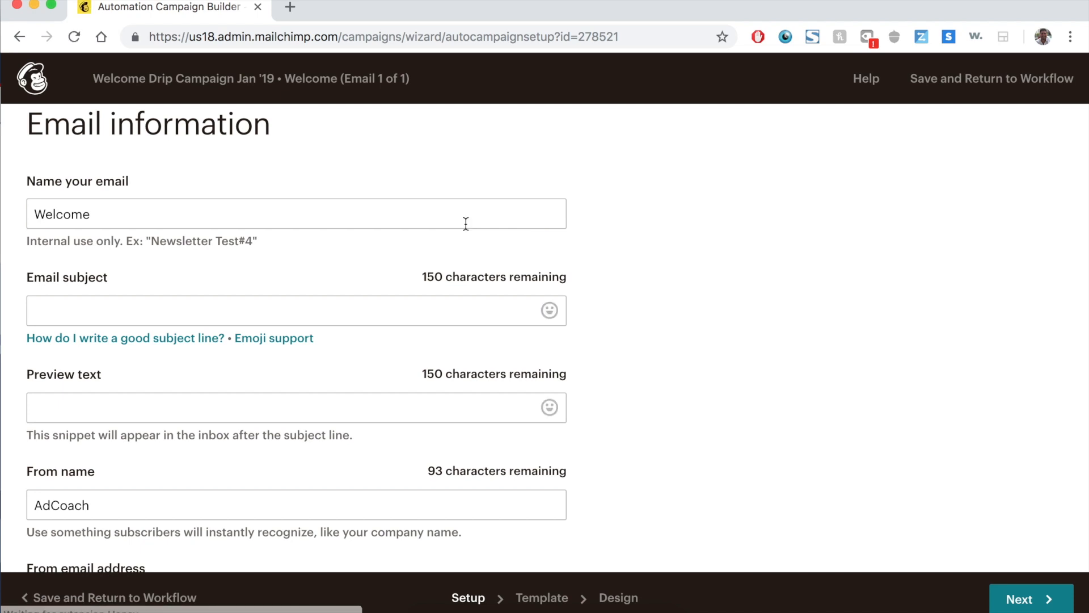
{"action": "left_click", "coordinate": [295, 213]}
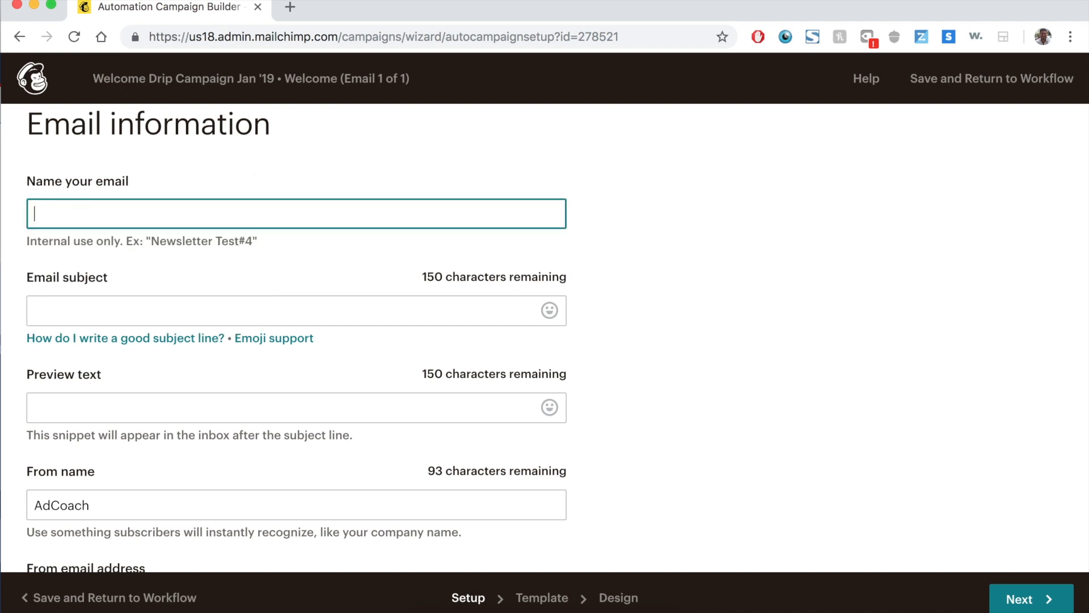
{"action": "type", "text": "Drip Email"}
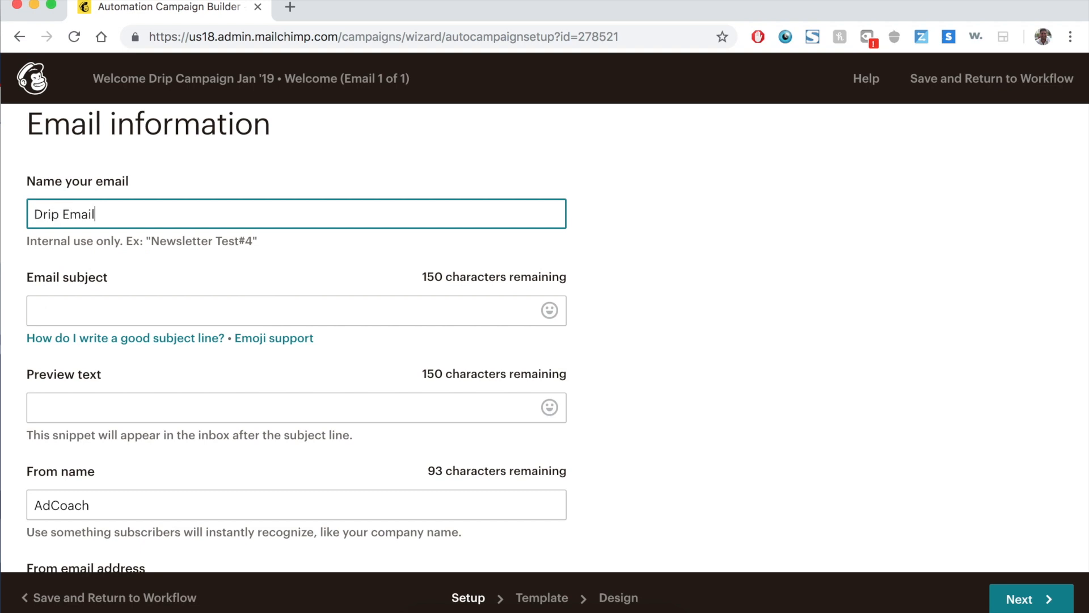
{"action": "type", "text": "#1"}
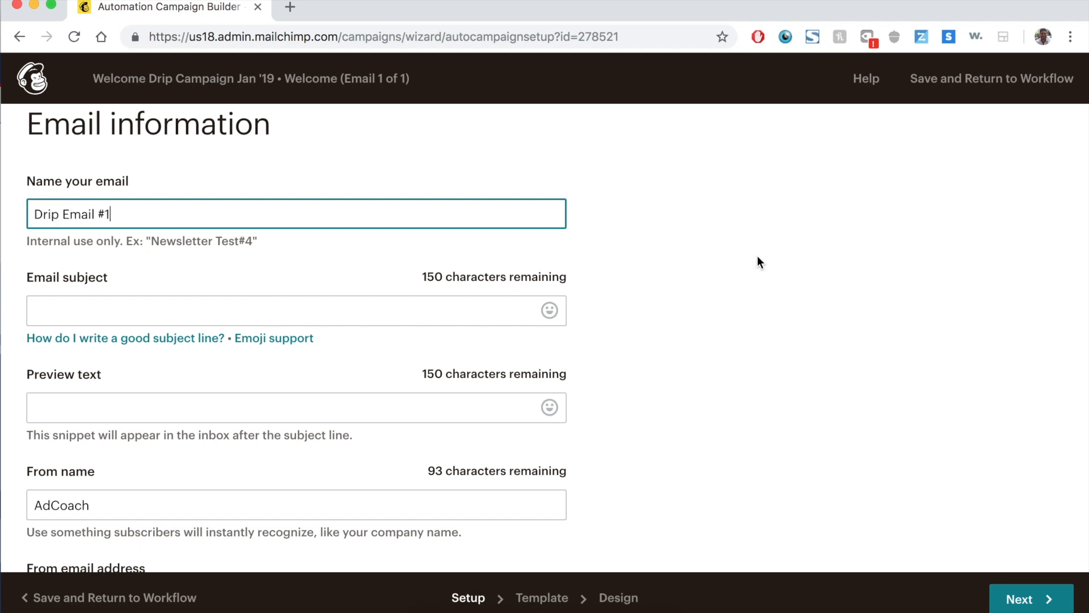
- Set subject and preview text to "Welcome To AdCoach - Learn About Us" and review sender fields
{"action": "left_click", "coordinate": [759, 262]}
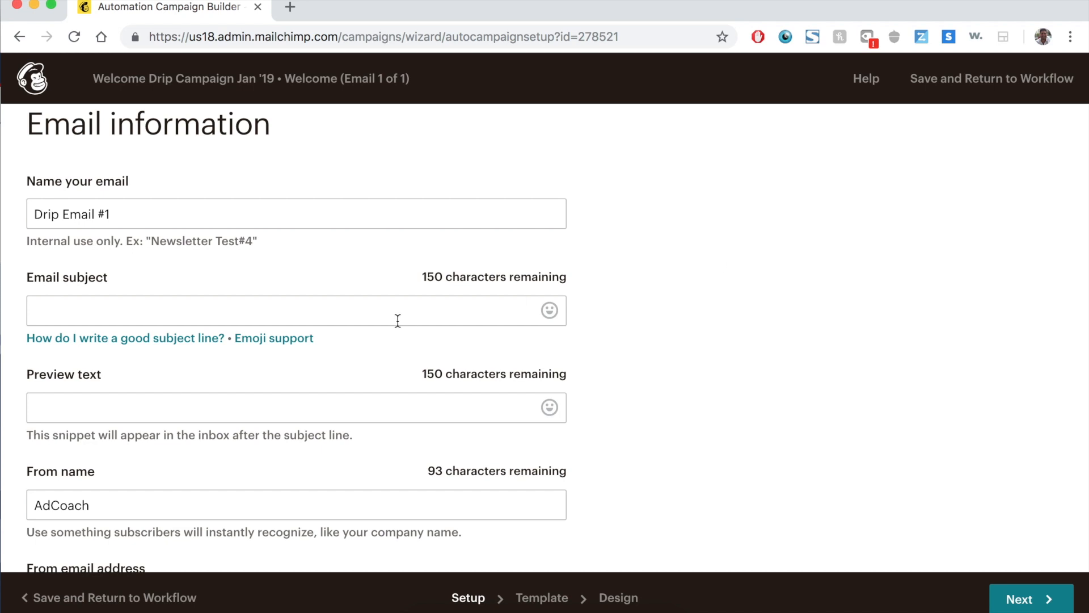
{"action": "type", "text": "Welcome"}
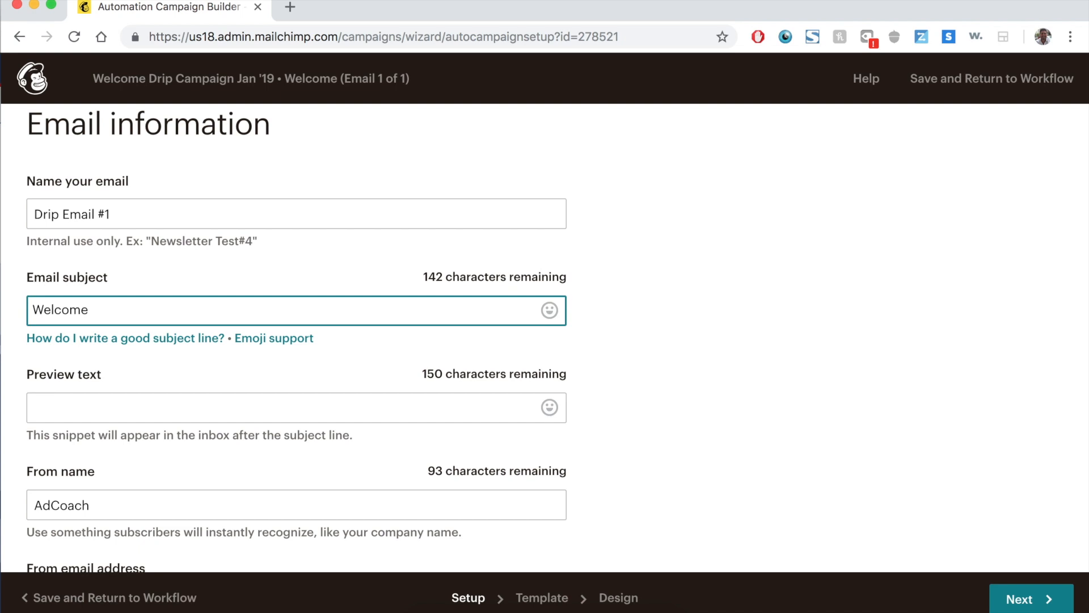
{"action": "type", "text": "To"}
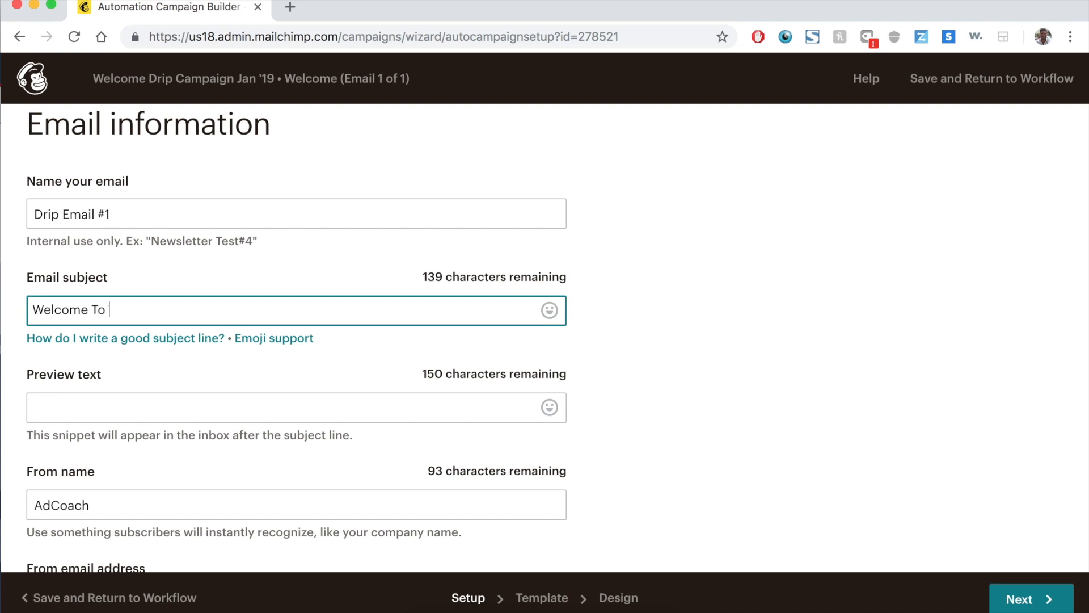
{"action": "type", "text": "AdCoach -"}
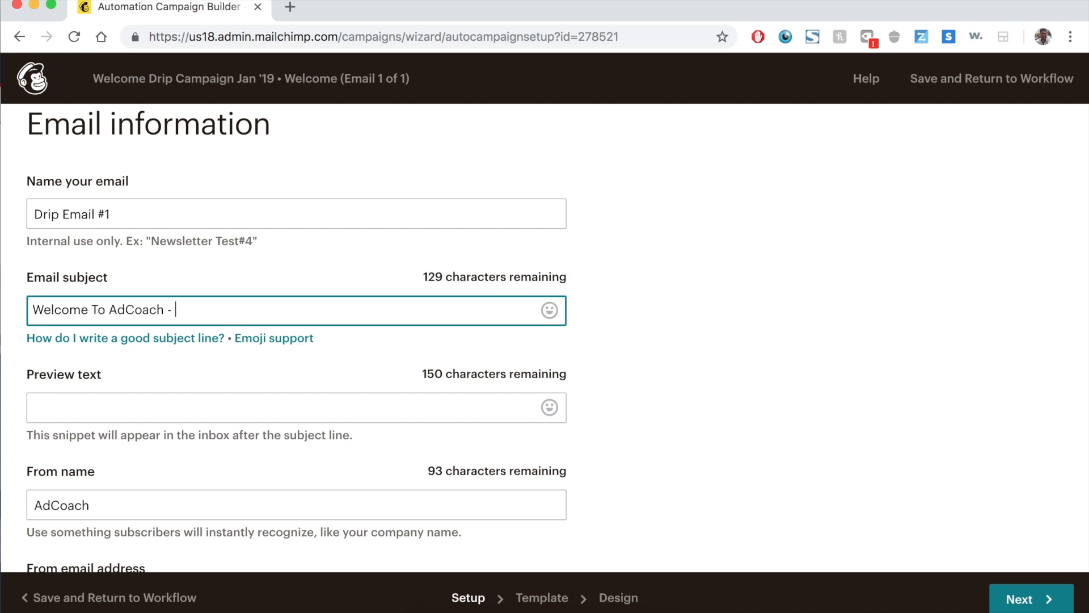
{"action": "type", "text": "Learn"}
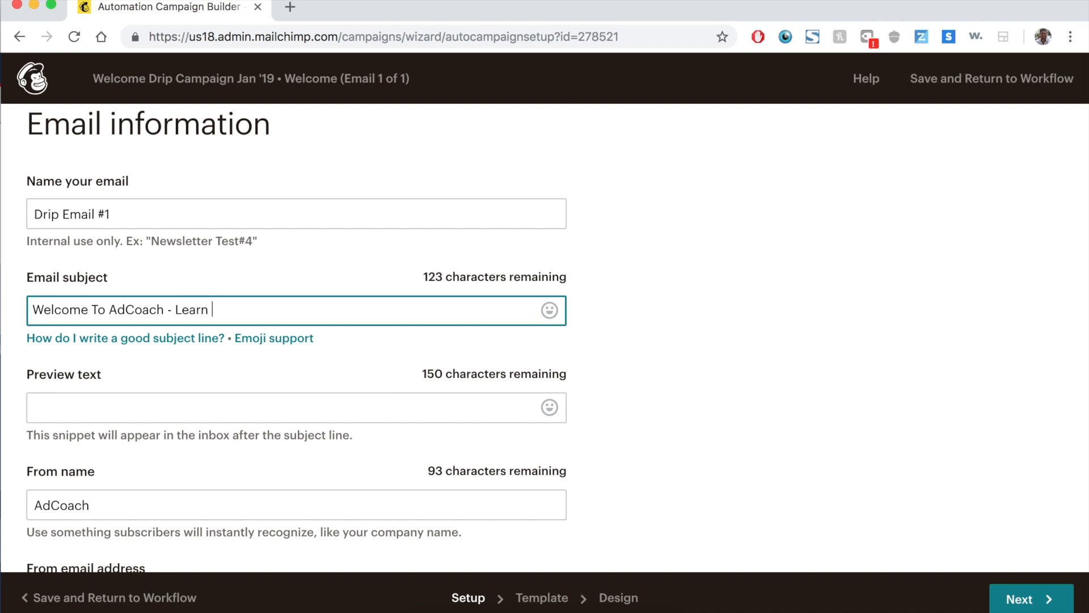
{"action": "type", "text": "About Us"}
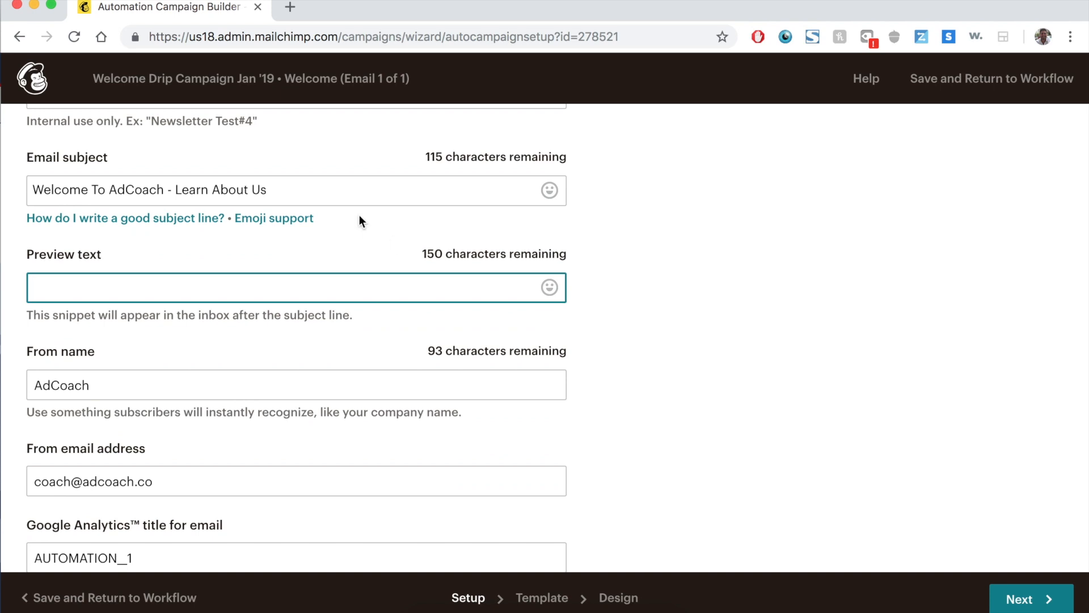
{"action": "type", "text": "Welcome To AdCoach - Learn About Us"}
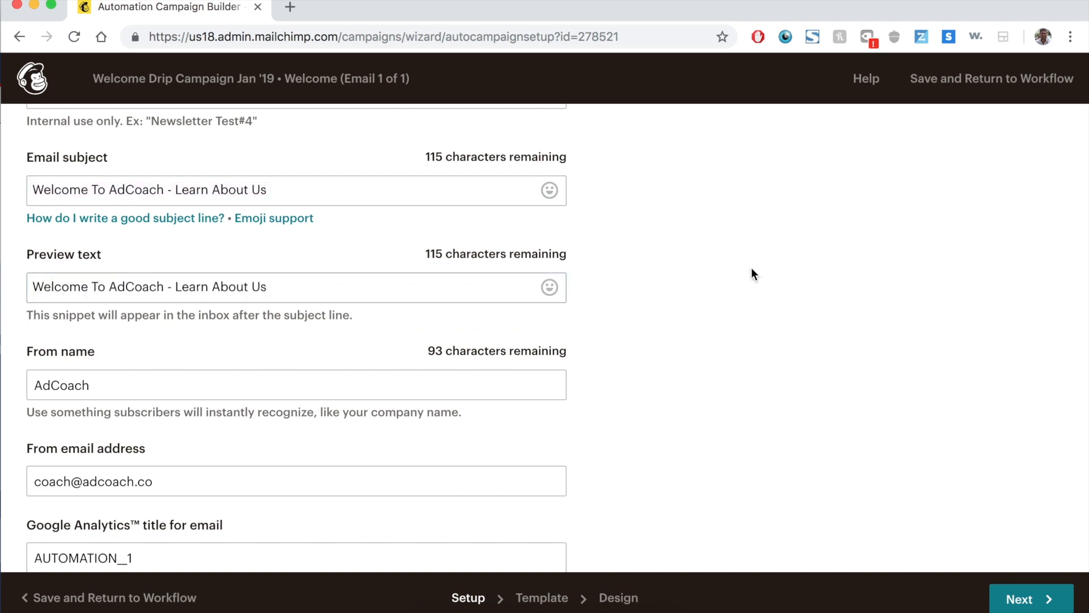
{"action": "scroll", "scroll_direction": "down", "scroll_amount": 3}
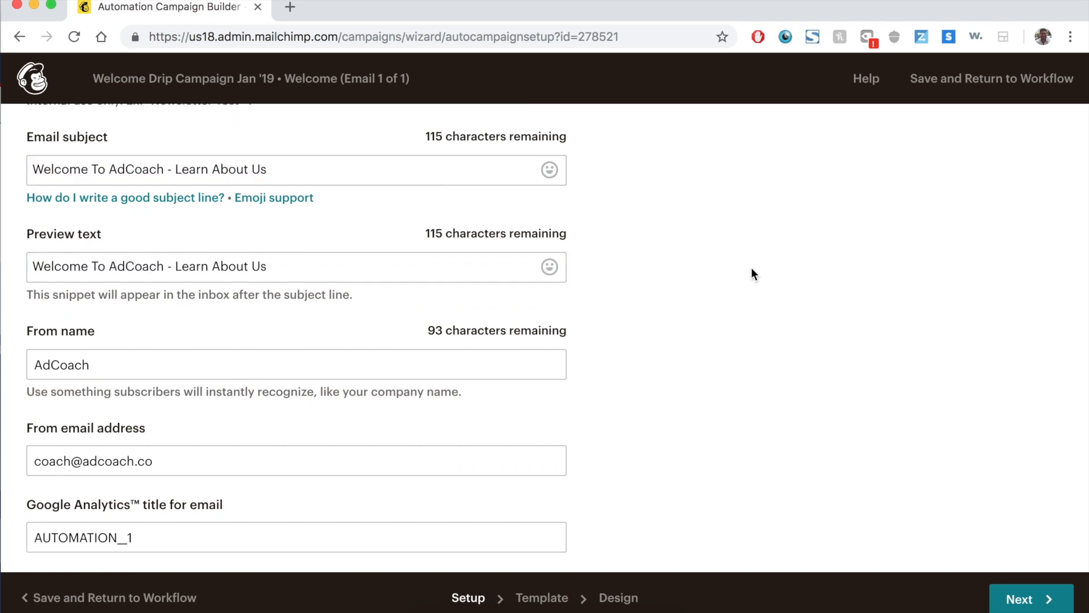
{"action": "mouse_move", "coordinate": [744, 289]}
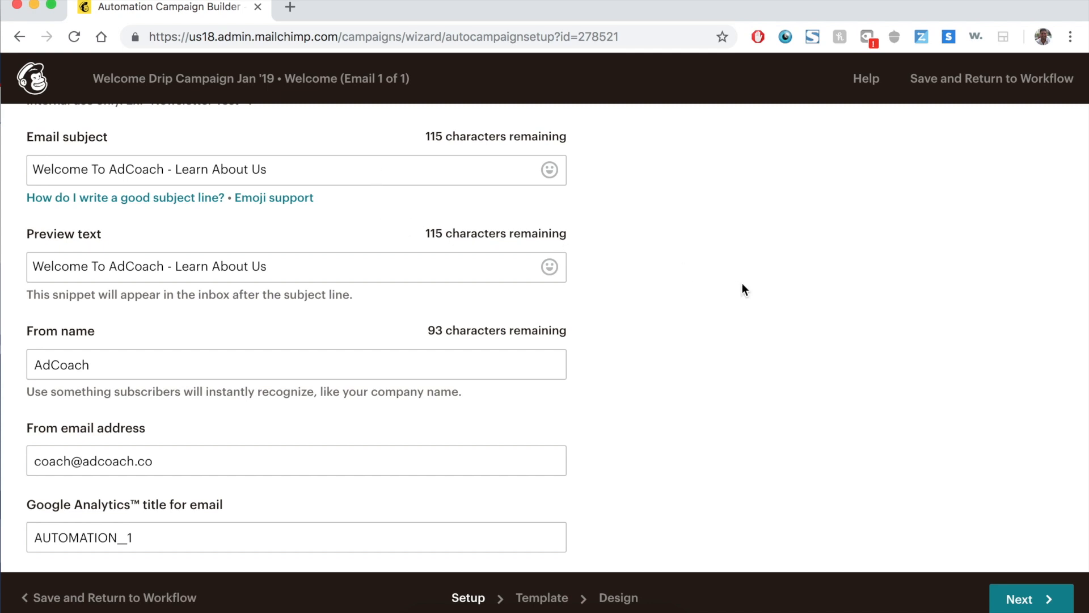
{"action": "mouse_move", "coordinate": [751, 289]}
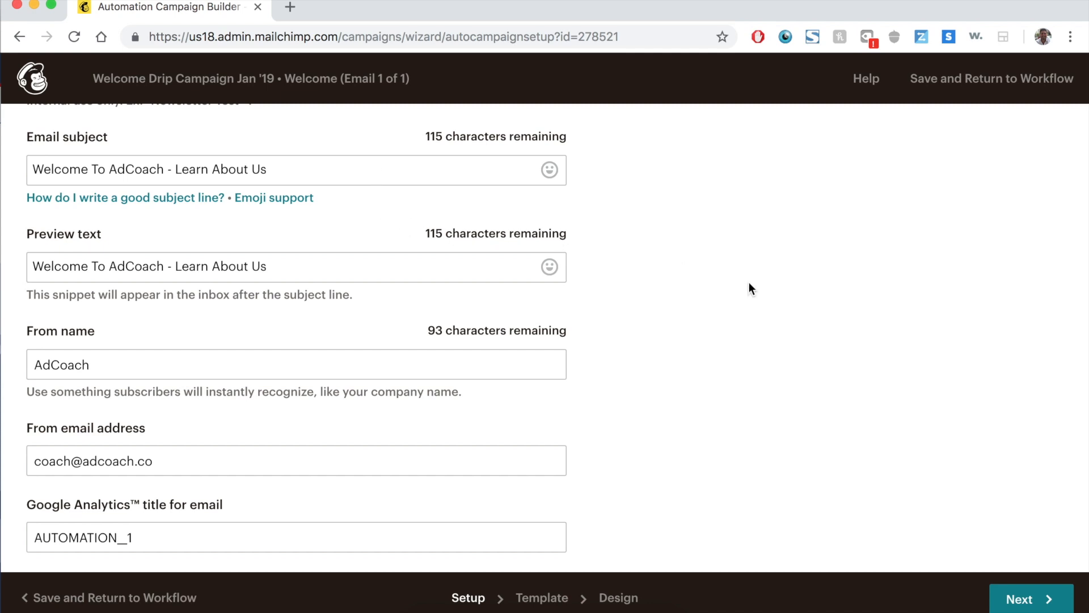
{"action": "mouse_move", "coordinate": [499, 305]}
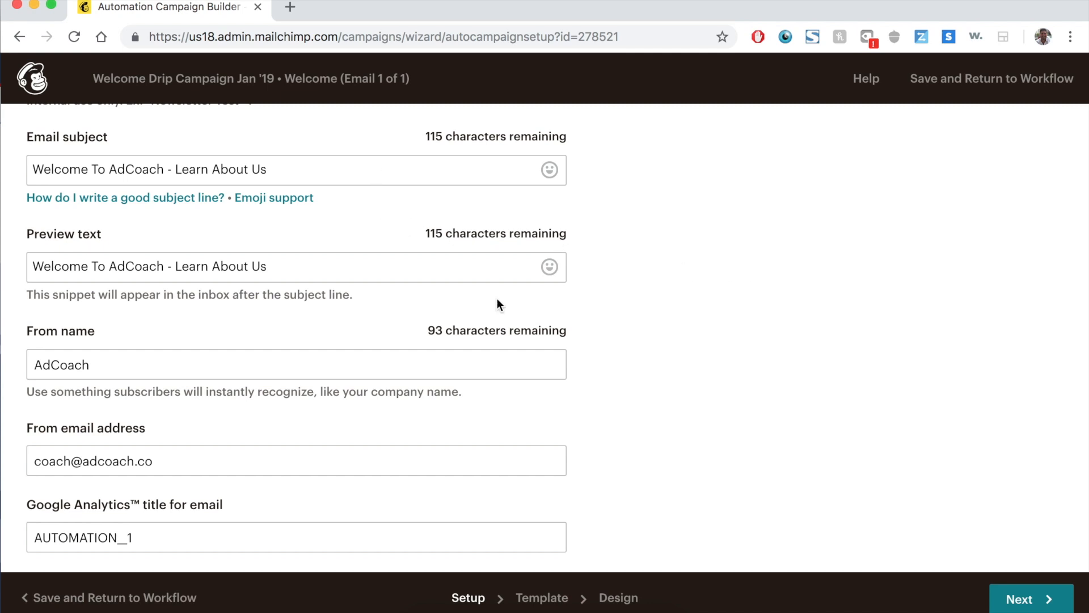
{"action": "scroll", "scroll_direction": "down", "scroll_amount": 3}
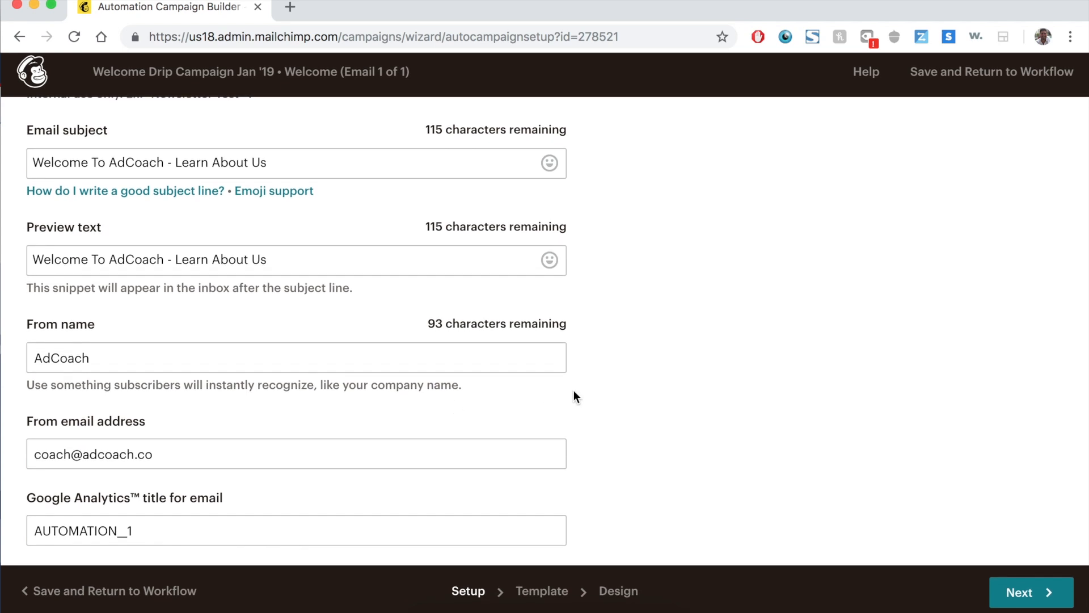
{"action": "scroll", "scroll_direction": "up", "scroll_amount": 3}
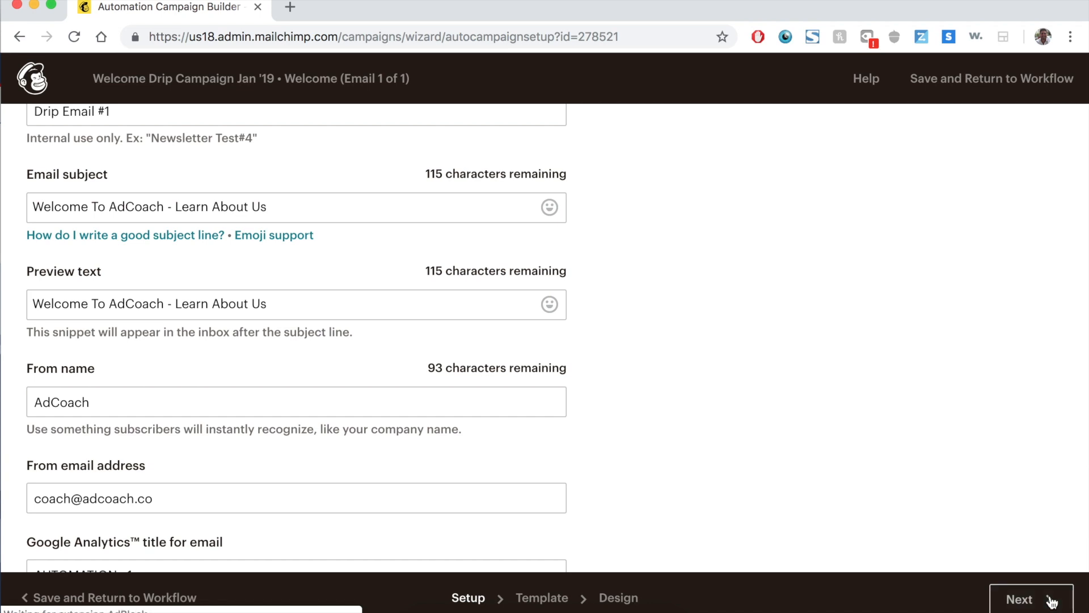
- Move to the Template step and browse the Layouts and Themes designs
{"action": "left_click", "coordinate": [1022, 599]}
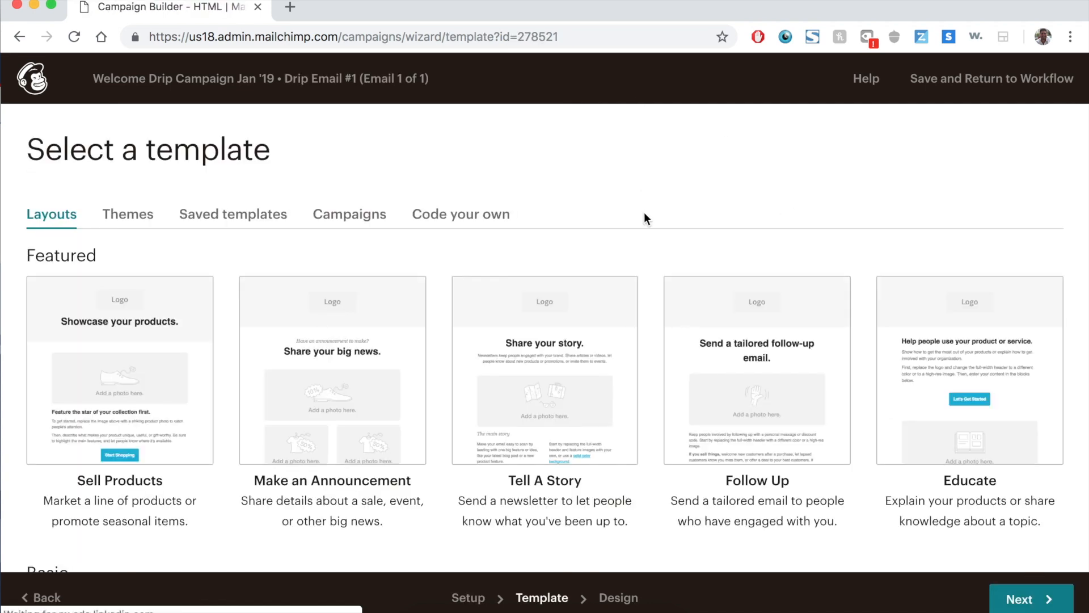
{"action": "scroll", "scroll_direction": "down", "scroll_amount": 3}
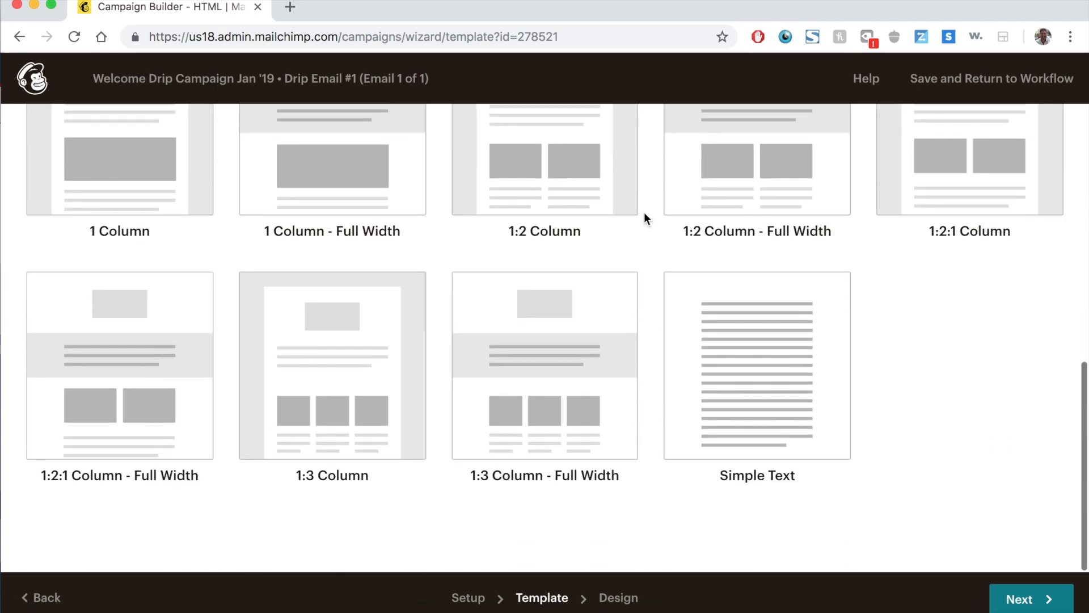
{"action": "scroll", "scroll_direction": "up", "scroll_amount": 3}
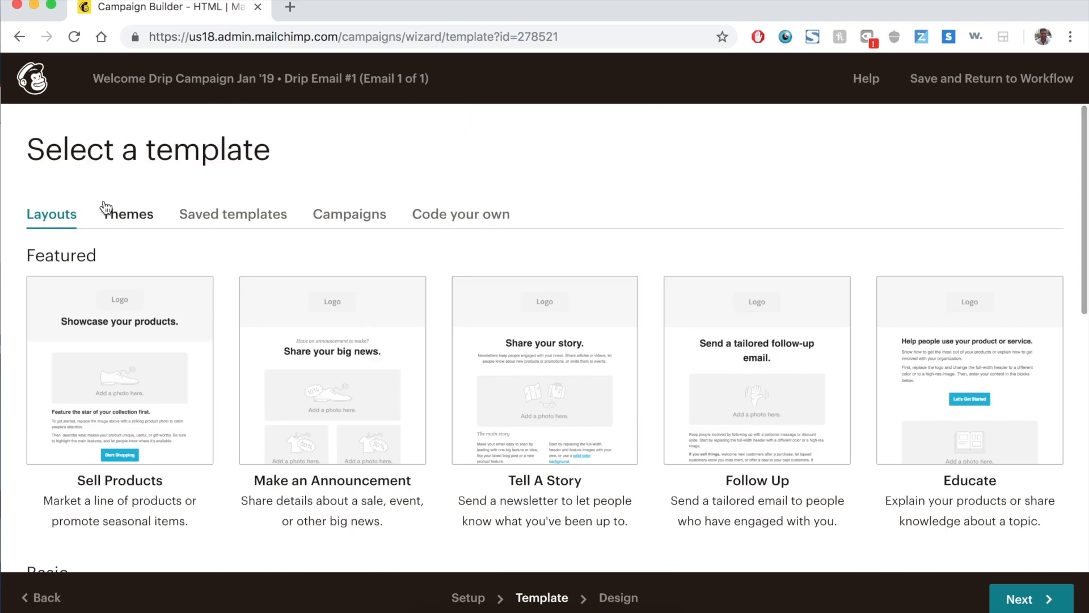
{"action": "left_click", "coordinate": [128, 213]}
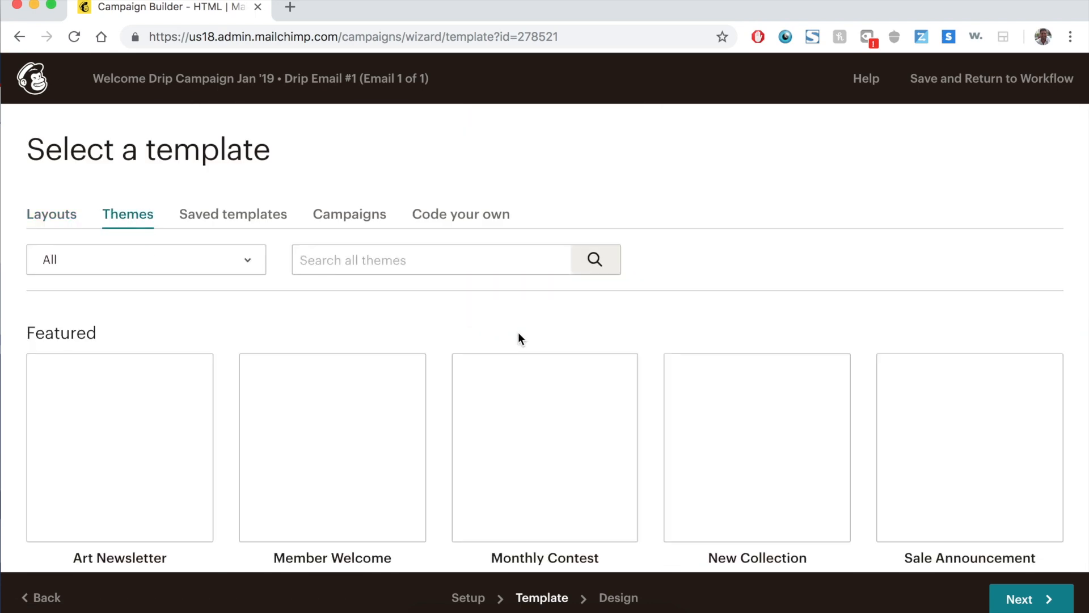
{"action": "scroll", "scroll_direction": "down", "scroll_amount": 3}
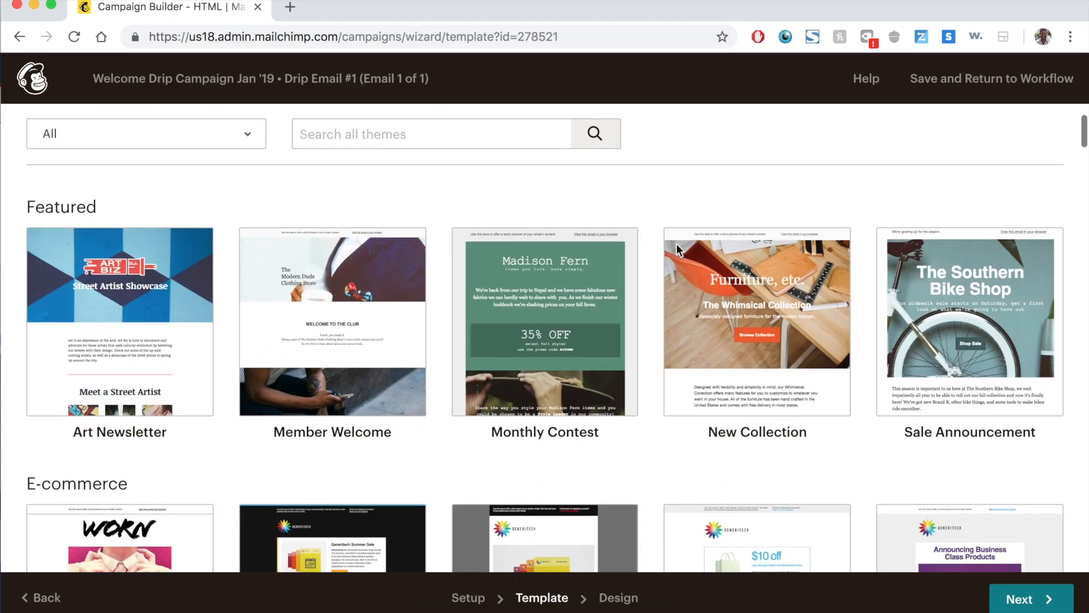
{"action": "scroll", "scroll_direction": "down", "scroll_amount": 3}
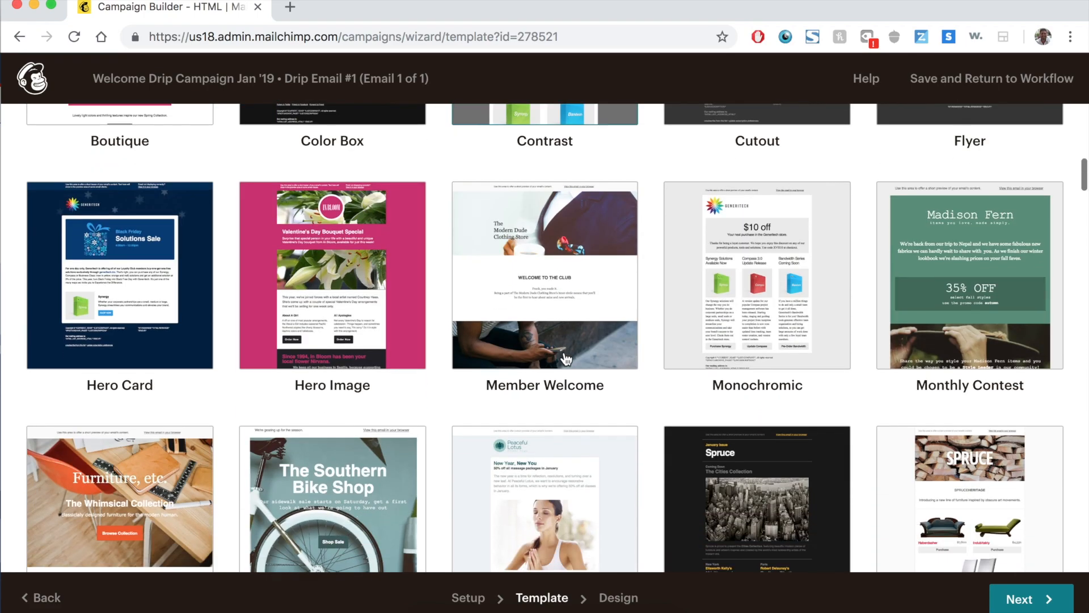
{"action": "scroll", "scroll_direction": "down", "scroll_amount": 3}
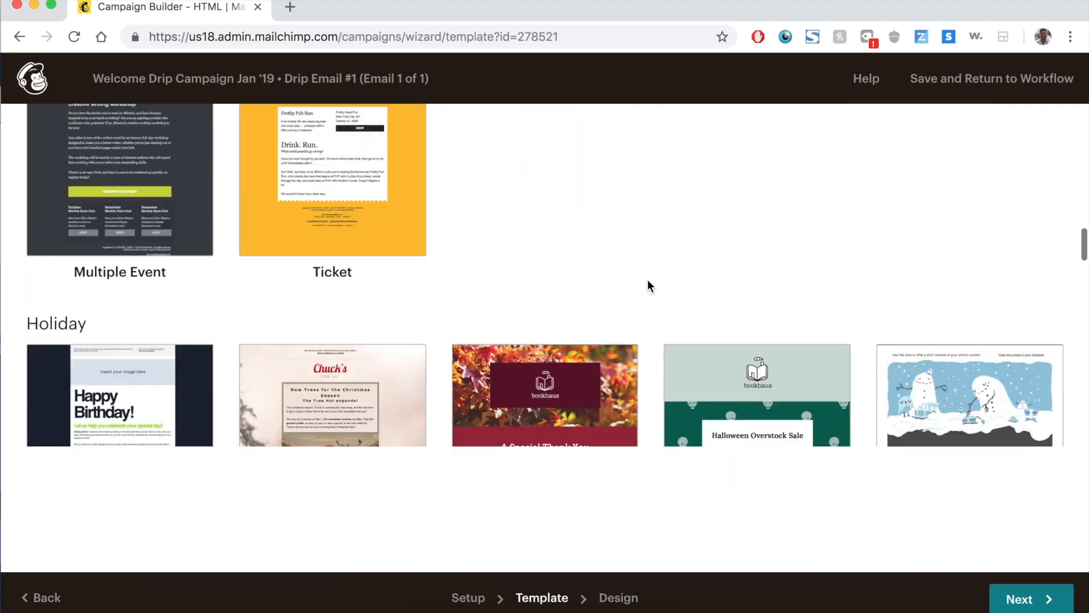
{"action": "scroll", "scroll_direction": "up", "scroll_amount": 3}
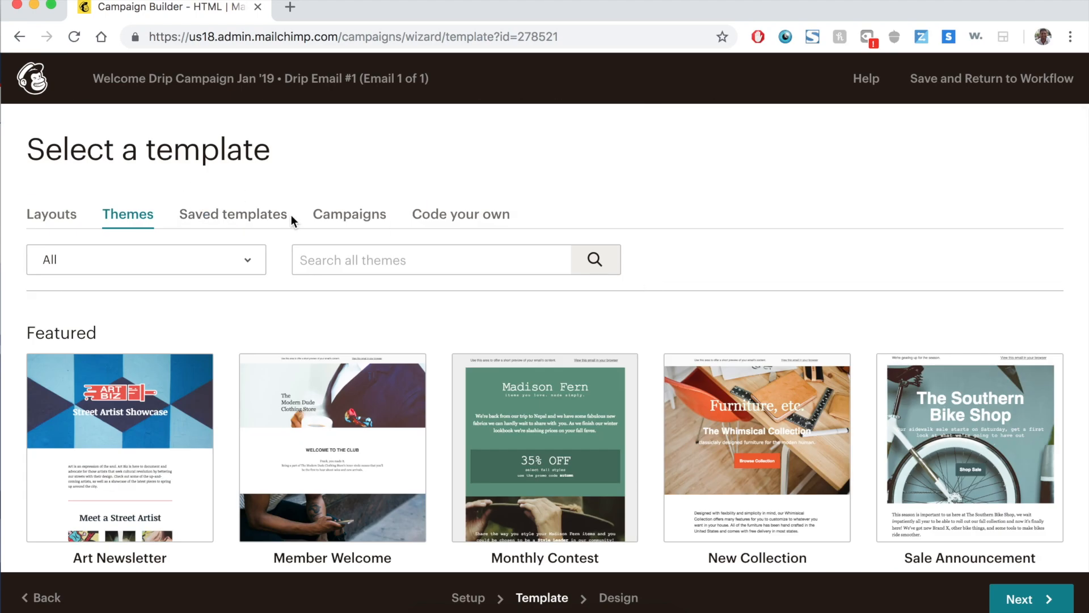
- Browse previously sent Campaigns to reuse as the email's design
{"action": "left_click", "coordinate": [349, 214]}
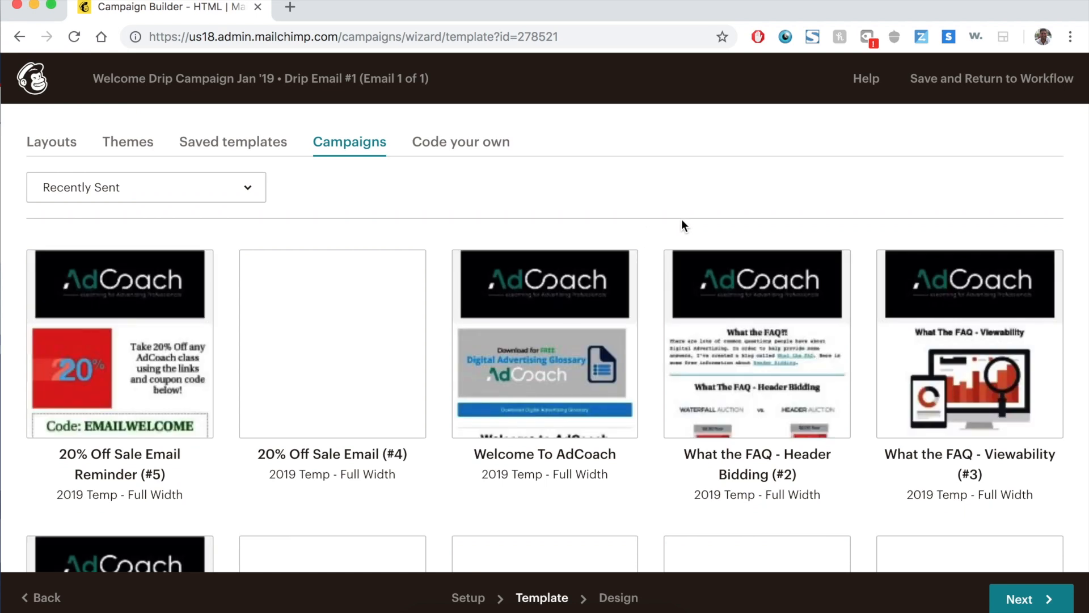
{"action": "scroll", "scroll_direction": "up", "scroll_amount": 3}
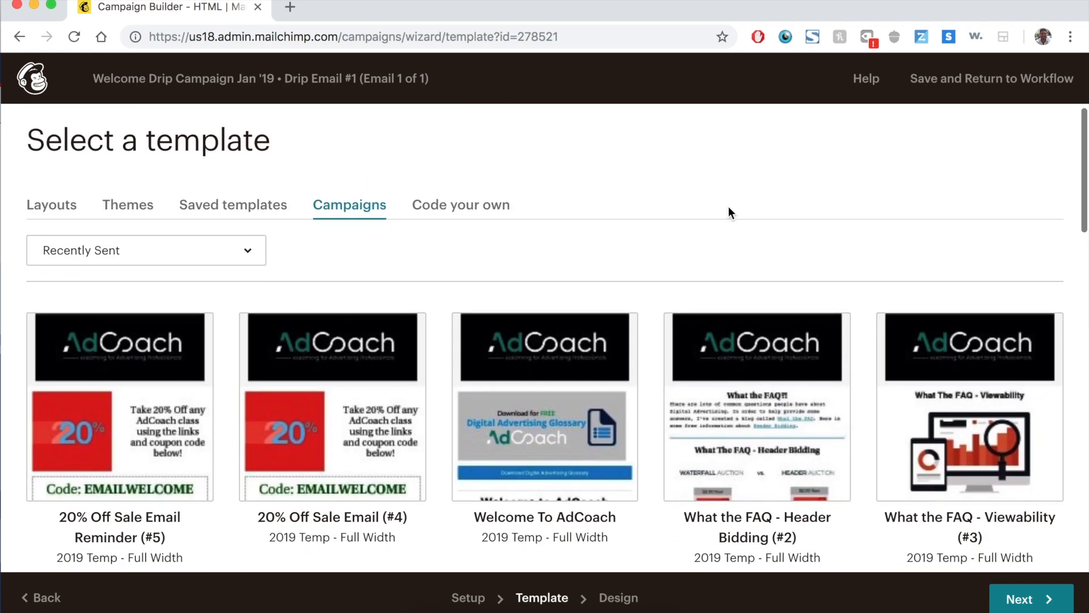
{"action": "scroll", "scroll_direction": "down", "scroll_amount": 3}
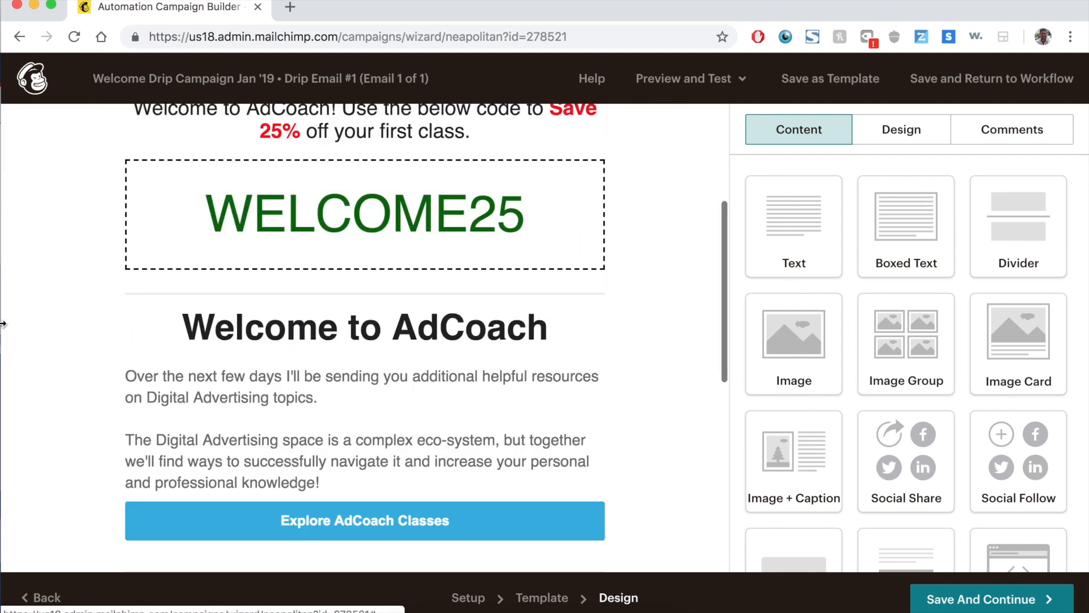
{"action": "scroll", "scroll_direction": "down", "scroll_amount": 3}
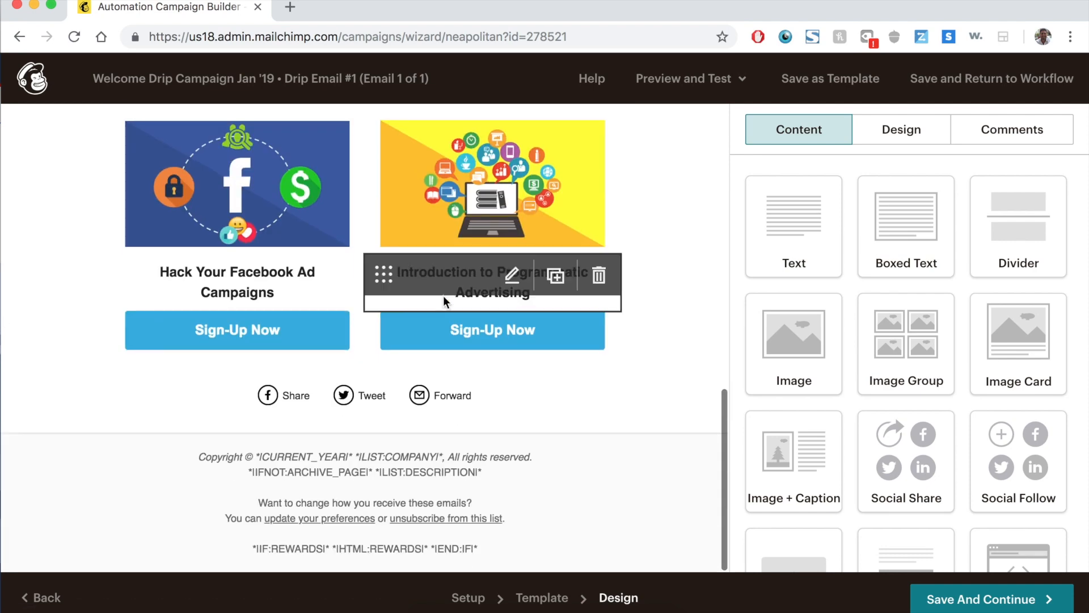
{"action": "scroll", "scroll_direction": "up", "scroll_amount": 3}
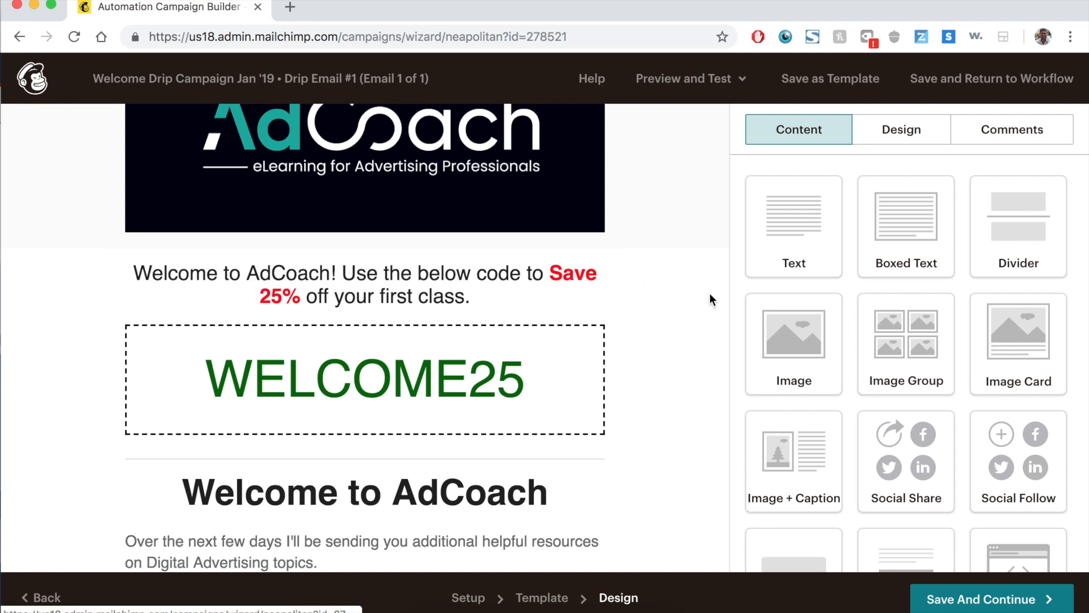
{"action": "scroll", "scroll_direction": "down", "scroll_amount": 3}
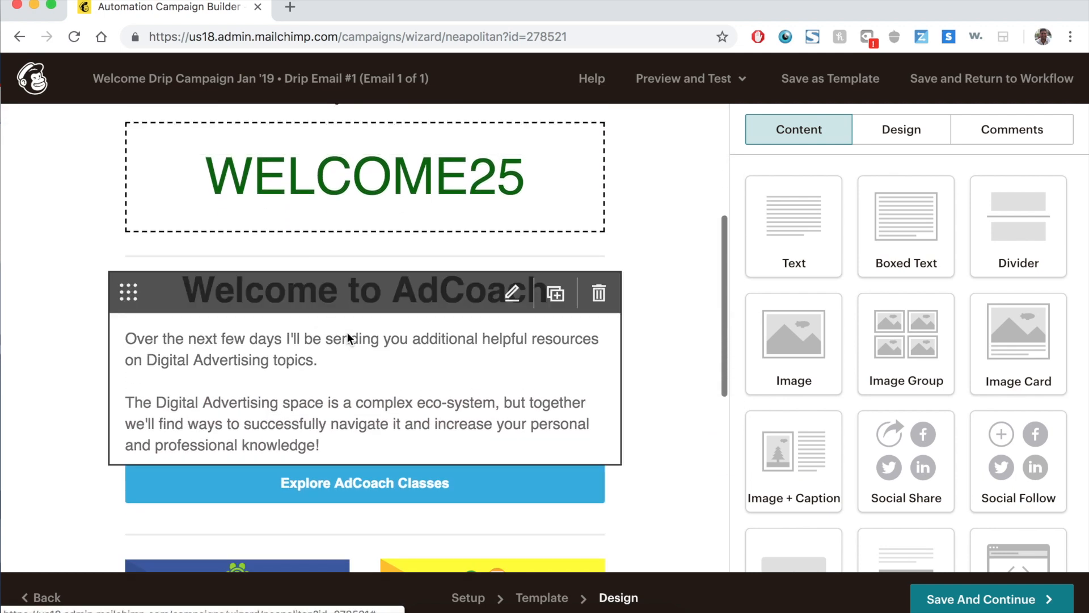
{"action": "scroll", "scroll_direction": "down", "scroll_amount": 3}
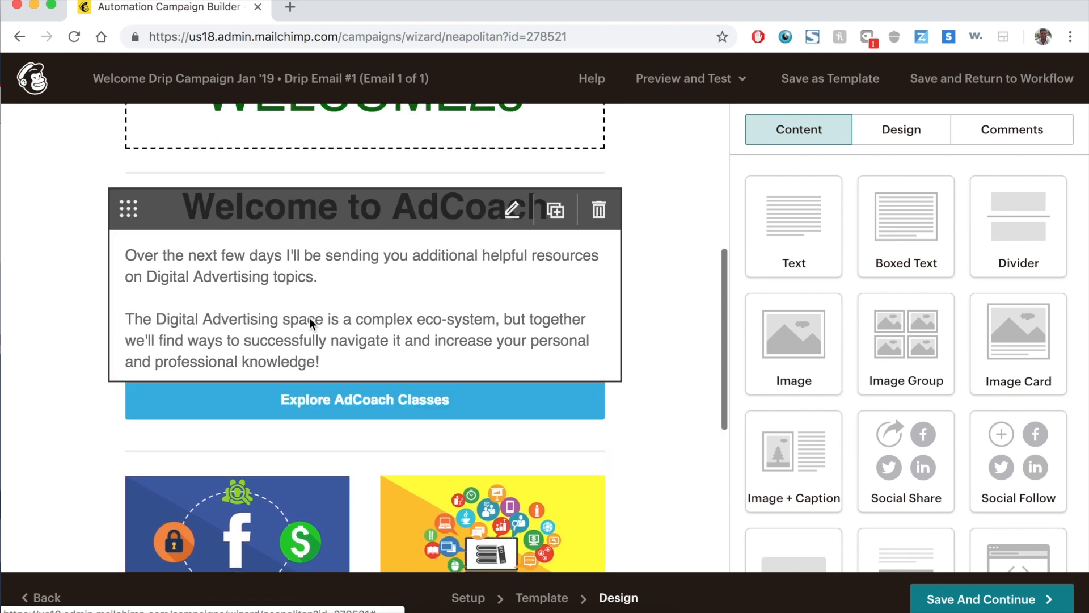
{"action": "scroll", "scroll_direction": "up", "scroll_amount": 3}
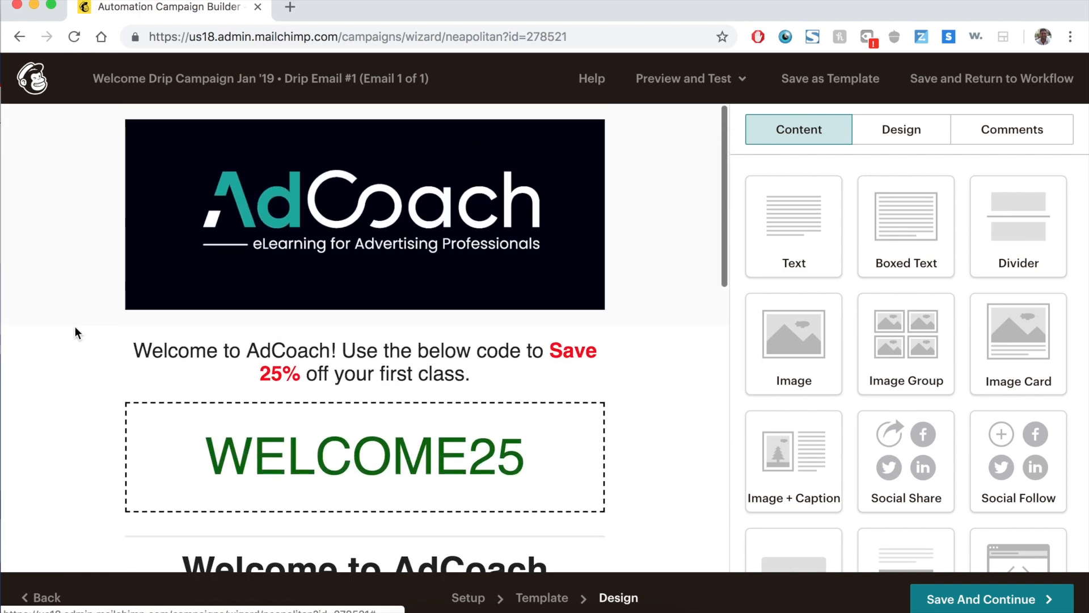
{"action": "mouse_move", "coordinate": [698, 429]}
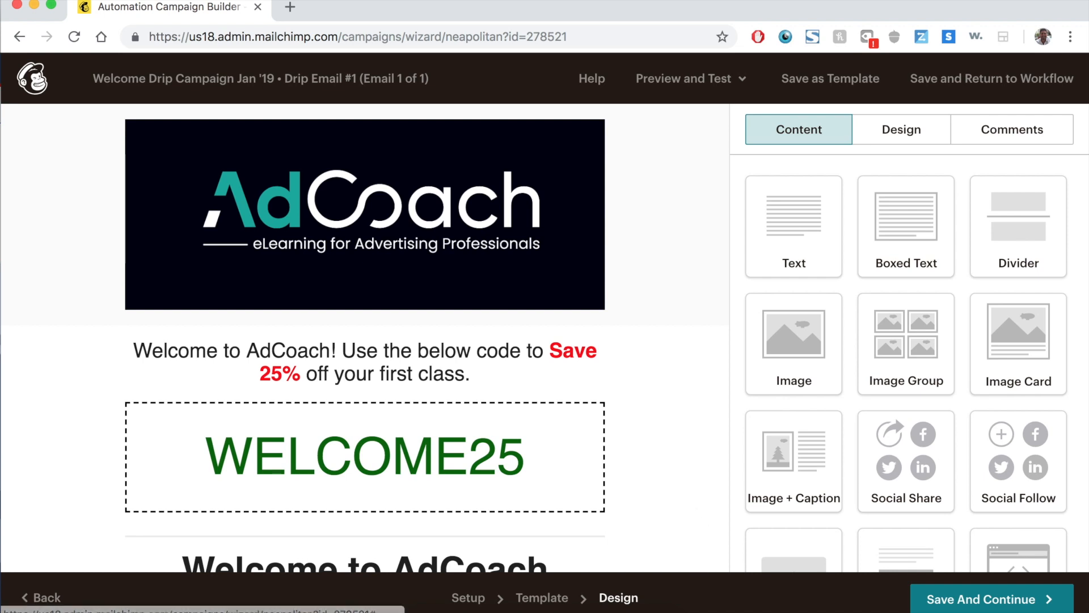
- Save Drip Email #1's design and return to the workflow overview
{"action": "left_click", "coordinate": [989, 599]}
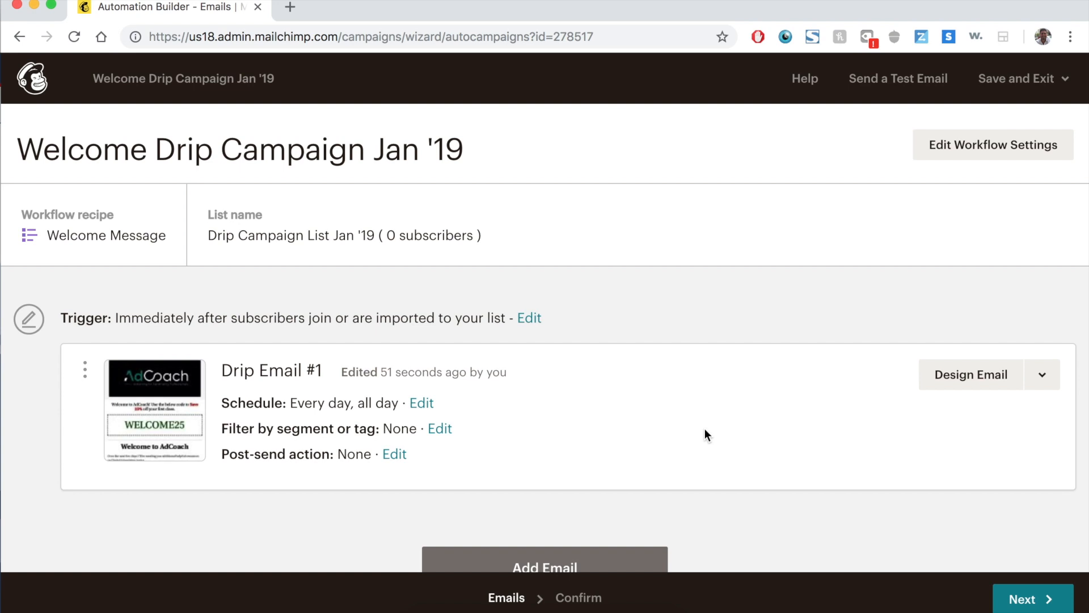
{"action": "scroll", "scroll_direction": "down", "scroll_amount": 3}
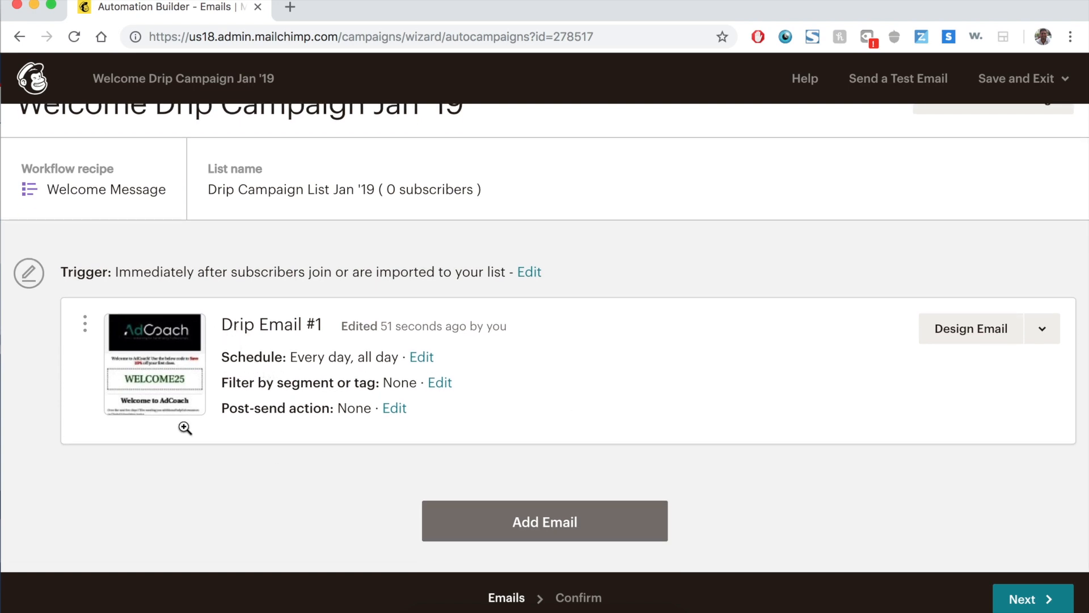
{"action": "mouse_move", "coordinate": [693, 323]}
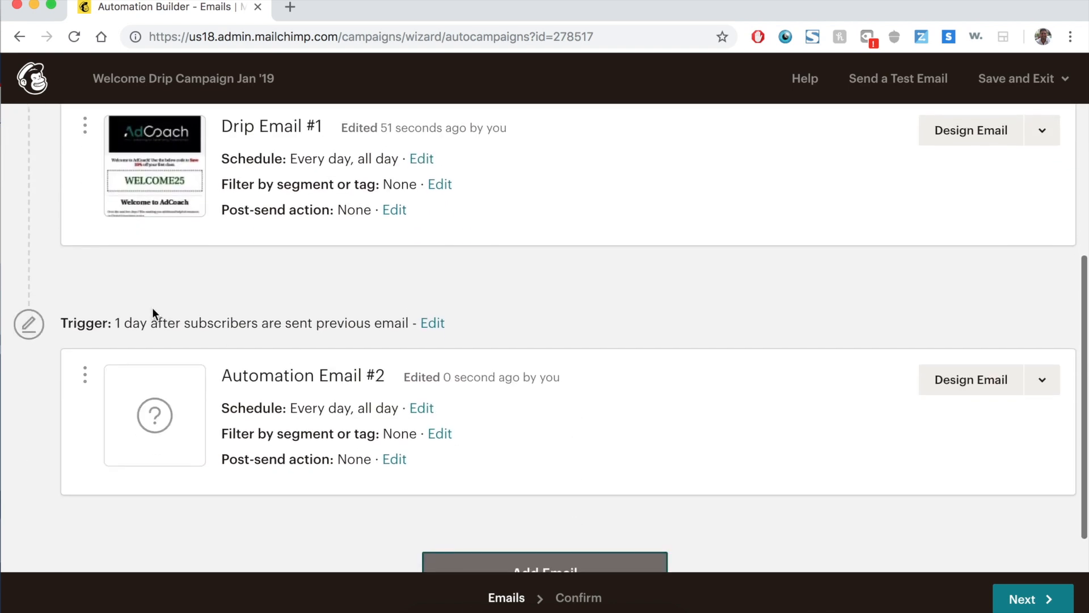
{"action": "mouse_move", "coordinate": [320, 336]}
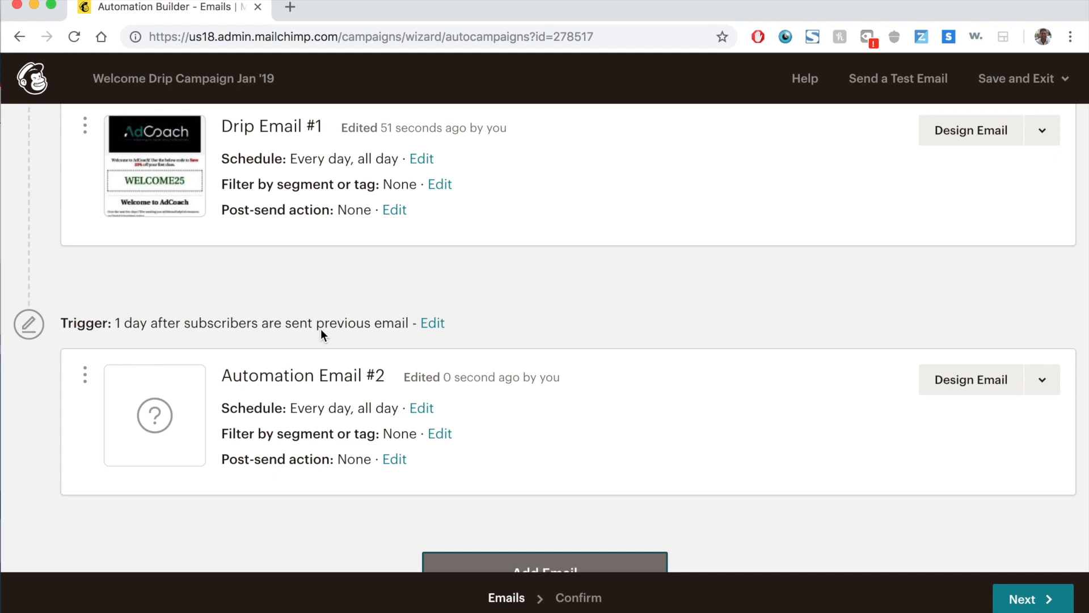
{"action": "mouse_move", "coordinate": [516, 333]}
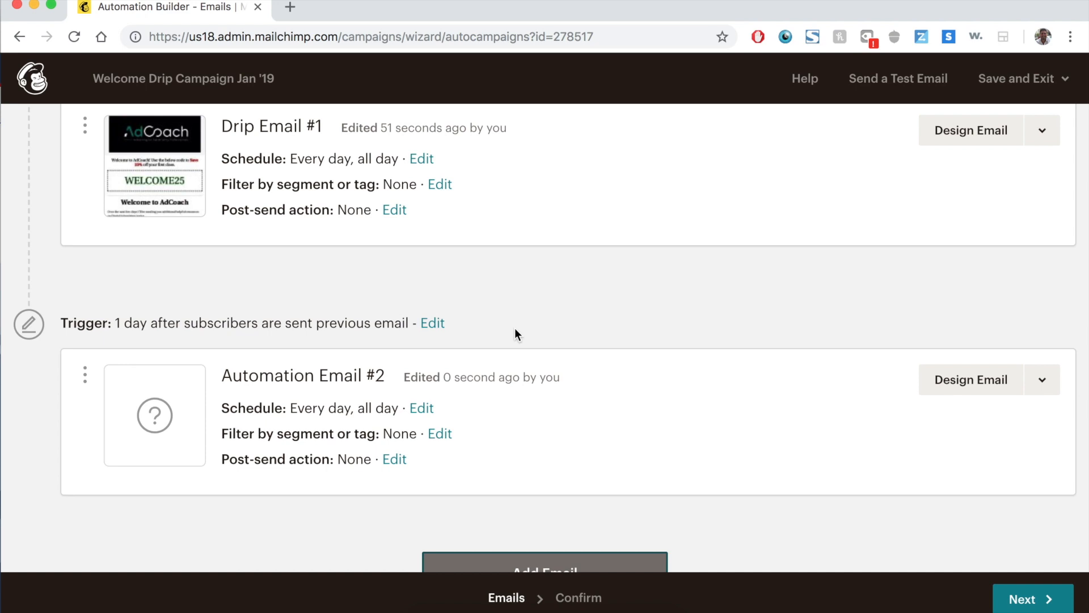
{"action": "mouse_move", "coordinate": [1078, 390]}
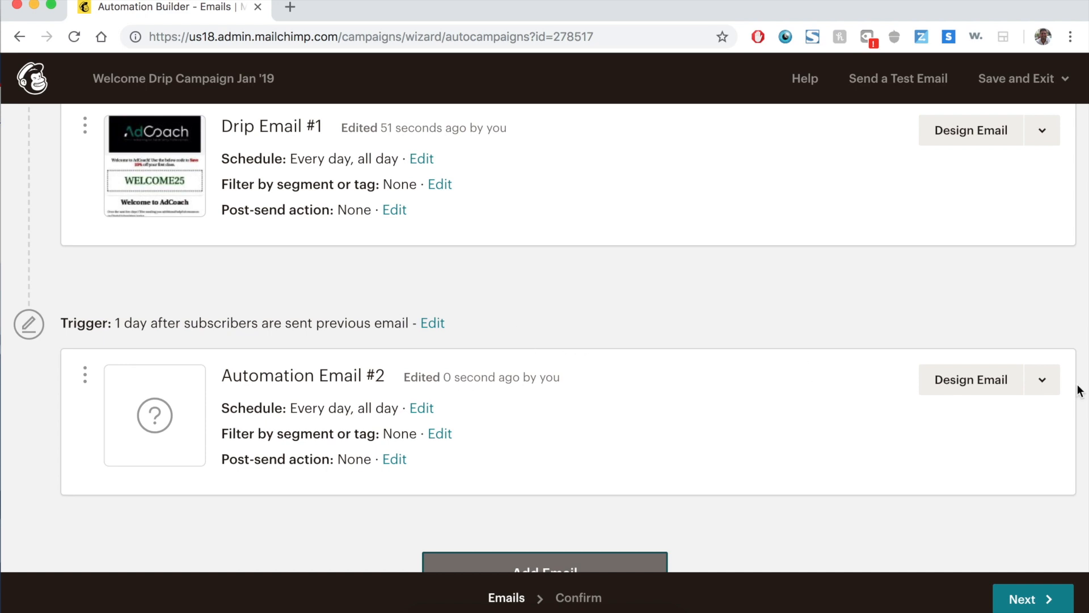
{"action": "mouse_move", "coordinate": [730, 284]}
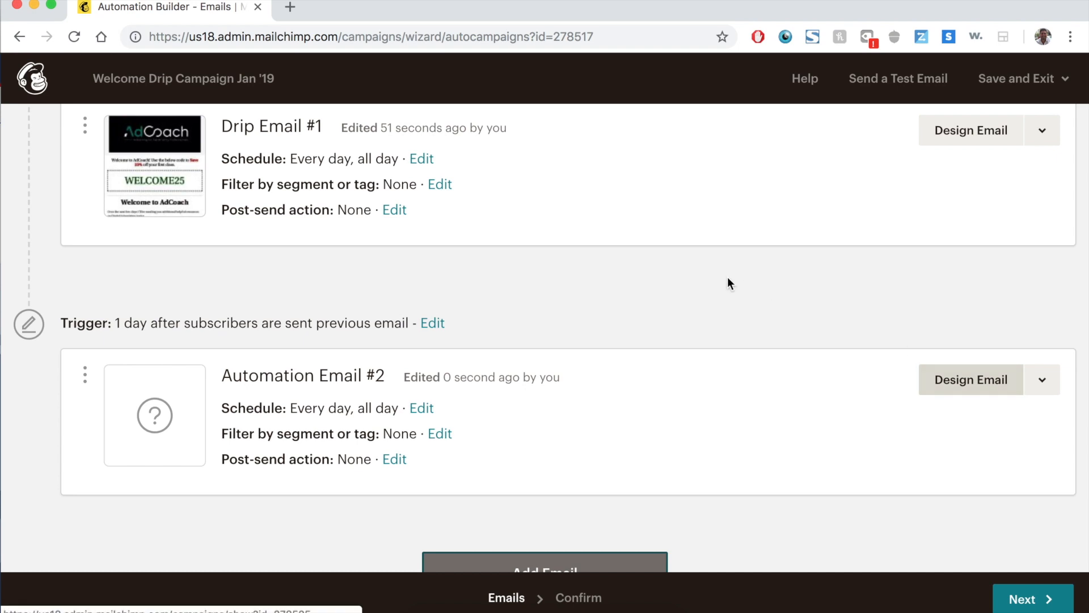
{"action": "mouse_move", "coordinate": [722, 283]}
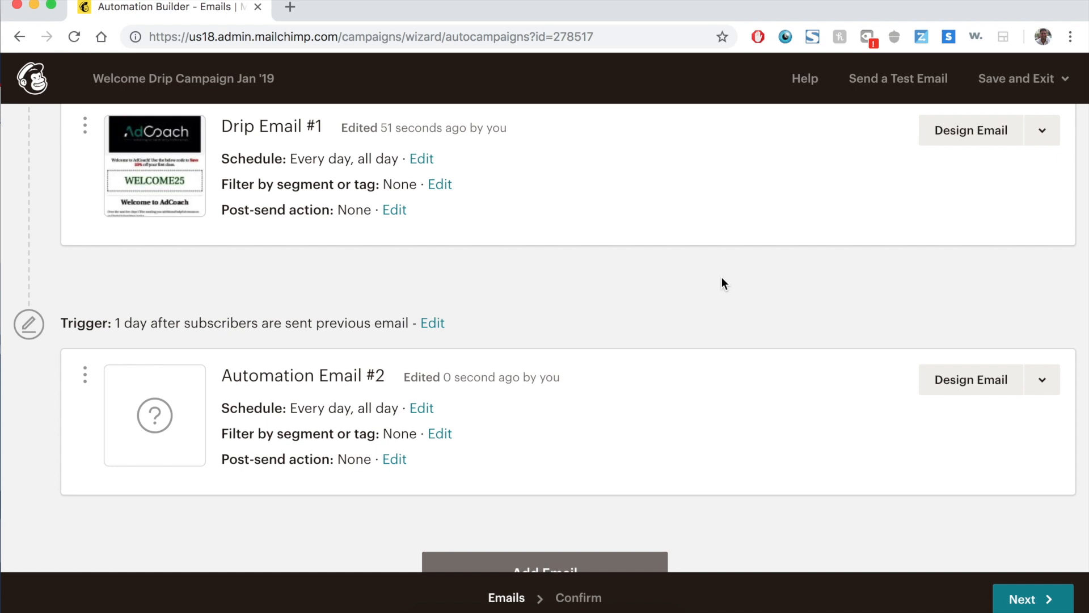
{"action": "mouse_move", "coordinate": [970, 379]}
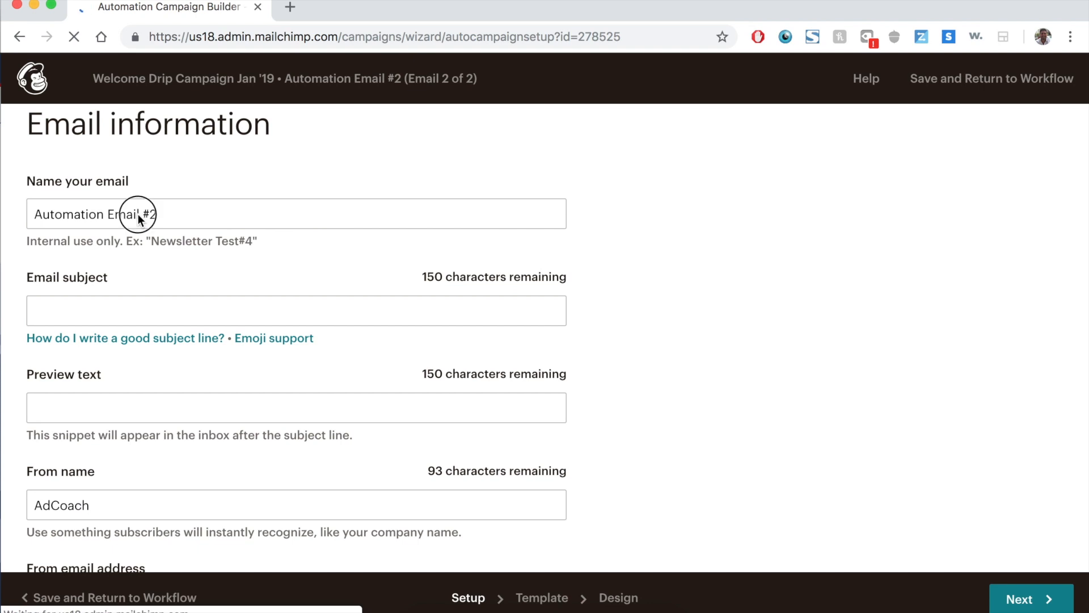
- Rename the second email's internal name to 'Drip Campaign #2'
{"action": "left_click", "coordinate": [139, 214]}
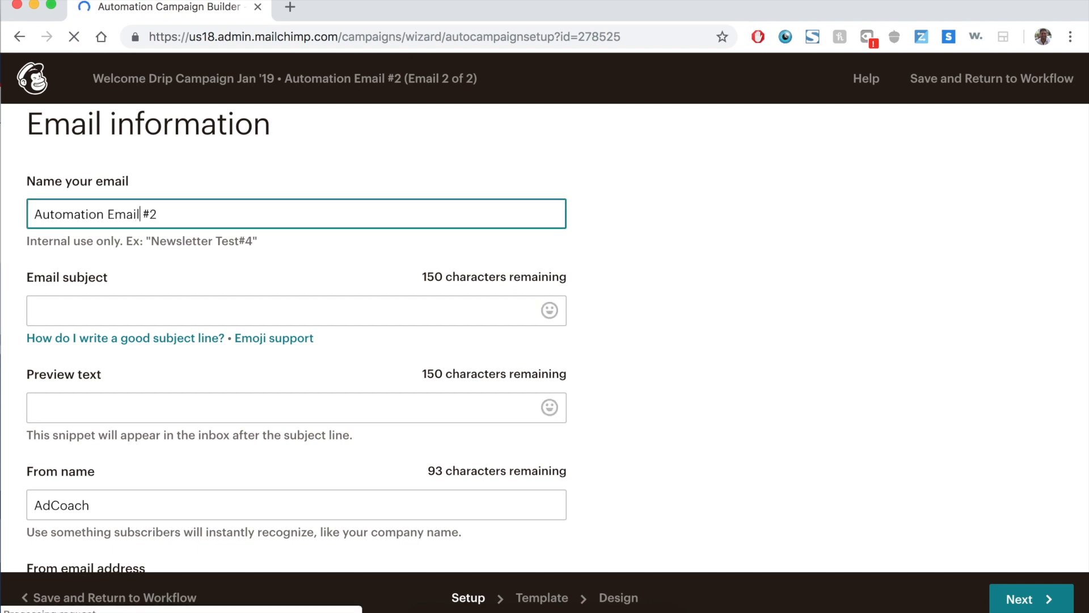
{"action": "type", "text": "Drip #2"}
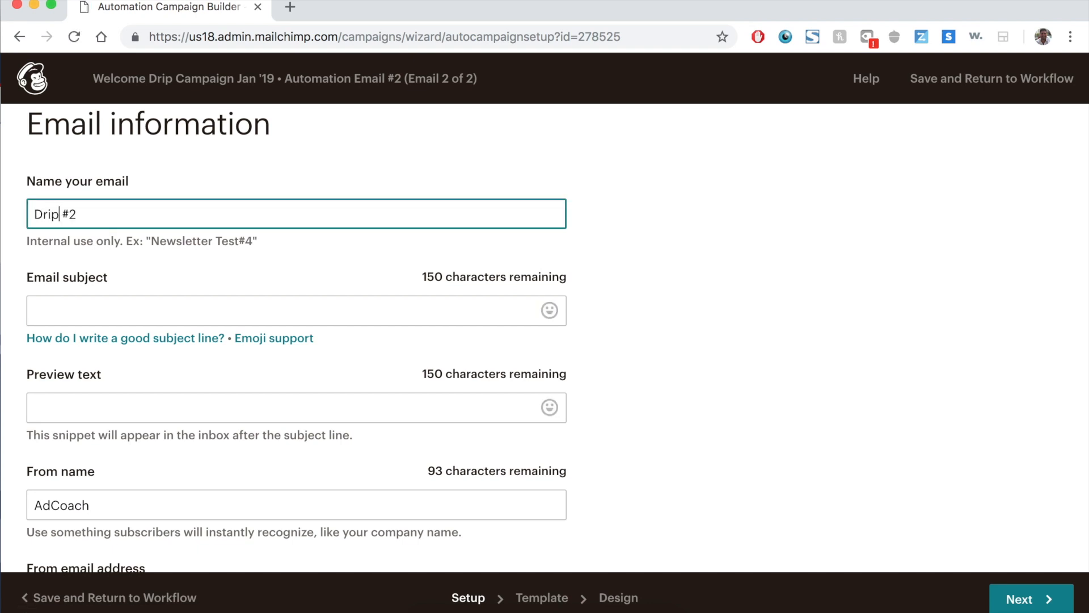
{"action": "type", "text": "Campaign"}
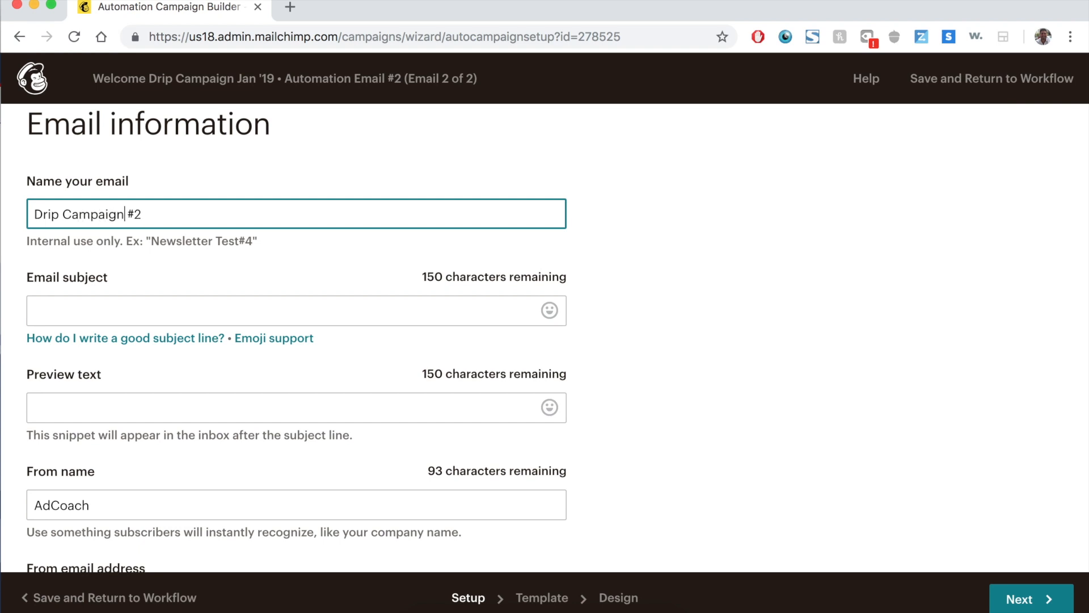
- Set subject and preview text to 'Blog Post - What is Header Bidding?' and continue to templates
{"action": "left_click", "coordinate": [295, 310]}
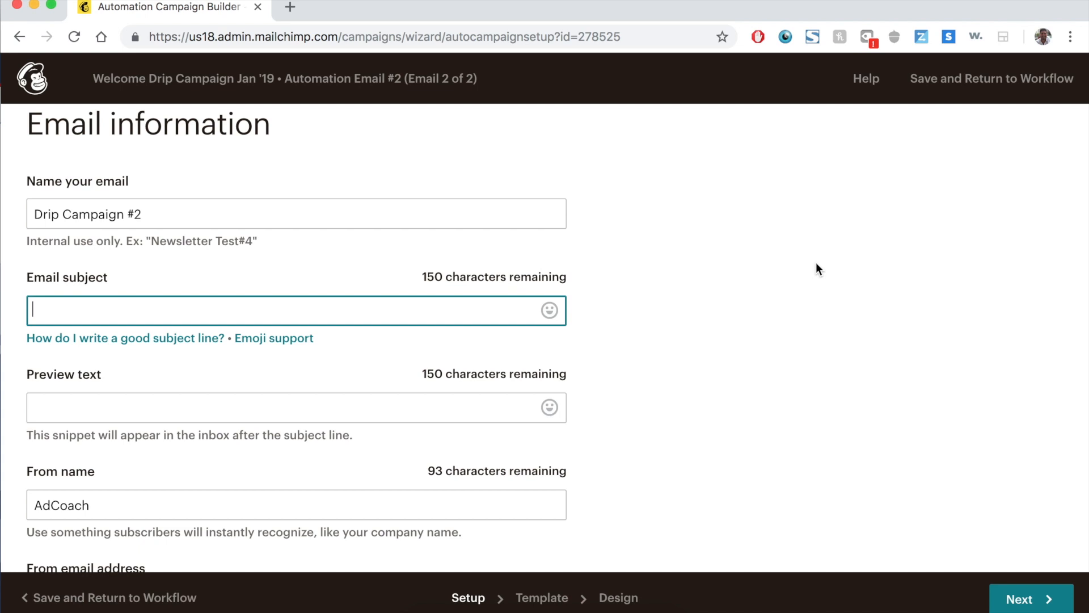
{"action": "type", "text": "Blog Post"}
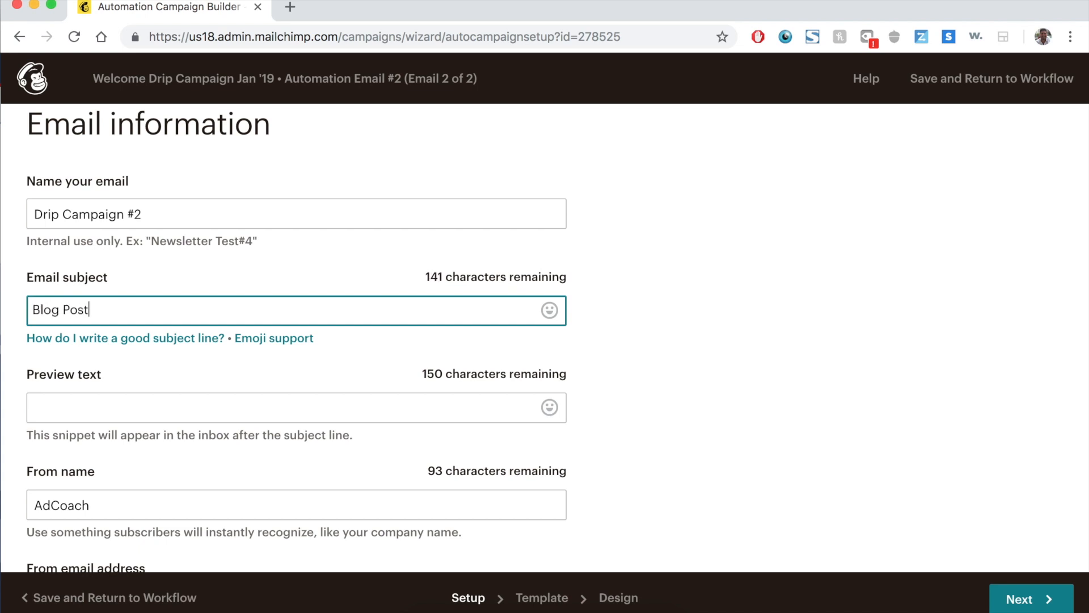
{"action": "type", "text": "- What is Header"}
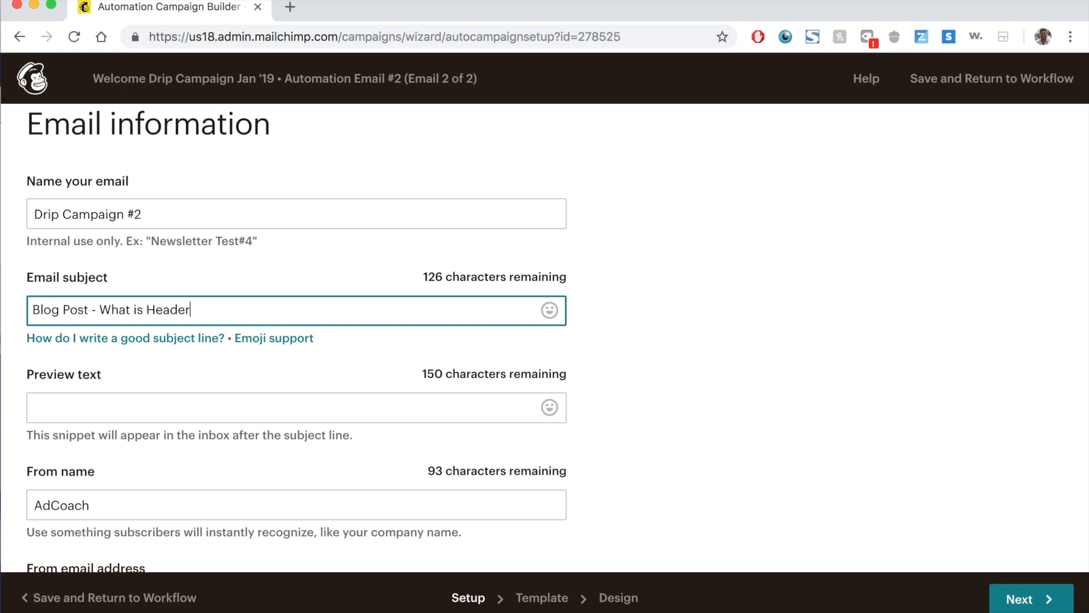
{"action": "type", "text": "Bidding?"}
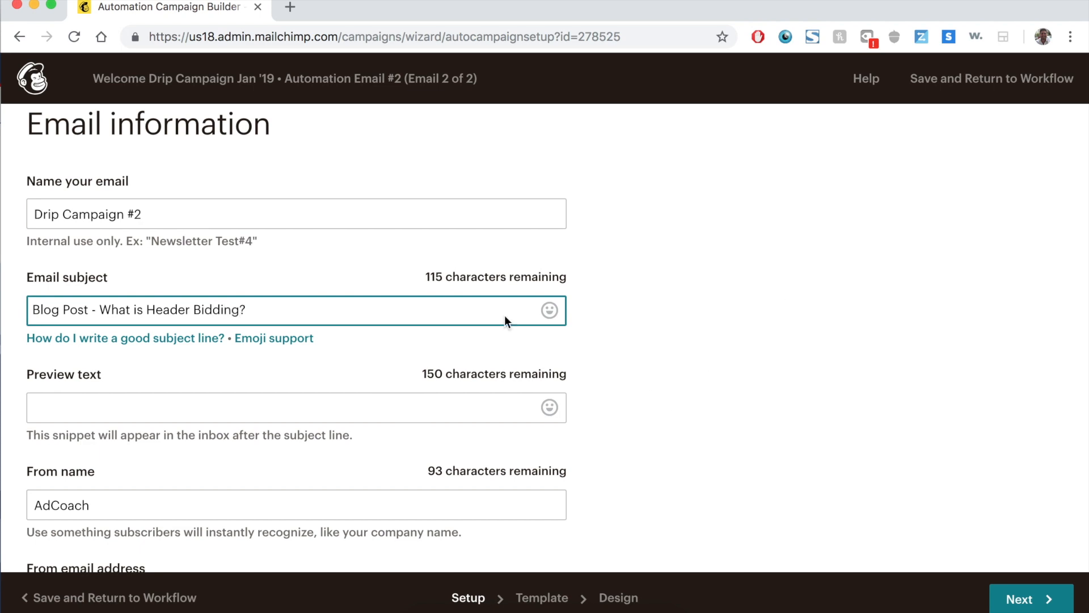
{"action": "type", "text": "Blog Post - What is Header Bidding?"}
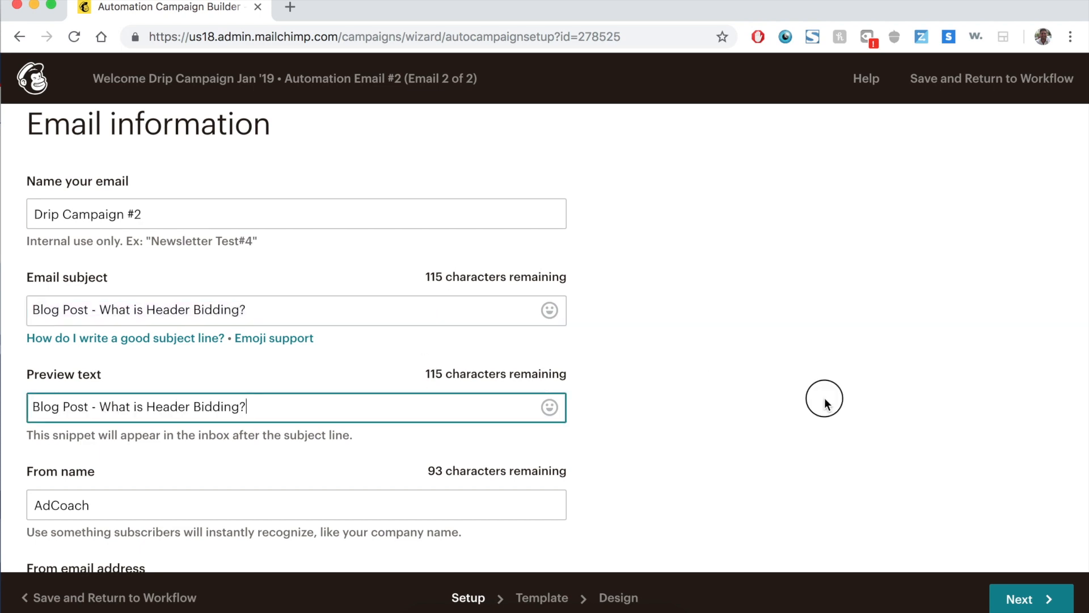
{"action": "scroll", "scroll_direction": "down", "scroll_amount": 3}
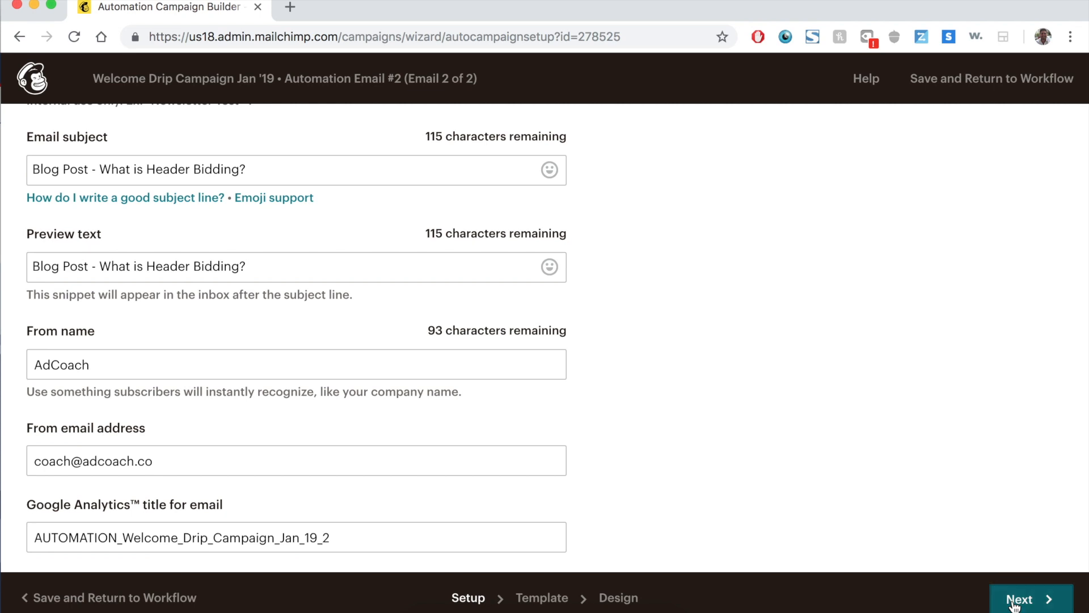
{"action": "left_click", "coordinate": [1030, 599]}
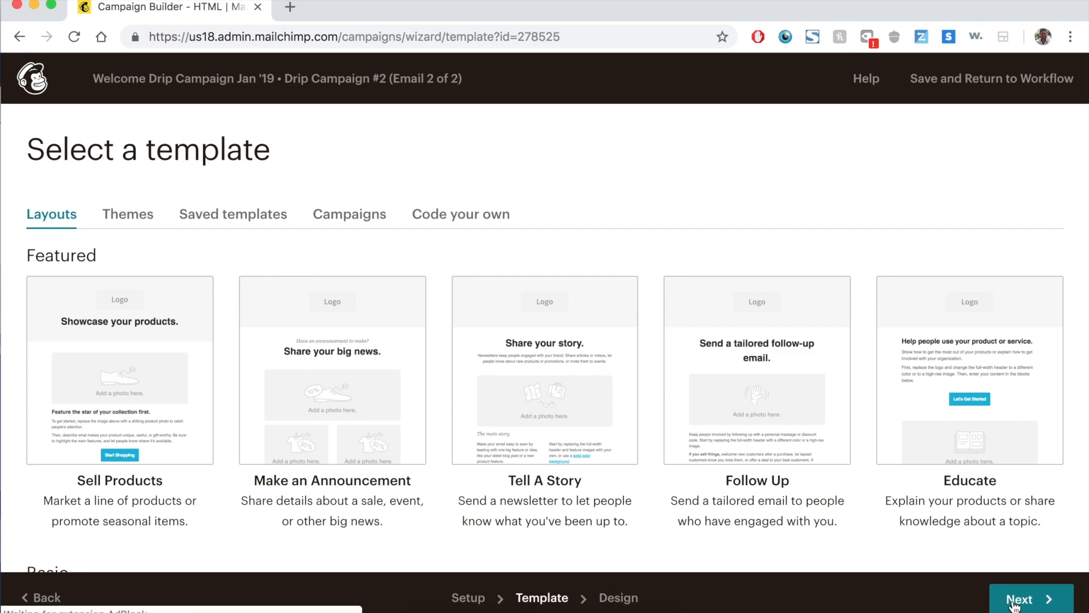
- Choose the past 'What the FAQ - Header Bidding (#2)' campaign as the template and proceed to design
{"action": "scroll", "scroll_direction": "down", "scroll_amount": 3}
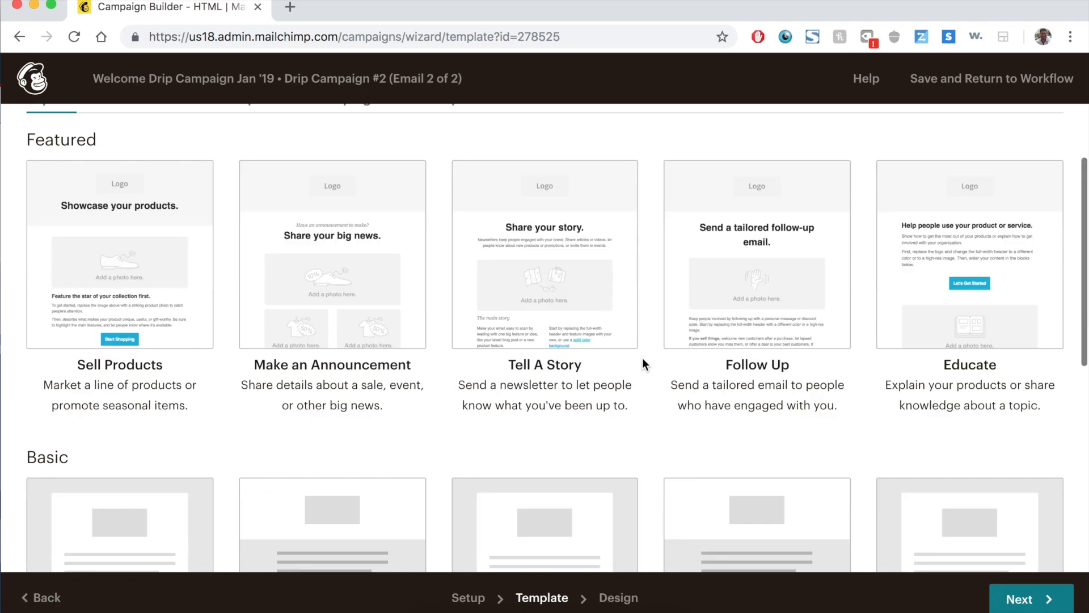
{"action": "scroll", "scroll_direction": "up", "scroll_amount": 3}
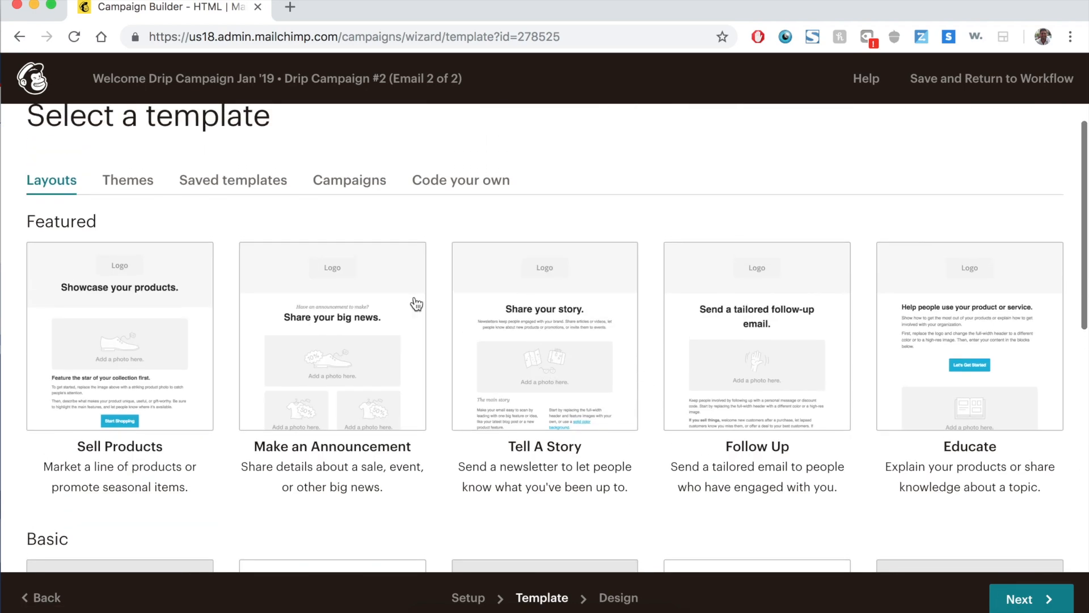
{"action": "mouse_move", "coordinate": [651, 219]}
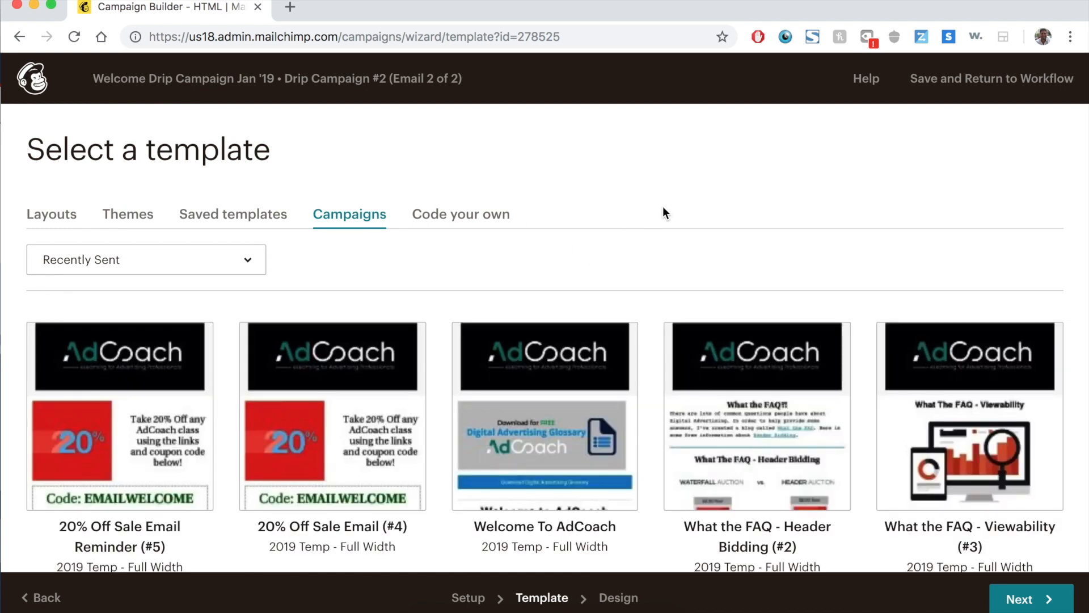
{"action": "scroll", "scroll_direction": "down", "scroll_amount": 3}
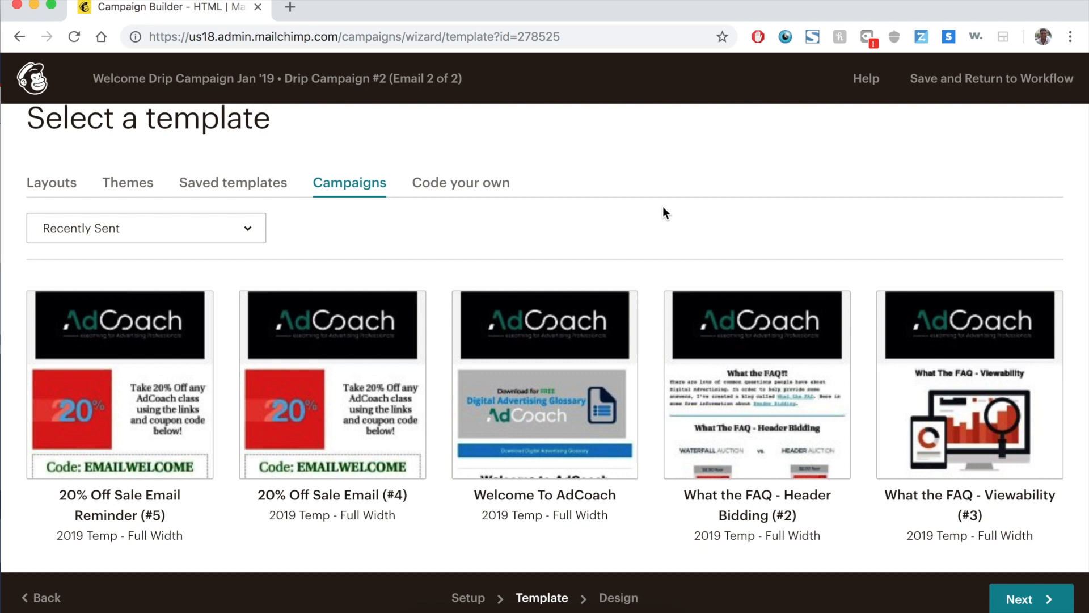
{"action": "scroll", "scroll_direction": "down", "scroll_amount": 3}
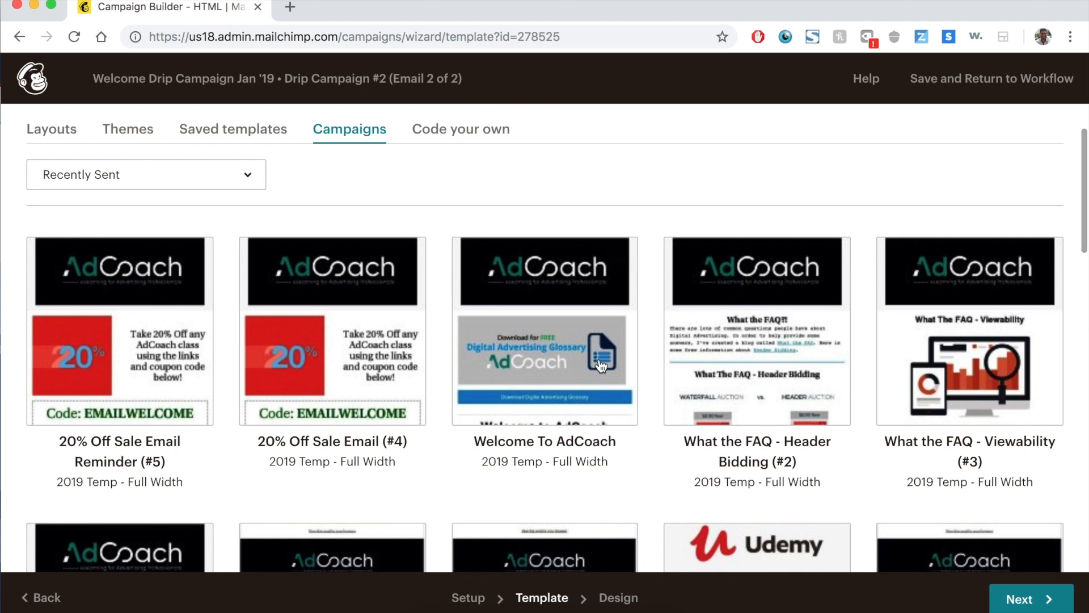
{"action": "left_click", "coordinate": [757, 330]}
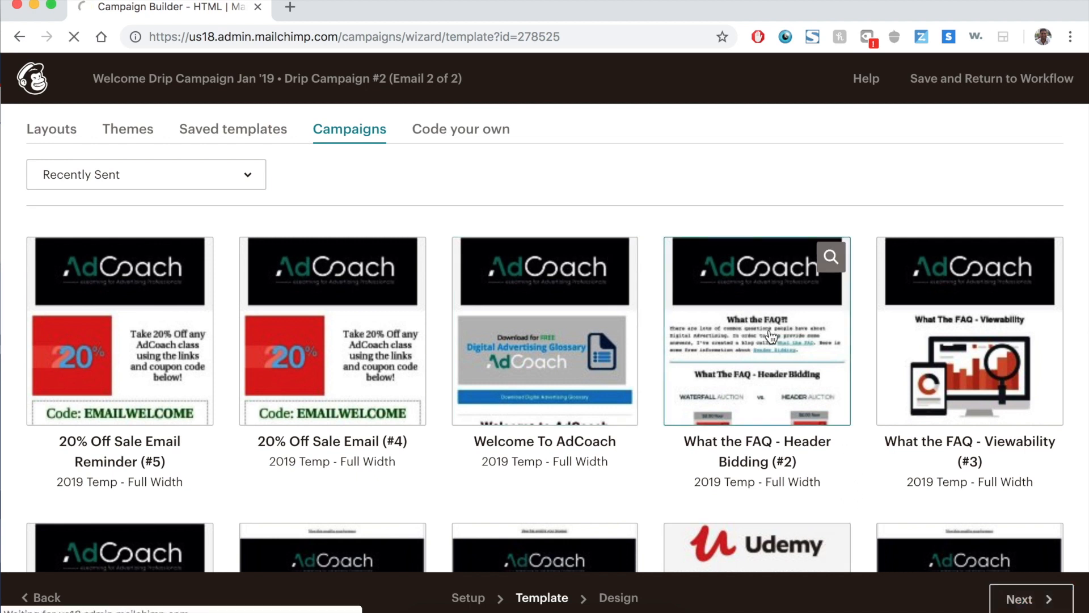
{"action": "left_click", "coordinate": [756, 330]}
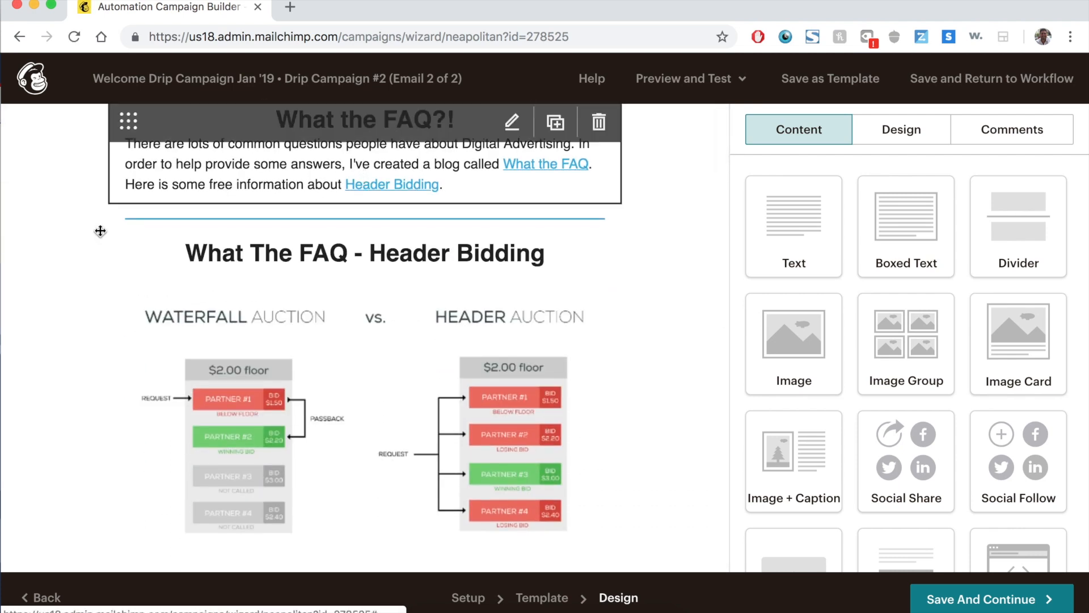
- Scroll through the Header Bidding email content to review the design
{"action": "scroll", "scroll_direction": "down", "scroll_amount": 3}
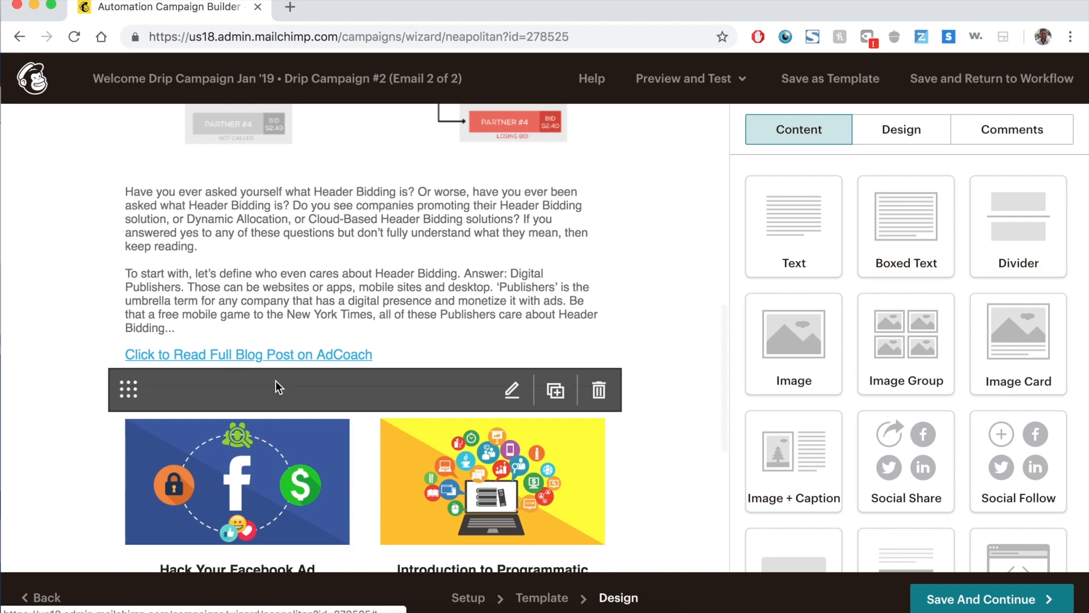
{"action": "scroll", "scroll_direction": "down", "scroll_amount": 3}
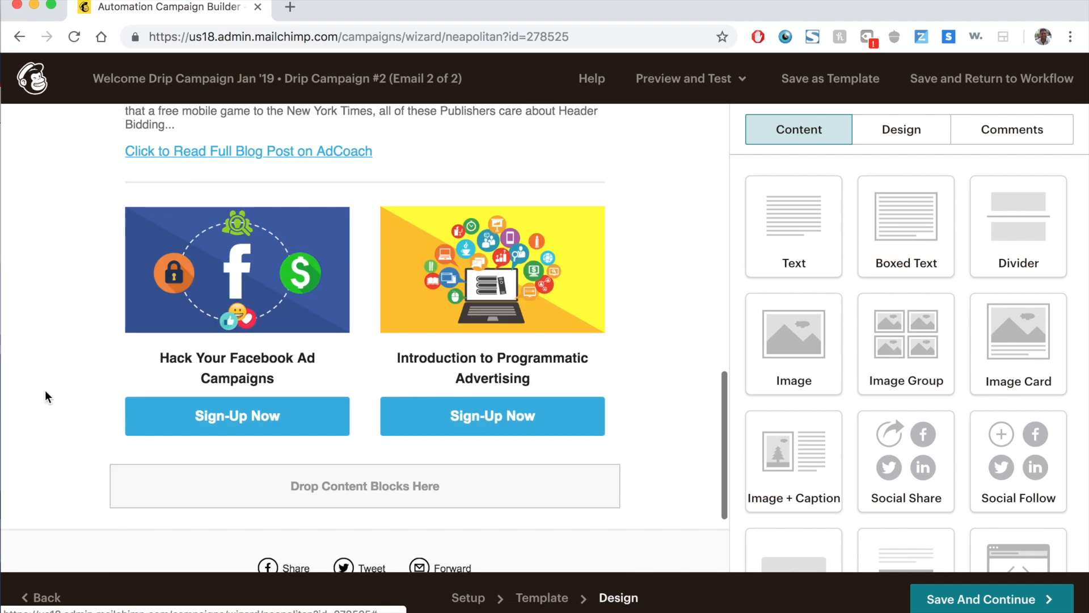
{"action": "mouse_move", "coordinate": [17, 359]}
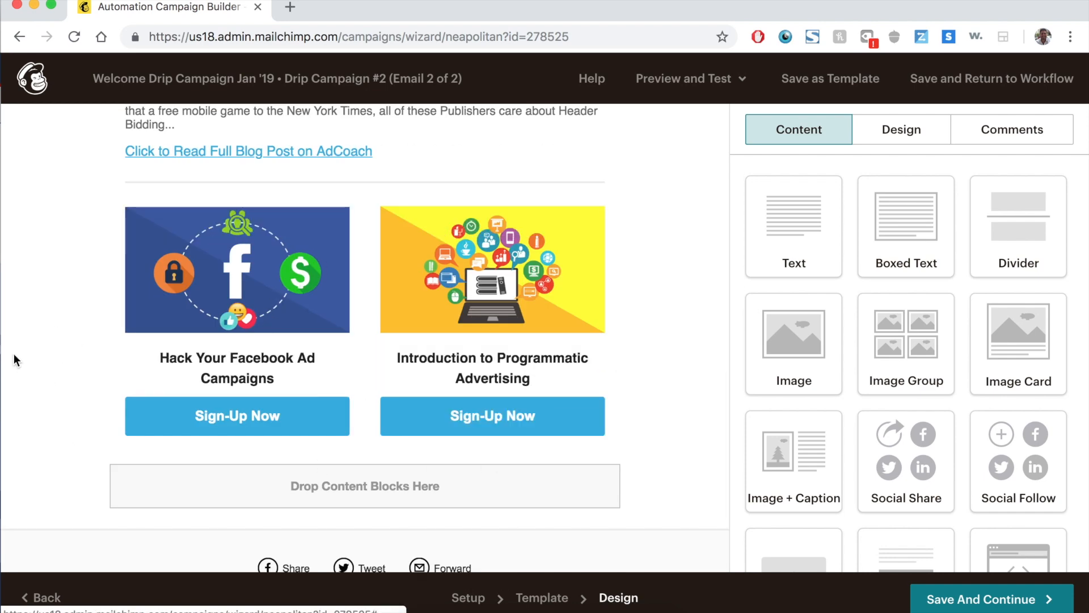
{"action": "mouse_move", "coordinate": [745, 500]}
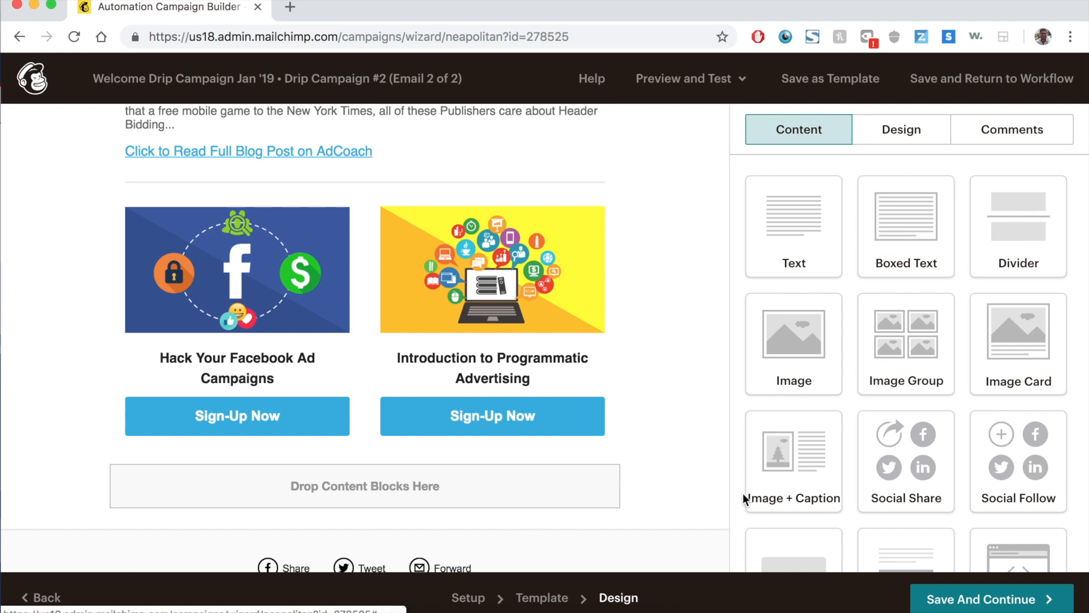
{"action": "scroll", "scroll_direction": "down", "scroll_amount": 3}
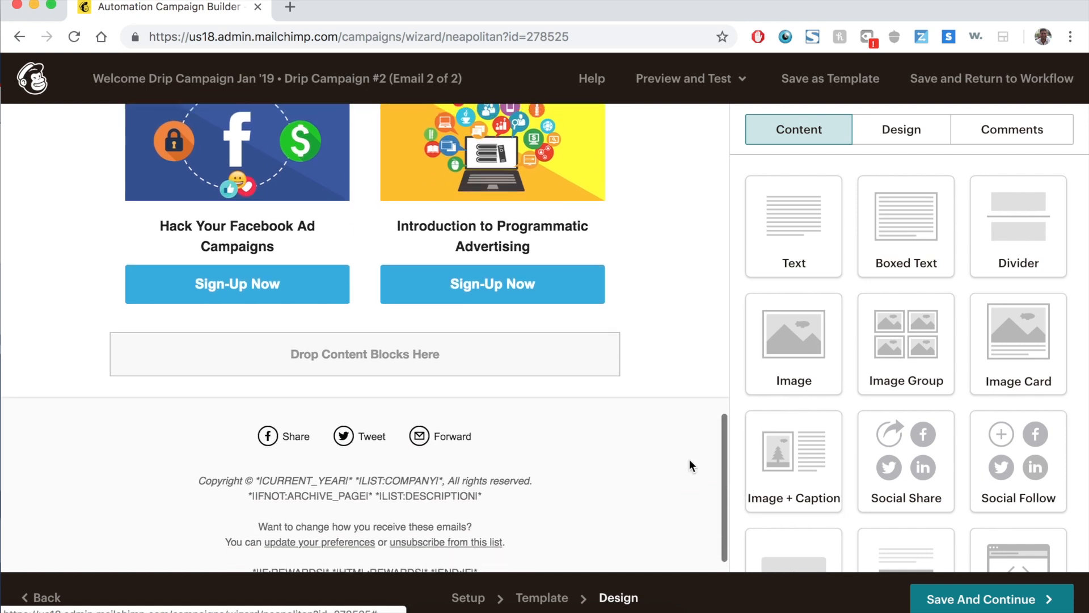
{"action": "scroll", "scroll_direction": "up", "scroll_amount": 3}
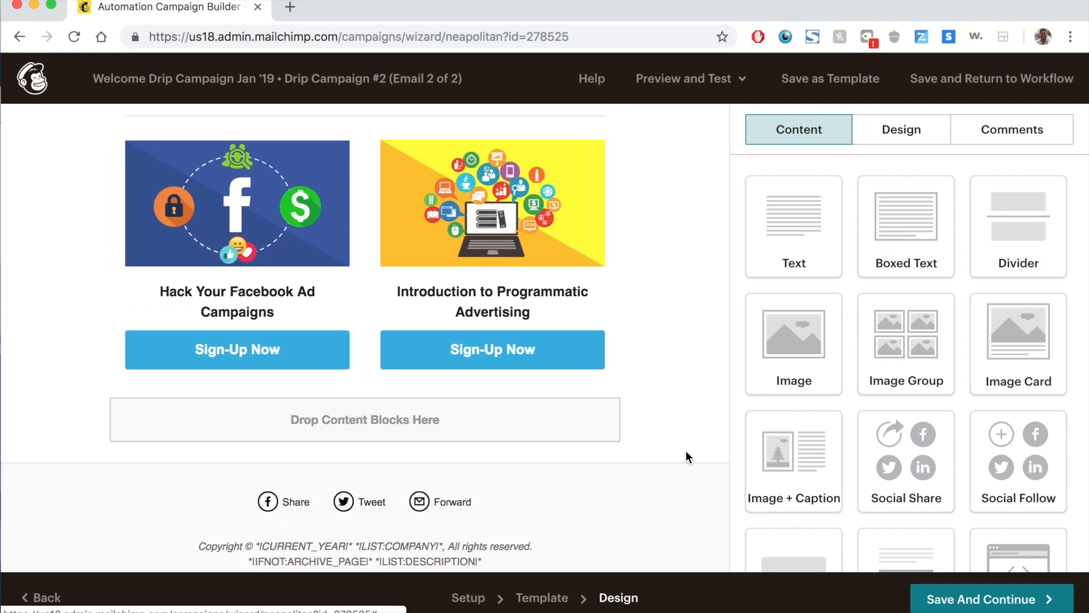
{"action": "mouse_move", "coordinate": [683, 416]}
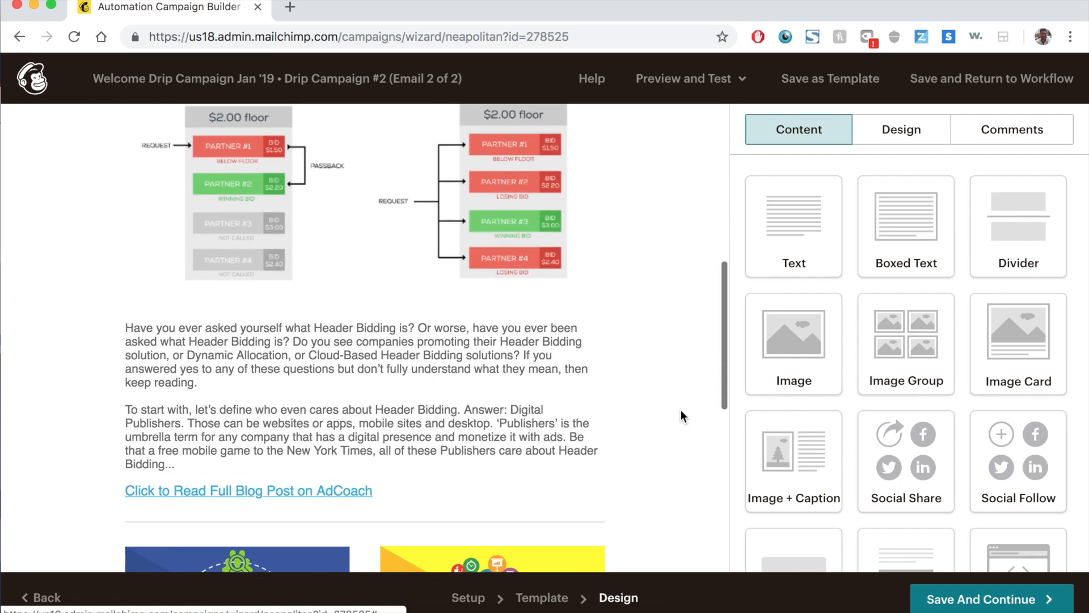
{"action": "scroll", "scroll_direction": "up", "scroll_amount": 3}
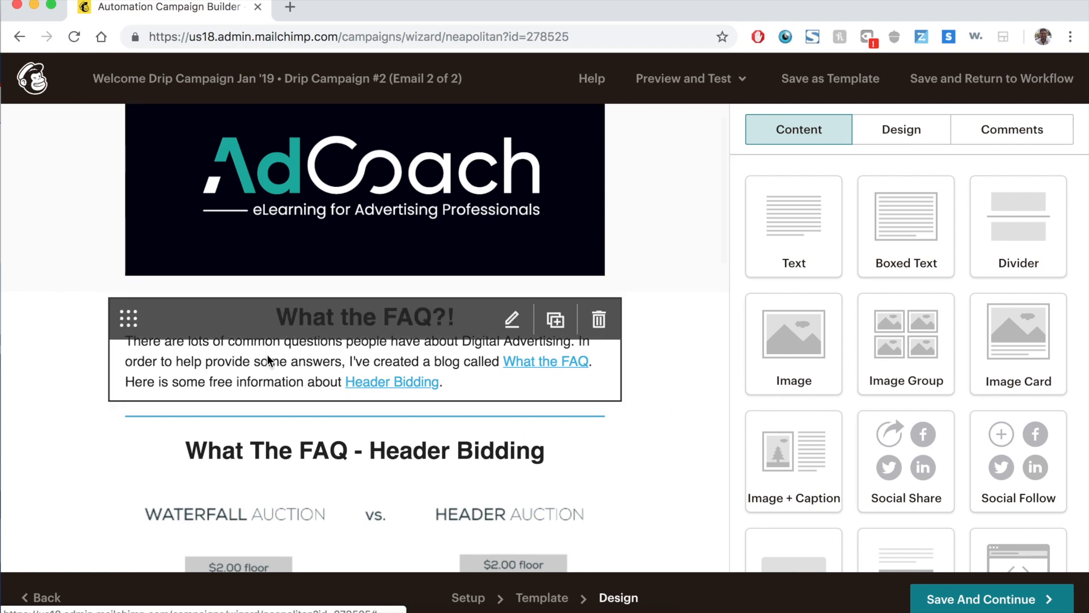
{"action": "scroll", "scroll_direction": "down", "scroll_amount": 3}
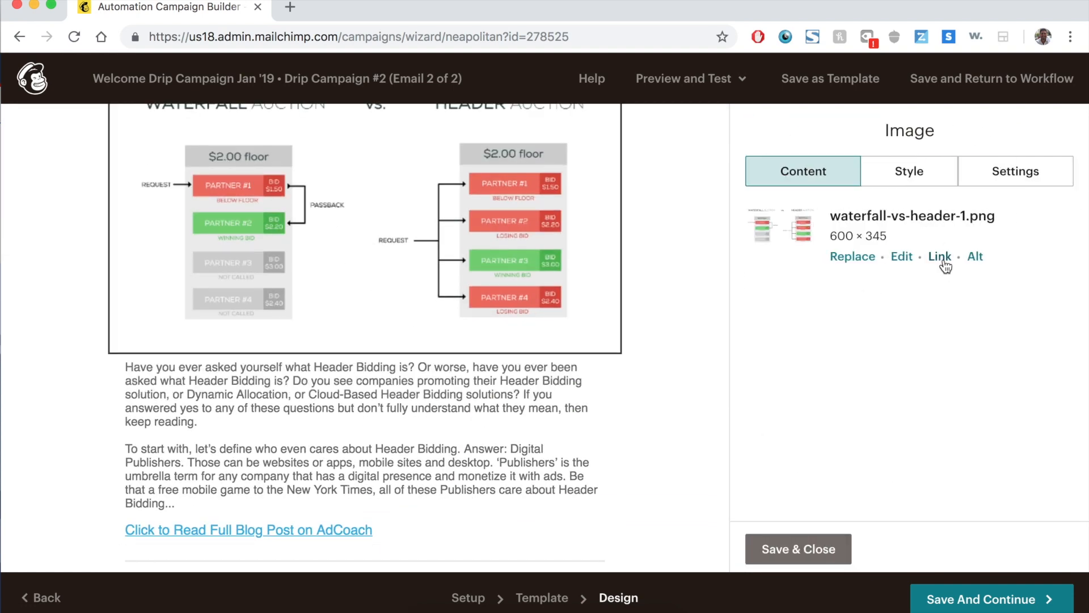
- Review the auction diagram image block's link options and close the image settings
{"action": "left_click", "coordinate": [939, 256]}
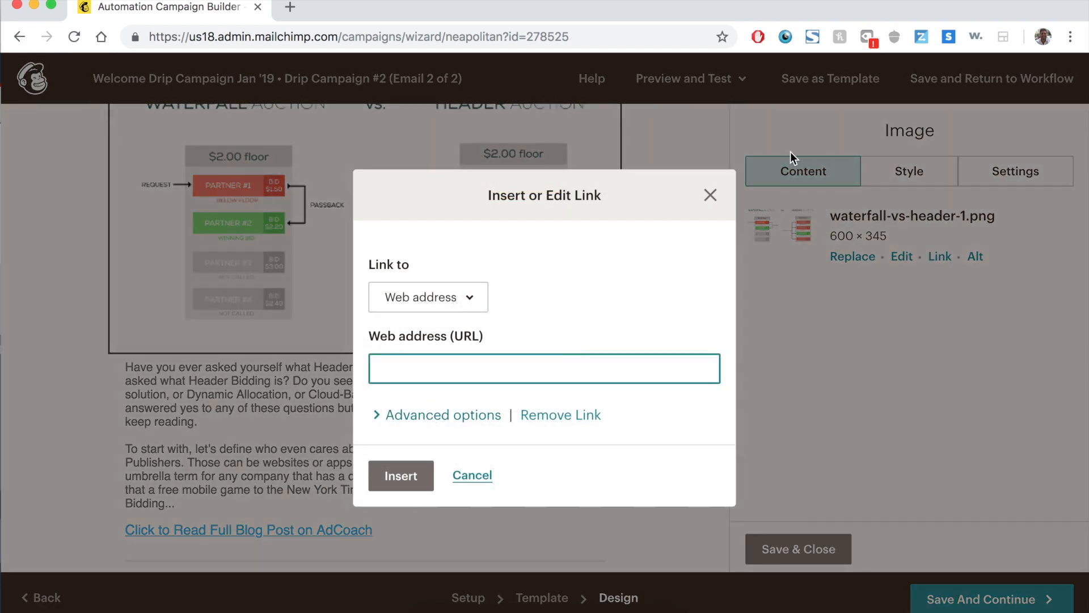
{"action": "left_click", "coordinate": [472, 475]}
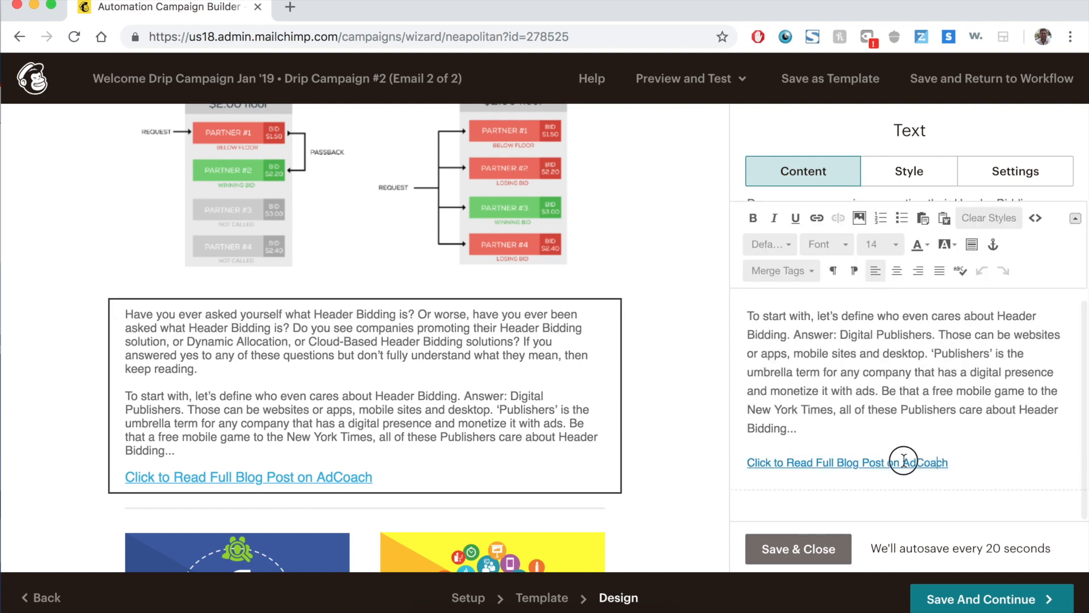
{"action": "left_click", "coordinate": [816, 218]}
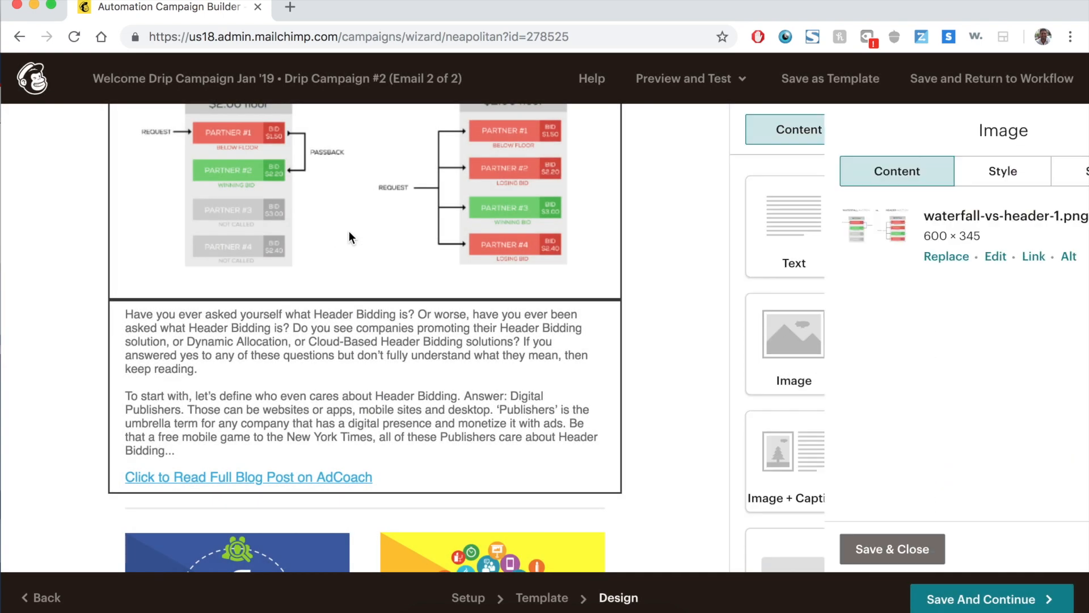
{"action": "left_click", "coordinate": [1033, 256]}
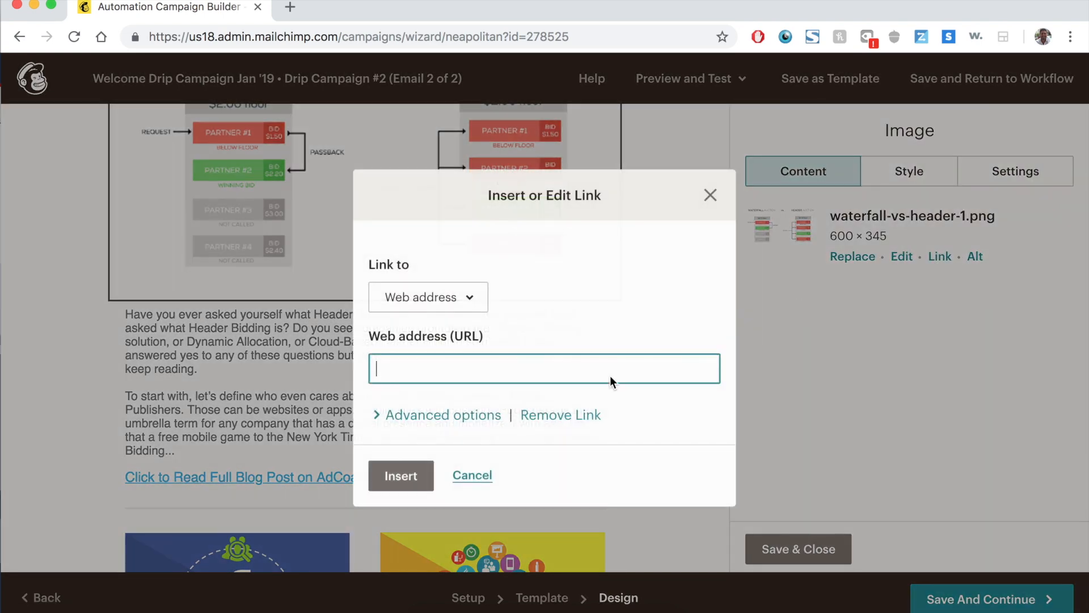
{"action": "left_click", "coordinate": [472, 475]}
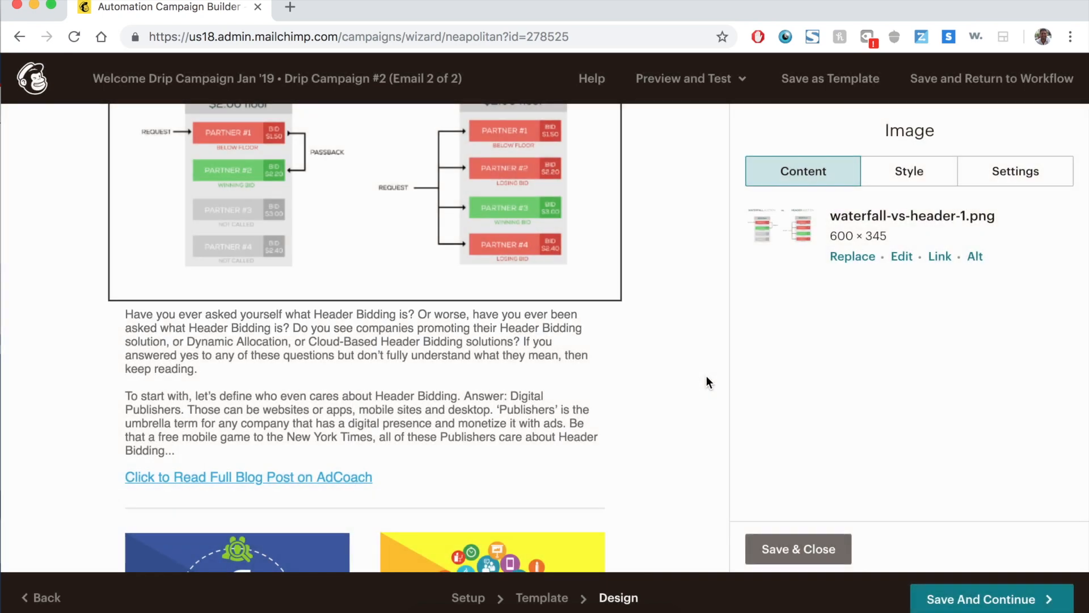
{"action": "left_click", "coordinate": [797, 549]}
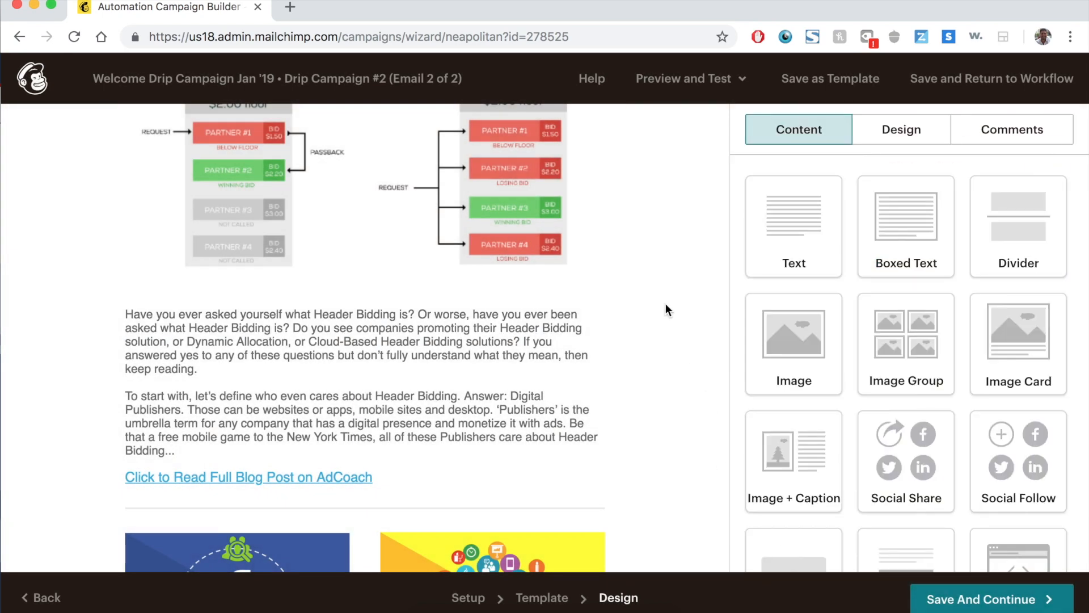
- Save Drip Campaign #2's design and return to the workflow overview
{"action": "scroll", "scroll_direction": "up", "scroll_amount": 3}
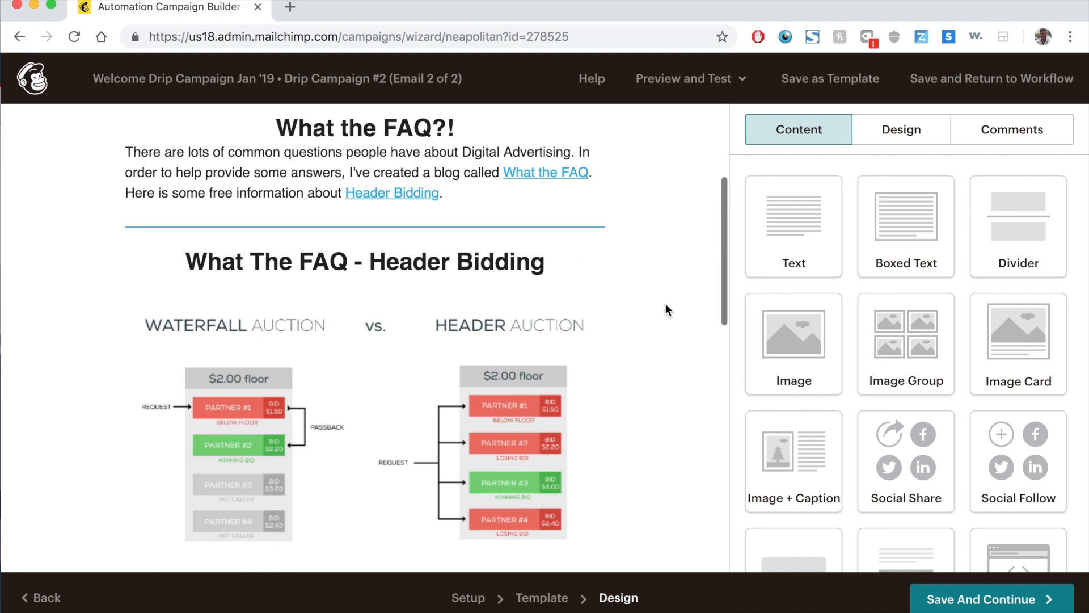
{"action": "scroll", "scroll_direction": "down", "scroll_amount": 3}
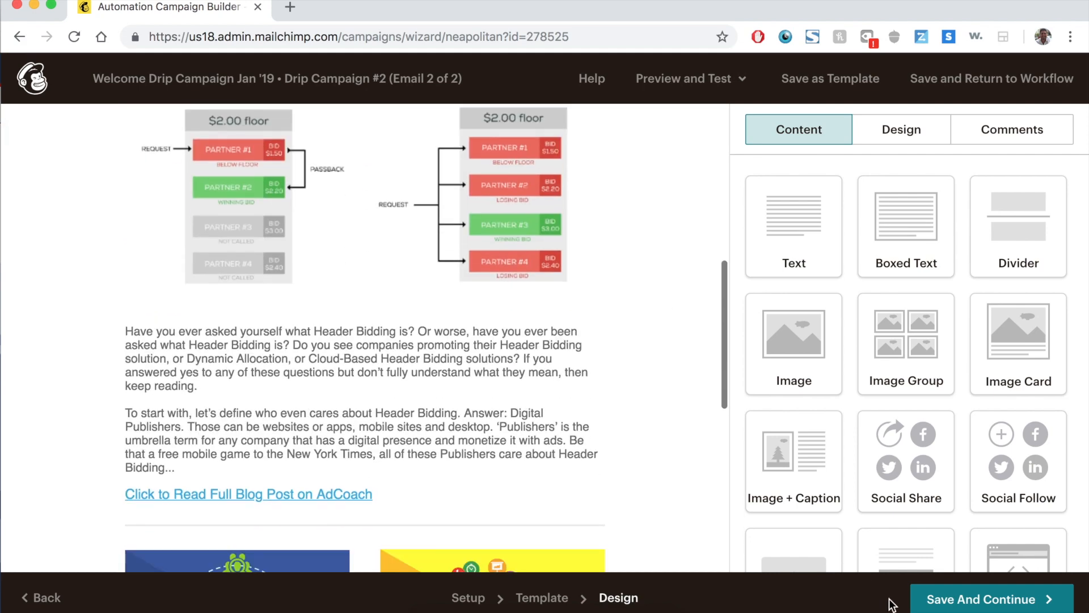
{"action": "left_click", "coordinate": [979, 599]}
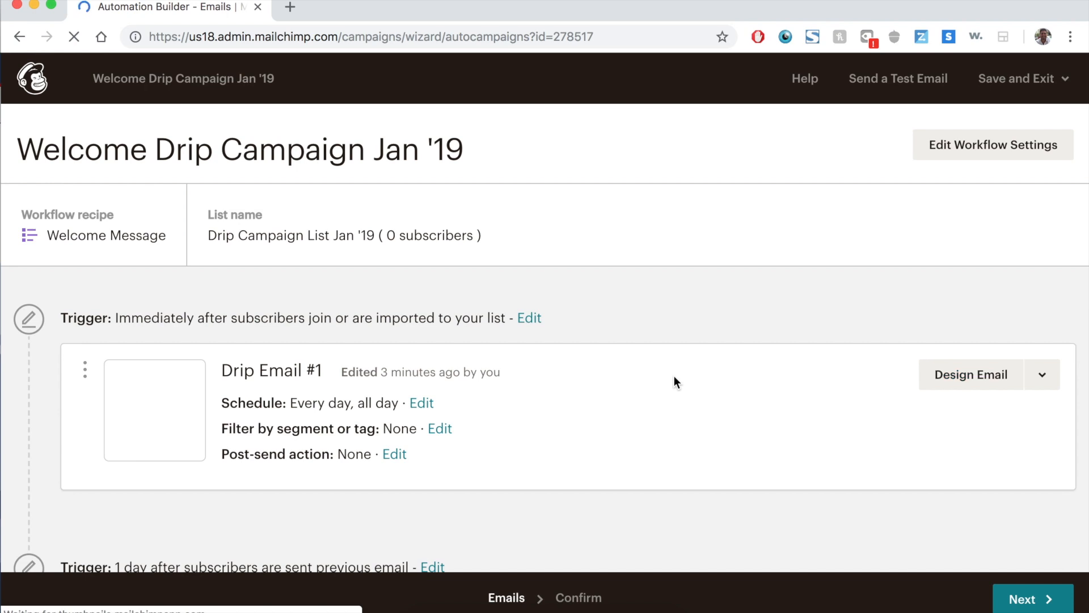
- Add Automation Email #3 to the workflow, sent 1 day after the previous email, and start designing it
{"action": "scroll", "scroll_direction": "down", "scroll_amount": 3}
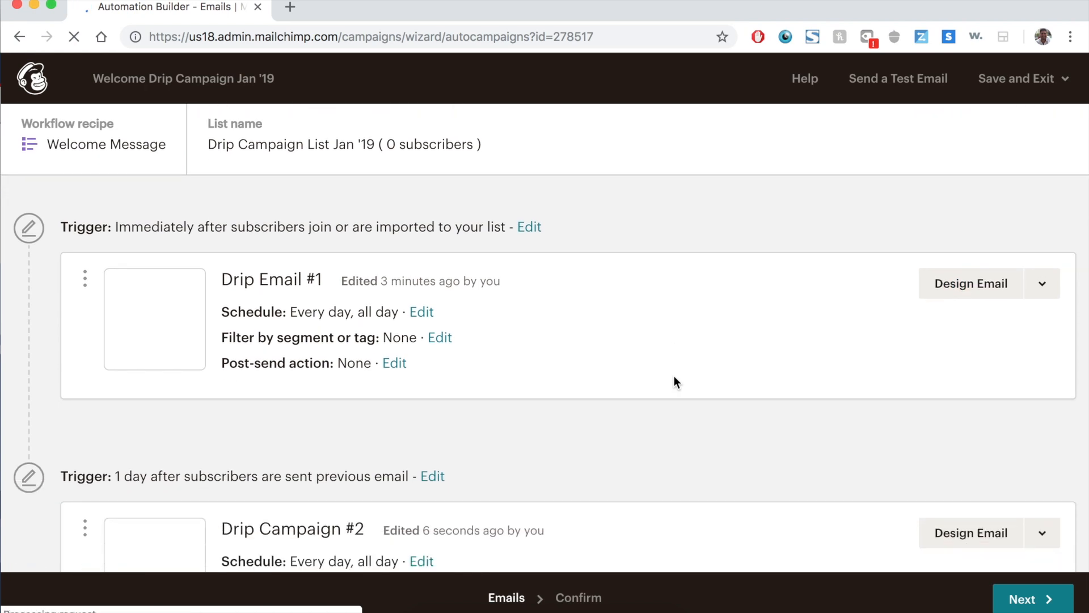
{"action": "scroll", "scroll_direction": "down", "scroll_amount": 3}
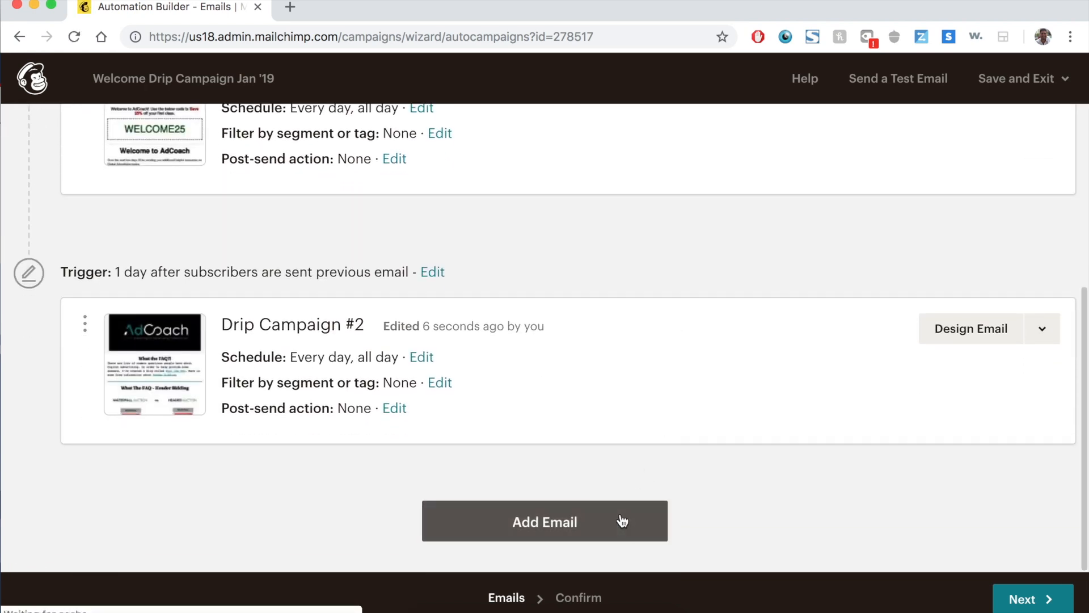
{"action": "left_click", "coordinate": [545, 521]}
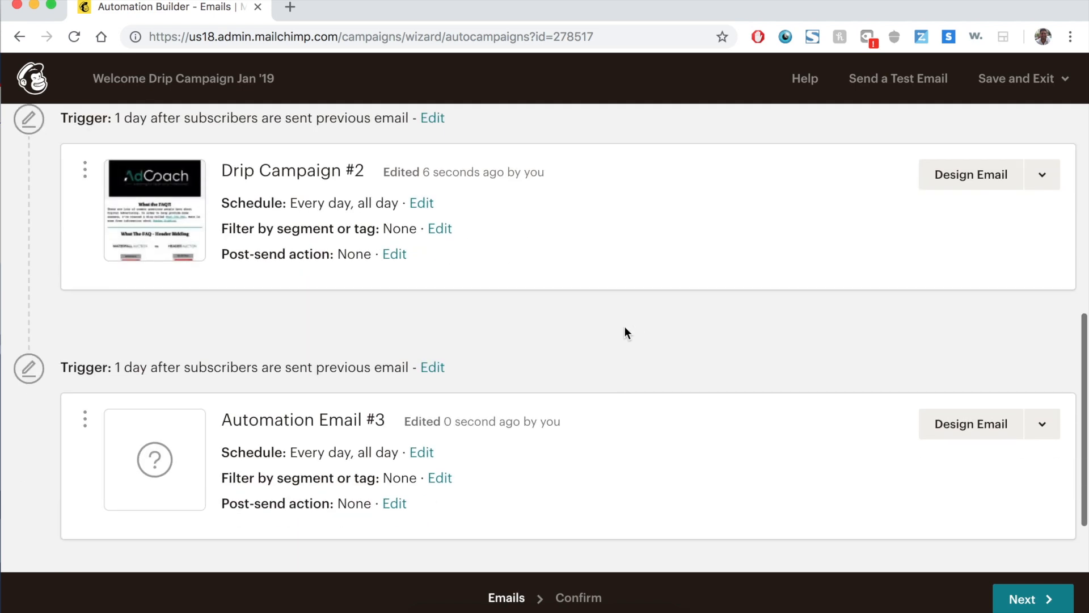
{"action": "mouse_move", "coordinate": [669, 302]}
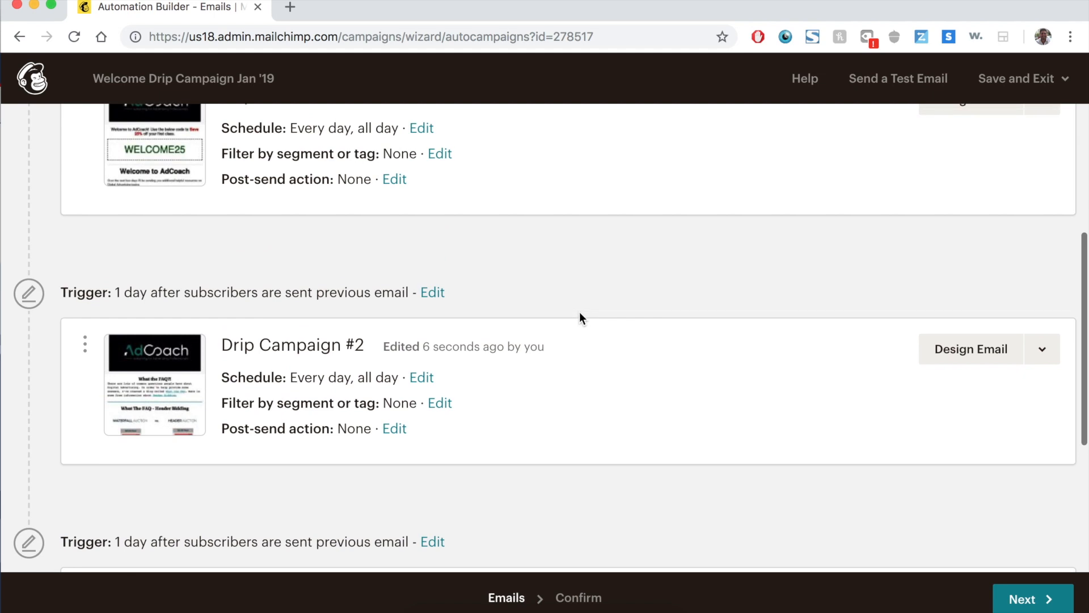
{"action": "scroll", "scroll_direction": "down", "scroll_amount": 3}
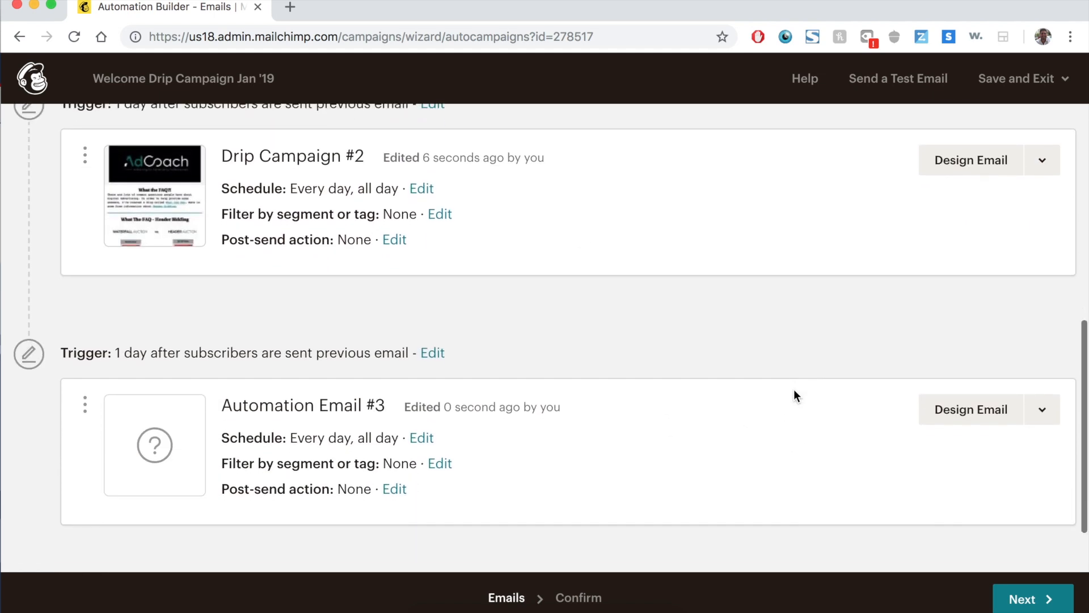
{"action": "mouse_move", "coordinate": [783, 351]}
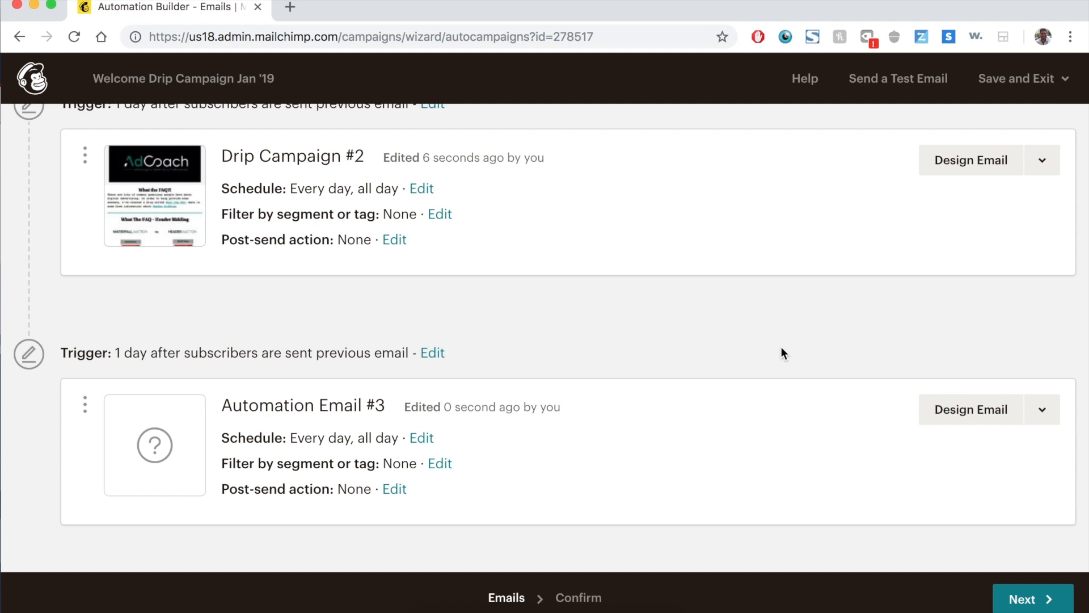
{"action": "left_click", "coordinate": [970, 410]}
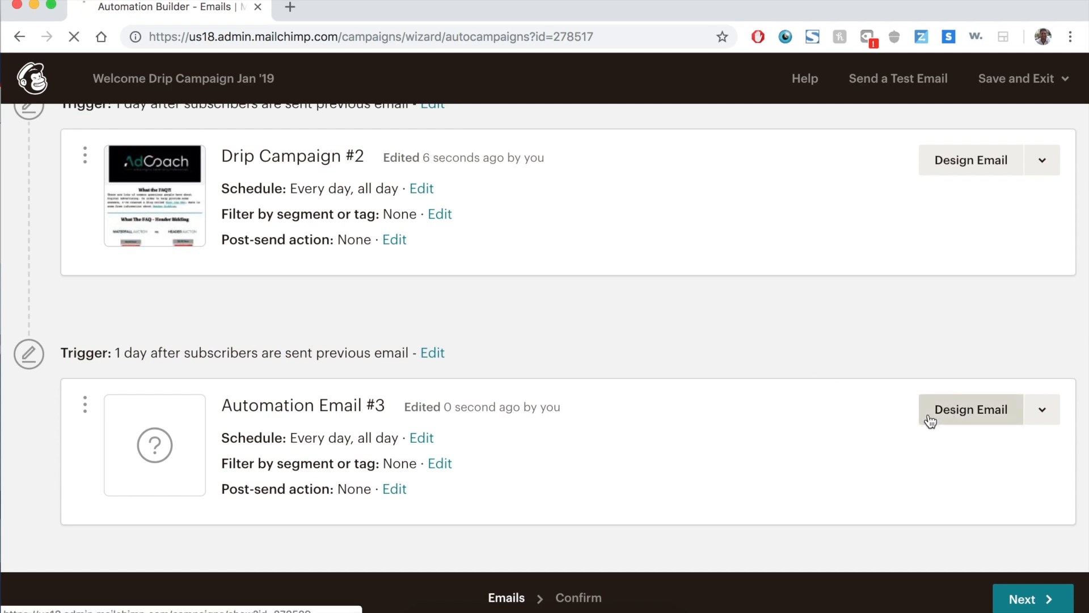
- Give the third email the subject and preview text 'Save 20% Off All Courses'
{"action": "left_click", "coordinate": [971, 410]}
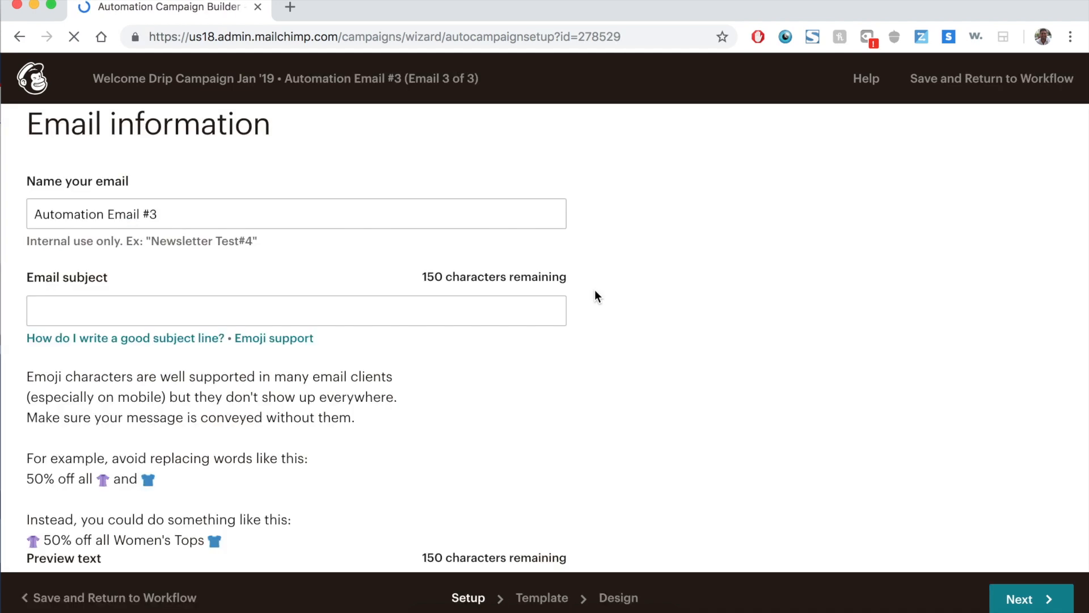
{"action": "type", "text": "S"}
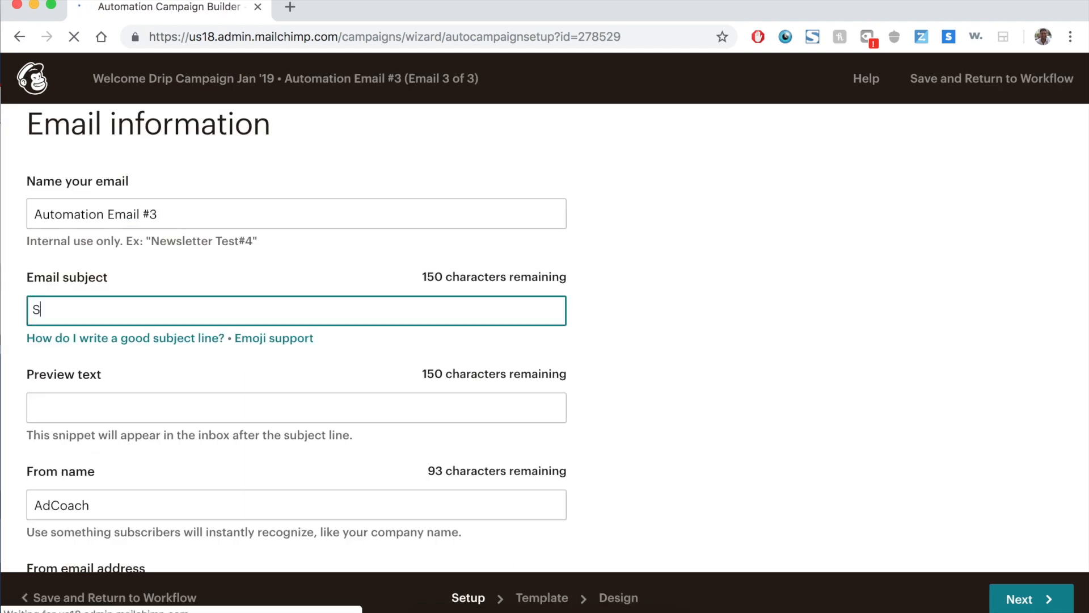
{"action": "type", "text": "Save 20% Off"}
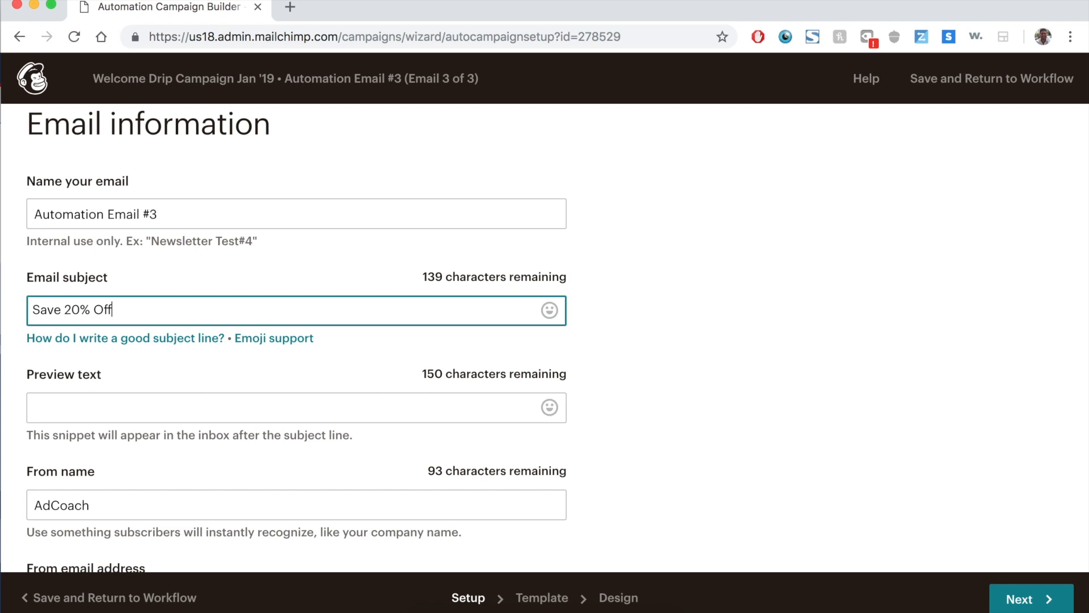
{"action": "type", "text": "All Courses"}
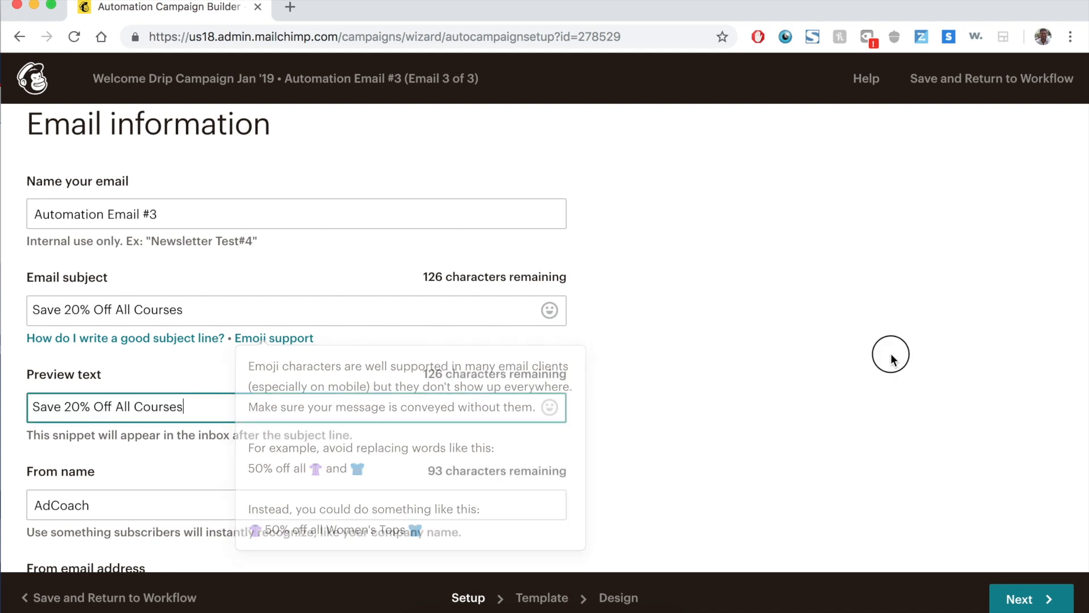
{"action": "scroll", "scroll_direction": "down", "scroll_amount": 3}
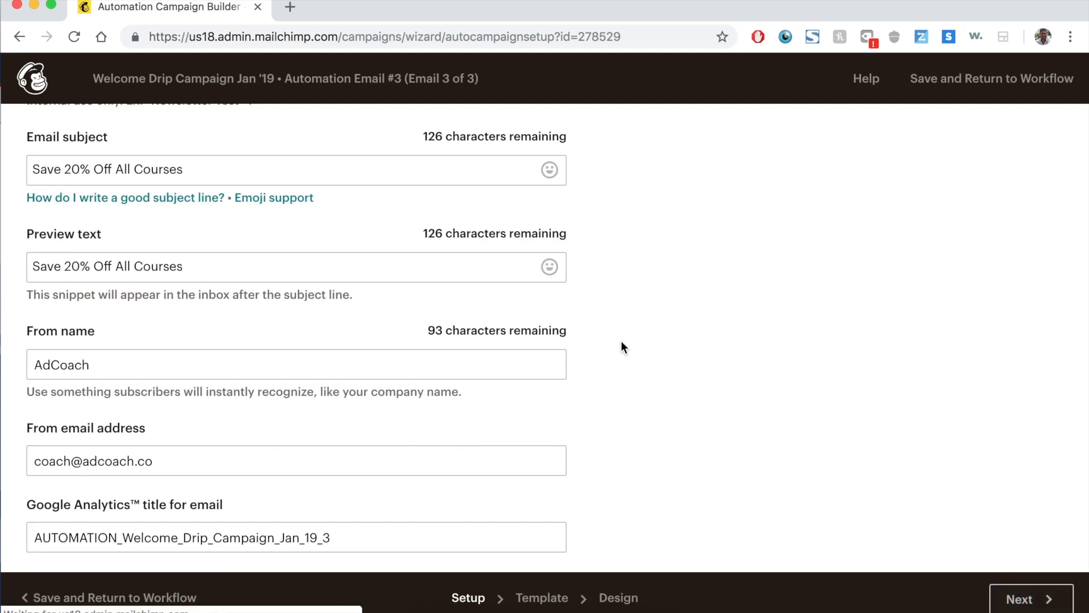
{"action": "left_click", "coordinate": [1031, 599]}
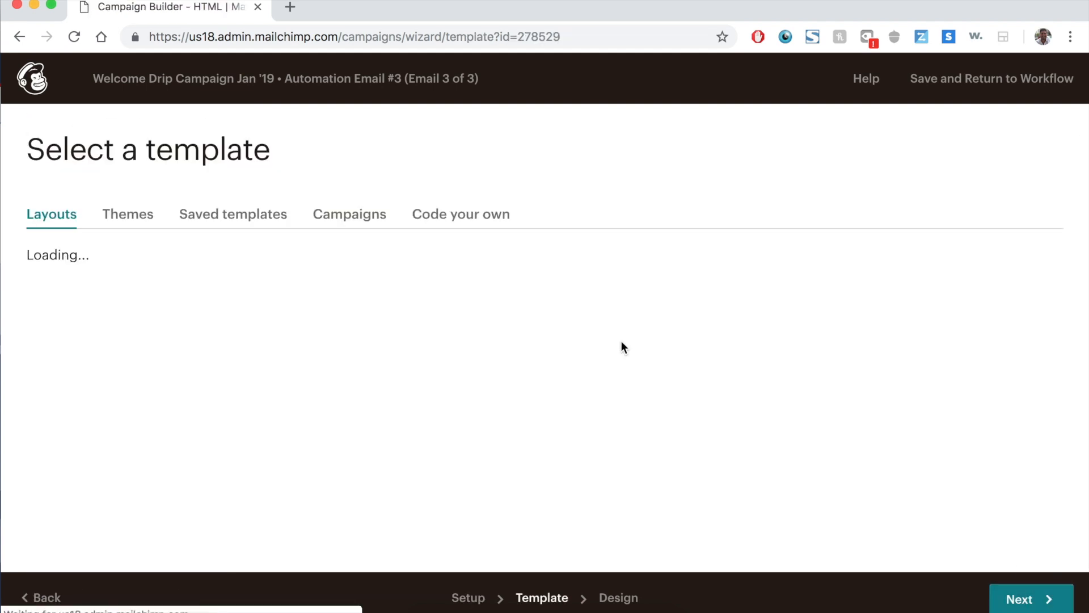
- Base the design on the past 20% Off Sale Email campaign
{"action": "left_click", "coordinate": [348, 214]}
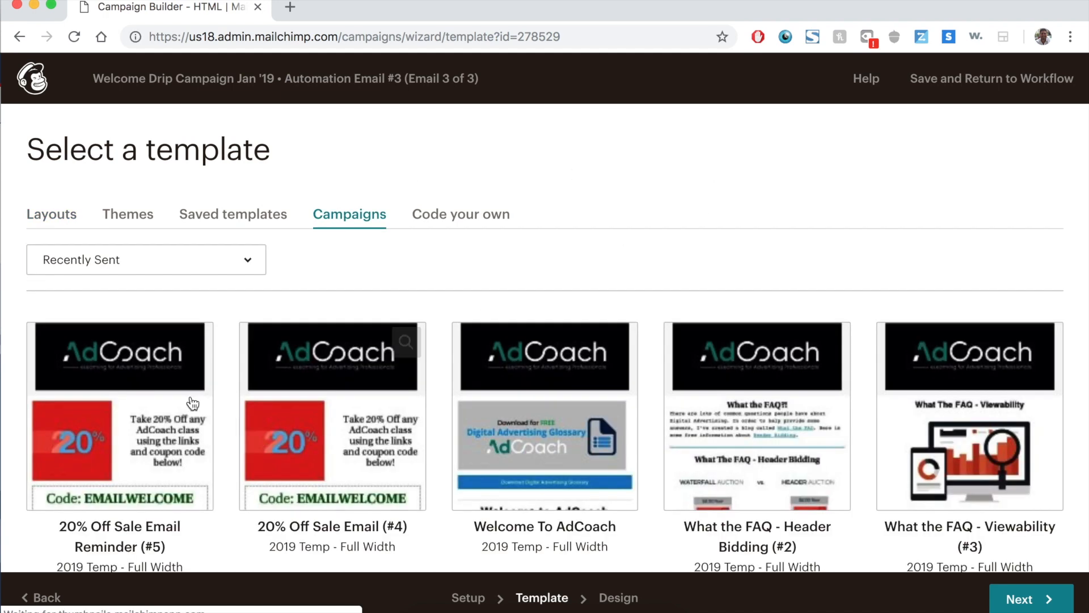
{"action": "mouse_move", "coordinate": [995, 508]}
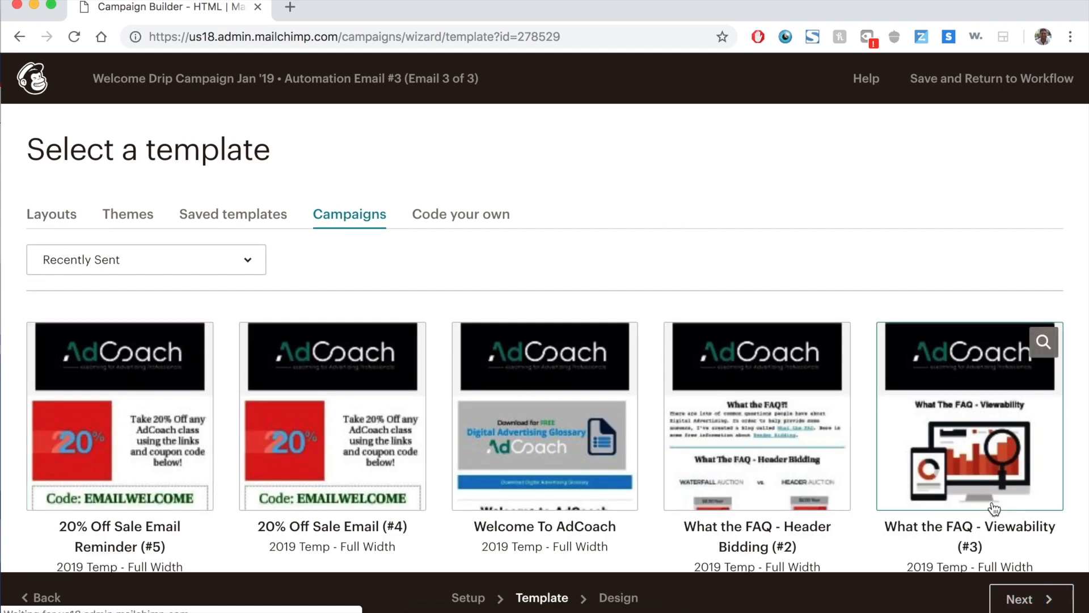
{"action": "left_click", "coordinate": [968, 417]}
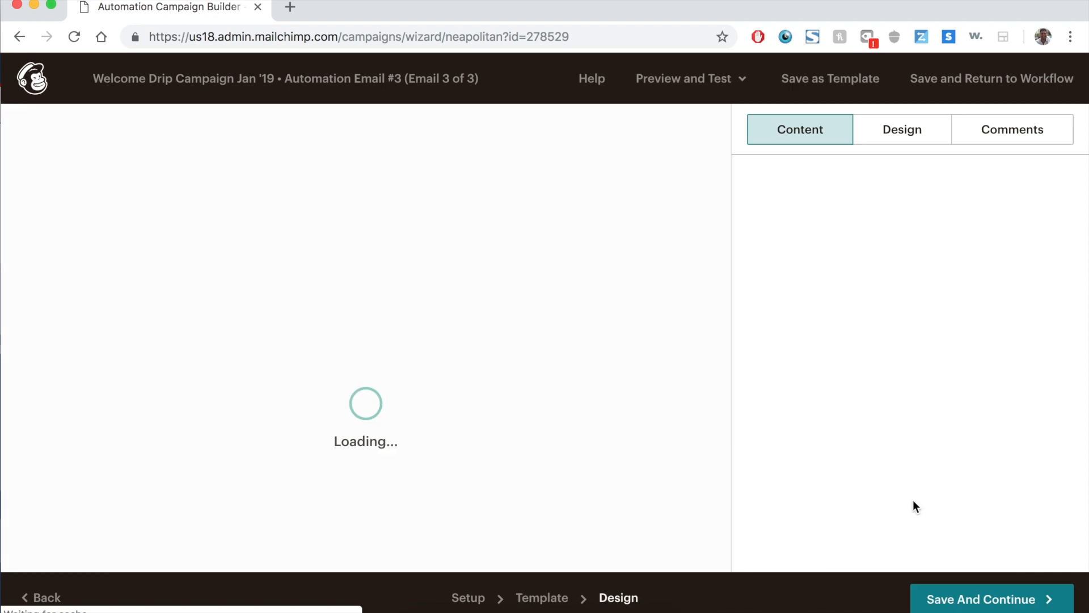
{"action": "mouse_move", "coordinate": [711, 254]}
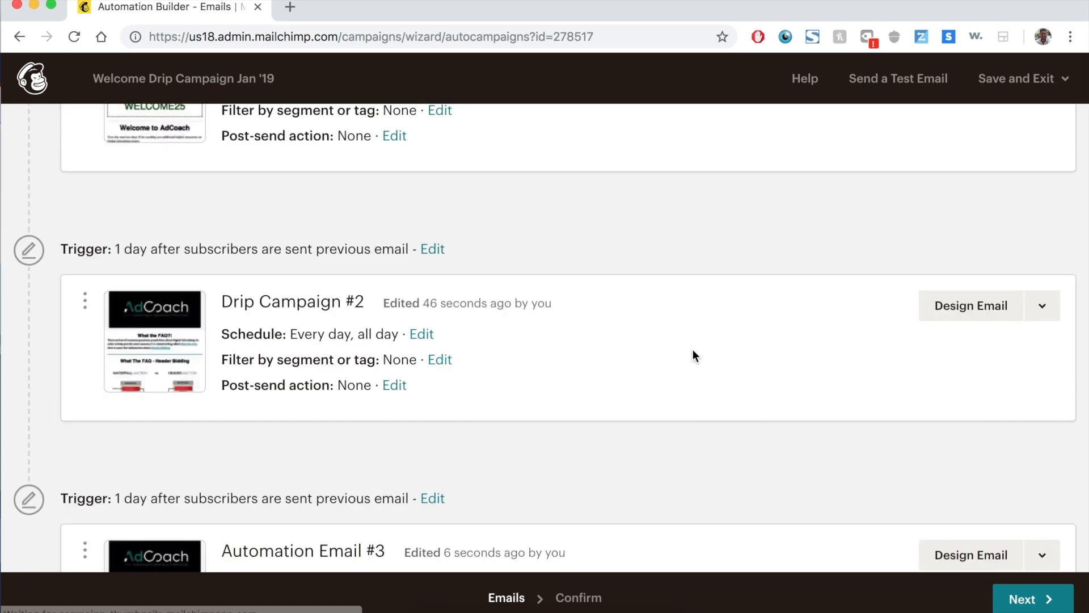
- Back on the workflow, add a fourth email below the saved 20% off email
{"action": "scroll", "scroll_direction": "down", "scroll_amount": 3}
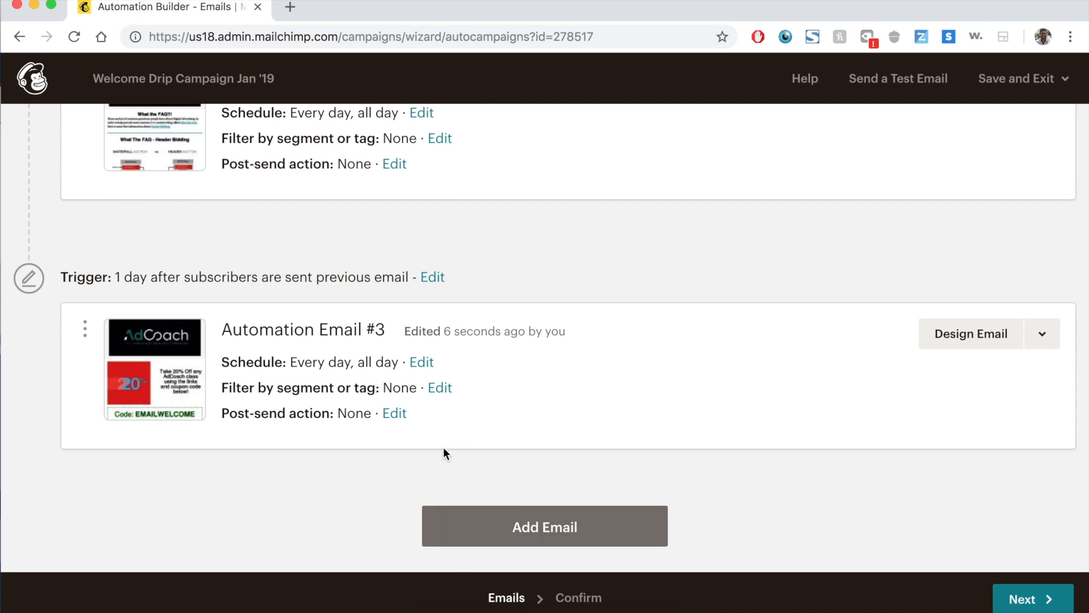
{"action": "left_click", "coordinate": [544, 525]}
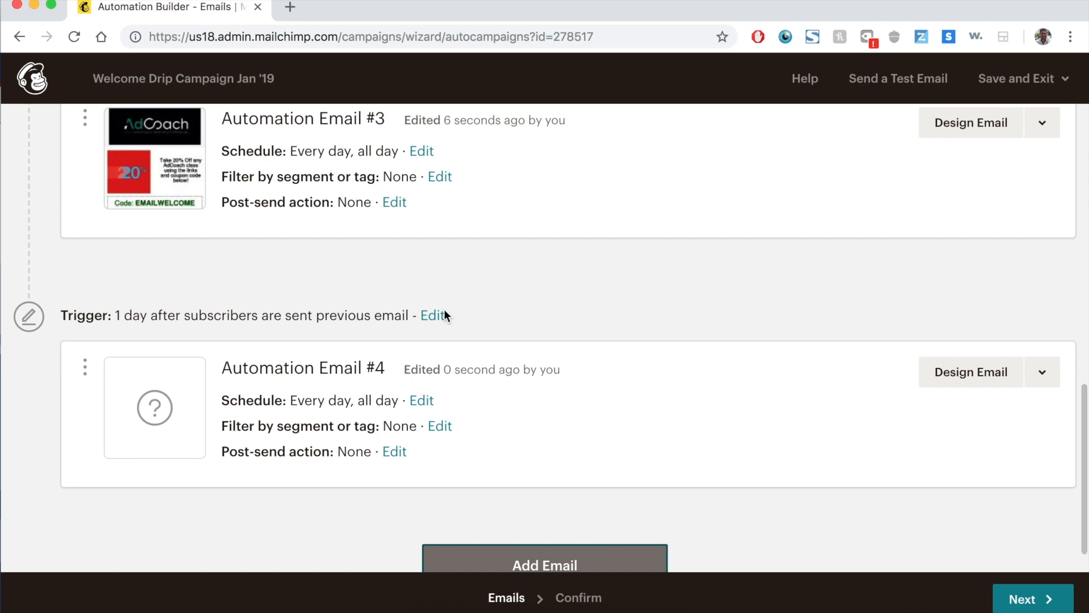
- Set Automation Email #4's trigger to 2 days after the previous email and update it
{"action": "left_click", "coordinate": [433, 315]}
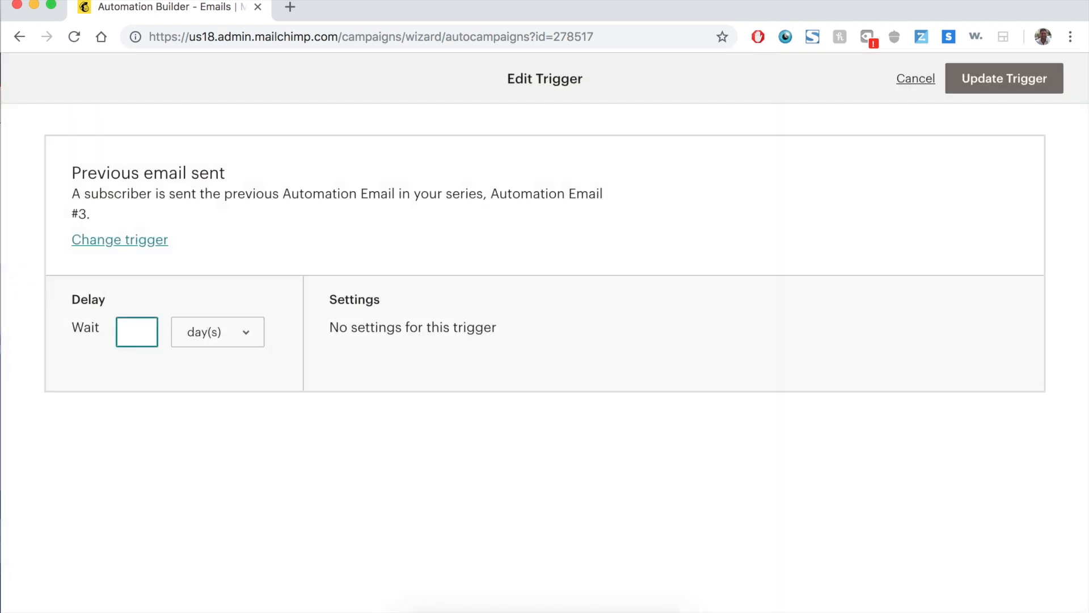
{"action": "type", "text": "2"}
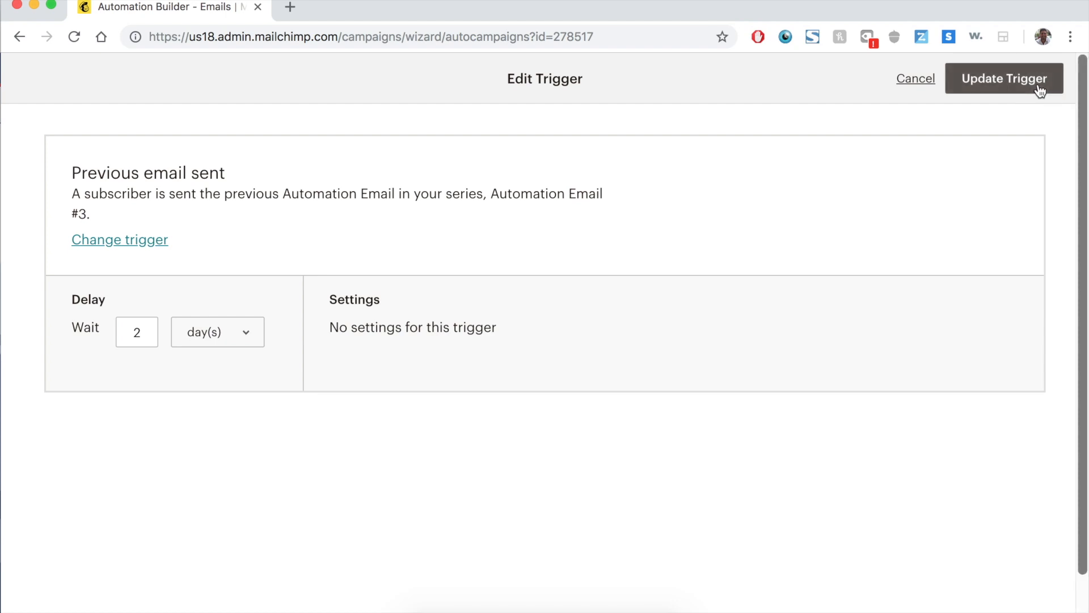
{"action": "left_click", "coordinate": [1004, 78]}
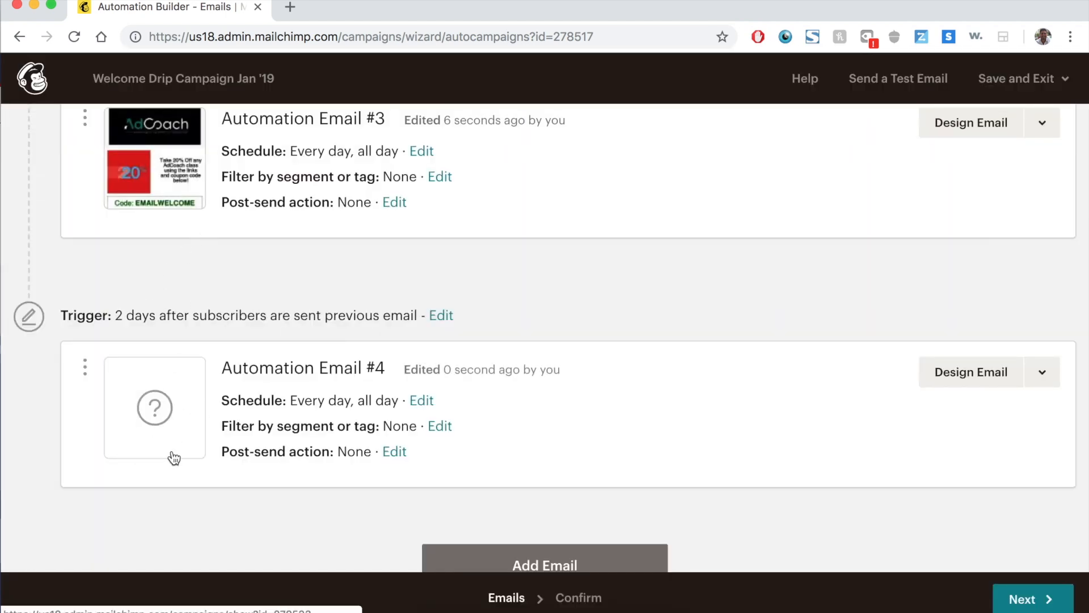
{"action": "mouse_move", "coordinate": [154, 407]}
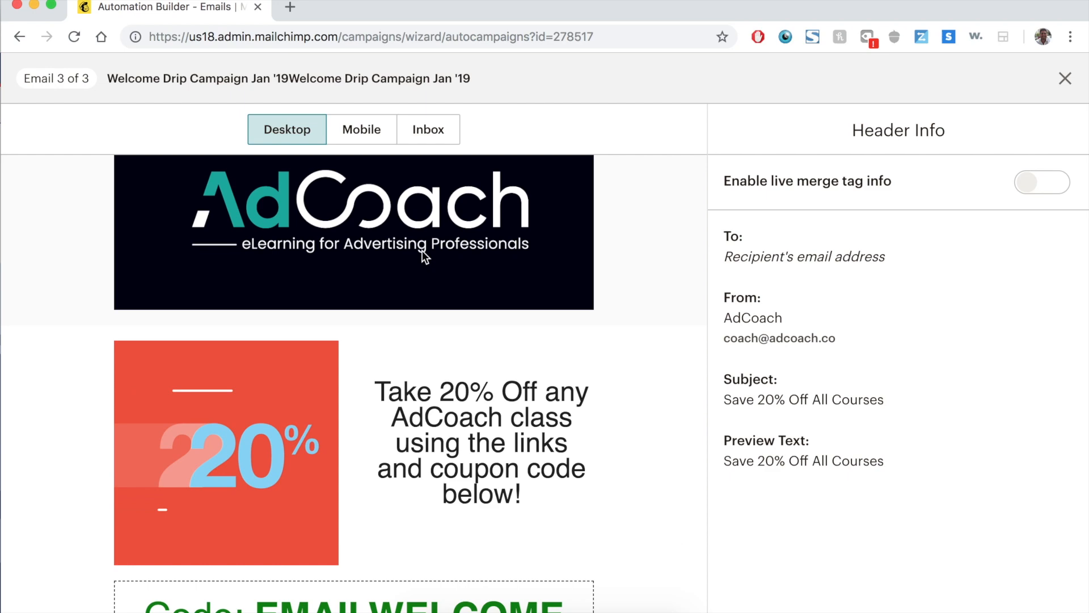
- Close the Email #3 preview and scroll through the workflow to review all four drip emails
{"action": "scroll", "scroll_direction": "down", "scroll_amount": 3}
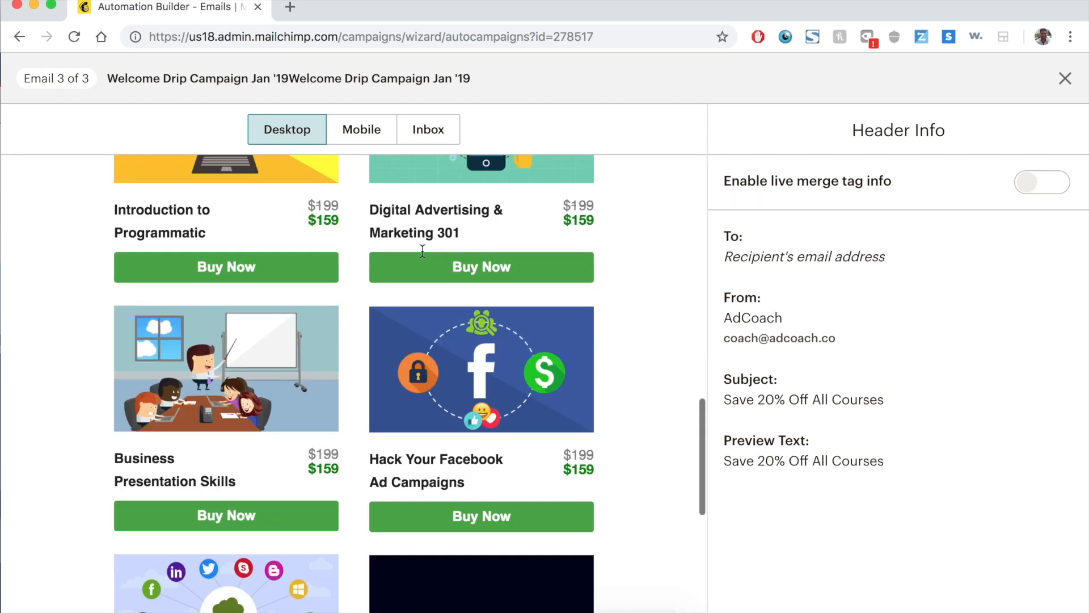
{"action": "scroll", "scroll_direction": "up", "scroll_amount": 3}
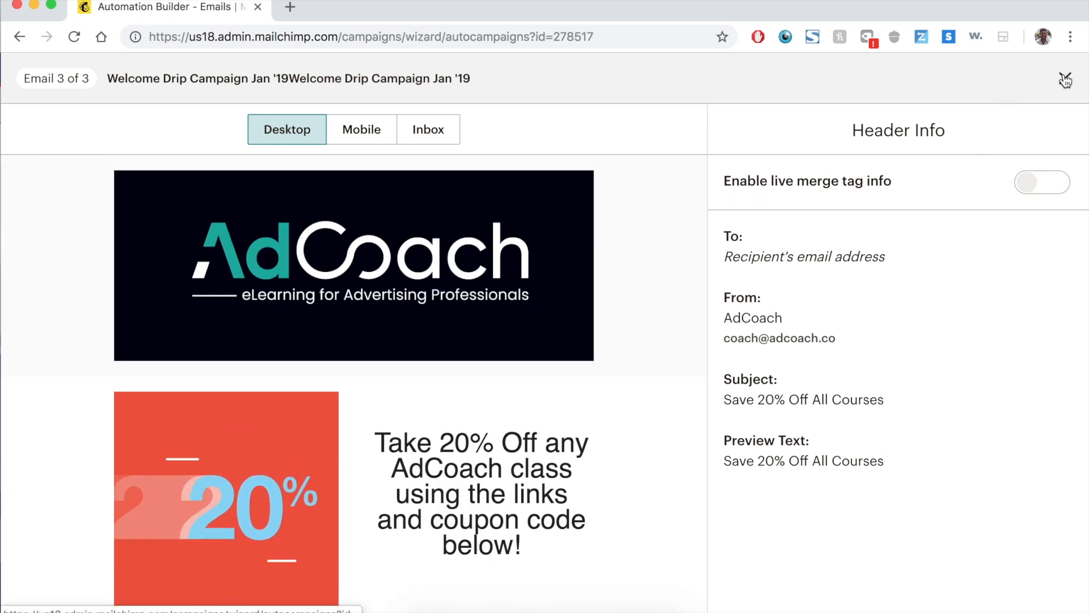
{"action": "left_click", "coordinate": [1069, 78]}
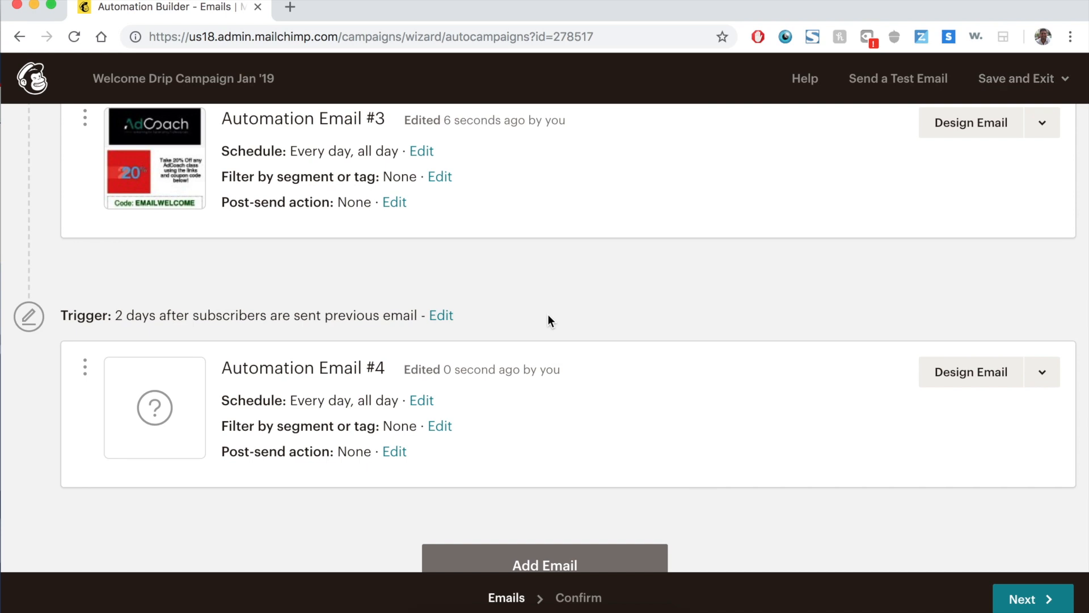
{"action": "scroll", "scroll_direction": "down", "scroll_amount": 3}
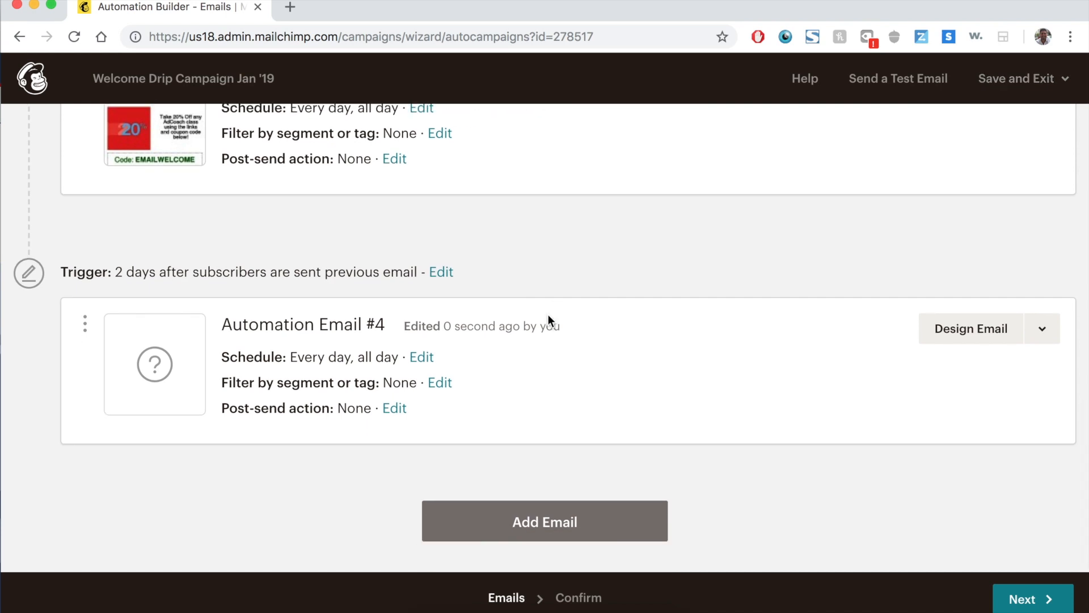
{"action": "scroll", "scroll_direction": "up", "scroll_amount": 3}
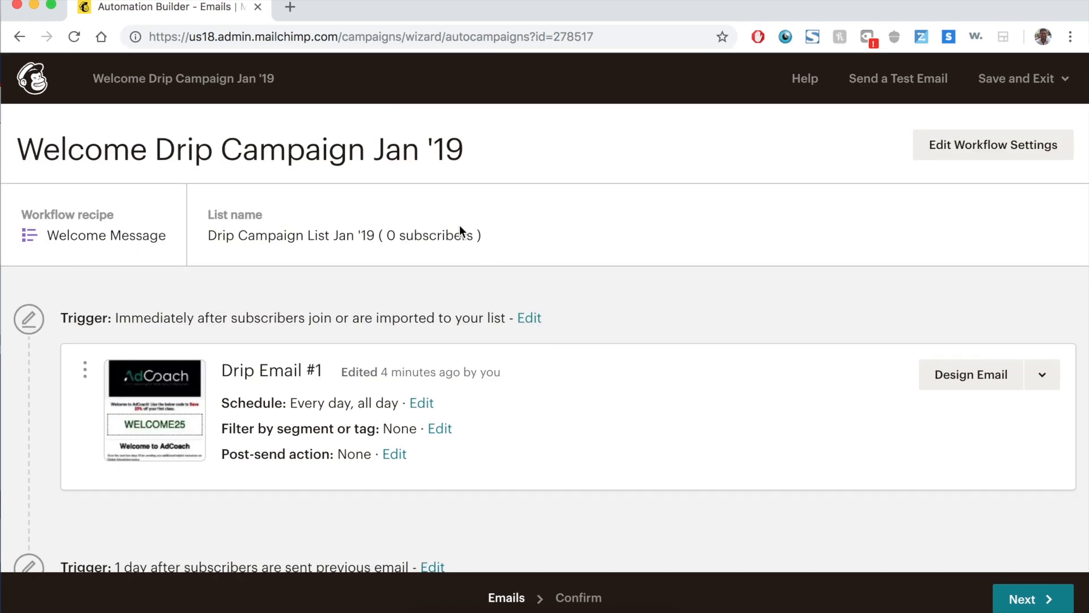
{"action": "scroll", "scroll_direction": "down", "scroll_amount": 3}
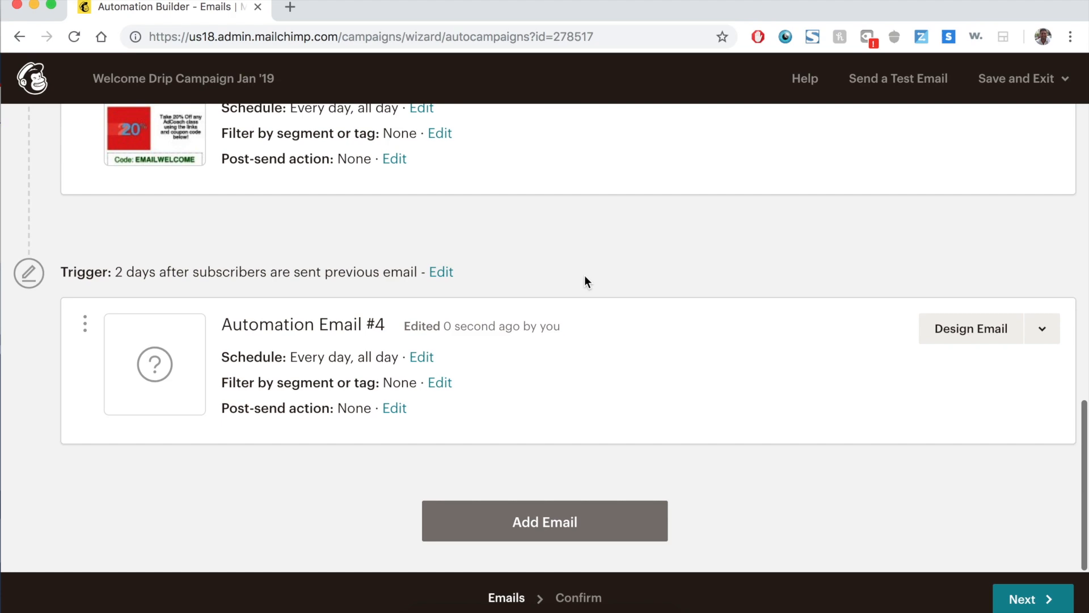
{"action": "scroll", "scroll_direction": "up", "scroll_amount": 3}
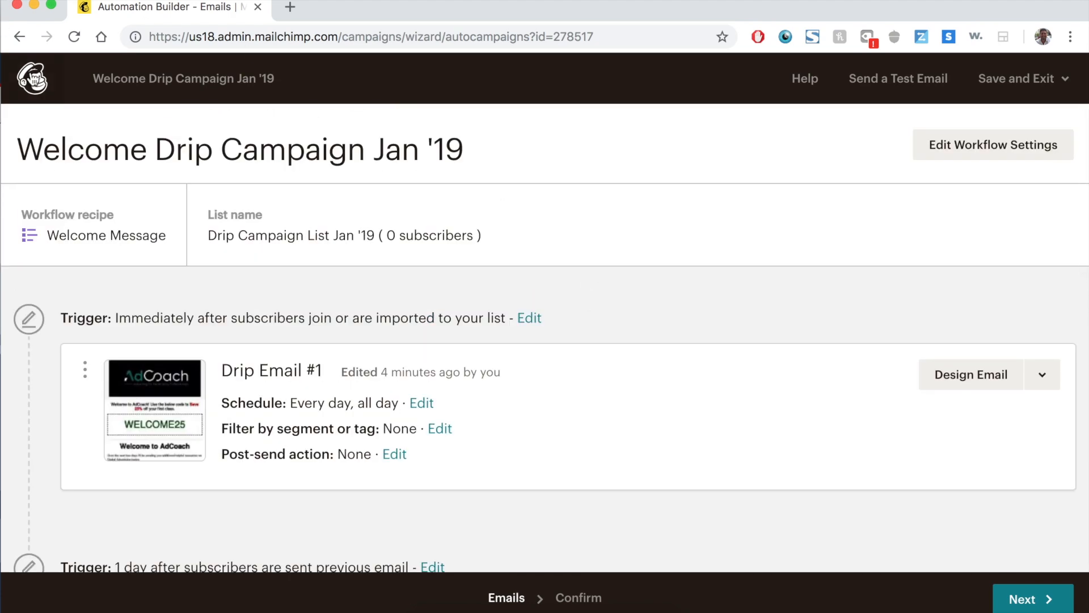
{"action": "left_click", "coordinate": [1018, 79]}
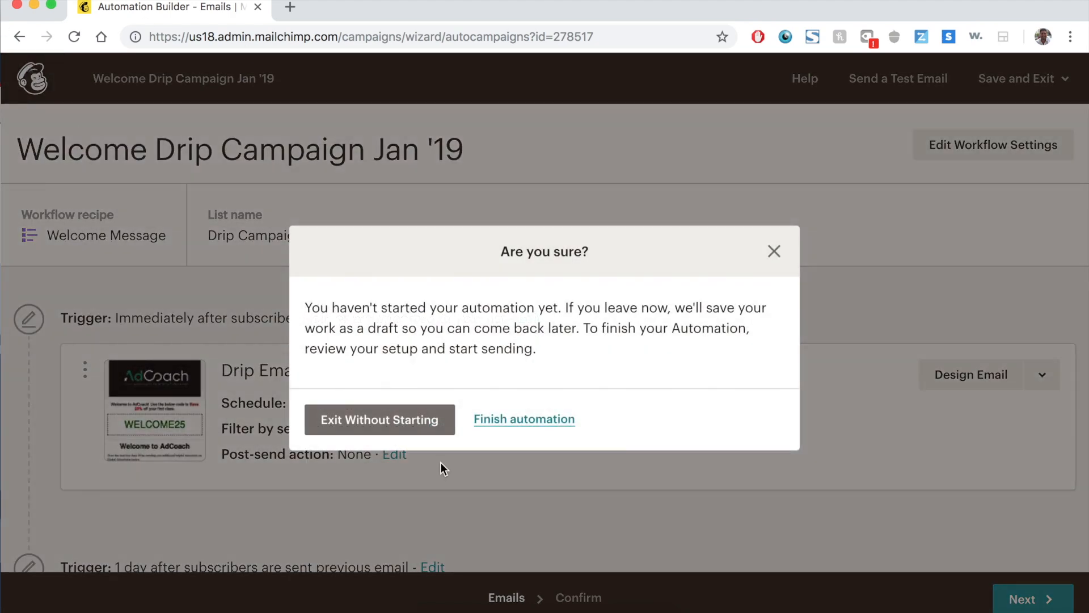
{"action": "left_click", "coordinate": [379, 419]}
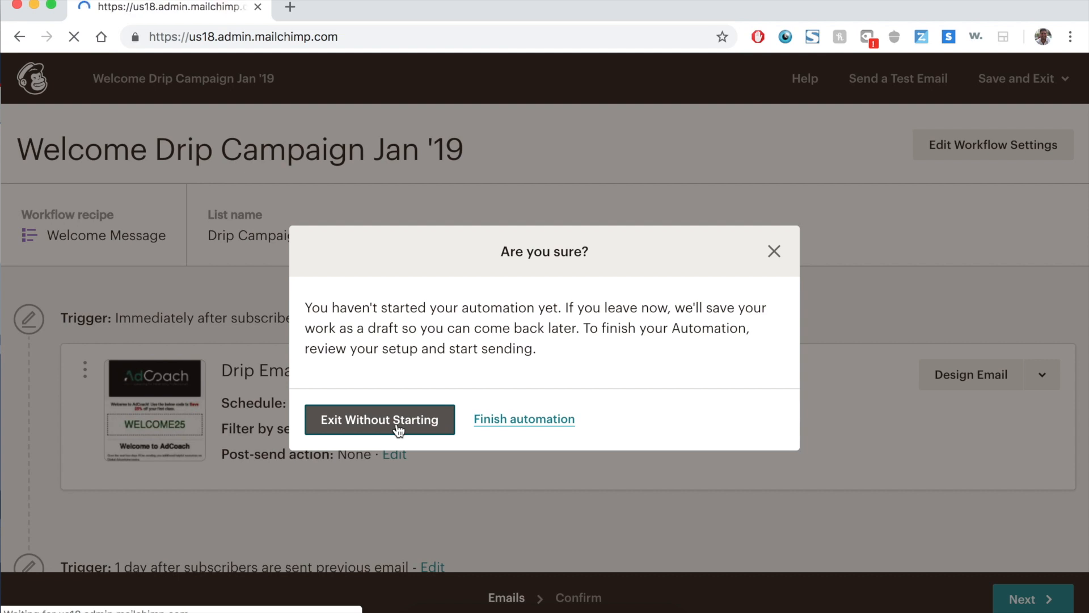
{"action": "left_click", "coordinate": [378, 419]}
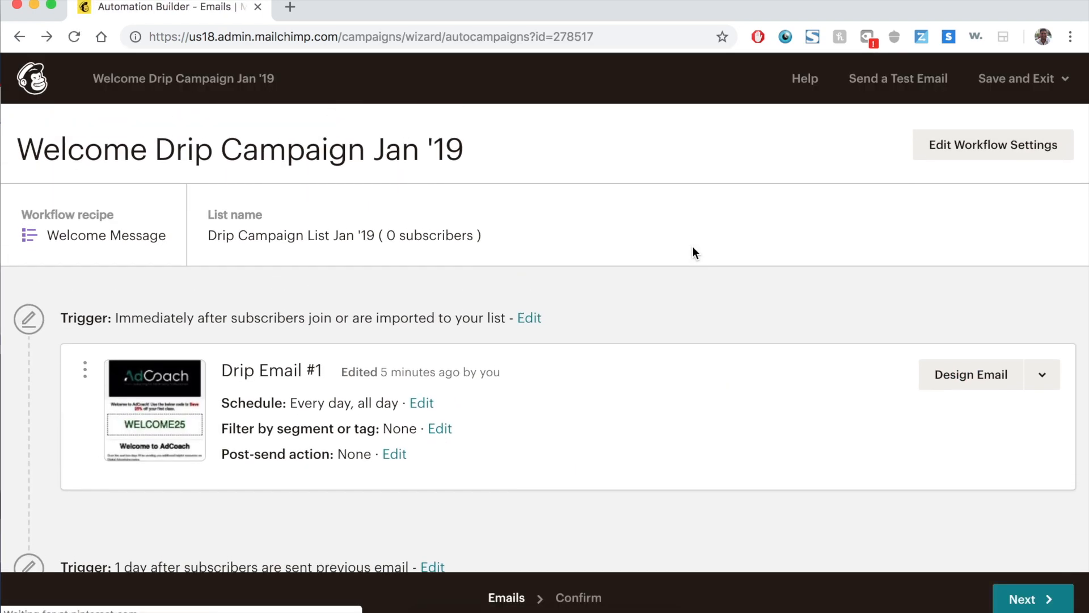
{"action": "scroll", "scroll_direction": "down", "scroll_amount": 3}
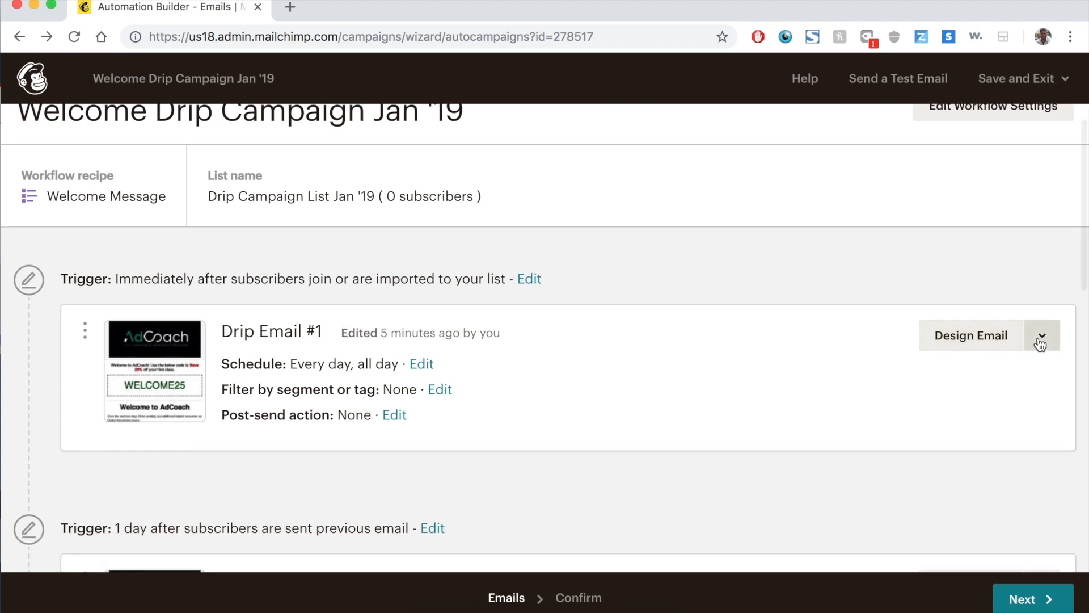
{"action": "left_click", "coordinate": [1040, 335]}
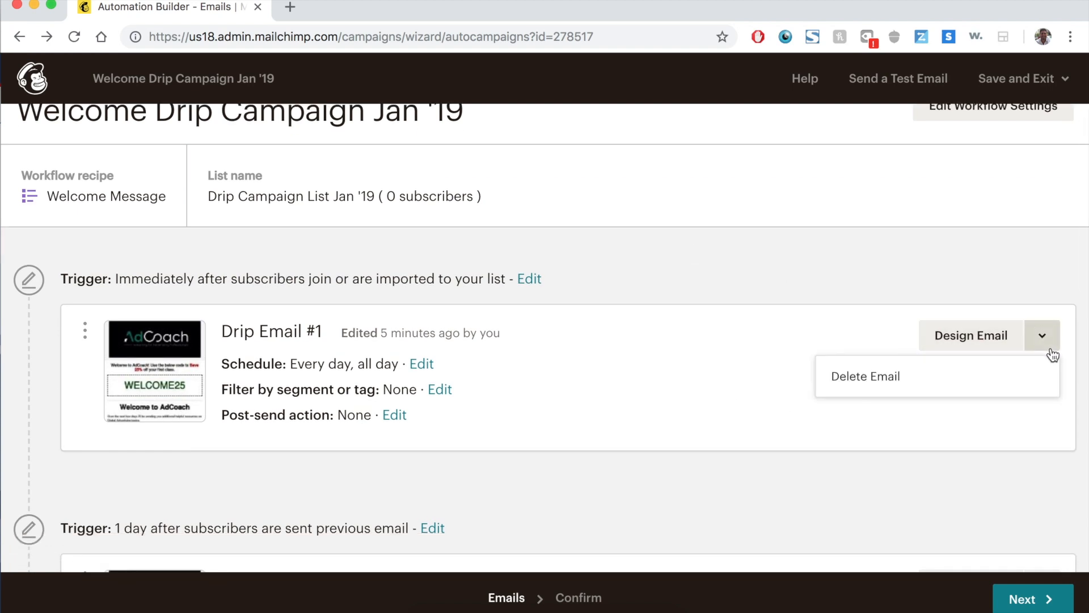
{"action": "scroll", "scroll_direction": "down", "scroll_amount": 3}
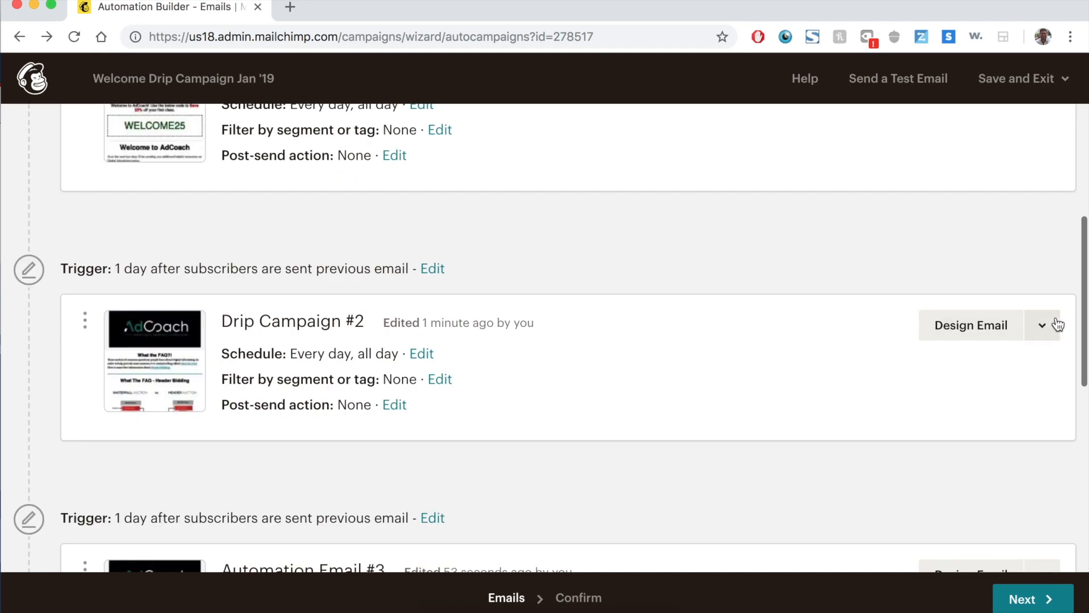
{"action": "scroll", "scroll_direction": "down", "scroll_amount": 3}
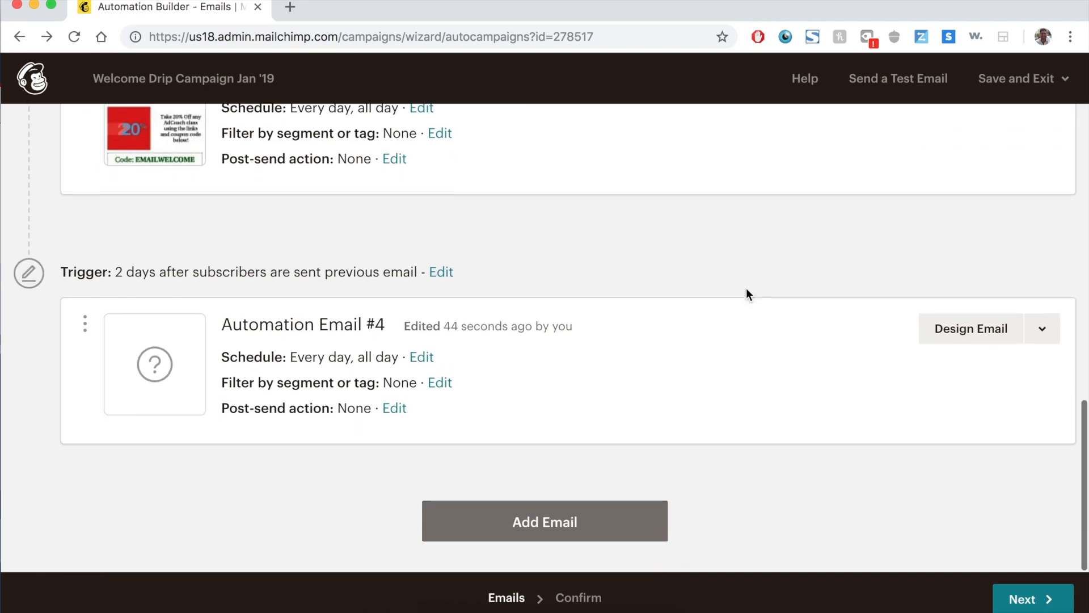
{"action": "scroll", "scroll_direction": "up", "scroll_amount": 3}
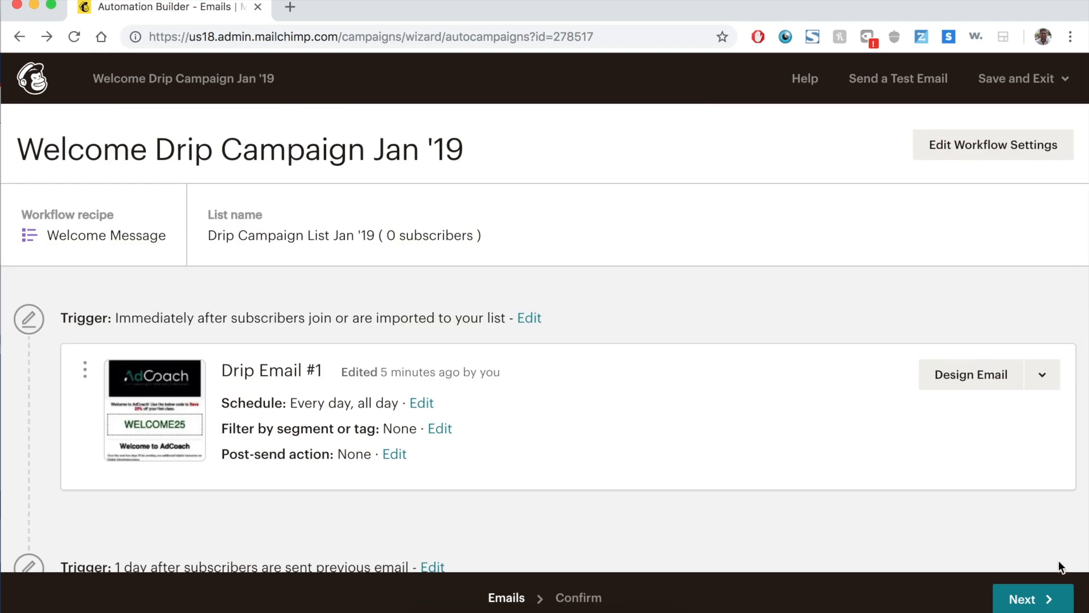
{"action": "left_click", "coordinate": [1032, 599]}
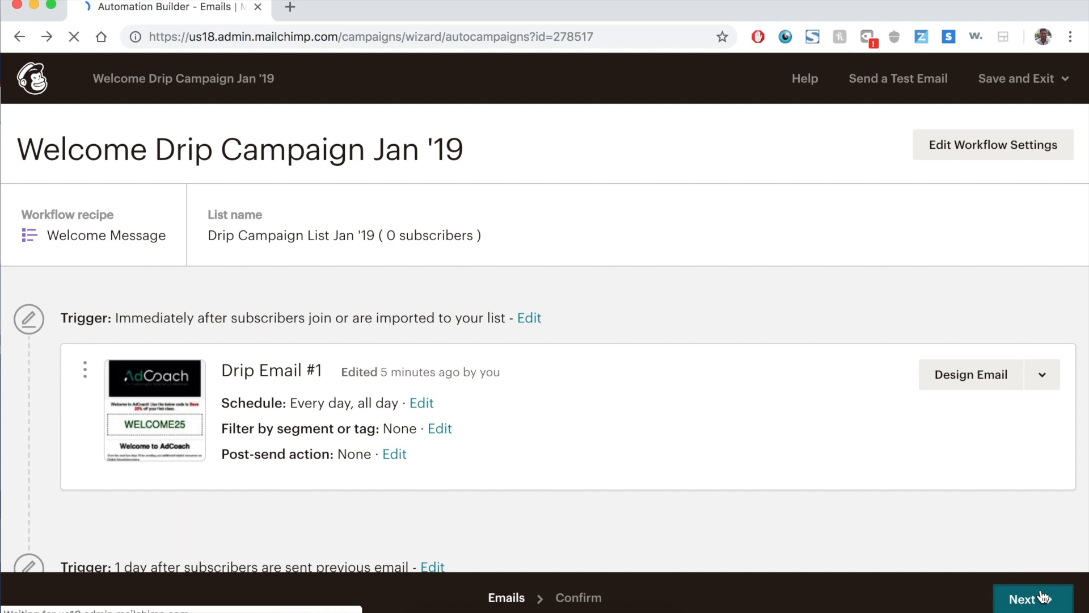
- On the Confirm step, expand Automation Email #4's missing subject and content issues, then return to the emails step
{"action": "left_click", "coordinate": [1030, 598]}
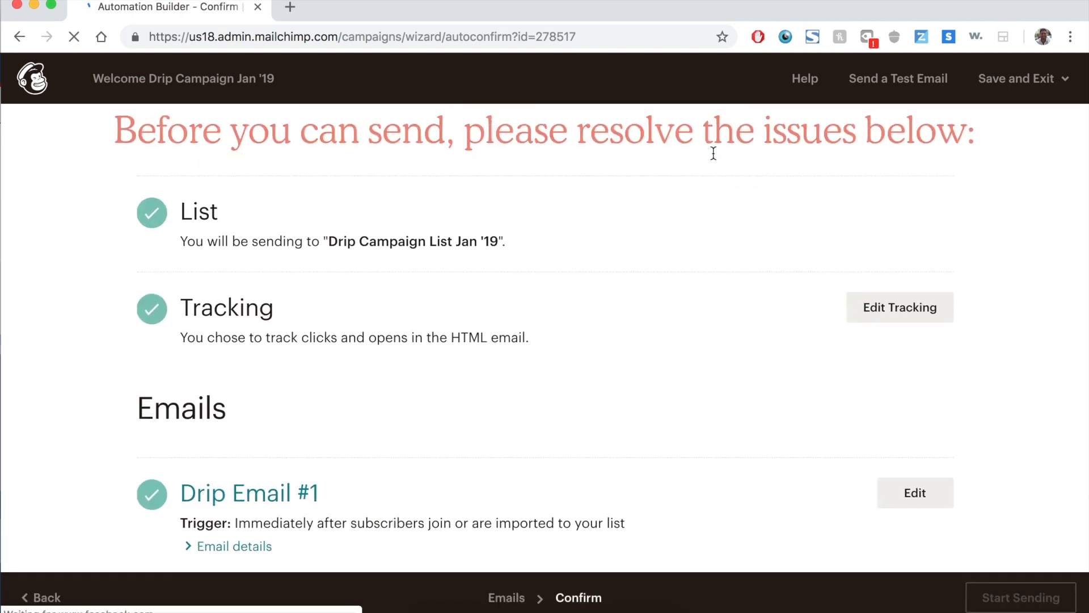
{"action": "scroll", "scroll_direction": "down", "scroll_amount": 3}
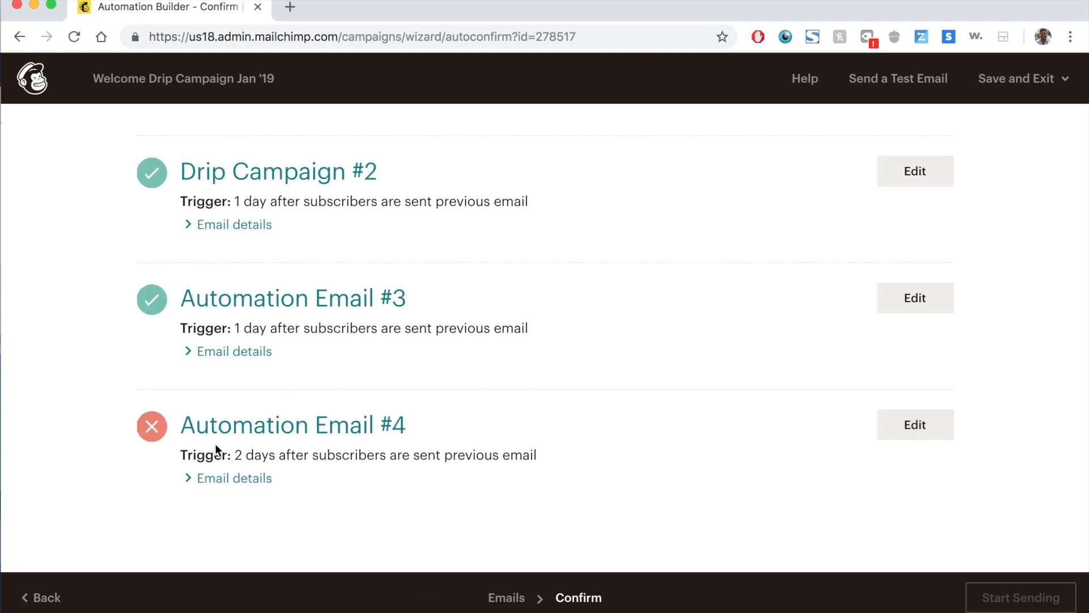
{"action": "left_click", "coordinate": [233, 477]}
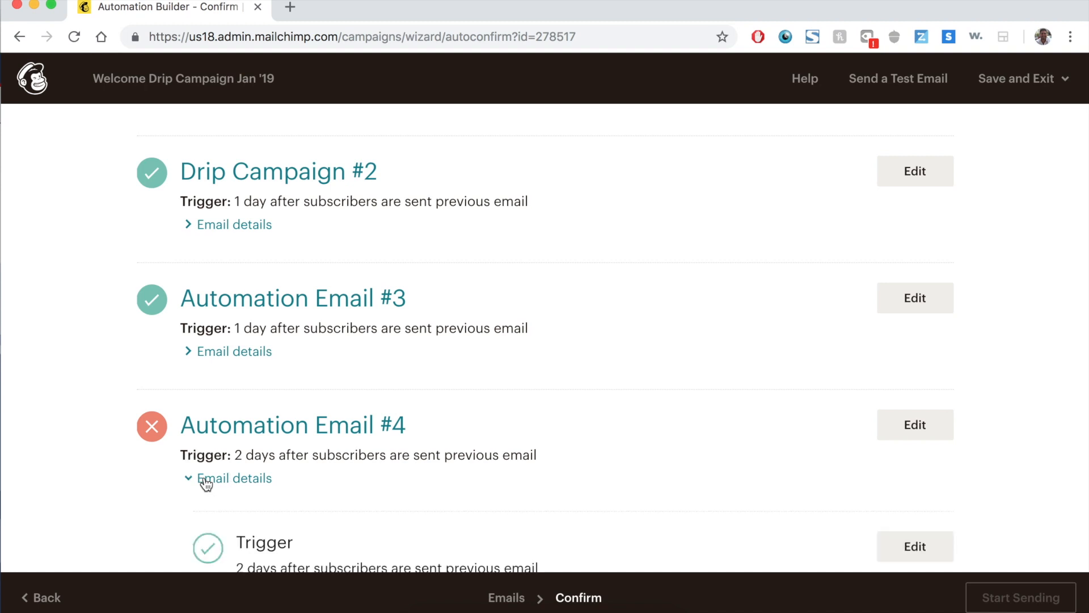
{"action": "scroll", "scroll_direction": "down", "scroll_amount": 3}
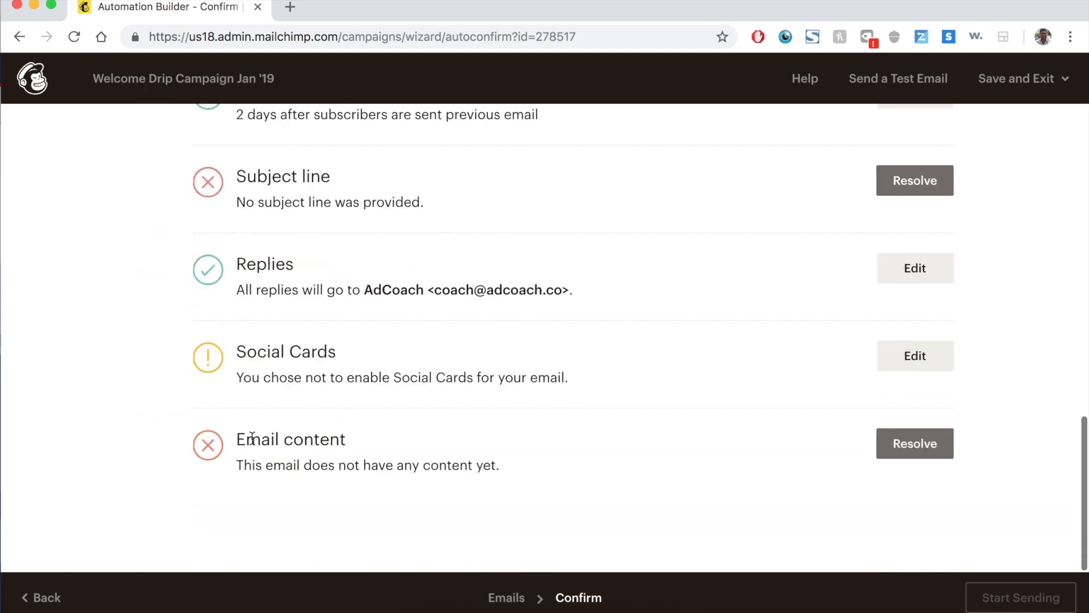
{"action": "scroll", "scroll_direction": "up", "scroll_amount": 3}
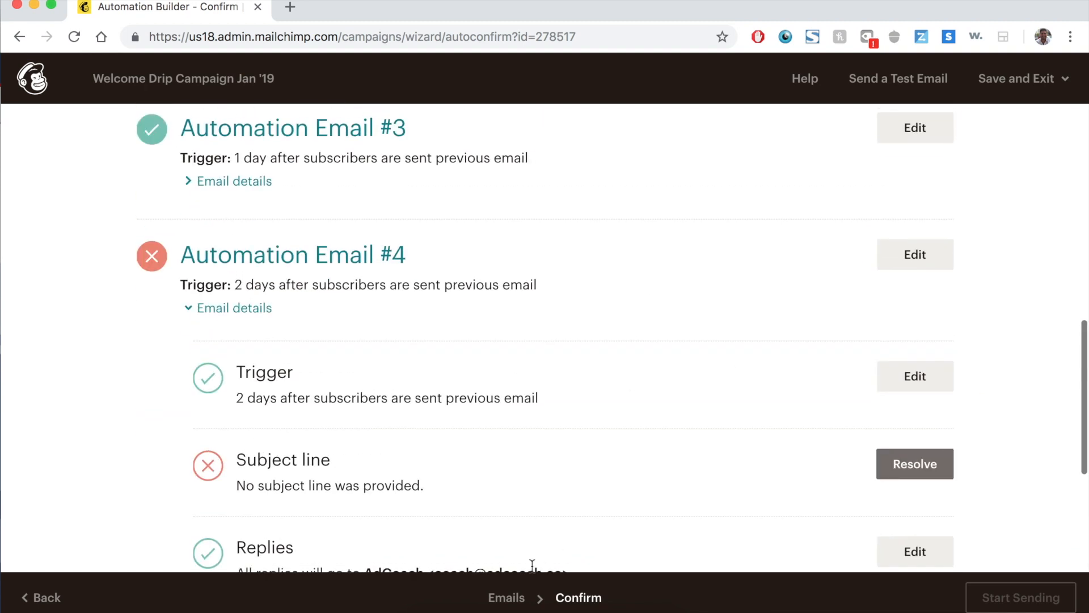
{"action": "left_click", "coordinate": [506, 598]}
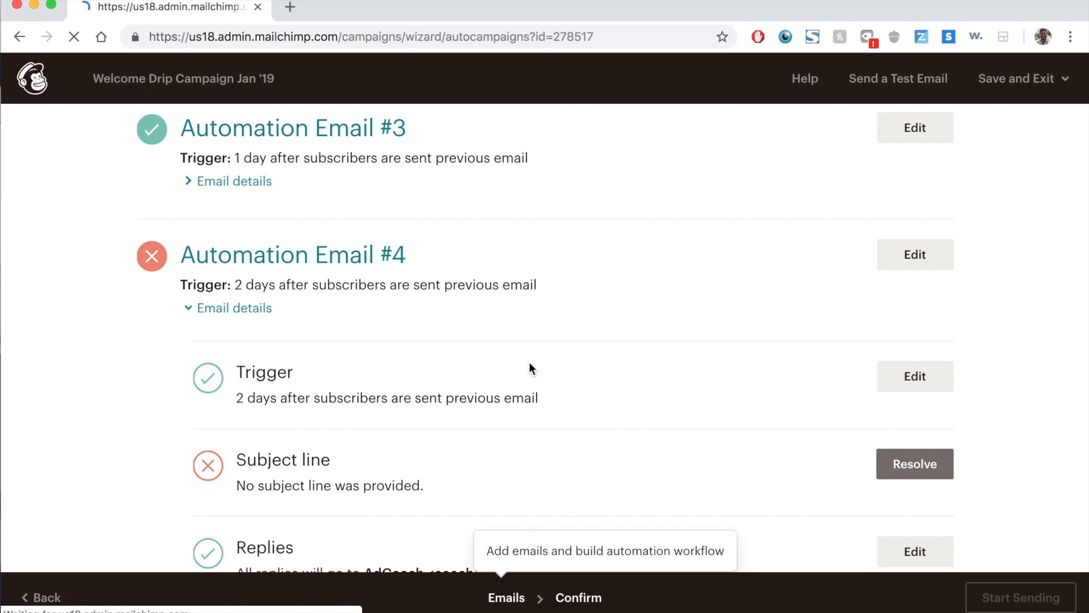
- Delete the empty Automation Email #4, confirming with 'DELETE', and continue to the review step
{"action": "left_click", "coordinate": [915, 462]}
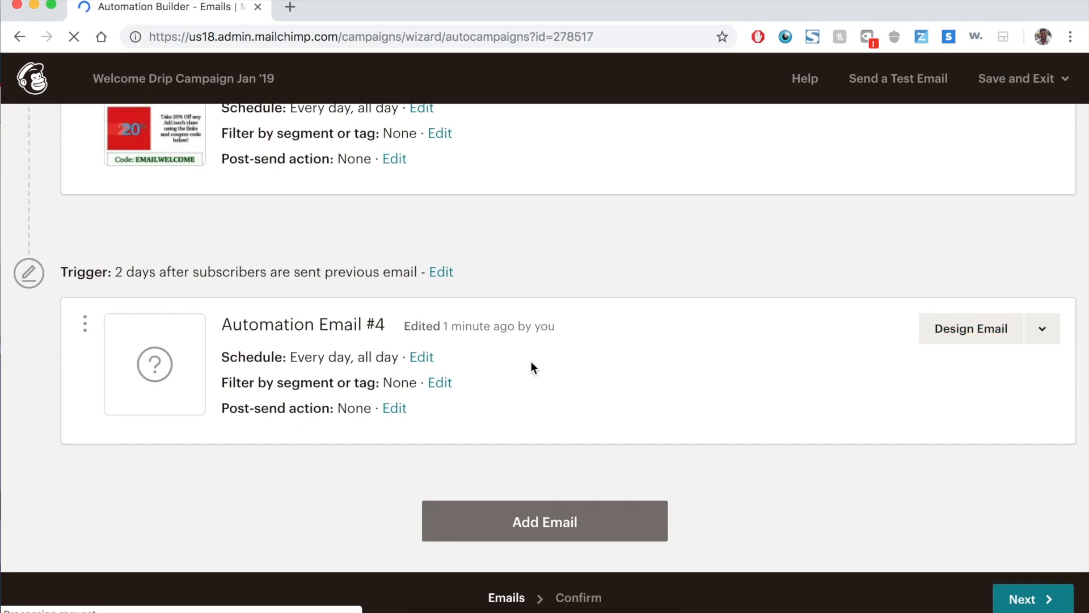
{"action": "left_click", "coordinate": [1041, 328]}
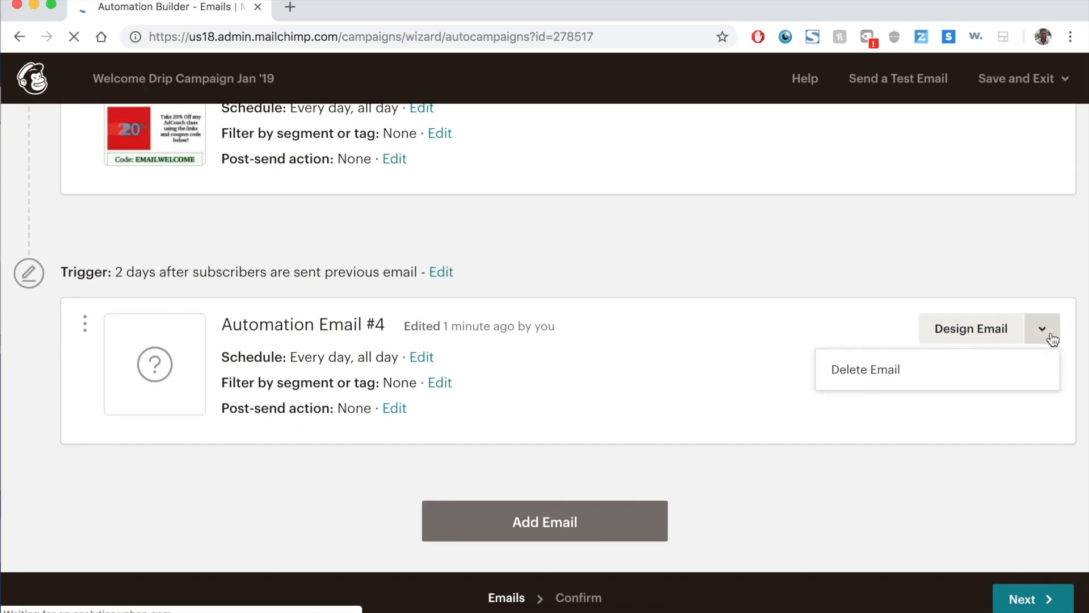
{"action": "left_click", "coordinate": [865, 368]}
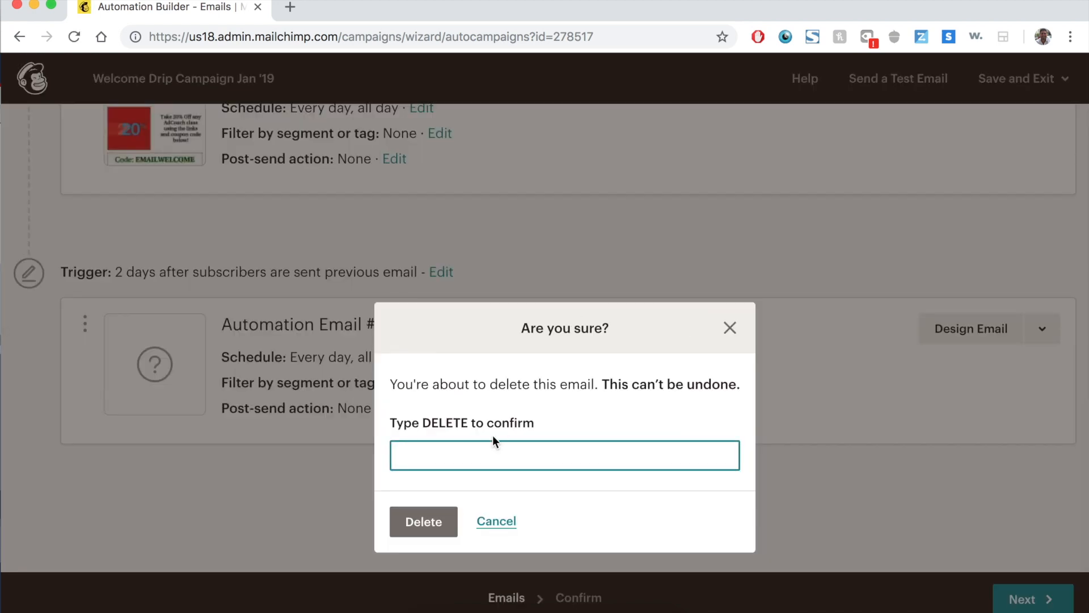
{"action": "type", "text": "DELETE"}
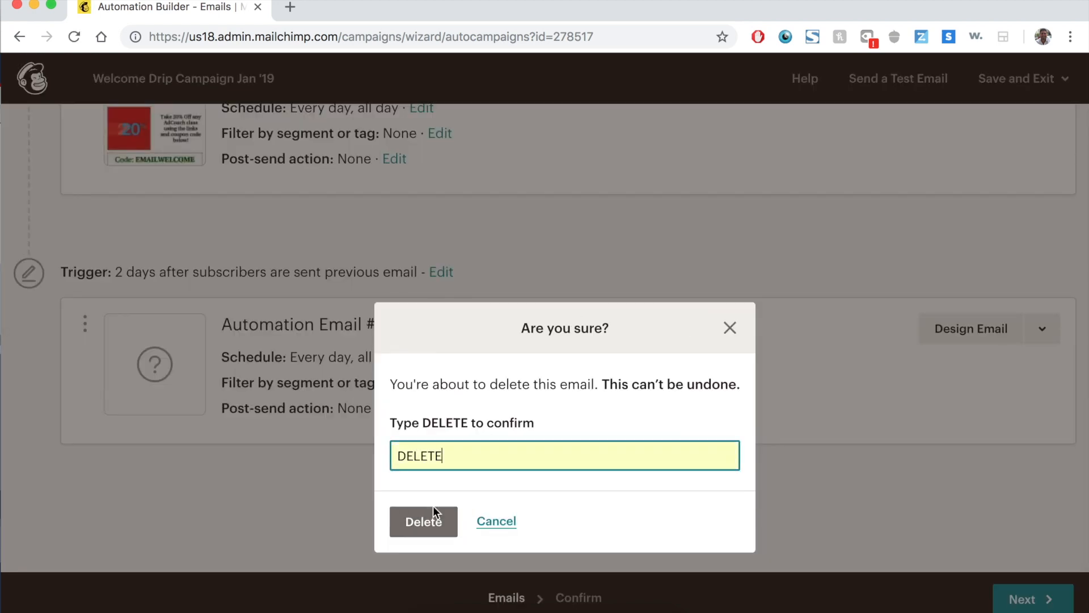
{"action": "left_click", "coordinate": [423, 521]}
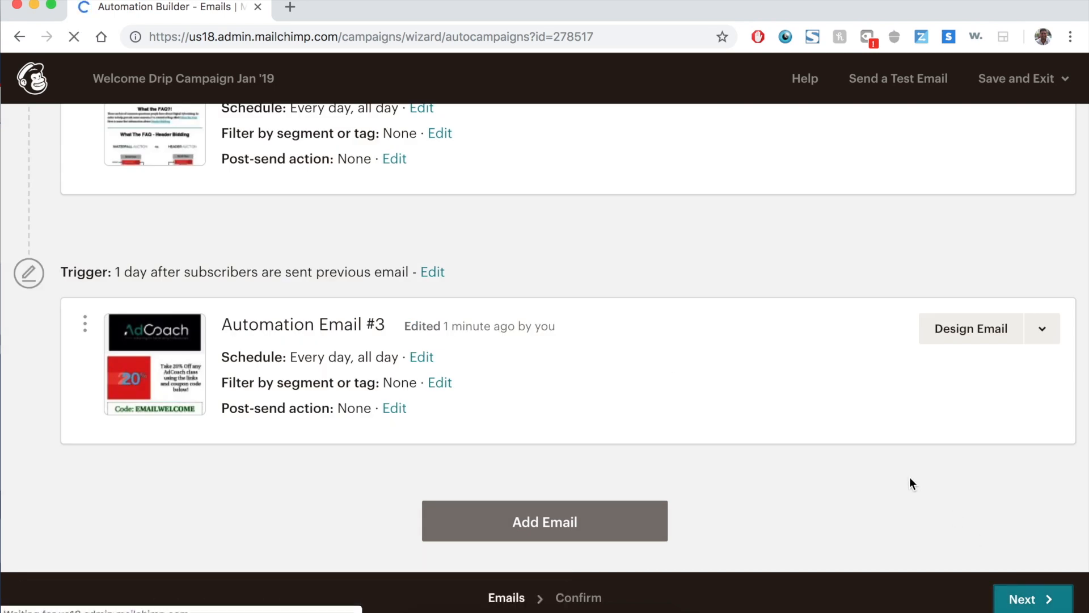
{"action": "left_click", "coordinate": [1032, 599]}
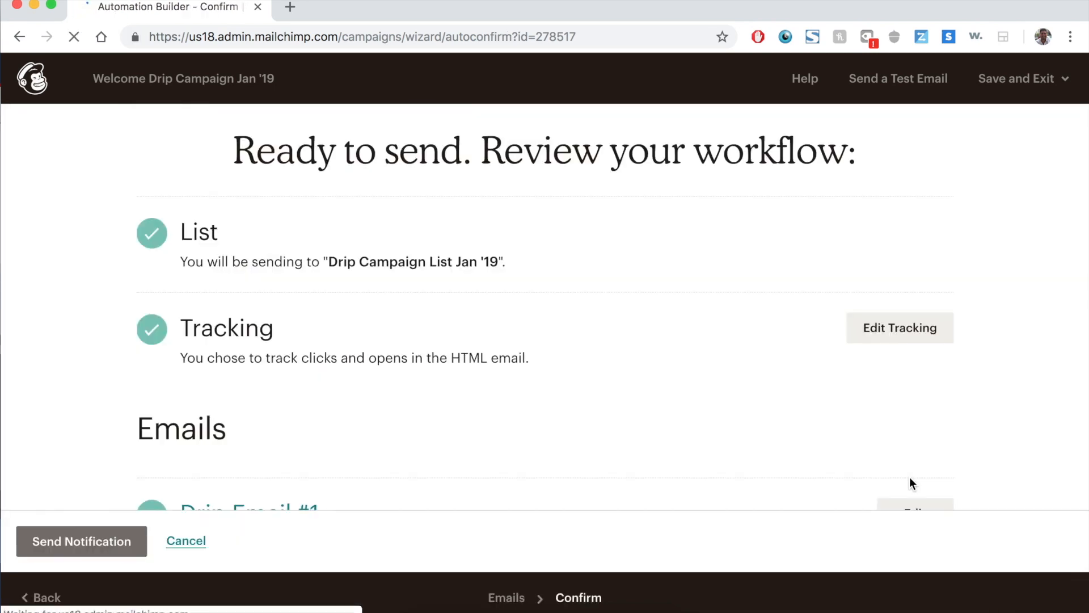
- Start sending Welcome Drip Campaign Jan '19 and confirm the three-email workflow to Drip Campaign List Jan '19
{"action": "scroll", "scroll_direction": "down", "scroll_amount": 3}
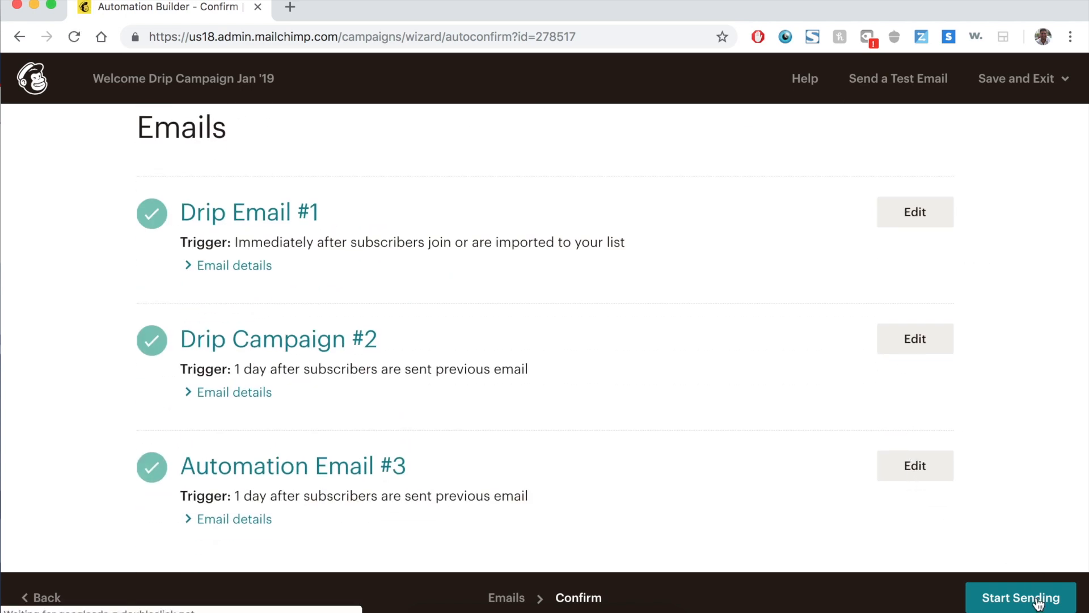
{"action": "left_click", "coordinate": [1020, 598]}
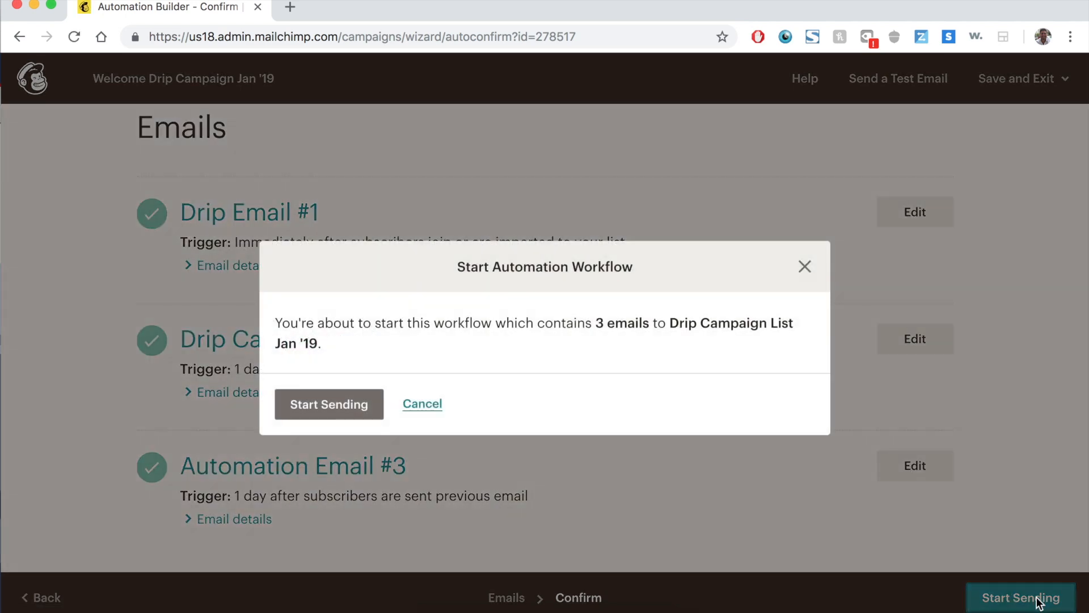
{"action": "mouse_move", "coordinate": [683, 314]}
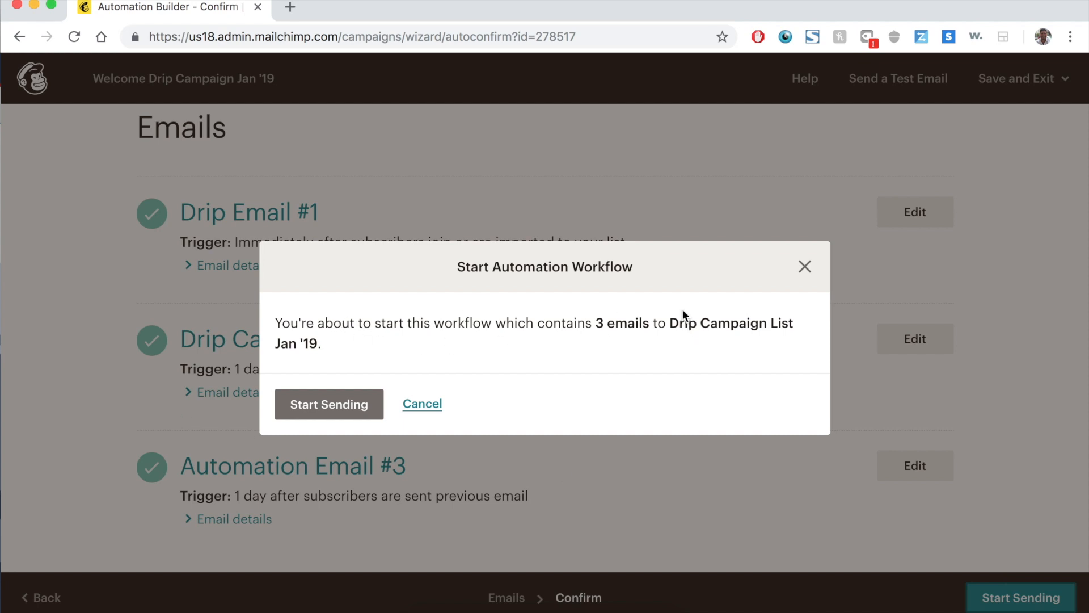
{"action": "left_click", "coordinate": [329, 404]}
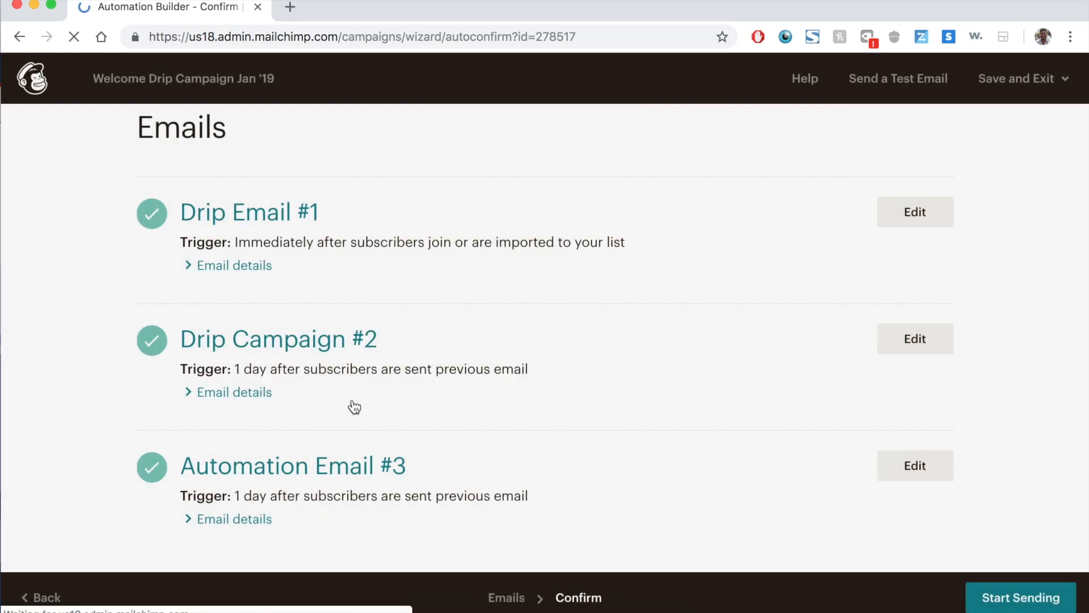
{"action": "left_click", "coordinate": [1020, 598]}
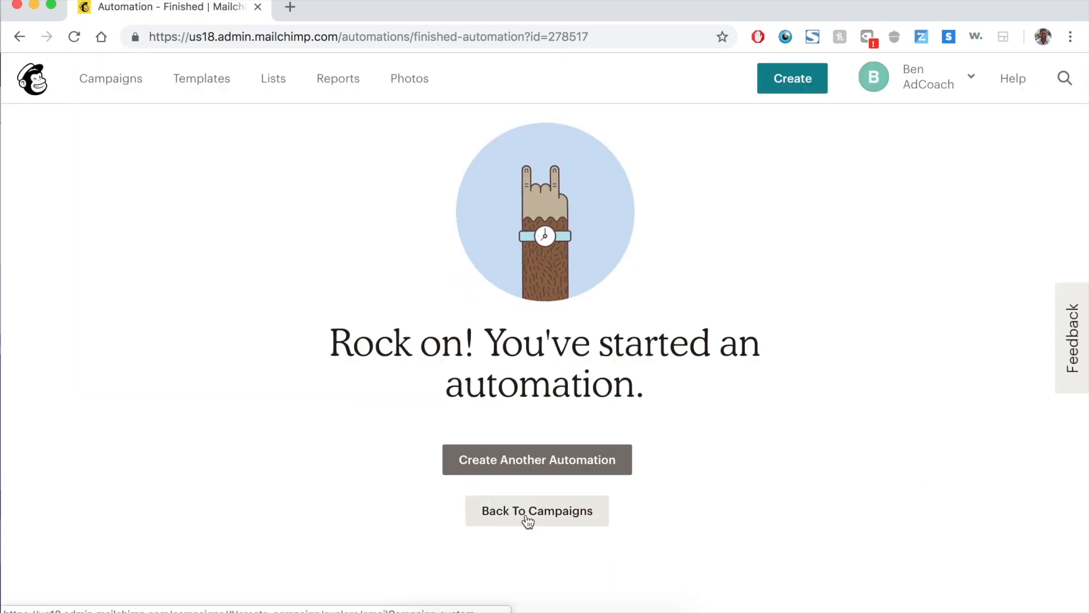
- Go back to the Ongoing campaigns list and open the older Welcome message workflow
{"action": "left_click", "coordinate": [537, 511]}
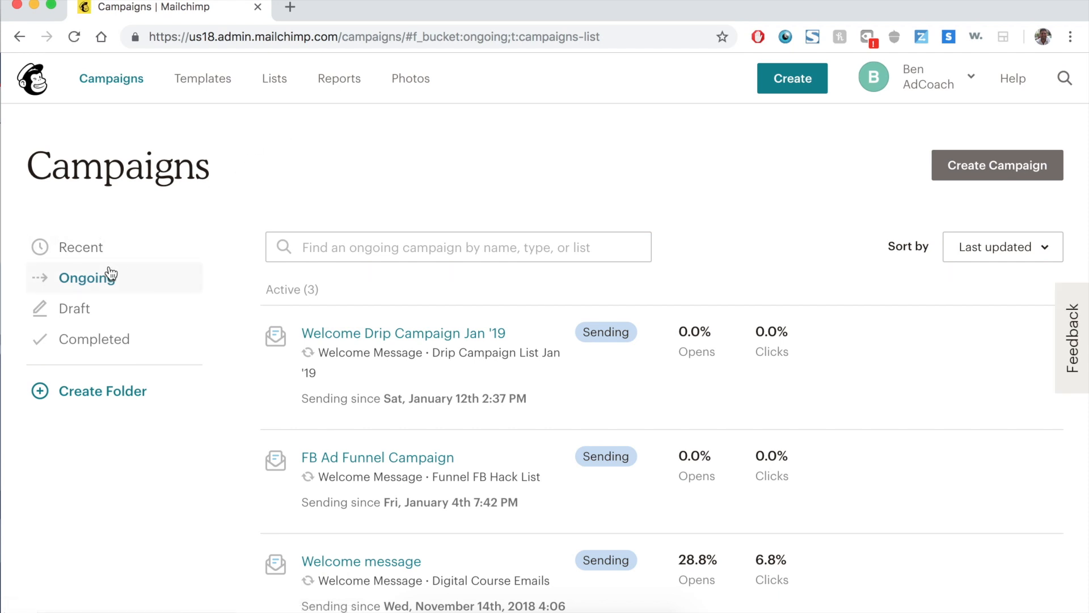
{"action": "scroll", "scroll_direction": "down", "scroll_amount": 3}
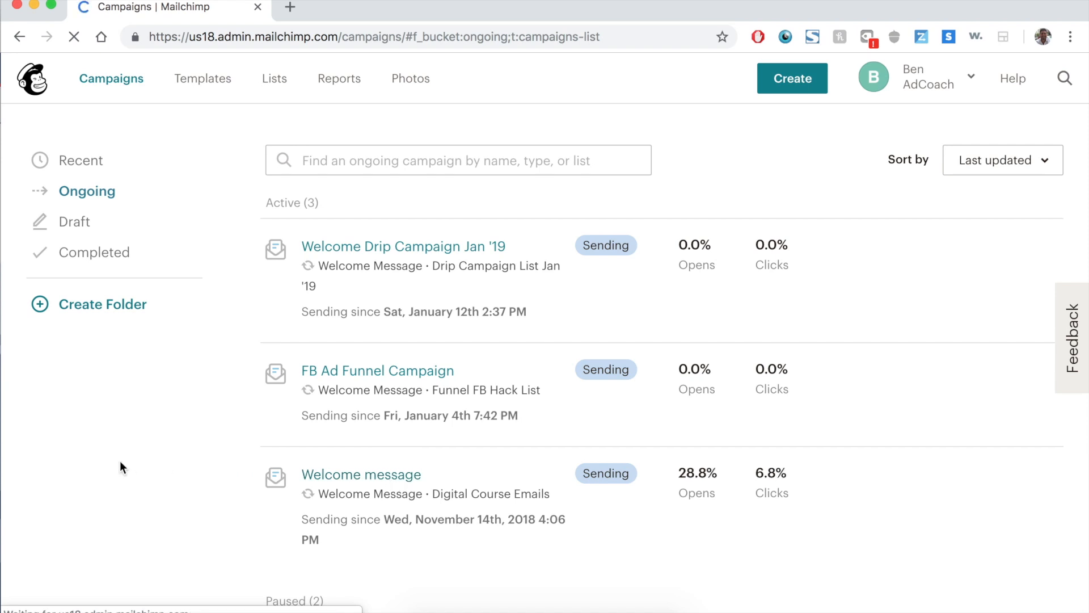
{"action": "left_click", "coordinate": [361, 474]}
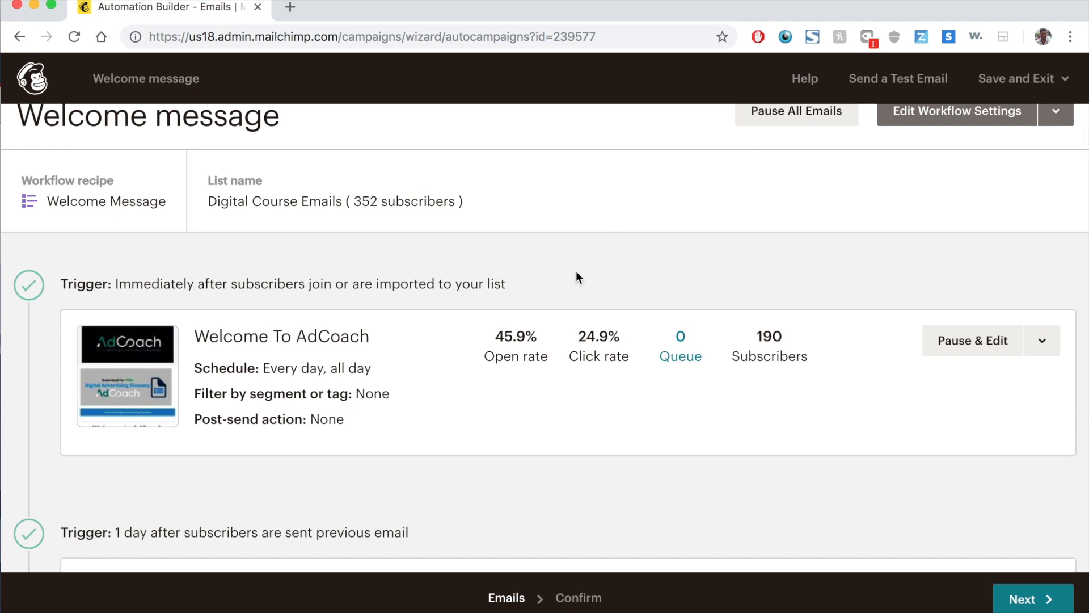
{"action": "mouse_move", "coordinate": [771, 353]}
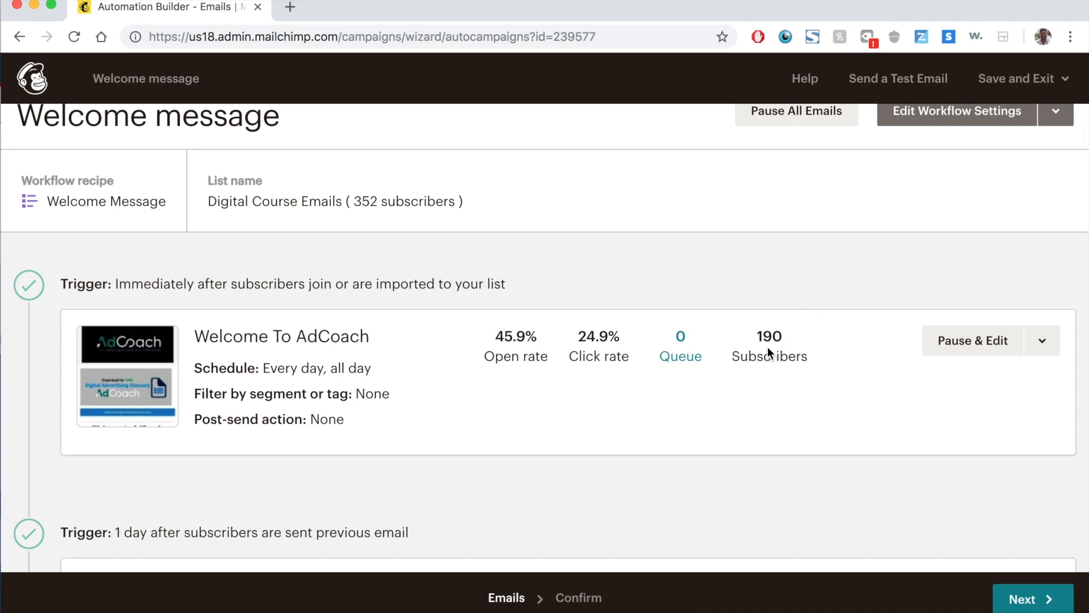
{"action": "mouse_move", "coordinate": [499, 356]}
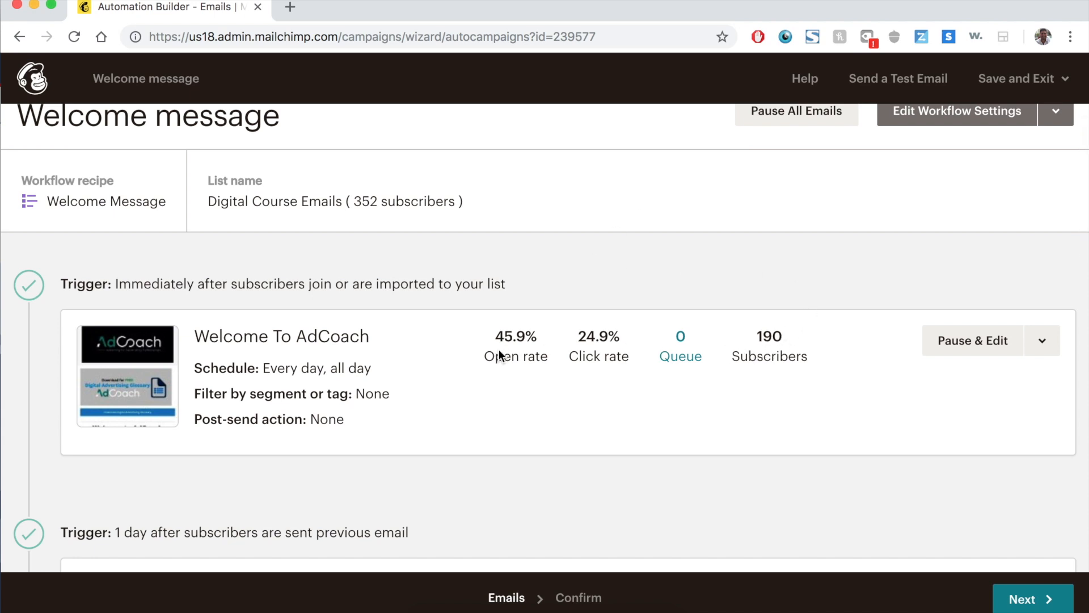
{"action": "mouse_move", "coordinate": [683, 349]}
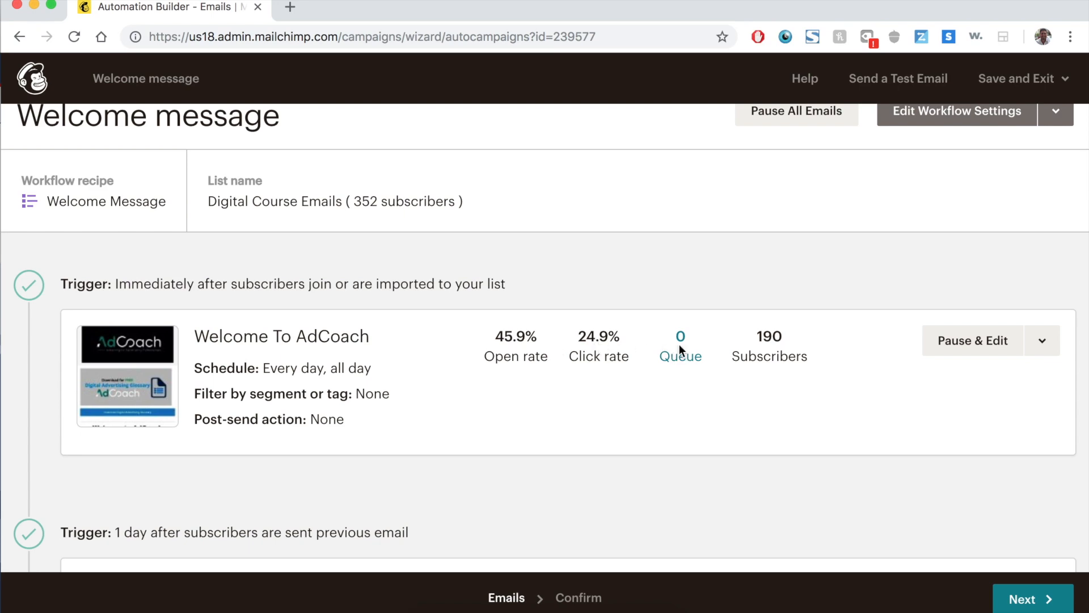
{"action": "scroll", "scroll_direction": "down", "scroll_amount": 3}
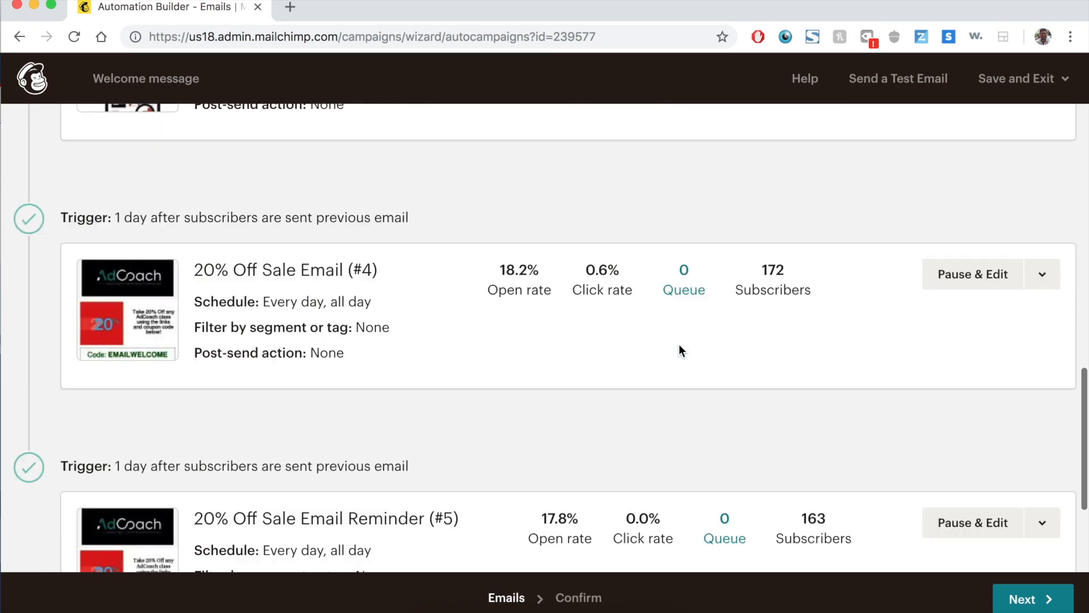
{"action": "scroll", "scroll_direction": "up", "scroll_amount": 3}
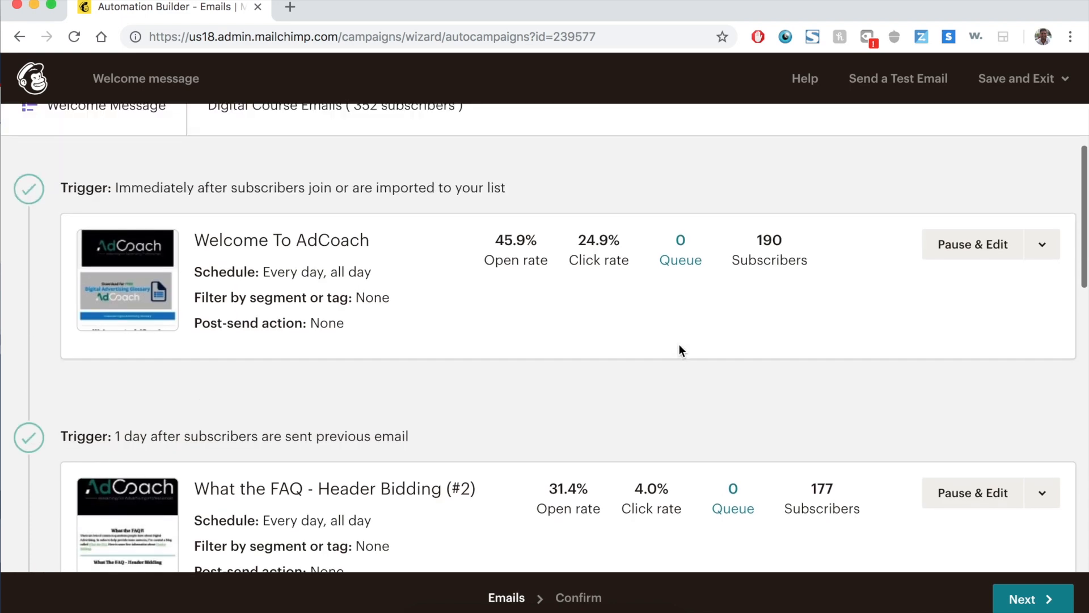
{"action": "scroll", "scroll_direction": "up", "scroll_amount": 3}
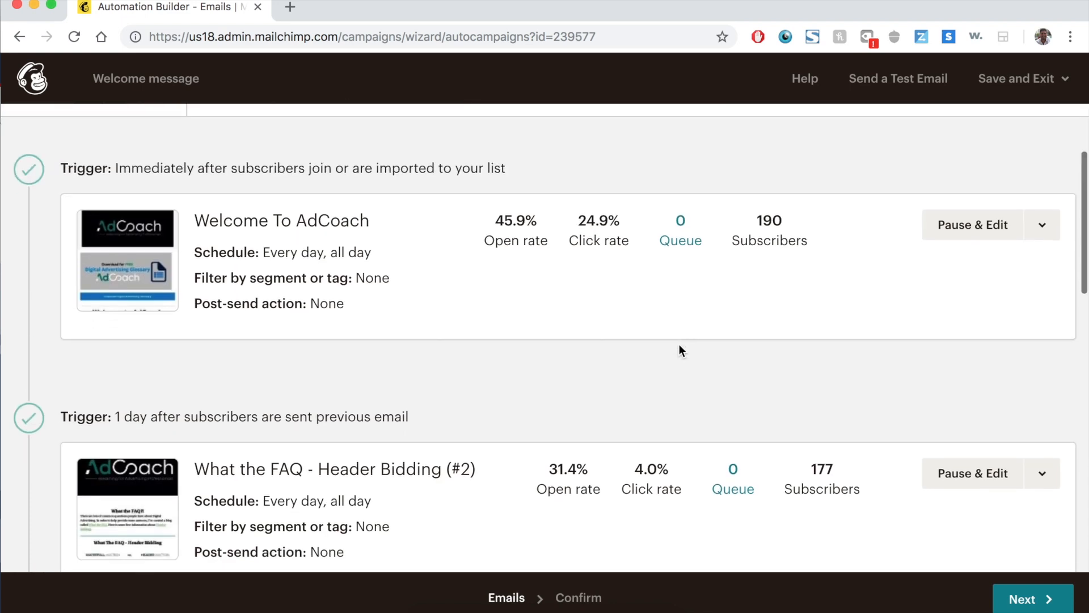
{"action": "mouse_move", "coordinate": [522, 224]}
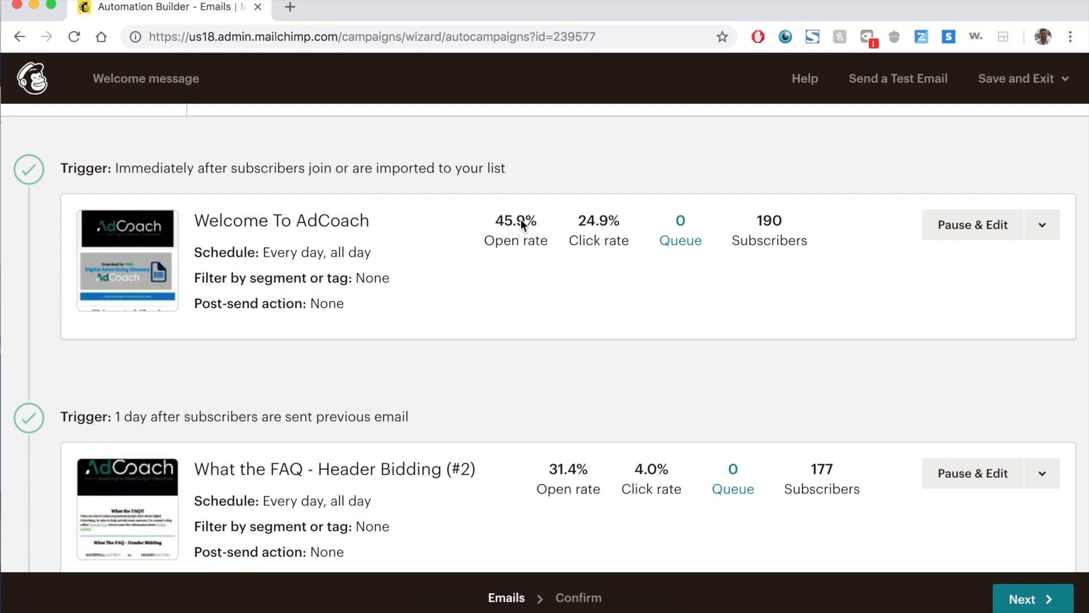
{"action": "scroll", "scroll_direction": "down", "scroll_amount": 3}
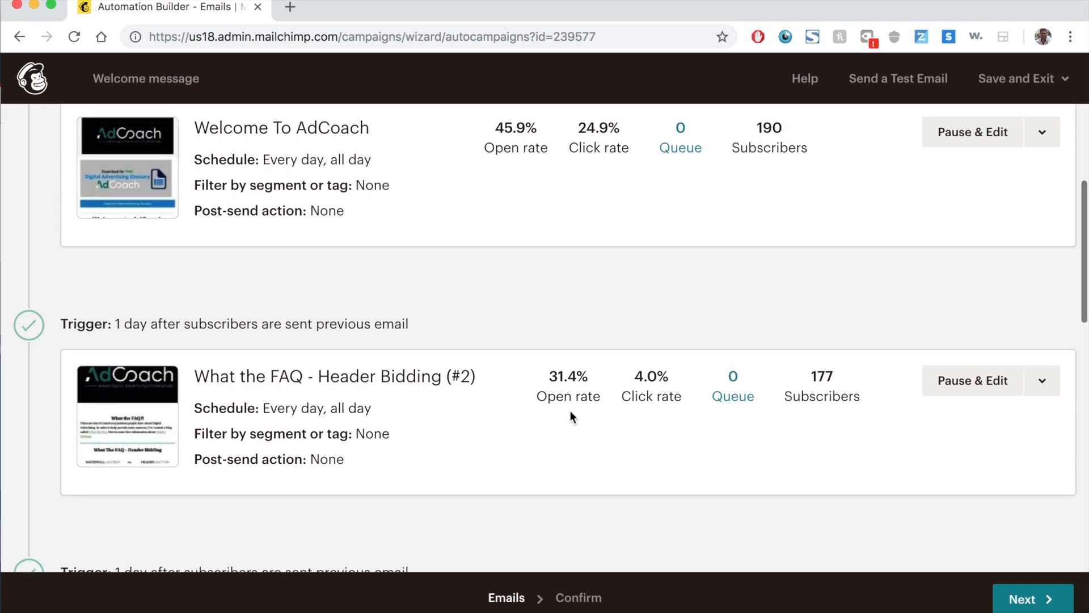
{"action": "mouse_move", "coordinate": [562, 386]}
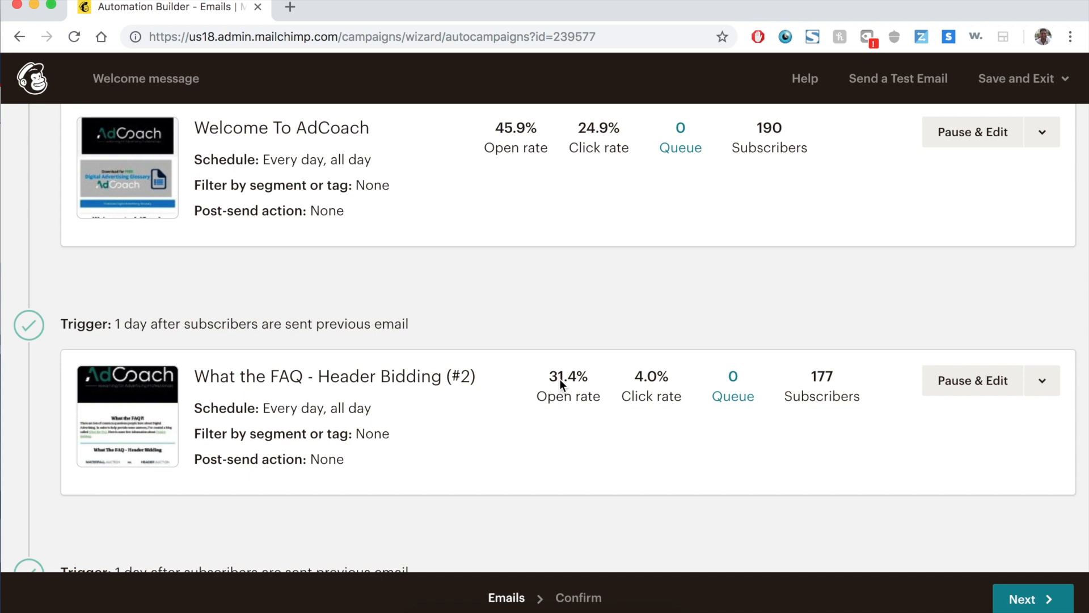
{"action": "scroll", "scroll_direction": "down", "scroll_amount": 3}
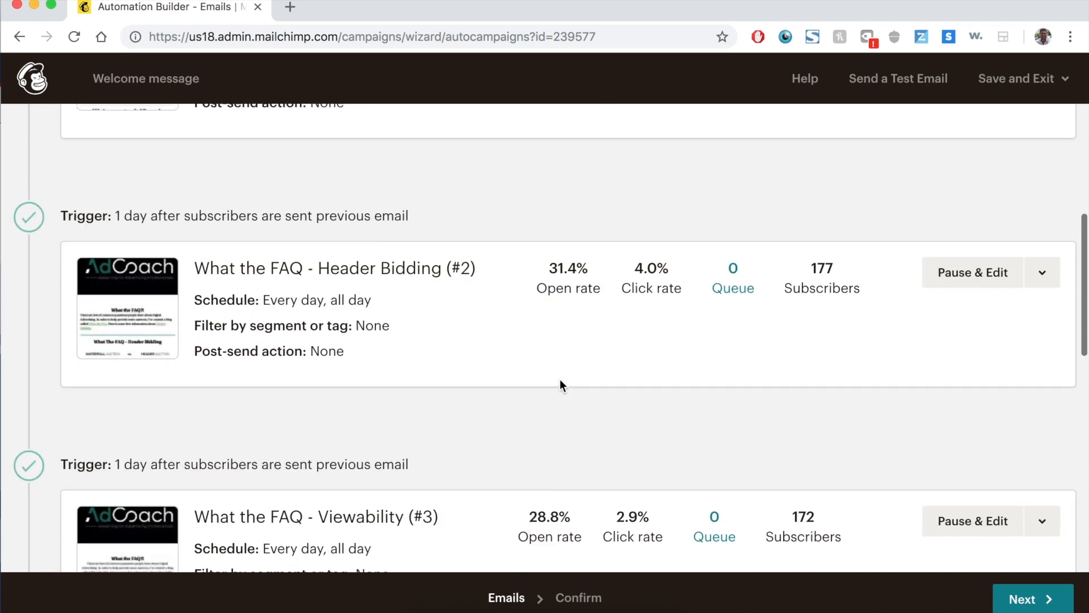
{"action": "scroll", "scroll_direction": "down", "scroll_amount": 3}
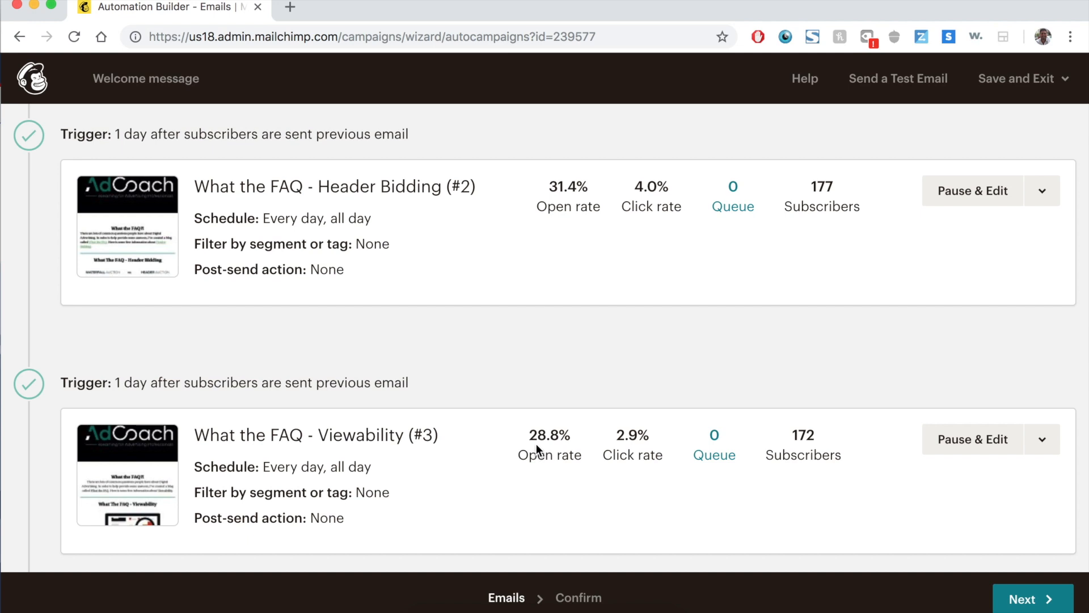
{"action": "mouse_move", "coordinate": [337, 194]}
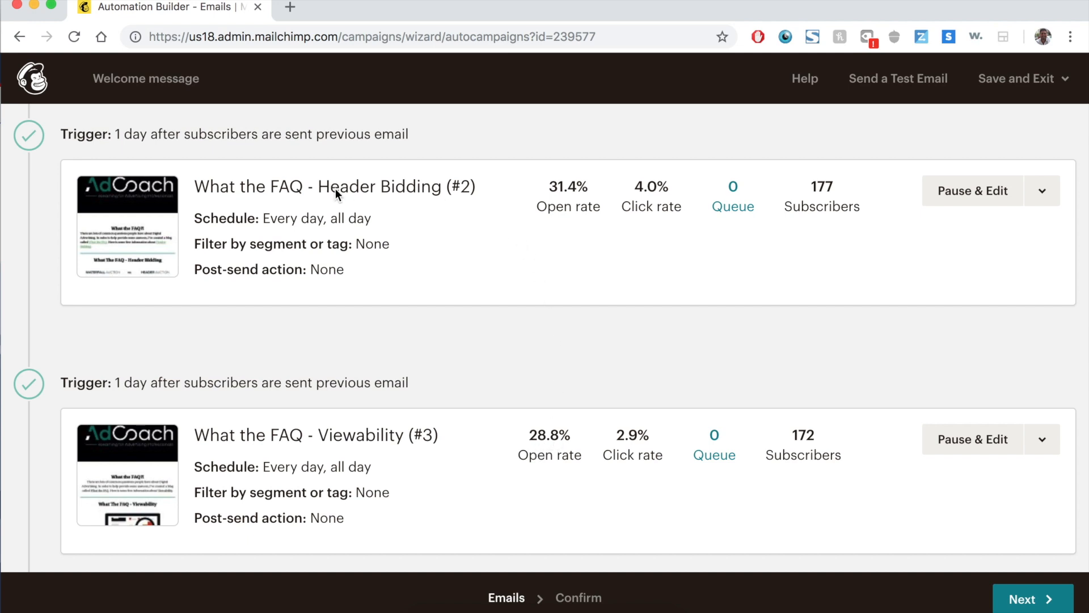
{"action": "mouse_move", "coordinate": [604, 331]}
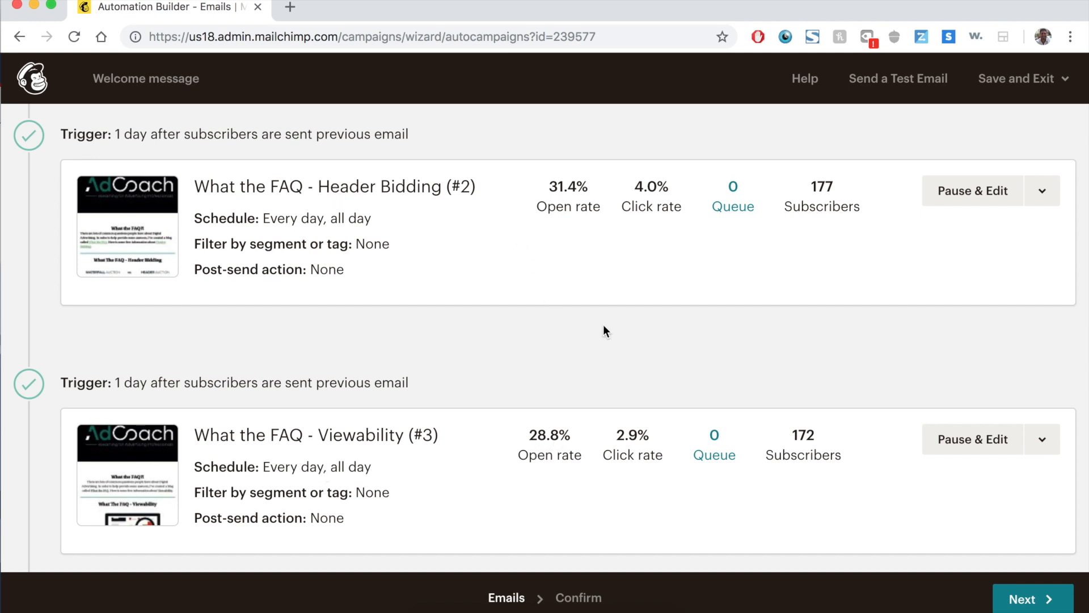
{"action": "mouse_move", "coordinate": [441, 202]}
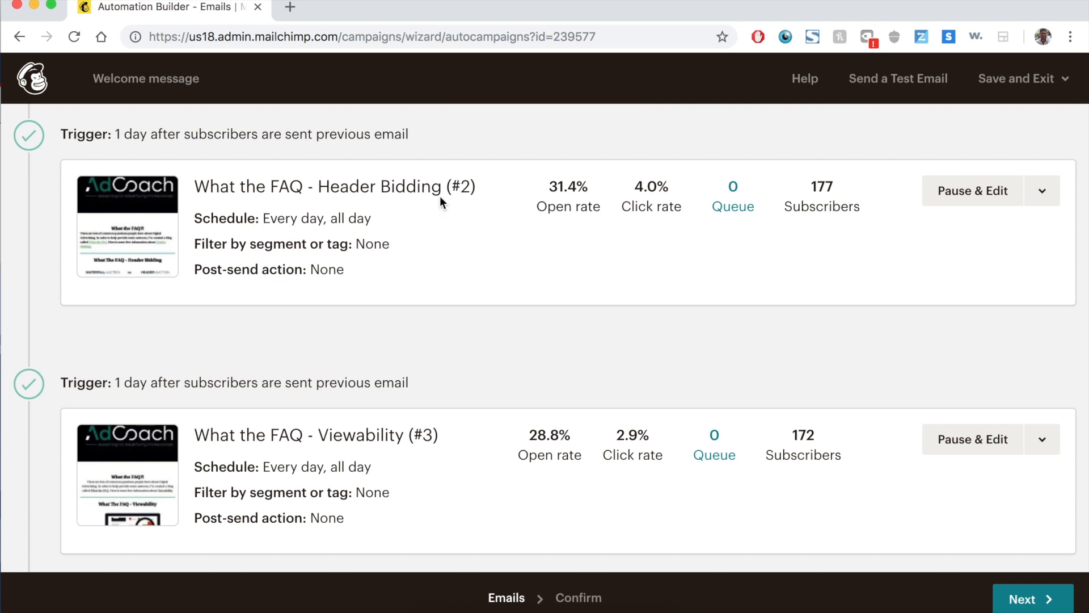
{"action": "scroll", "scroll_direction": "down", "scroll_amount": 3}
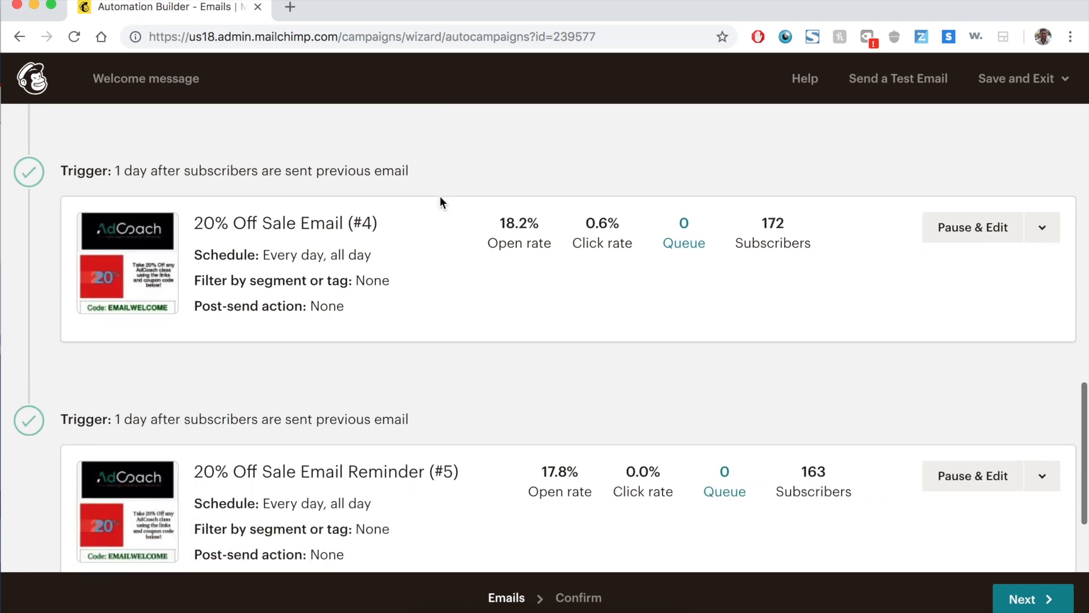
{"action": "mouse_move", "coordinate": [457, 434]}
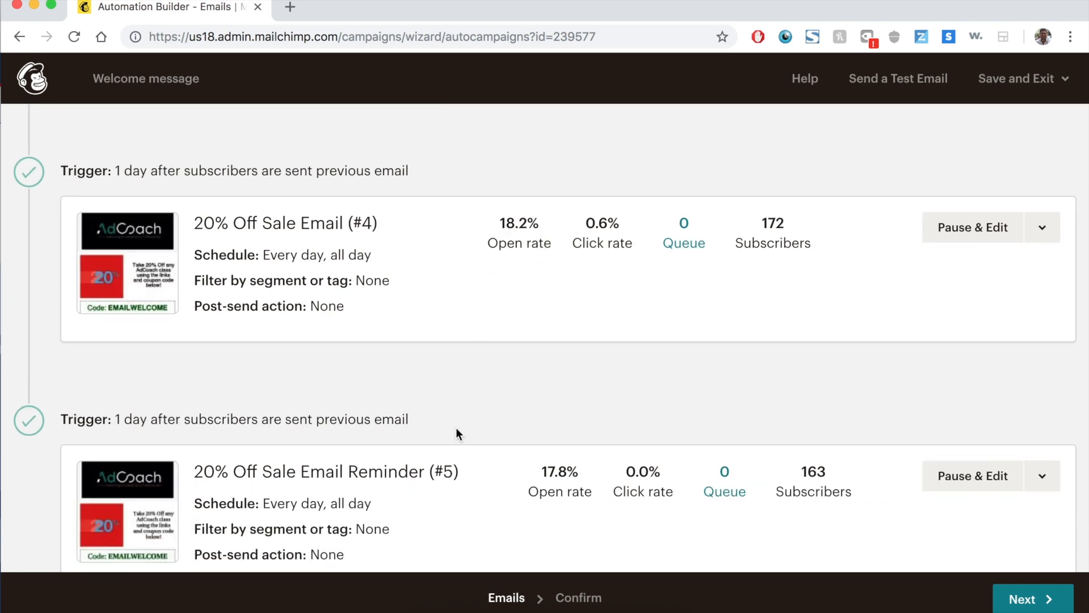
{"action": "mouse_move", "coordinate": [551, 382]}
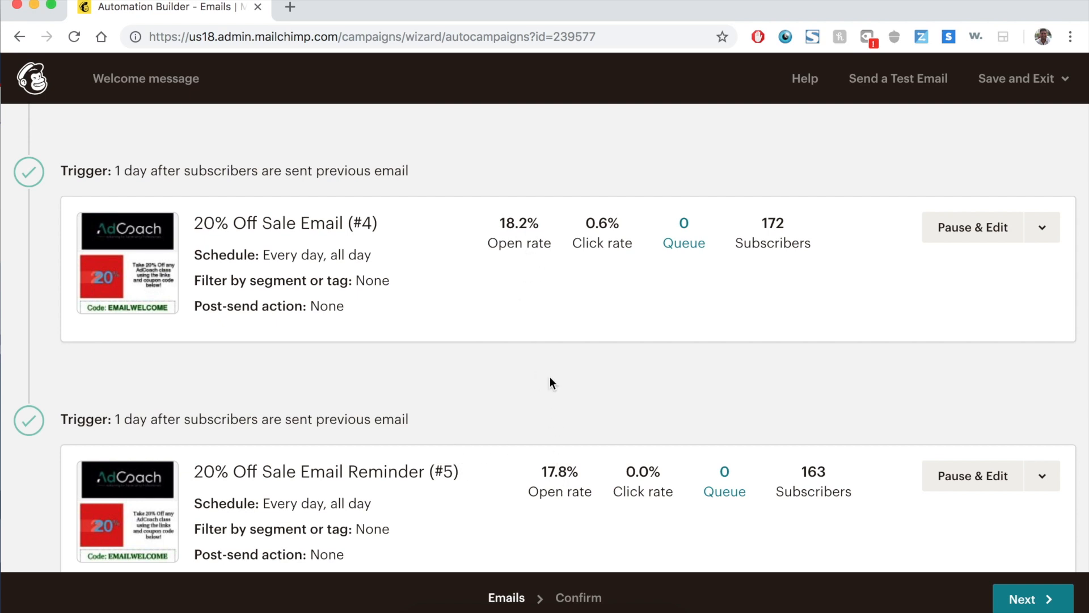
{"action": "scroll", "scroll_direction": "down", "scroll_amount": 3}
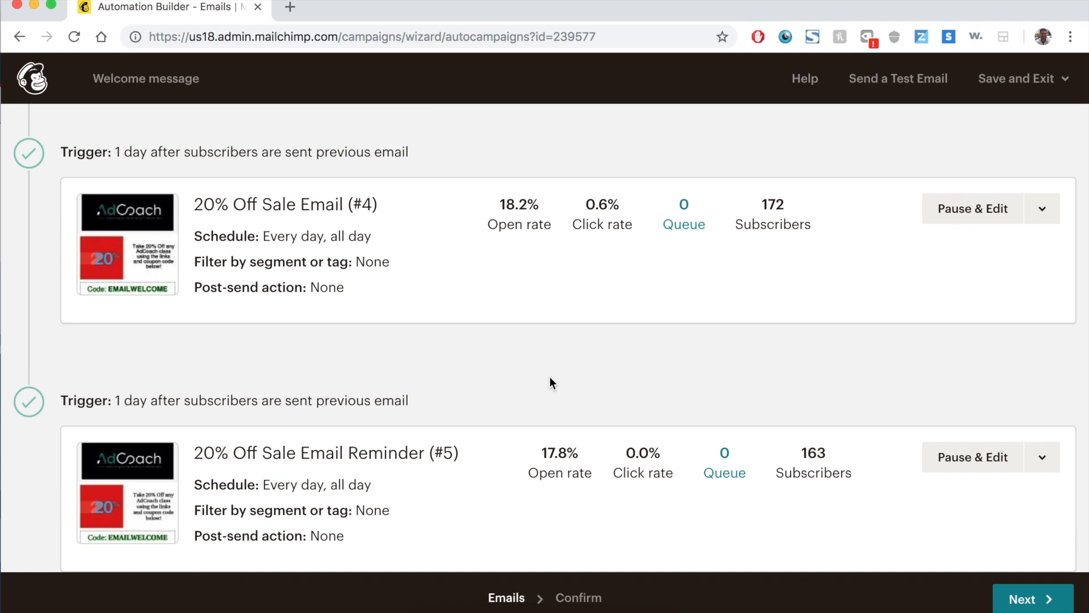
{"action": "scroll", "scroll_direction": "down", "scroll_amount": 3}
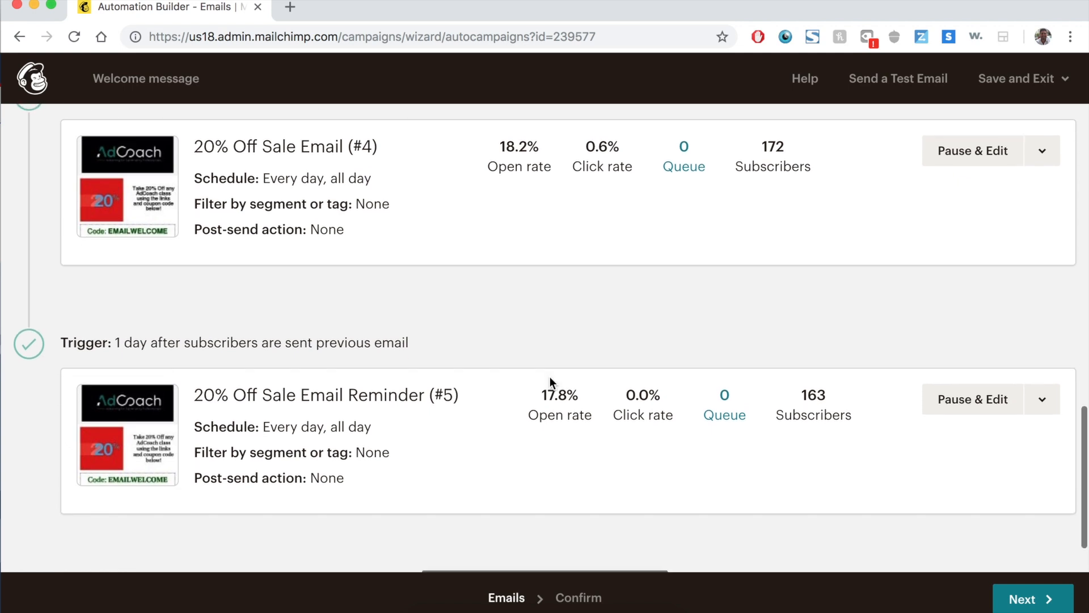
{"action": "scroll", "scroll_direction": "down", "scroll_amount": 3}
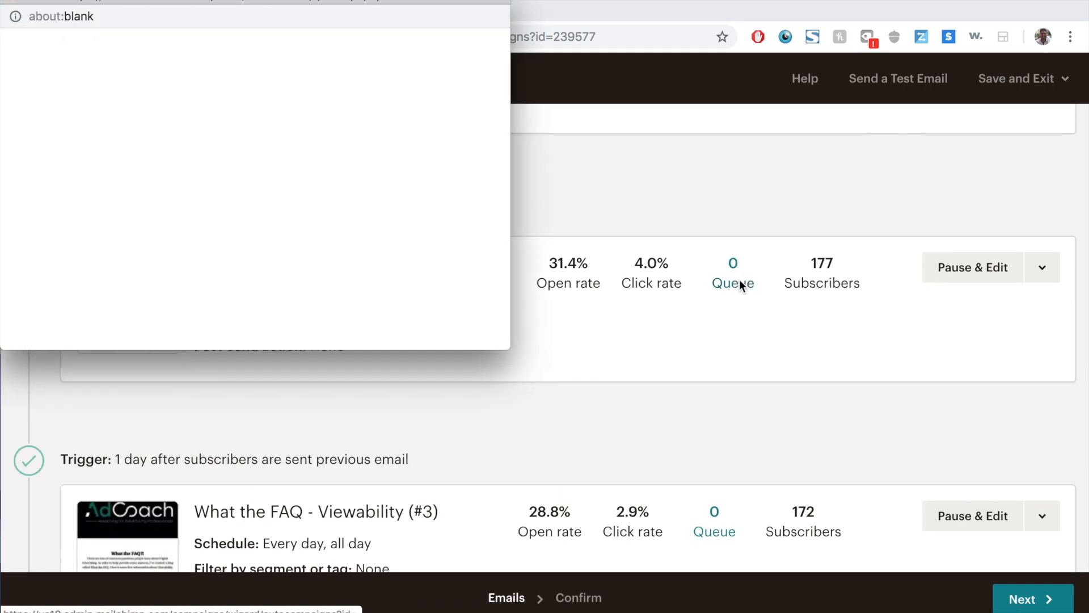
{"action": "left_click", "coordinate": [732, 283]}
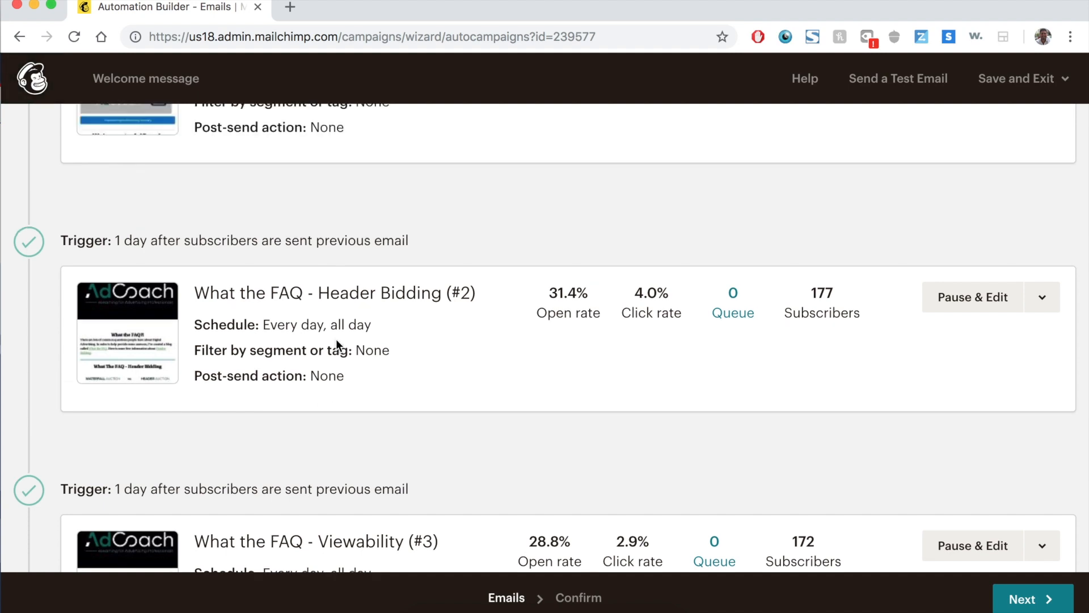
{"action": "scroll", "scroll_direction": "up", "scroll_amount": 3}
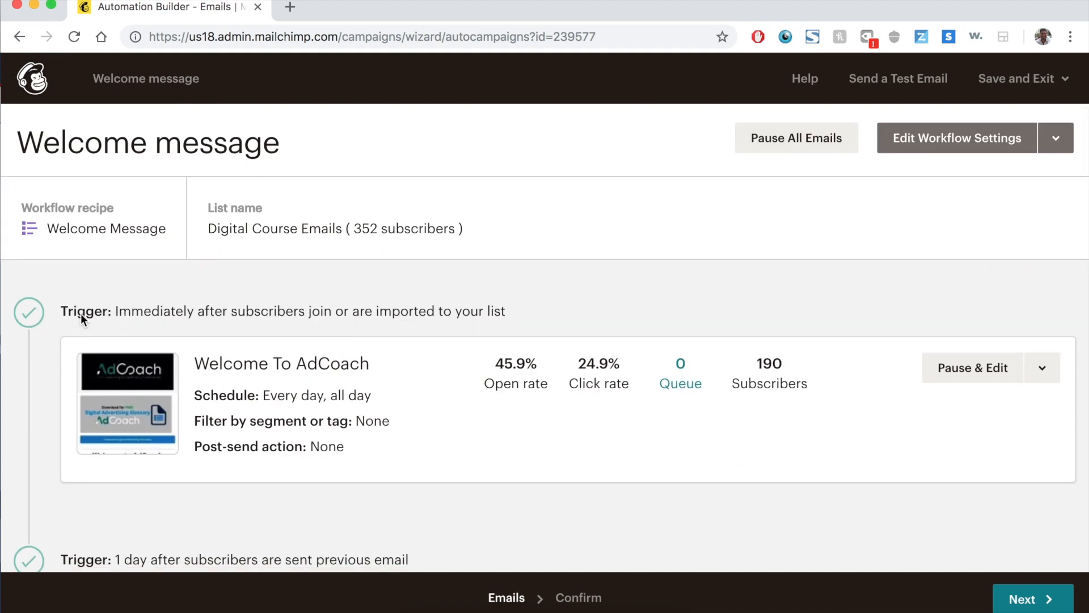
{"action": "mouse_move", "coordinate": [720, 329]}
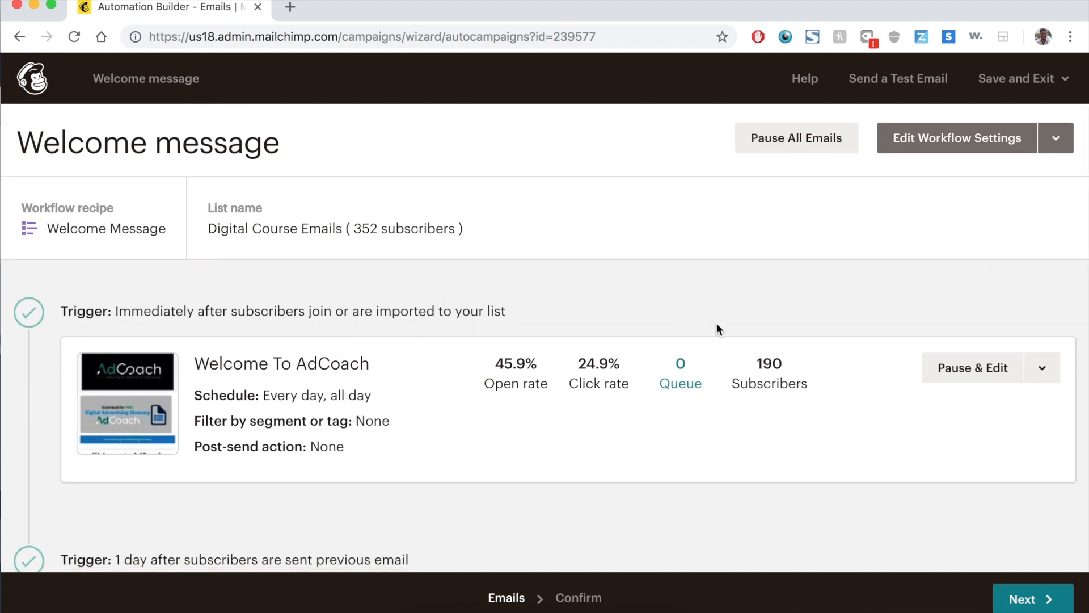
{"action": "mouse_move", "coordinate": [679, 345]}
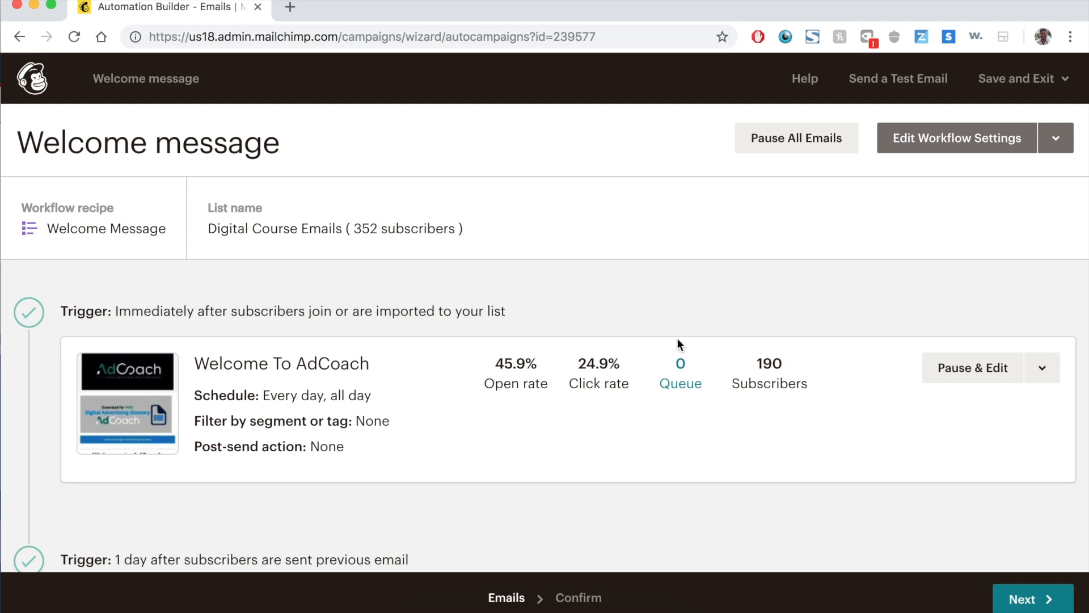
{"action": "scroll", "scroll_direction": "down", "scroll_amount": 3}
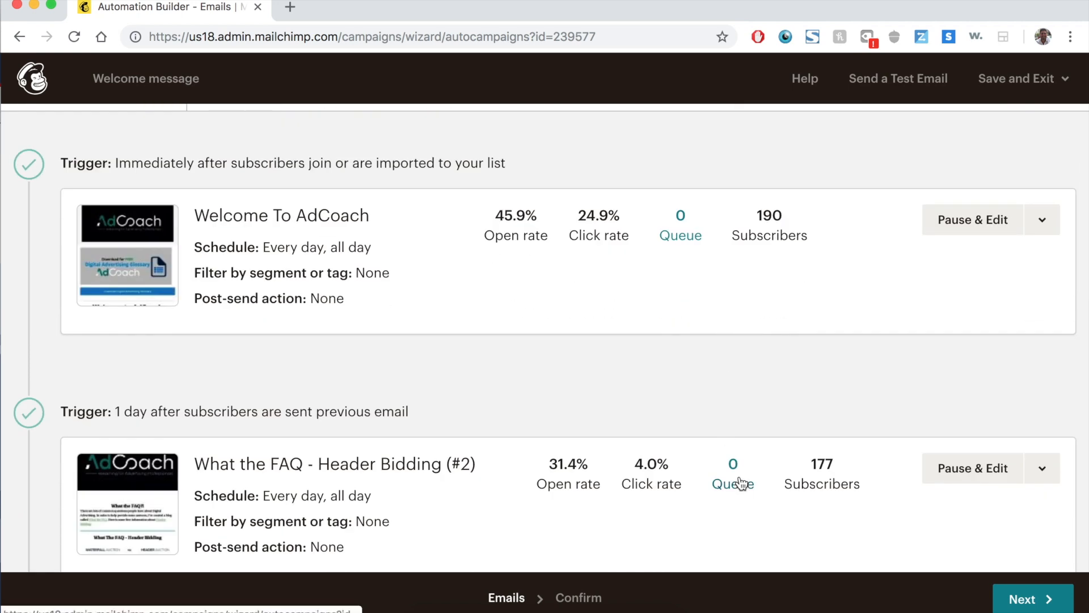
{"action": "scroll", "scroll_direction": "down", "scroll_amount": 3}
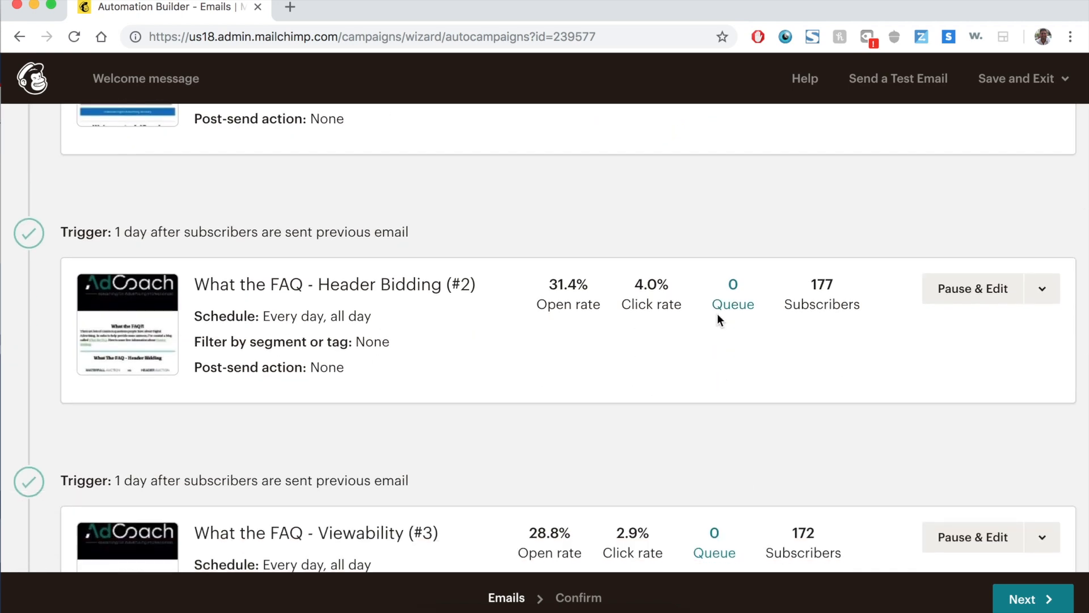
{"action": "scroll", "scroll_direction": "down", "scroll_amount": 3}
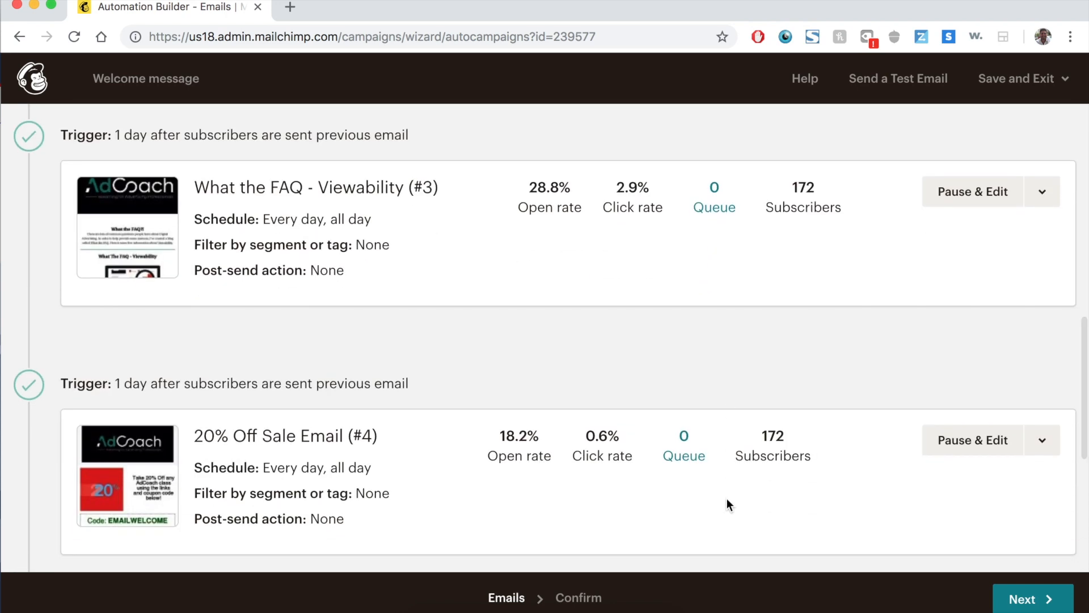
{"action": "mouse_move", "coordinate": [697, 457]}
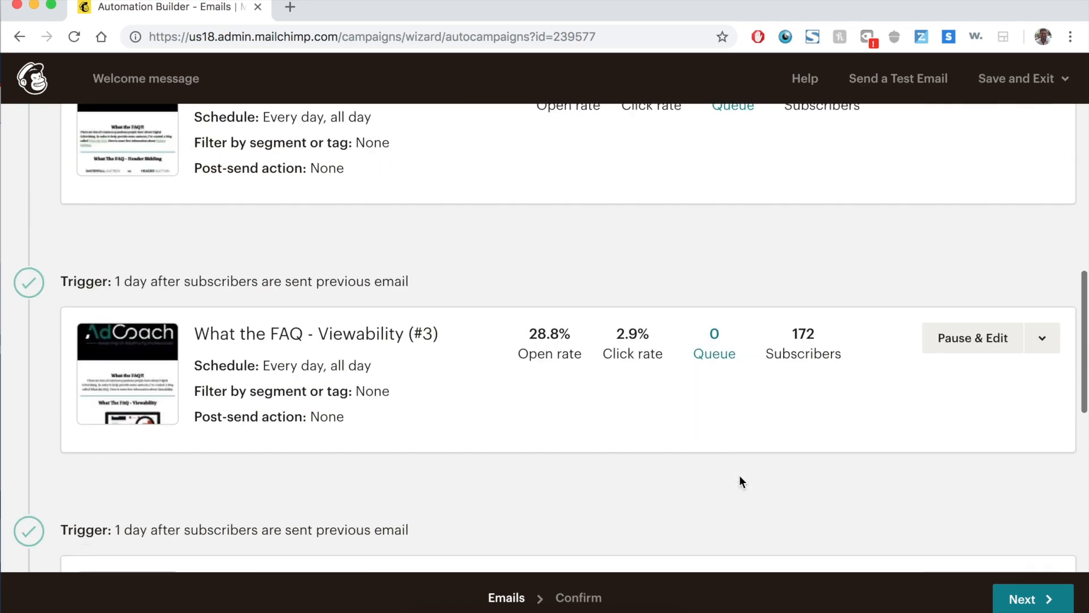
{"action": "scroll", "scroll_direction": "down", "scroll_amount": 3}
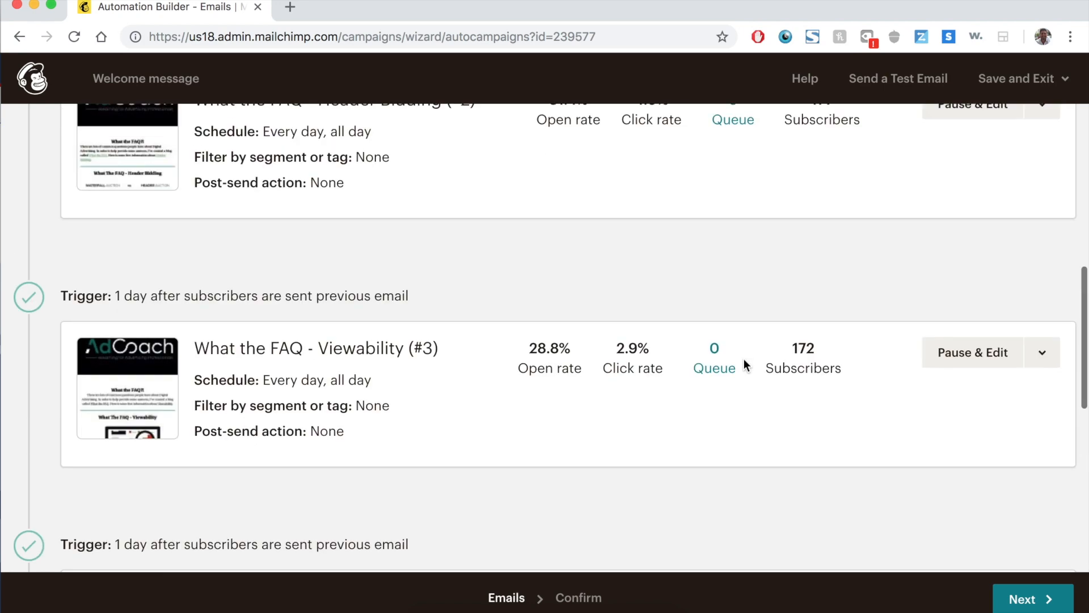
{"action": "scroll", "scroll_direction": "up", "scroll_amount": 3}
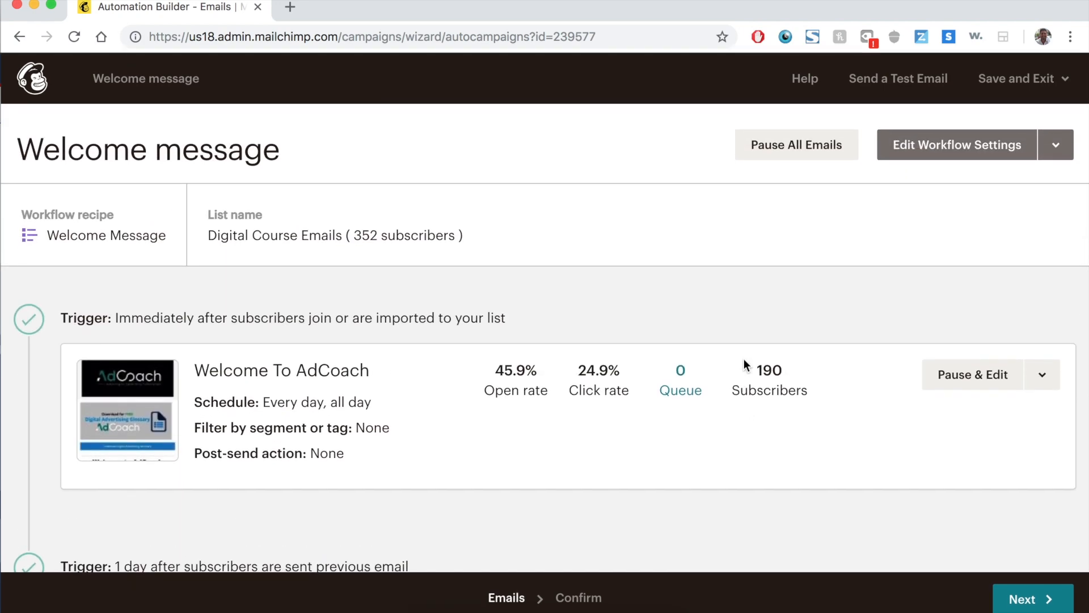